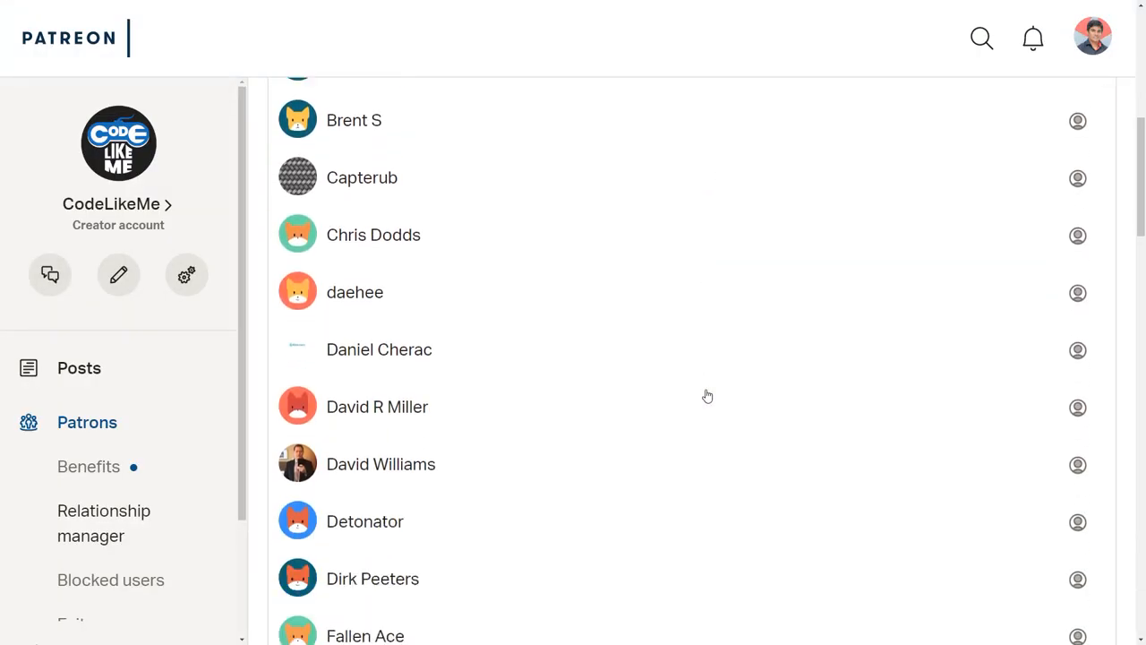
Step: Search Mixamo for 'hang' and preview Braced Hang and Hanging Idle on the knight
scroll("down", 3)
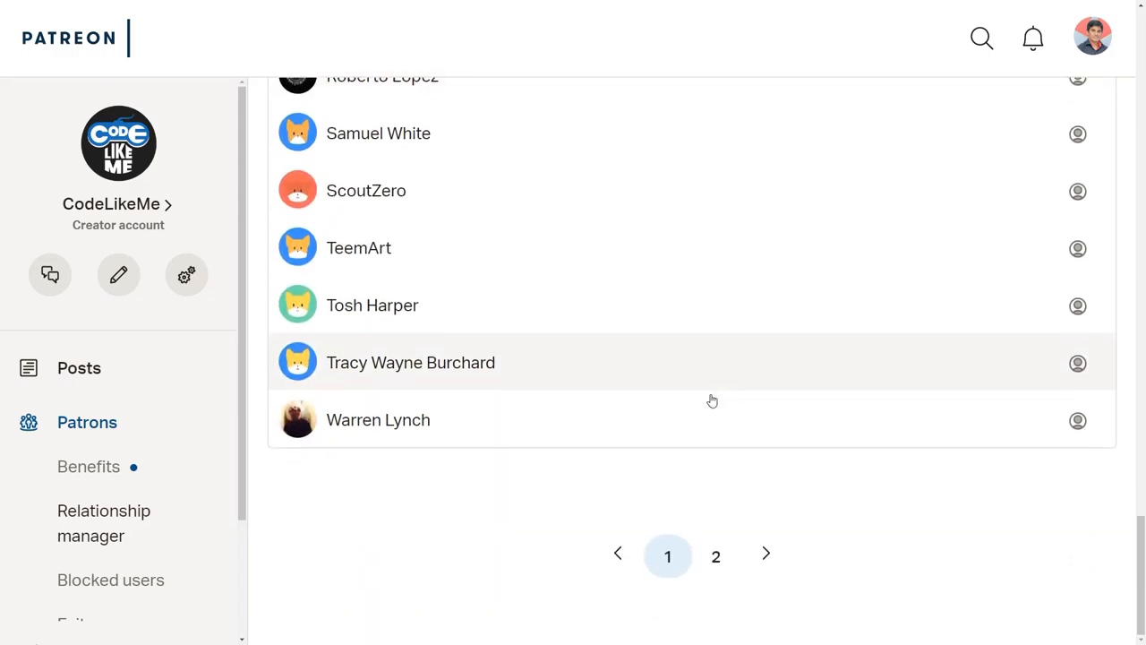
left_click(716, 556)
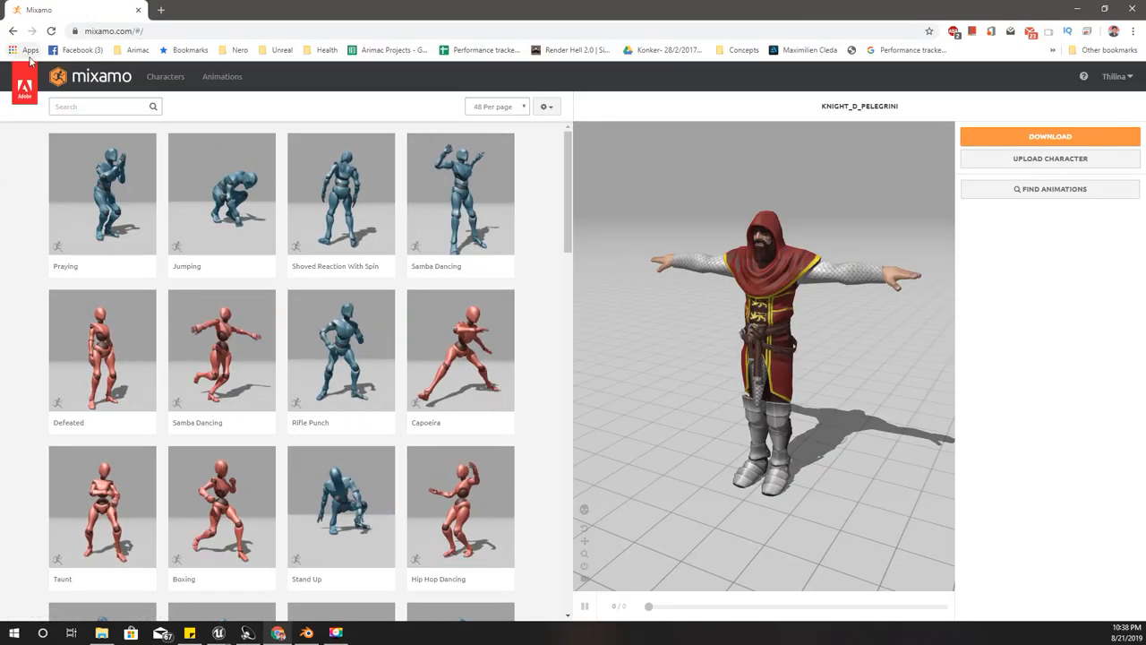
left_click(99, 106)
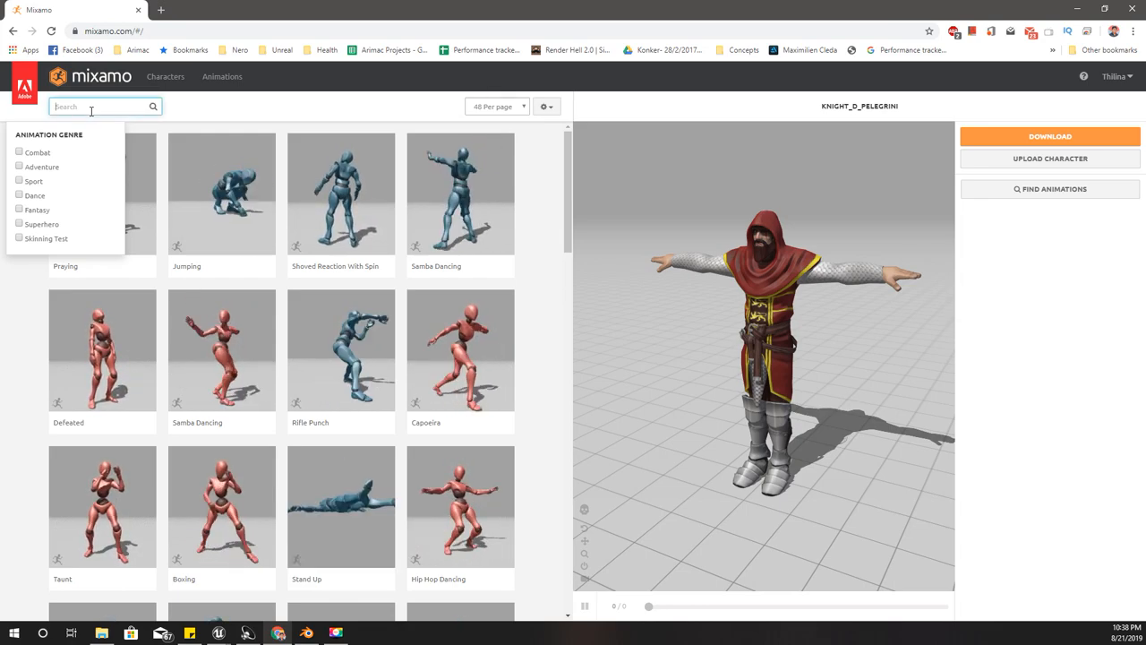
type("hang")
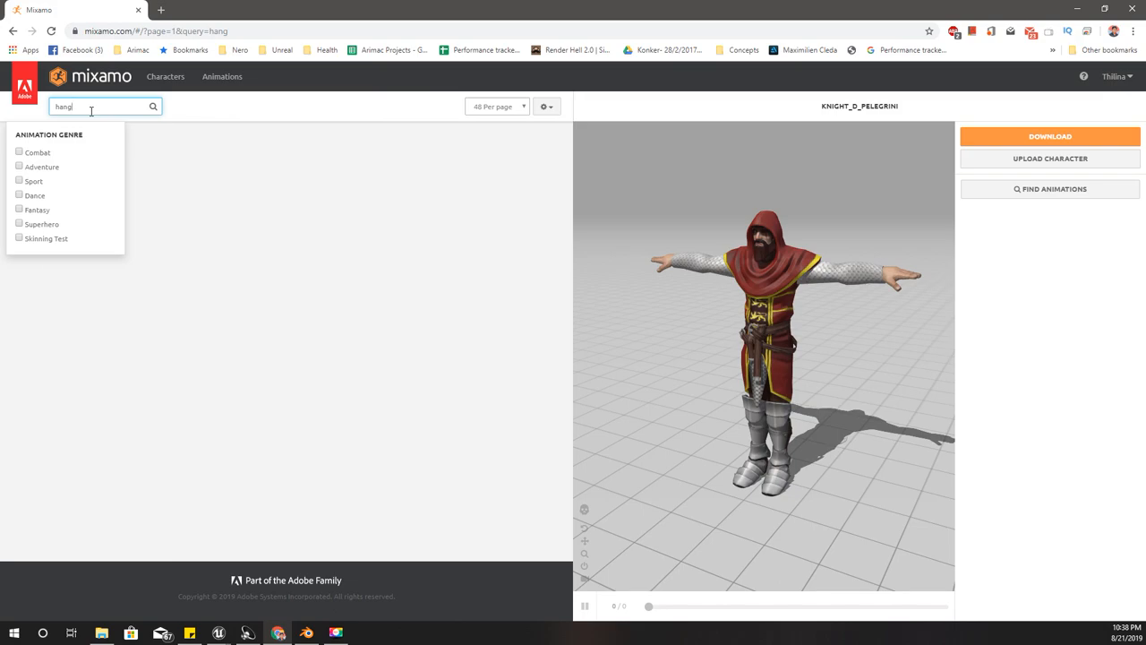
key("enter")
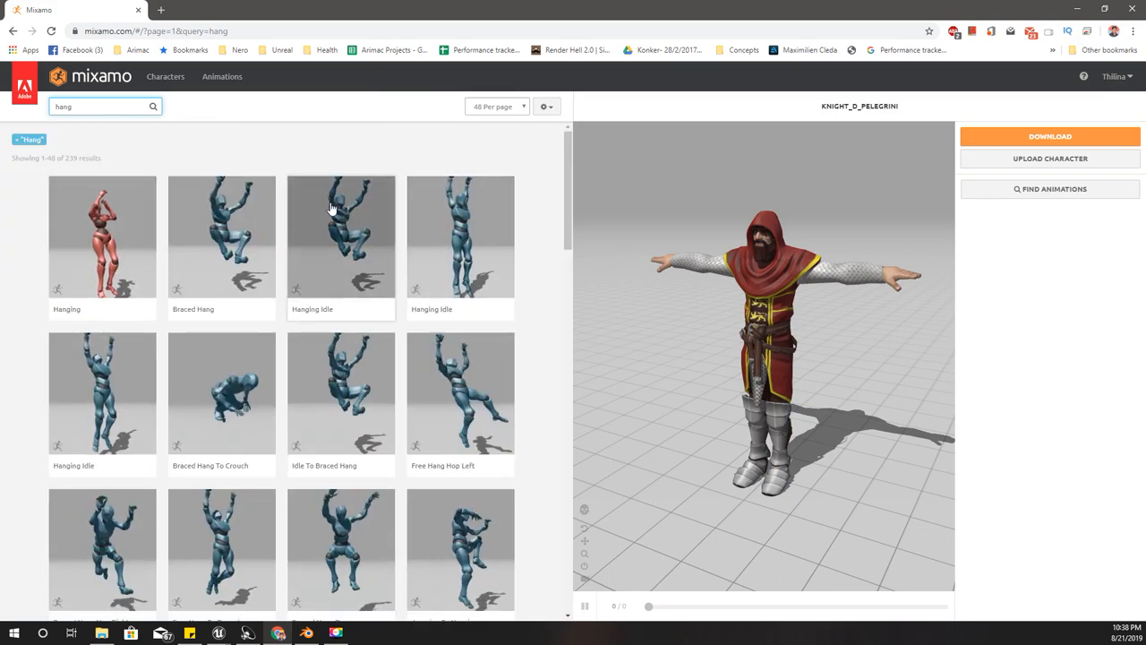
left_click(222, 236)
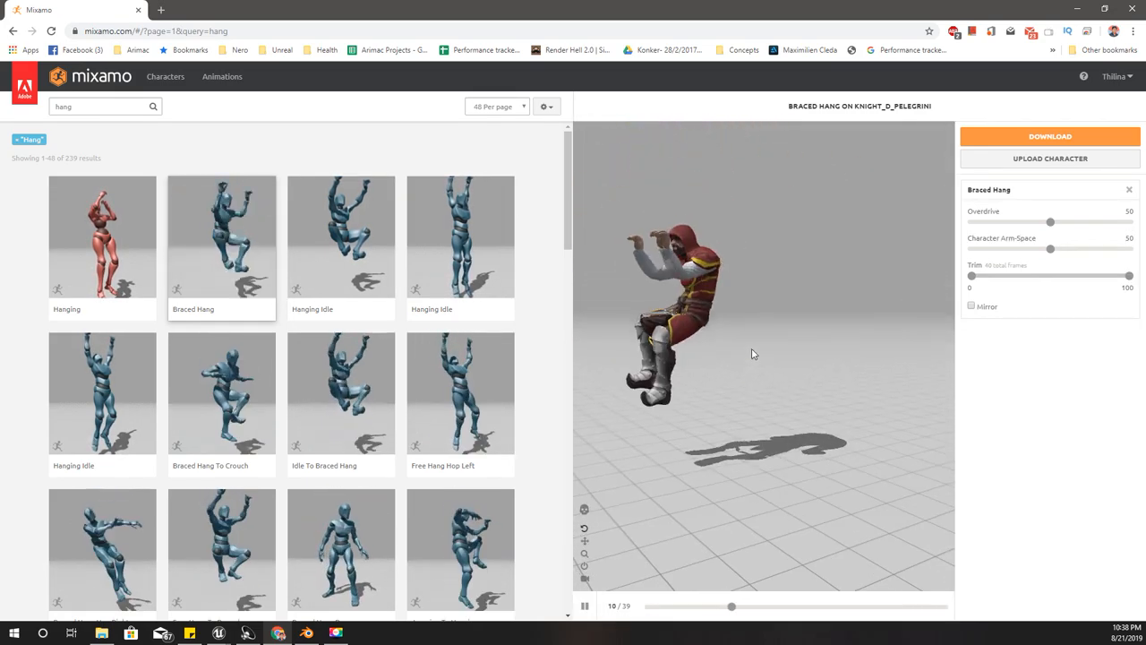
left_click(340, 237)
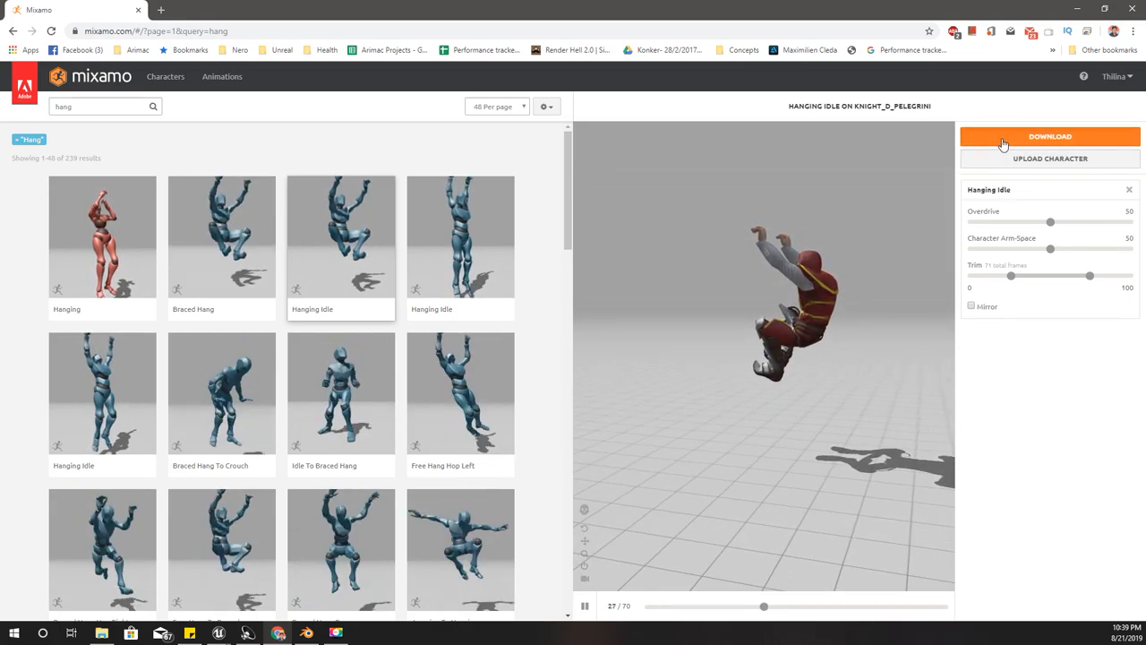
Step: Download Hanging Idle as an FBX file without skin
left_click(1050, 137)
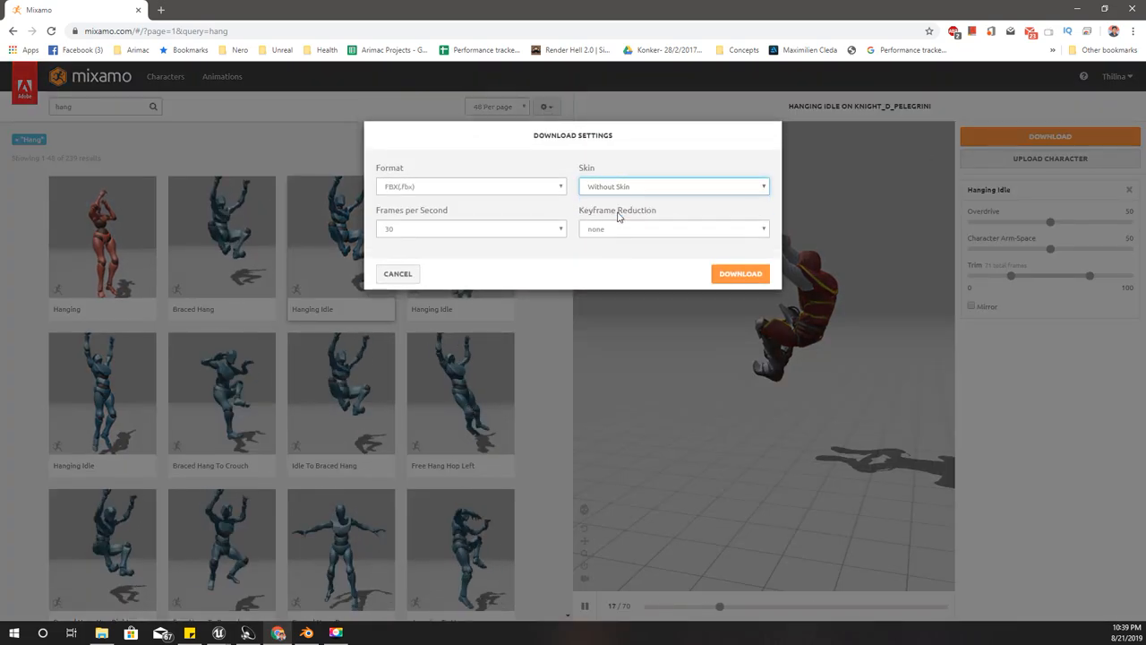
left_click(740, 273)
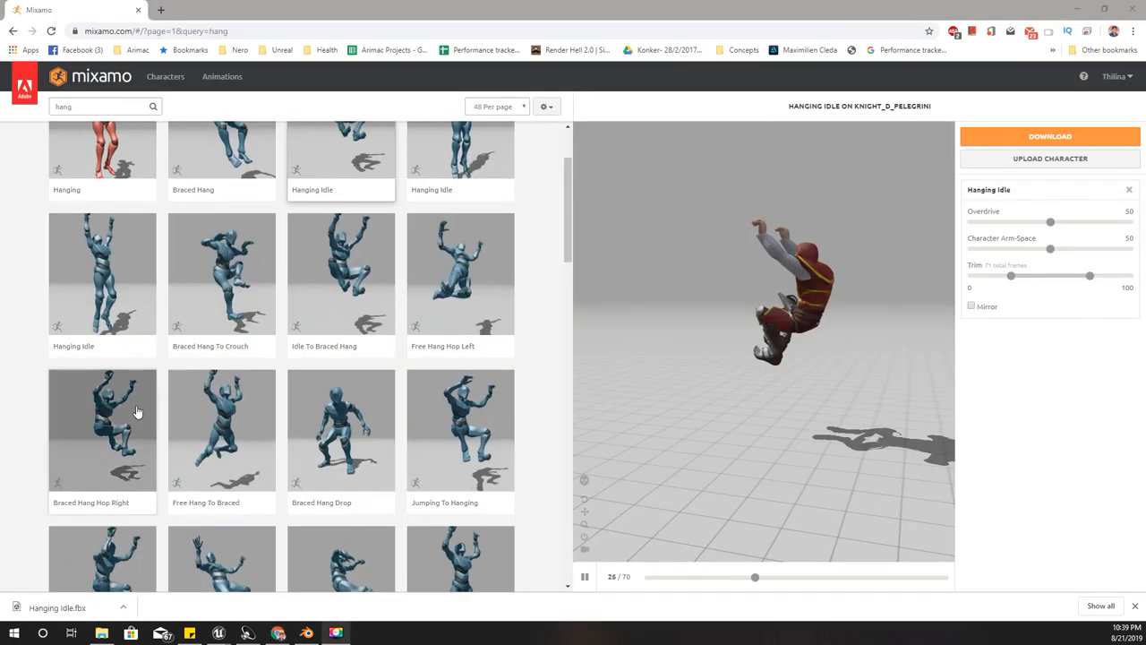
scroll("down", 3)
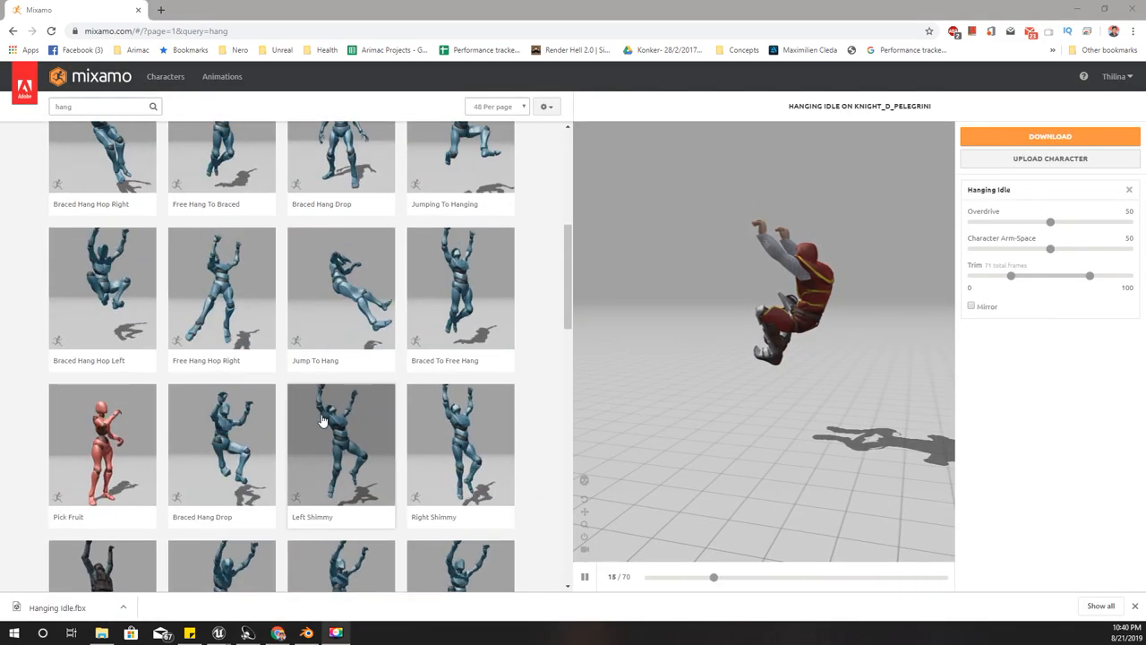
scroll("down", 3)
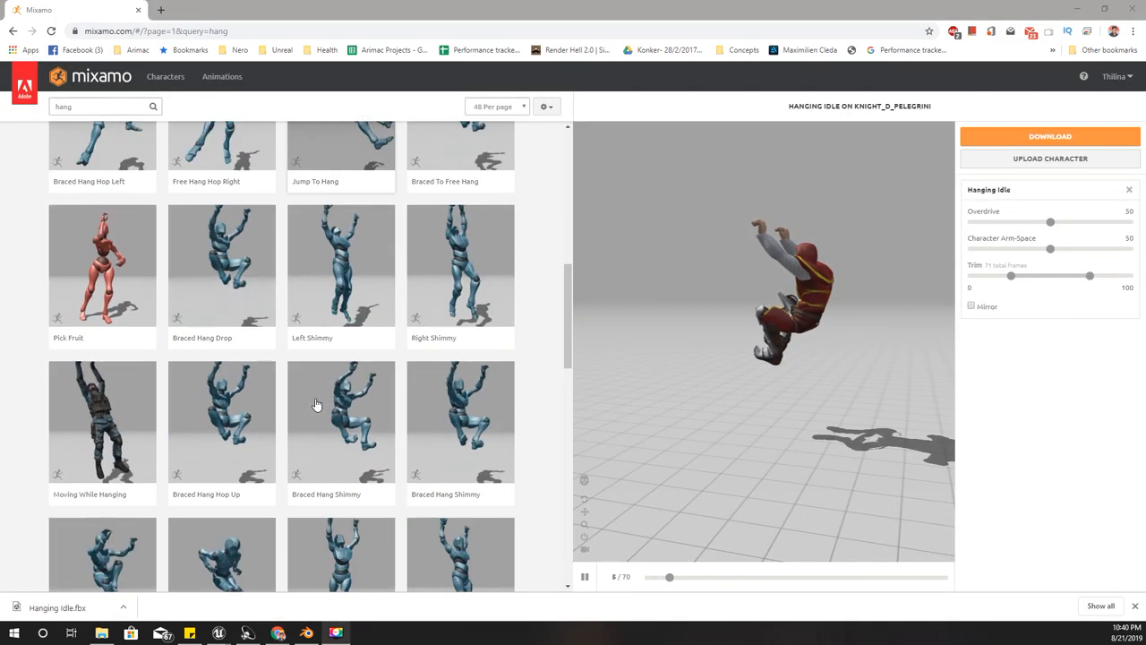
scroll("down", 3)
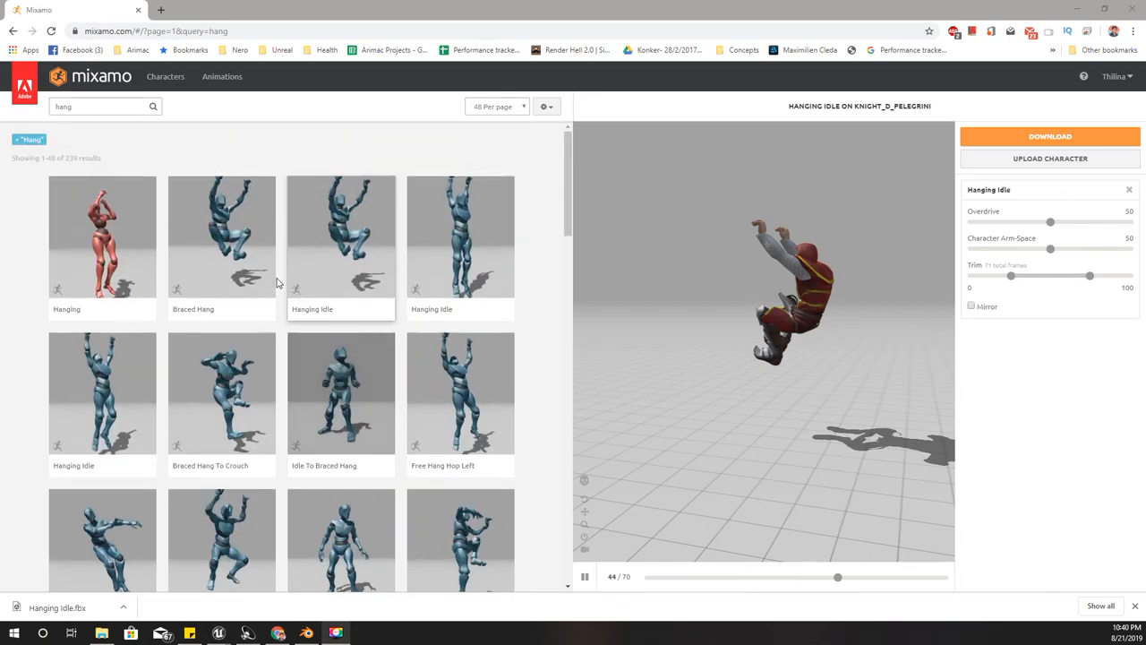
Step: Search 'shimmy' and download Braced Hang Shimmy with In Place ticked
left_click(90, 106)
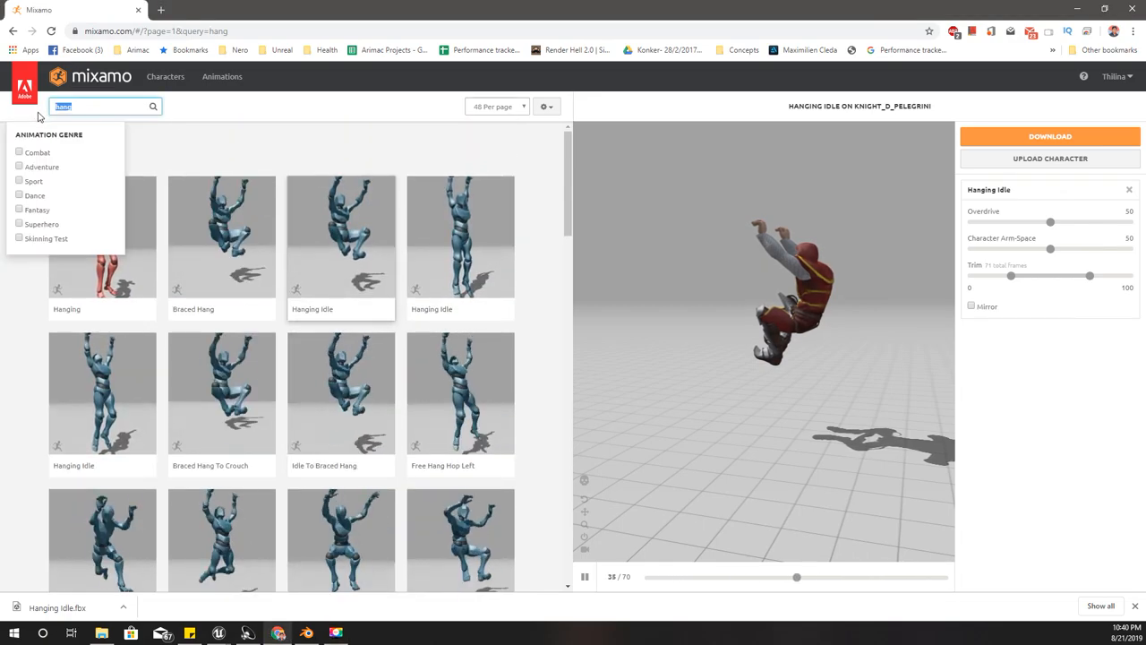
type("shimmy")
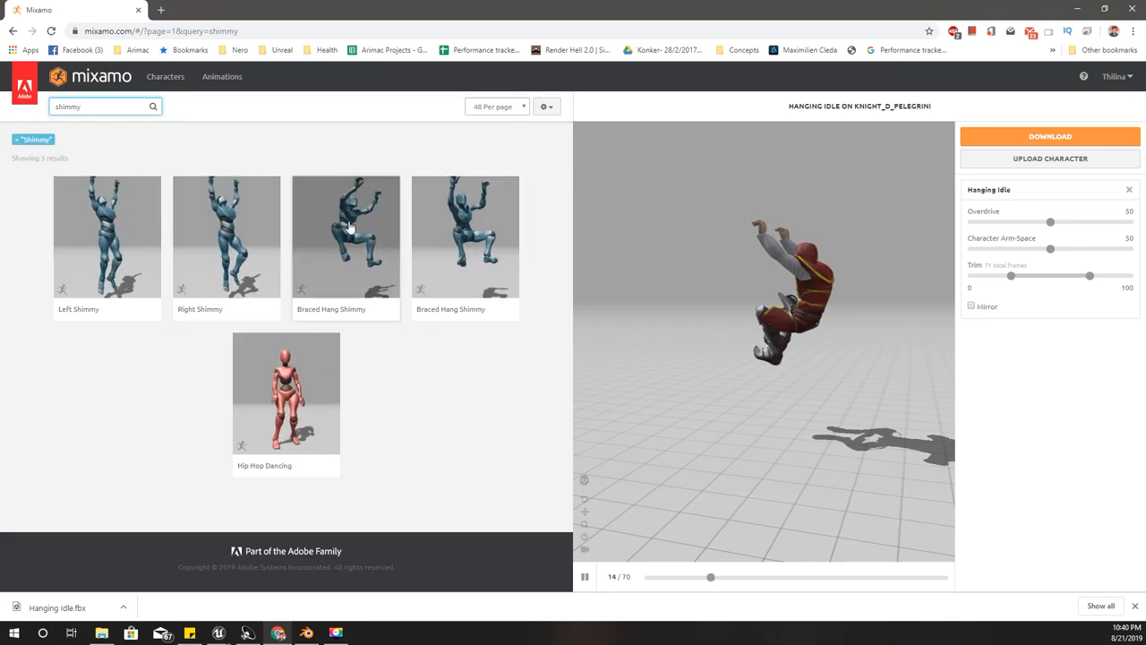
left_click(345, 237)
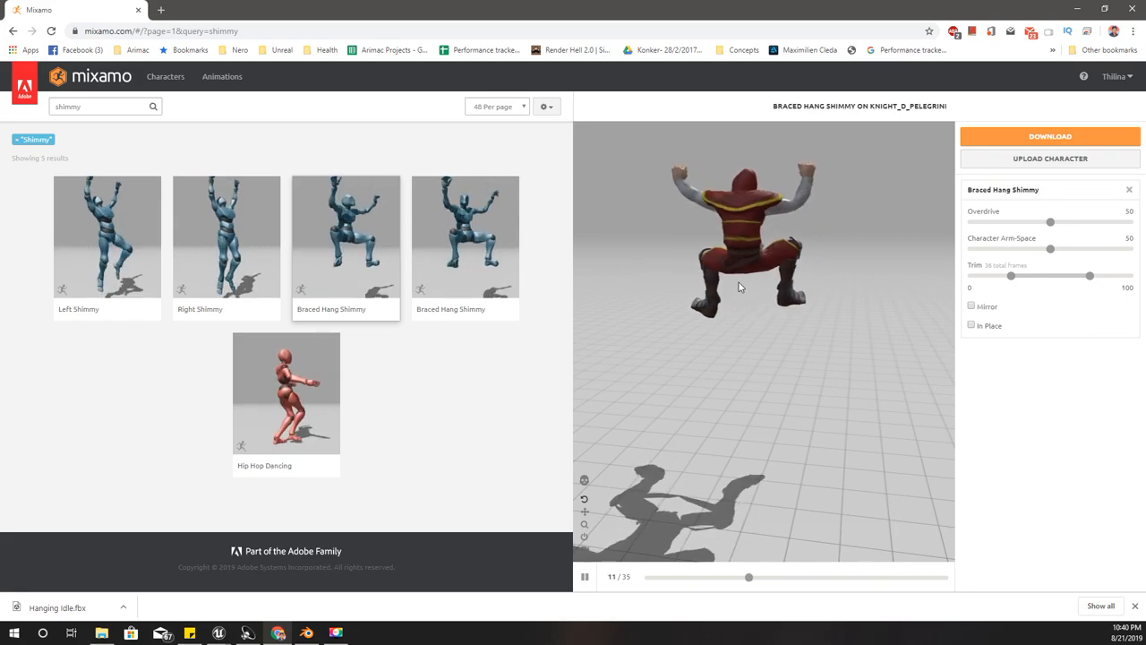
left_click(971, 325)
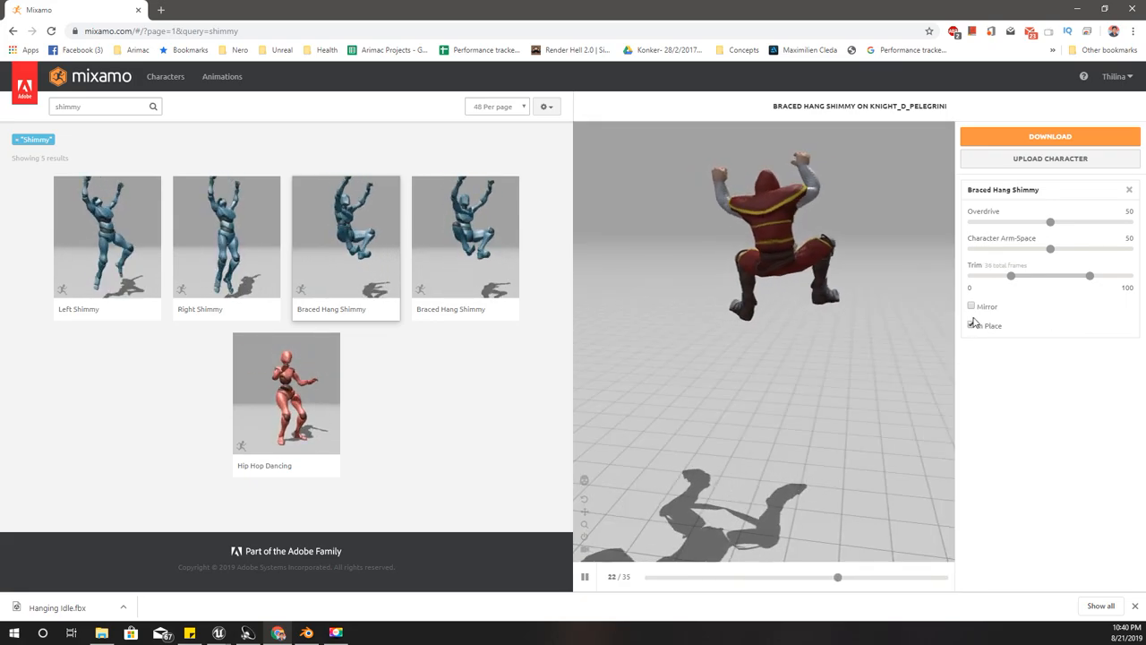
left_click(1050, 137)
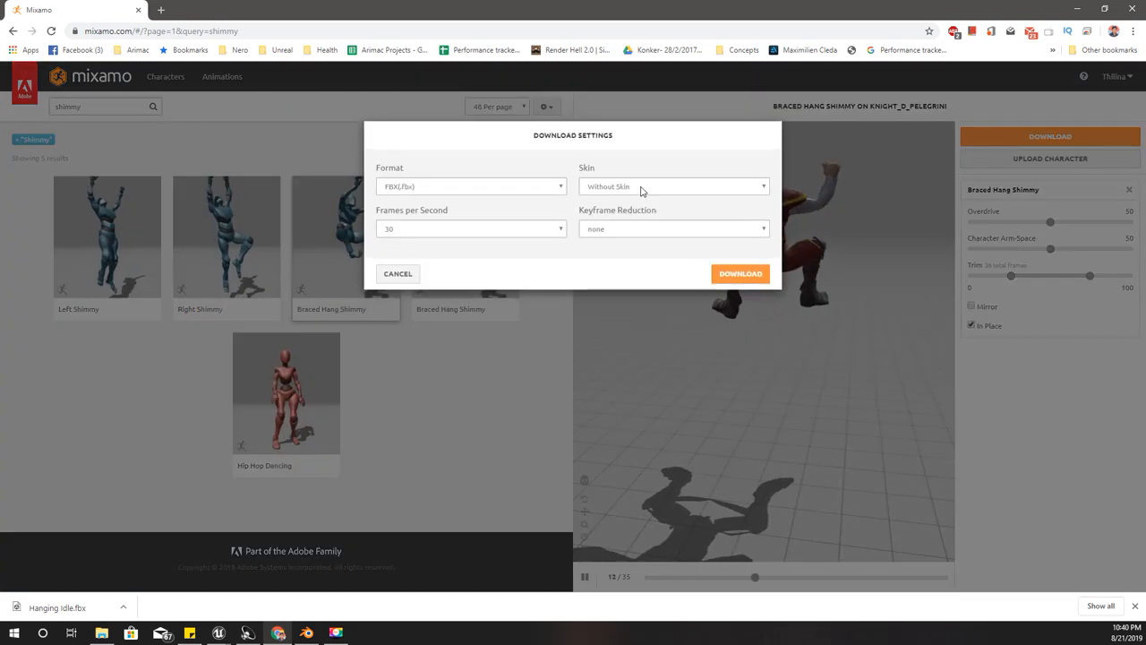
left_click(740, 273)
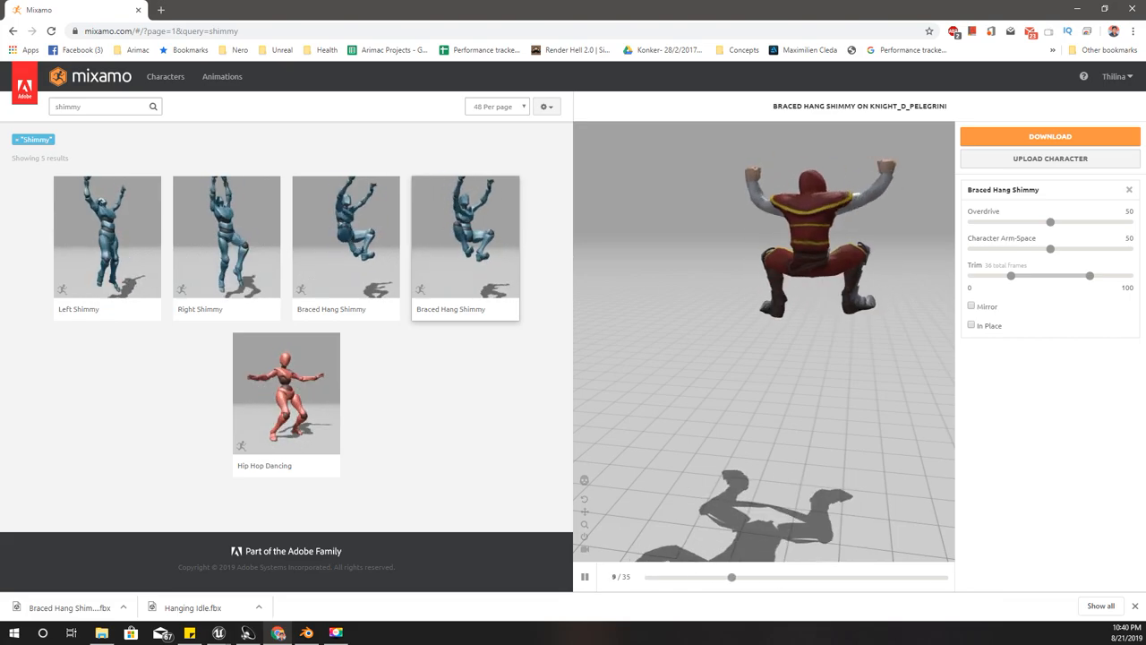
Step: Download the second Braced Hang Shimmy variant
left_click(1050, 136)
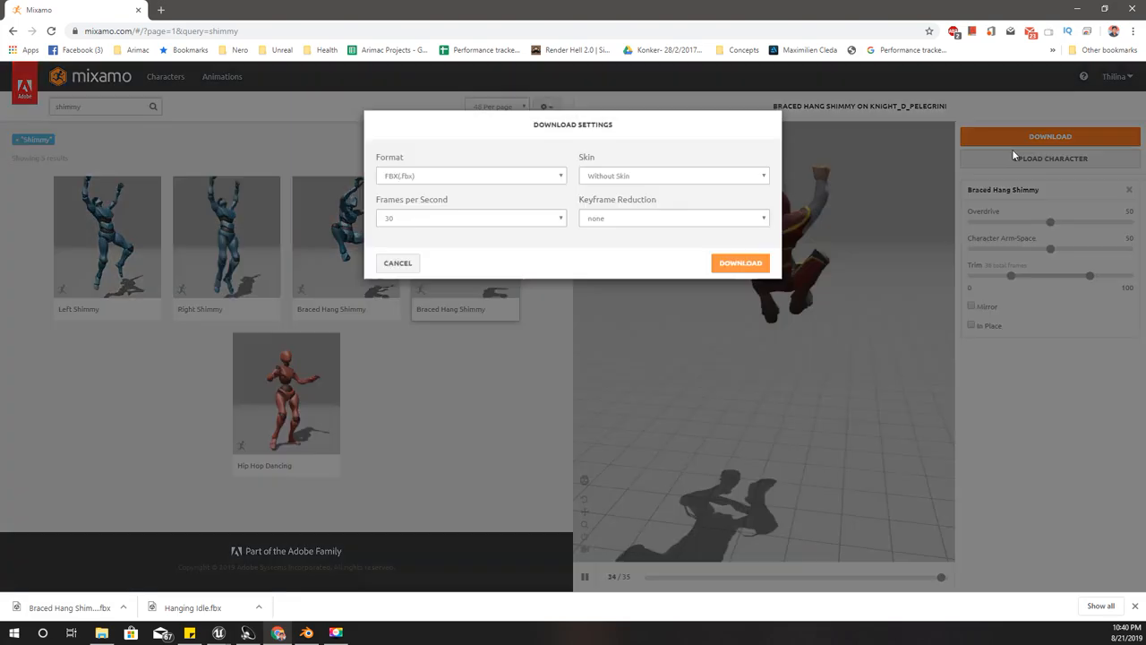
left_click(739, 263)
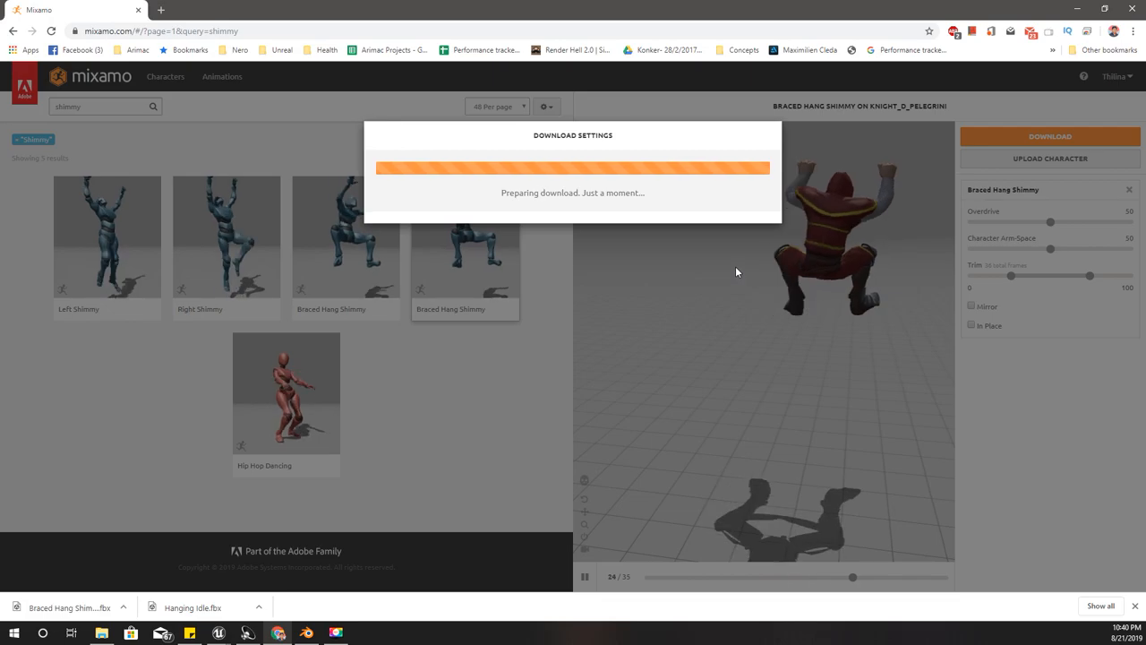
left_click(159, 633)
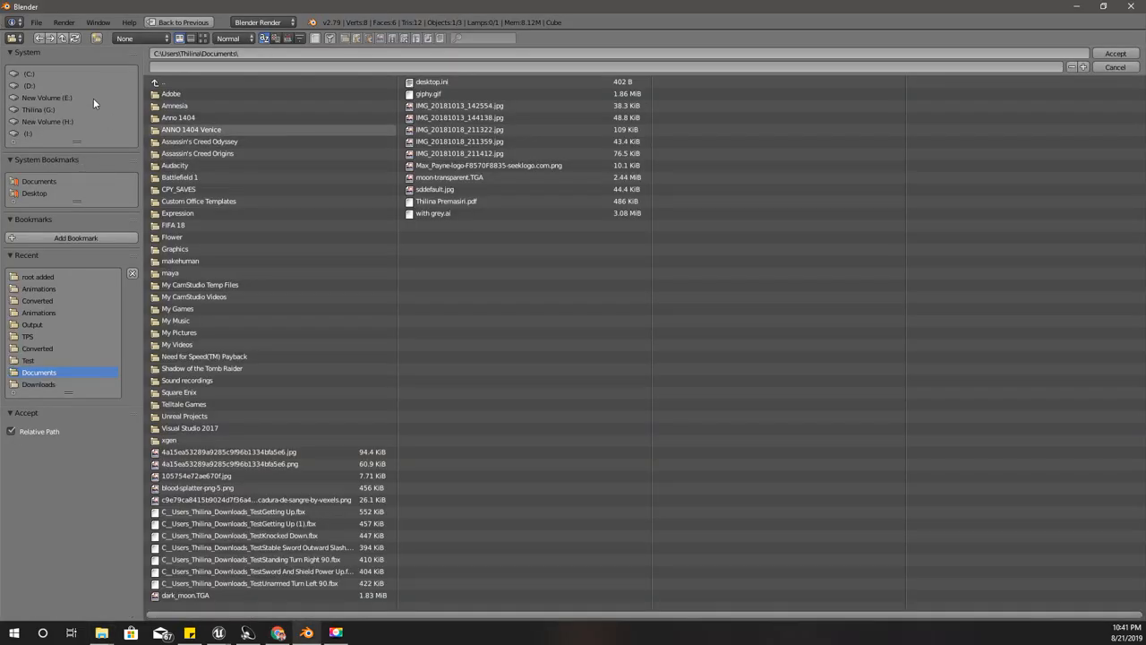
Step: Set the Rootbaker input and output folders, show Advanced Options, and run Batch Convert
left_click(38, 289)
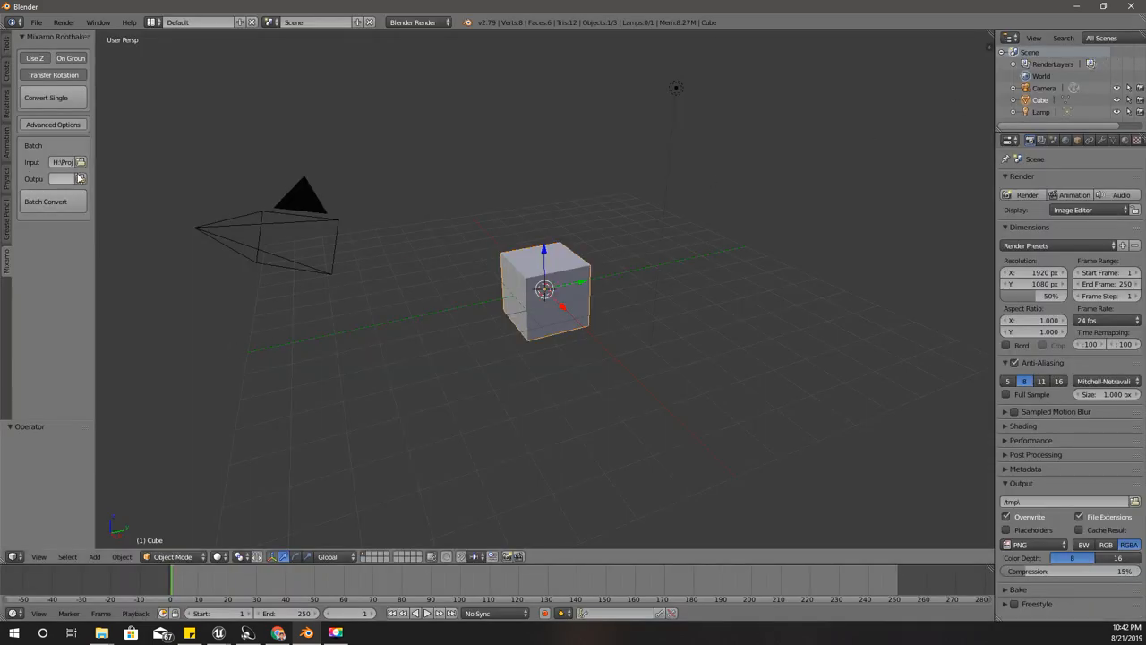
left_click(80, 162)
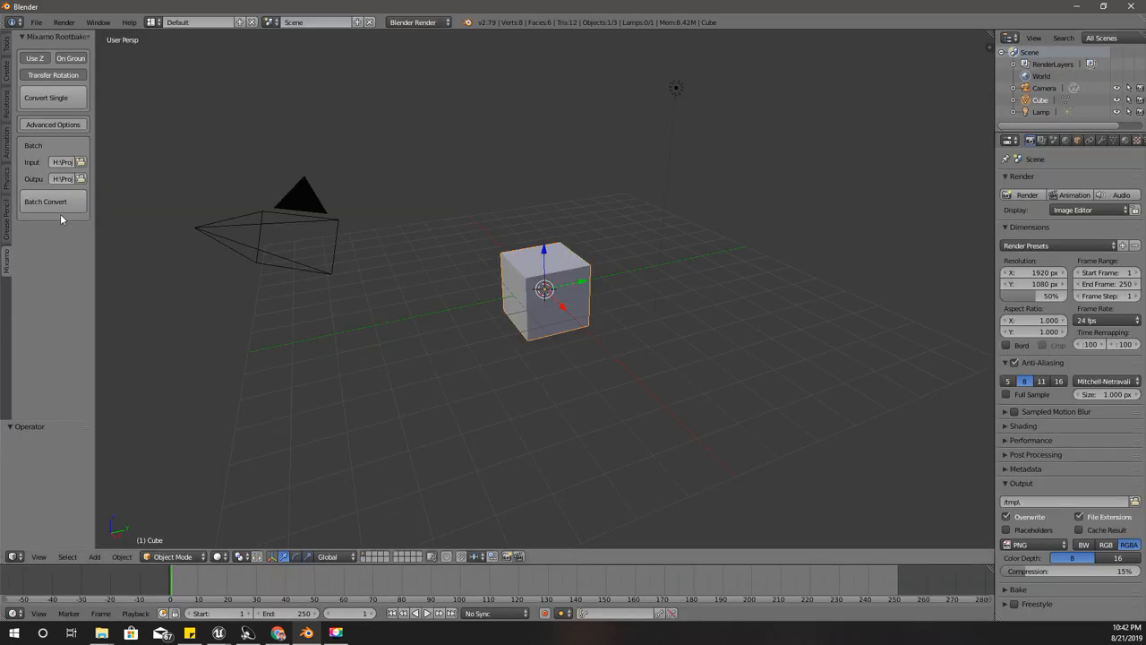
mouse_move(49, 123)
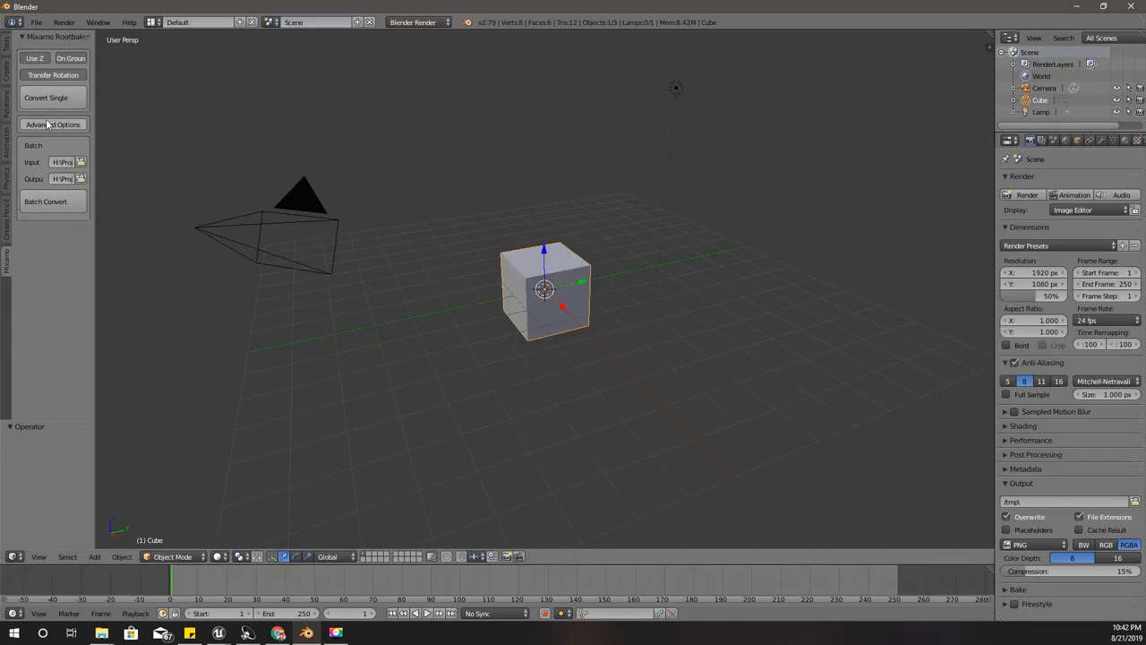
left_click(48, 124)
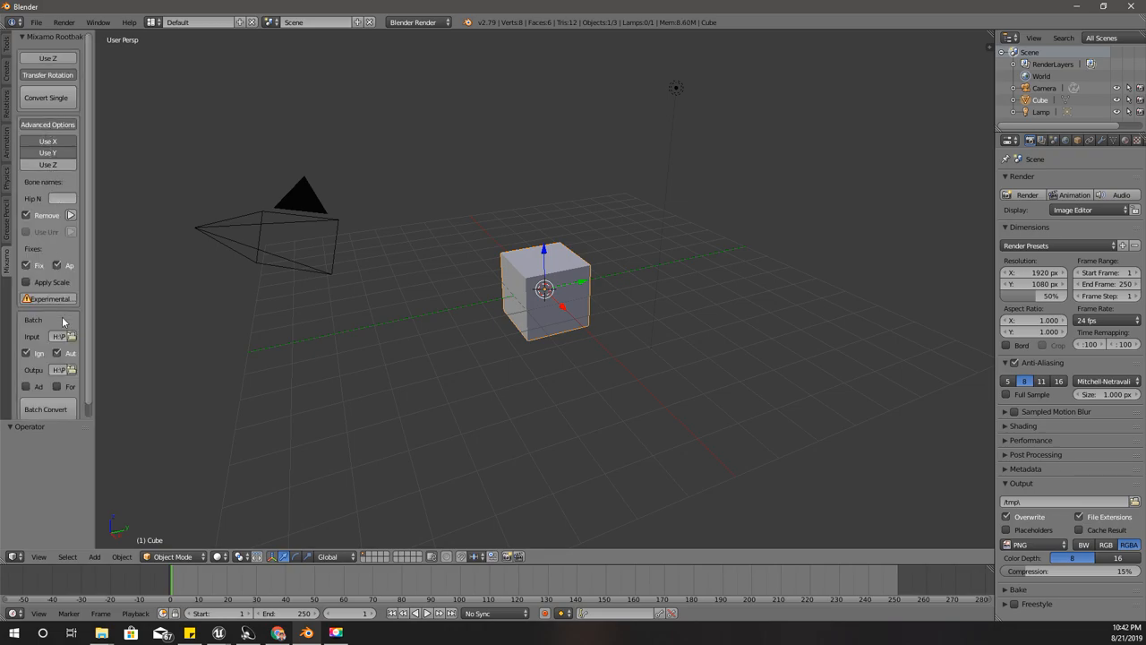
mouse_move(46, 409)
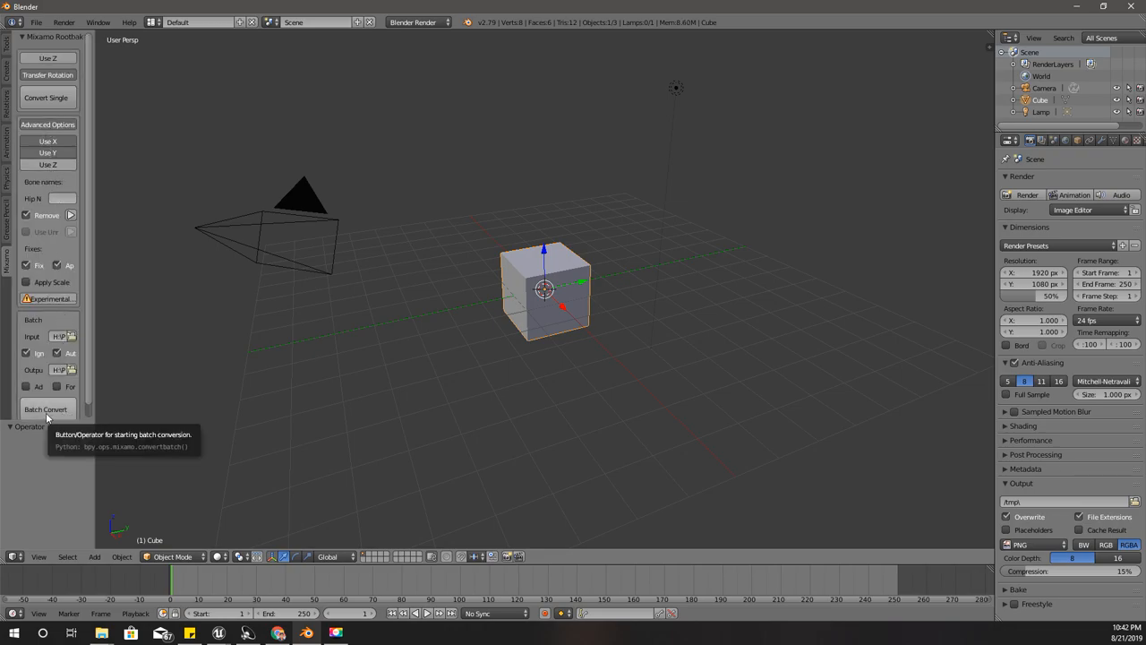
mouse_move(80, 430)
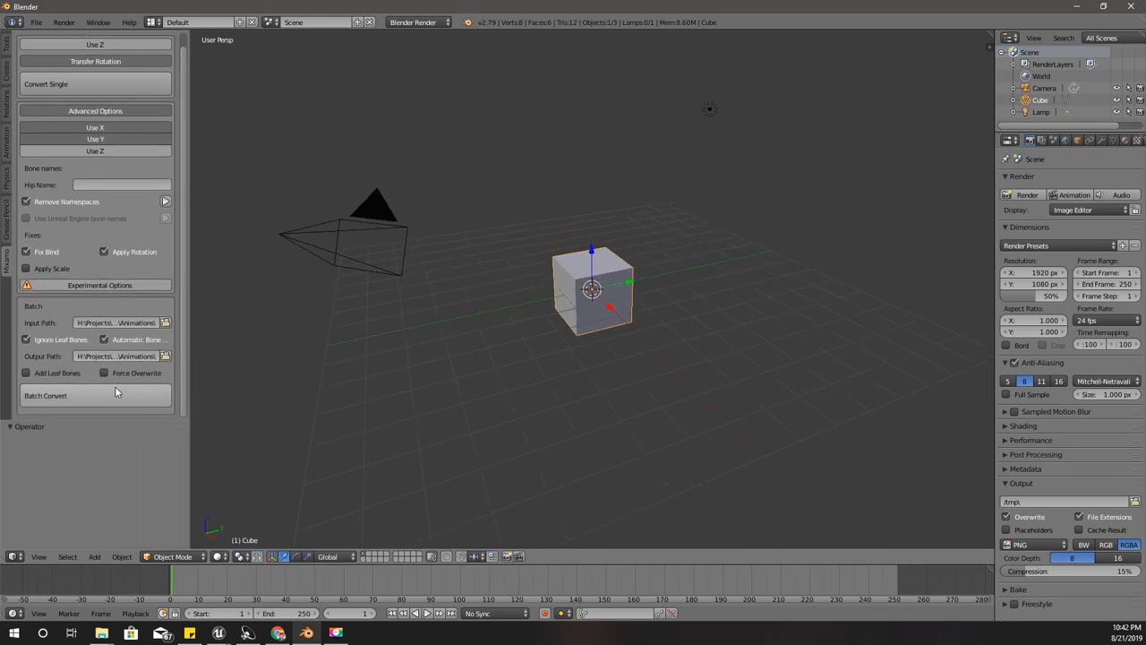
left_click(45, 395)
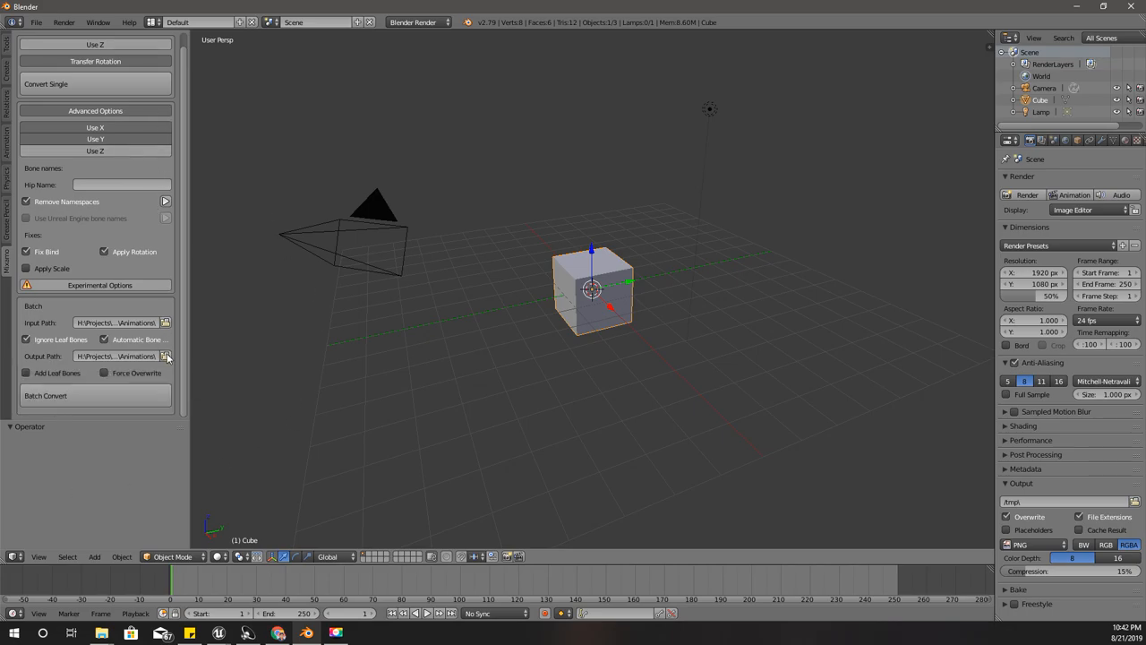
left_click(165, 356)
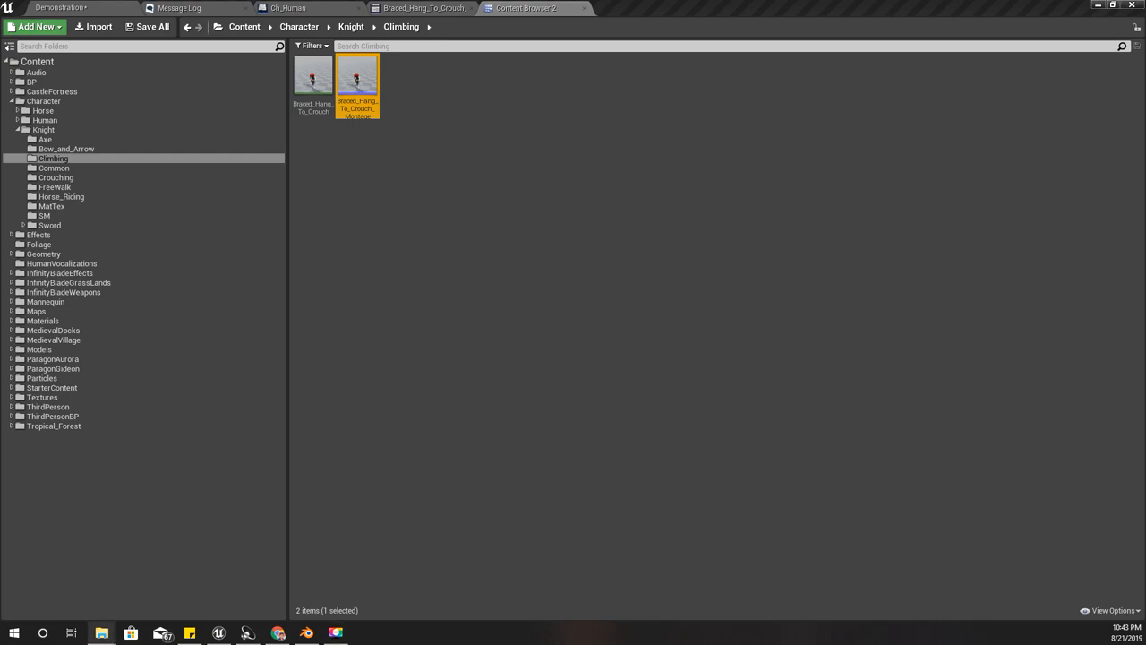
mouse_move(415, 335)
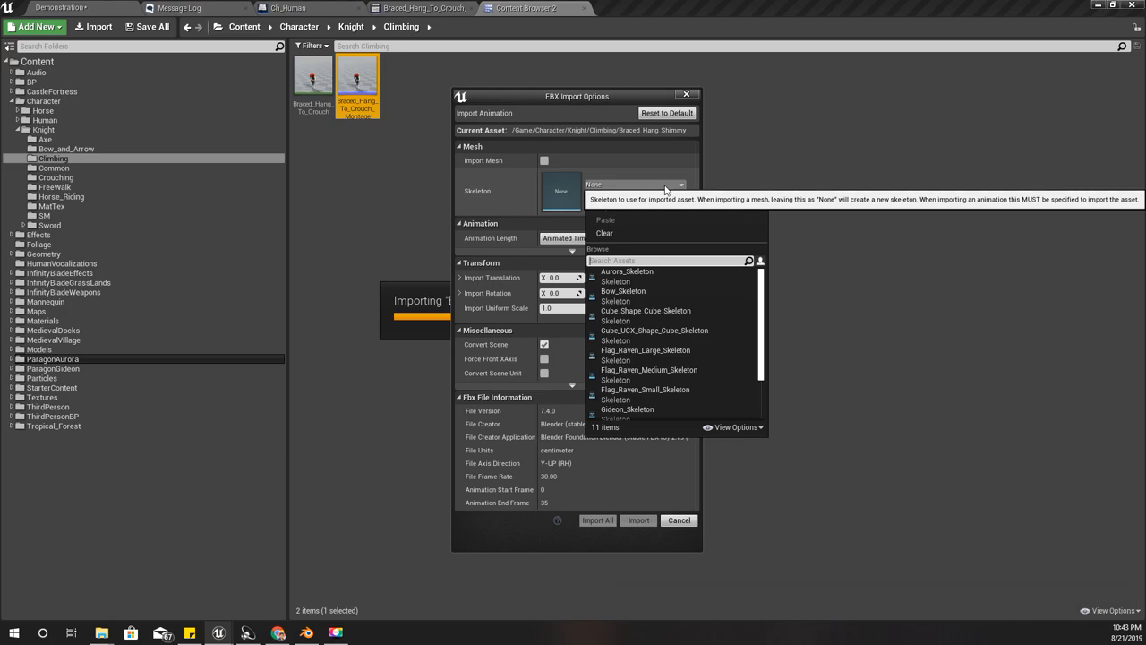
Step: Import the Braced_Hang_Shimmy FBX files and Hanging_Idle using Knight_RM_Skeleton
type("kno")
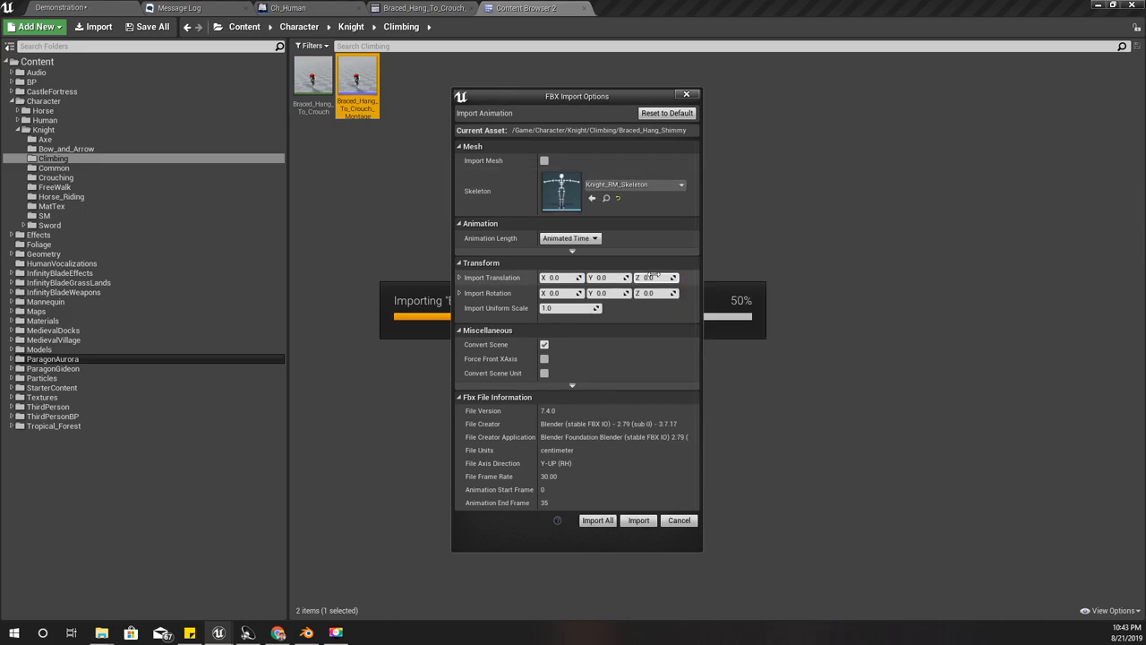
mouse_move(597, 520)
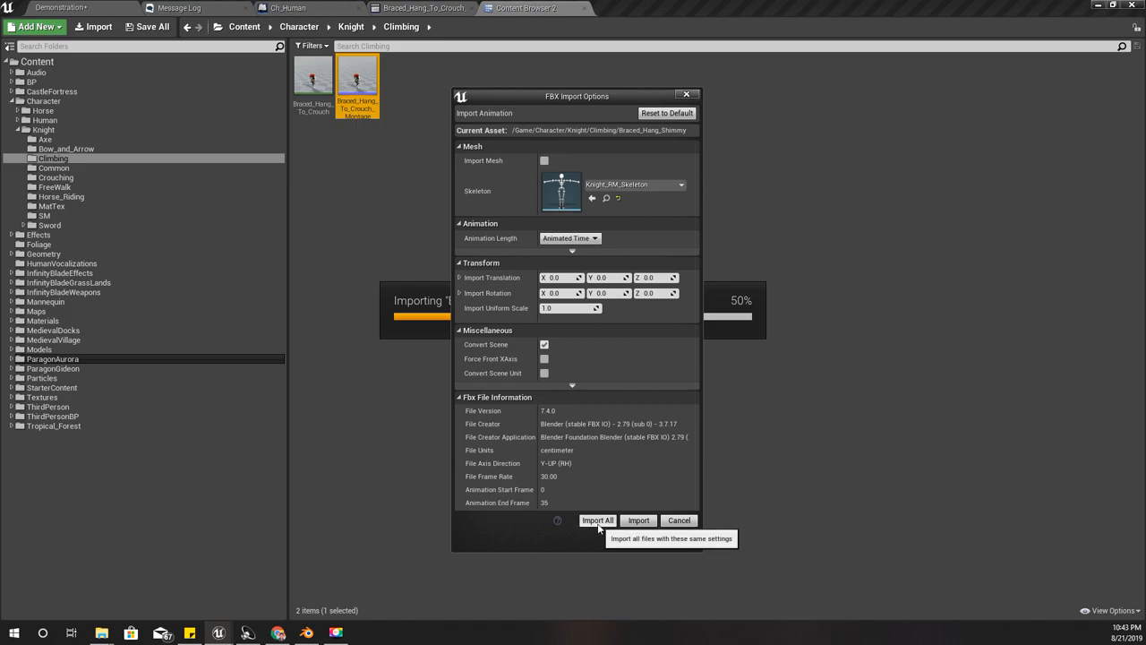
left_click(598, 521)
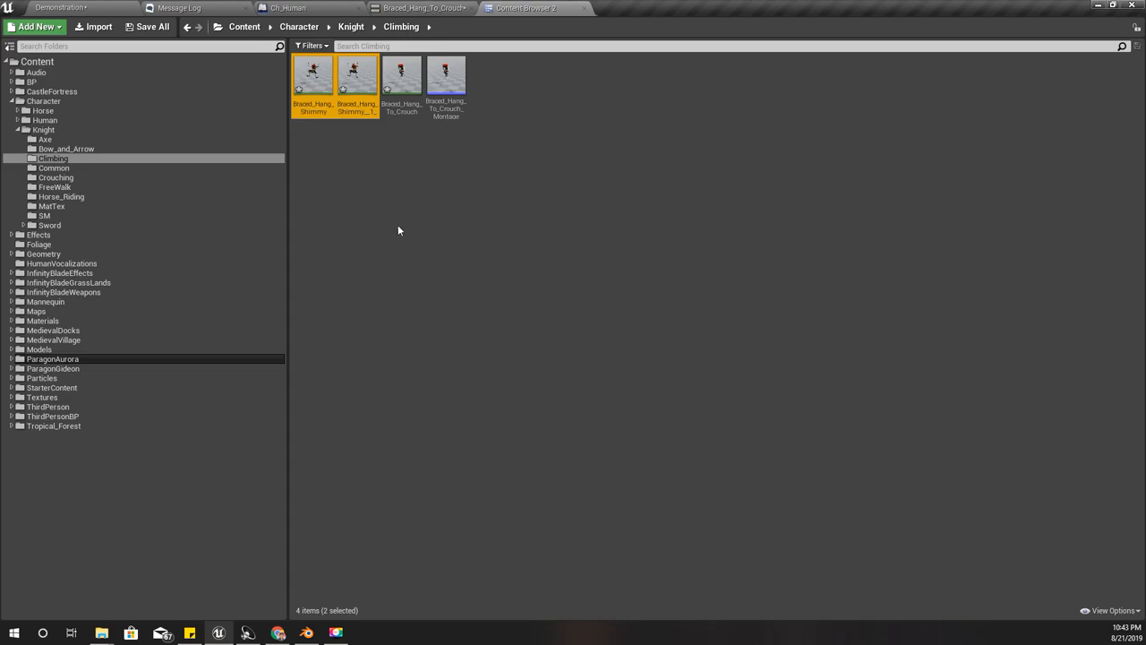
mouse_move(445, 152)
type("k")
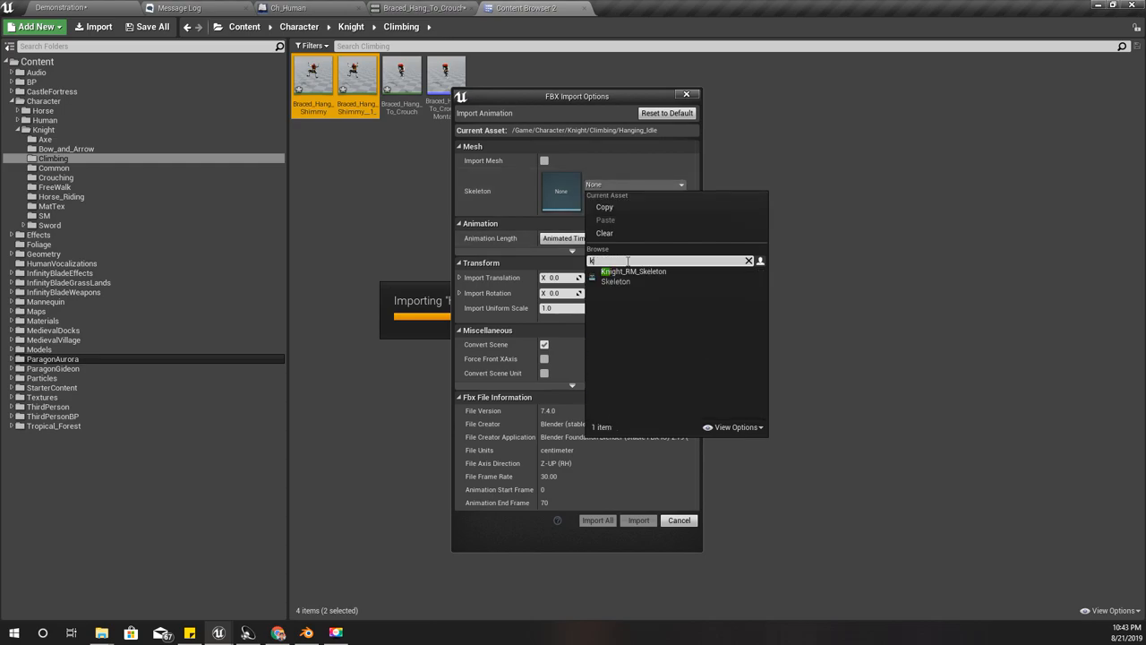
type("n")
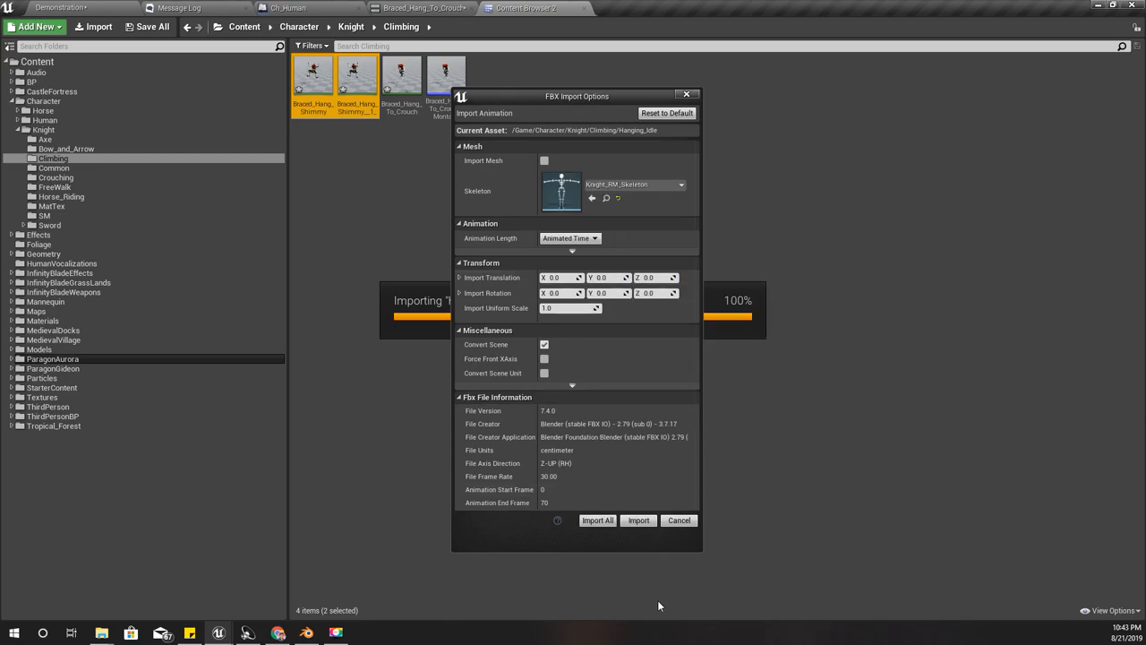
left_click(638, 520)
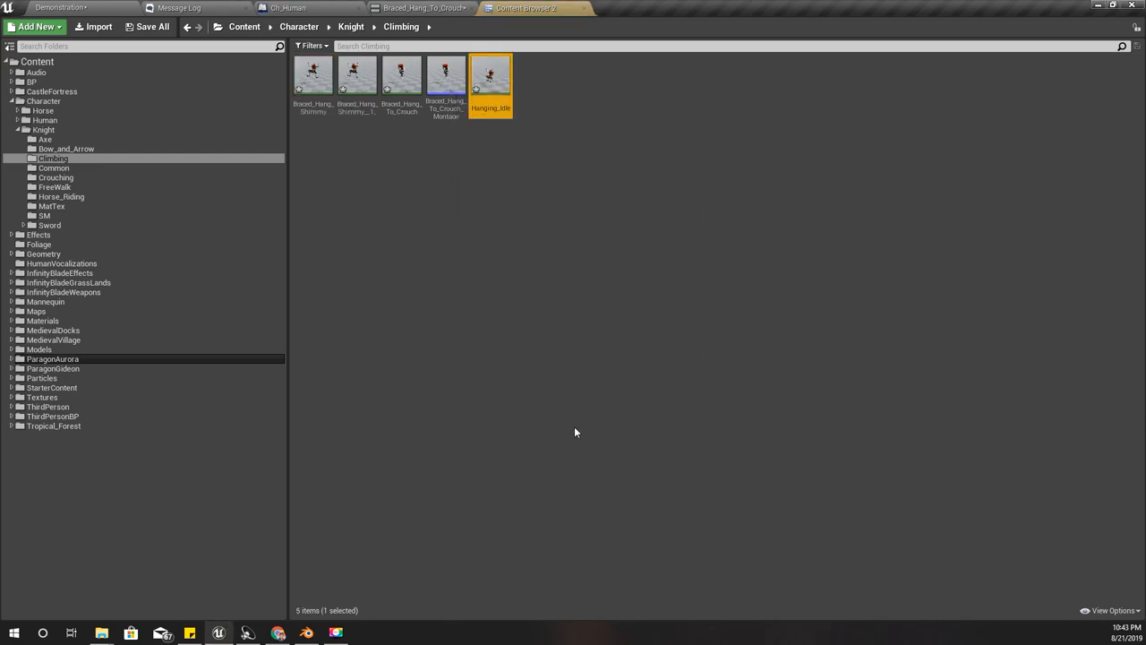
Step: Open Hanging_Idle in the animation editor to preview the knight hanging
double_click(490, 73)
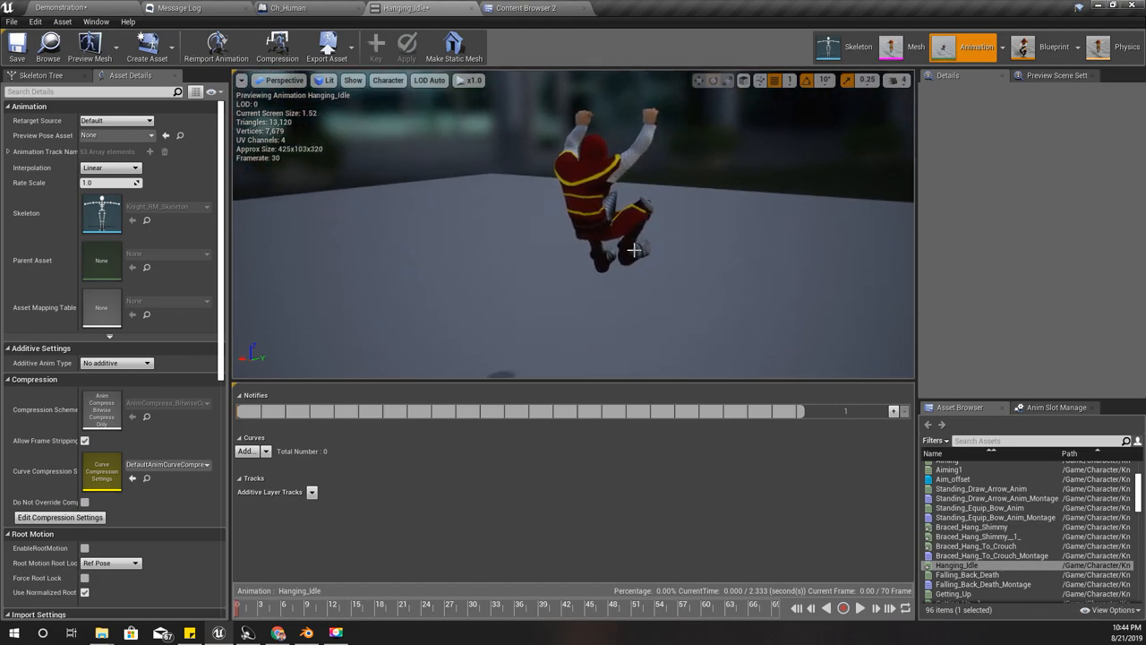
mouse_move(618, 246)
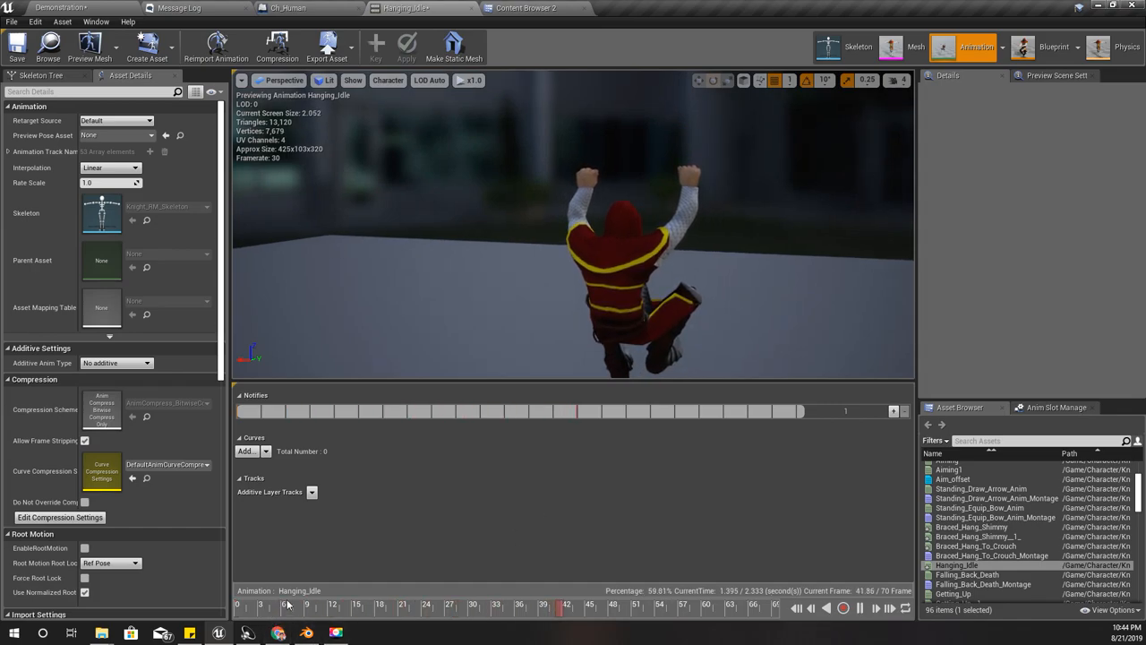
mouse_move(49, 47)
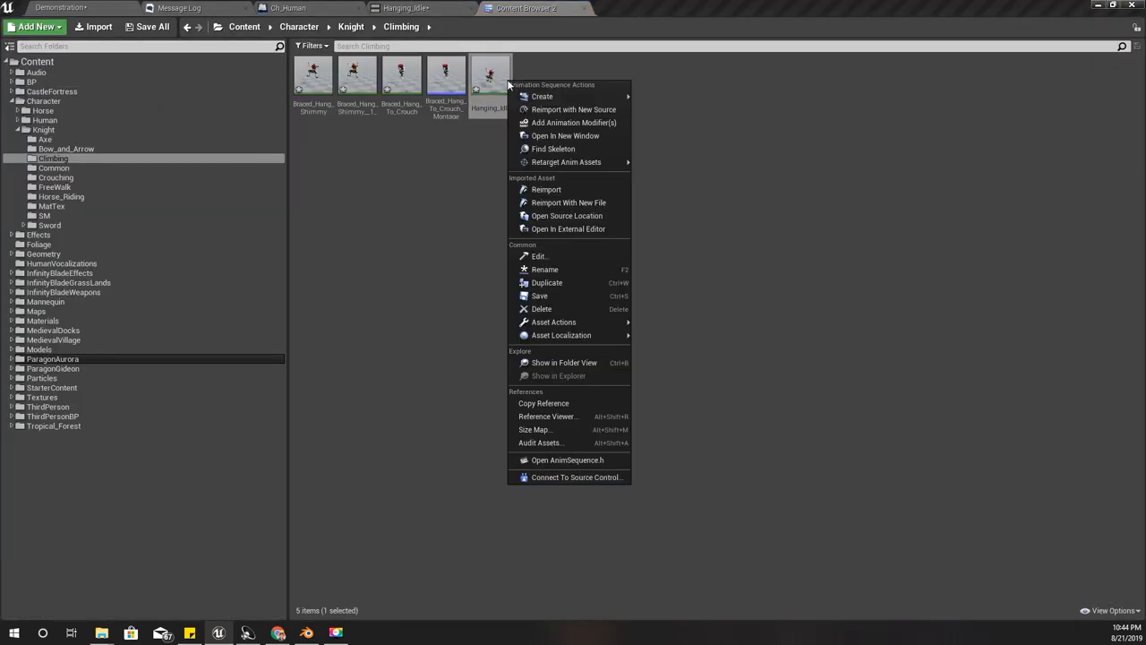
mouse_move(542, 96)
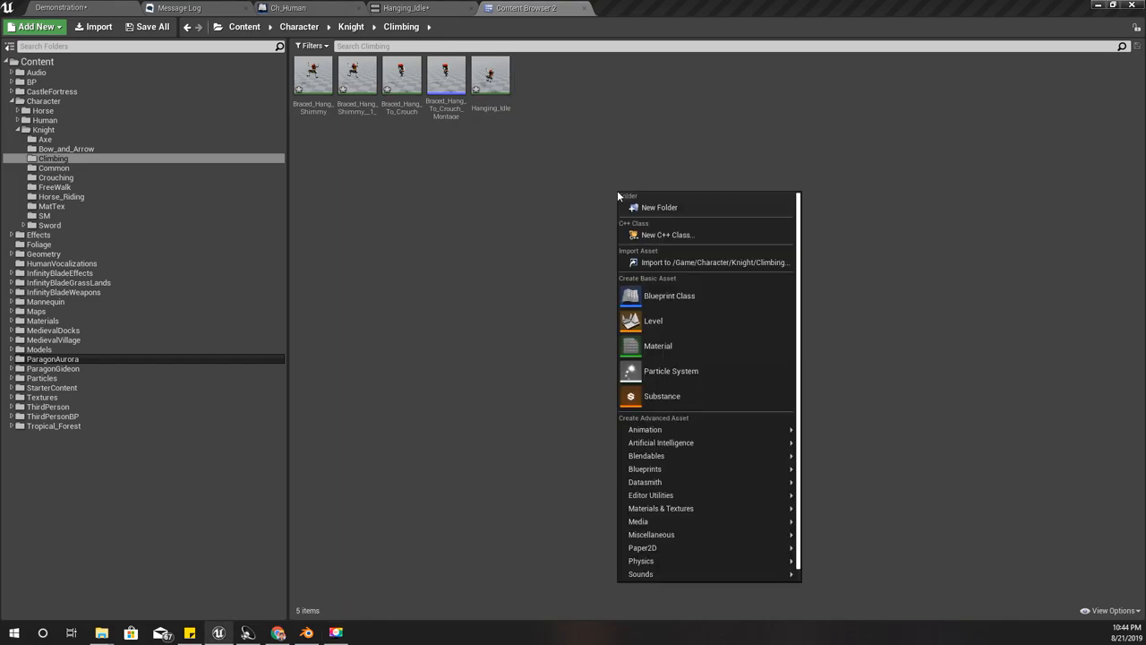
mouse_move(644, 468)
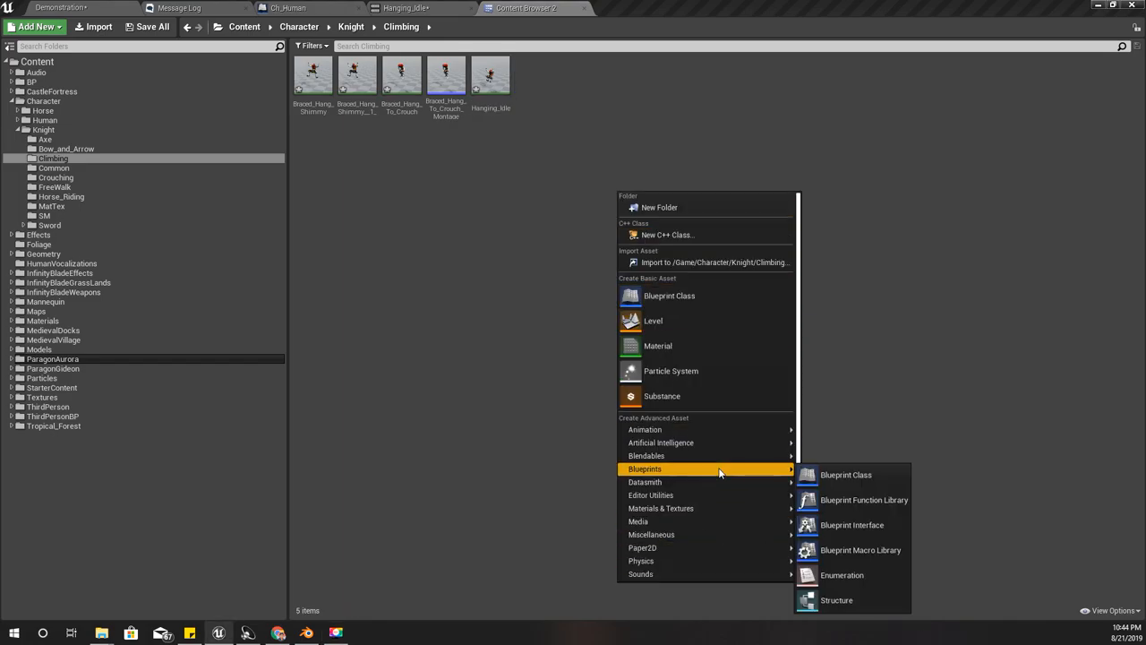
mouse_move(645, 456)
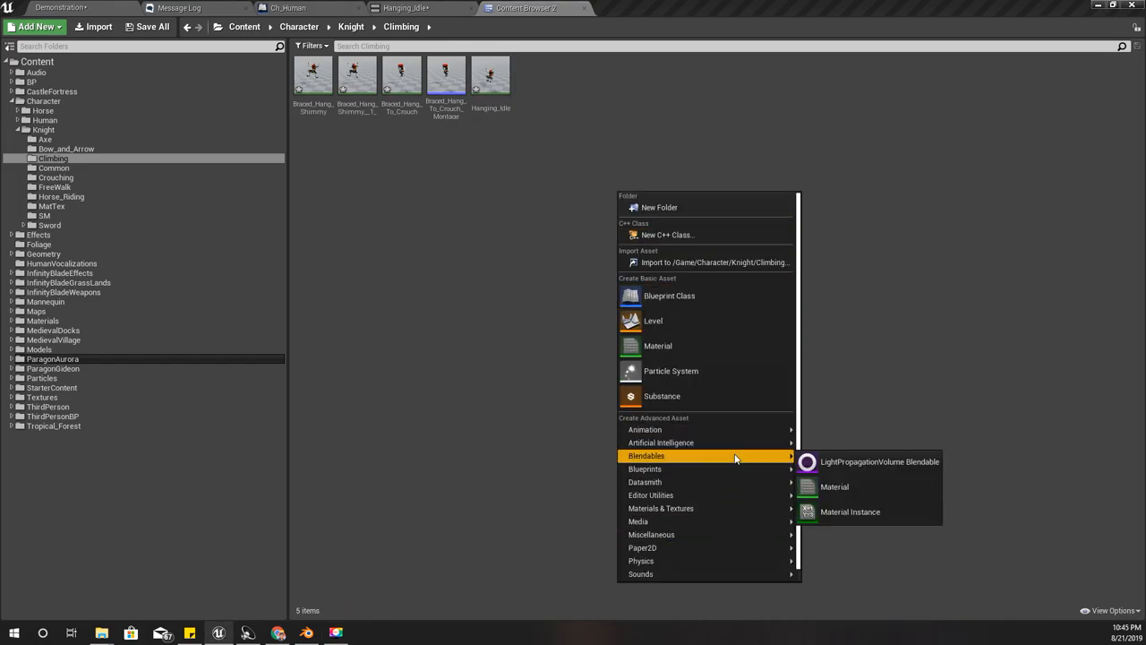
mouse_move(651, 534)
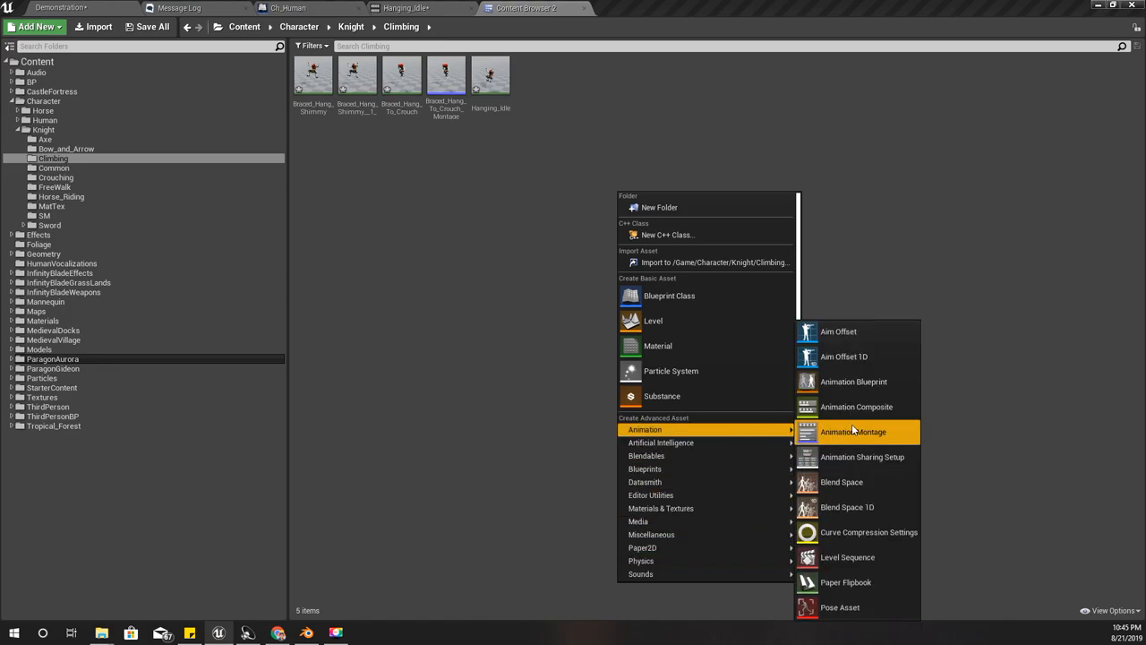
Step: Start a new Blend Space asset from the Climbing folder's context menu
left_click(852, 431)
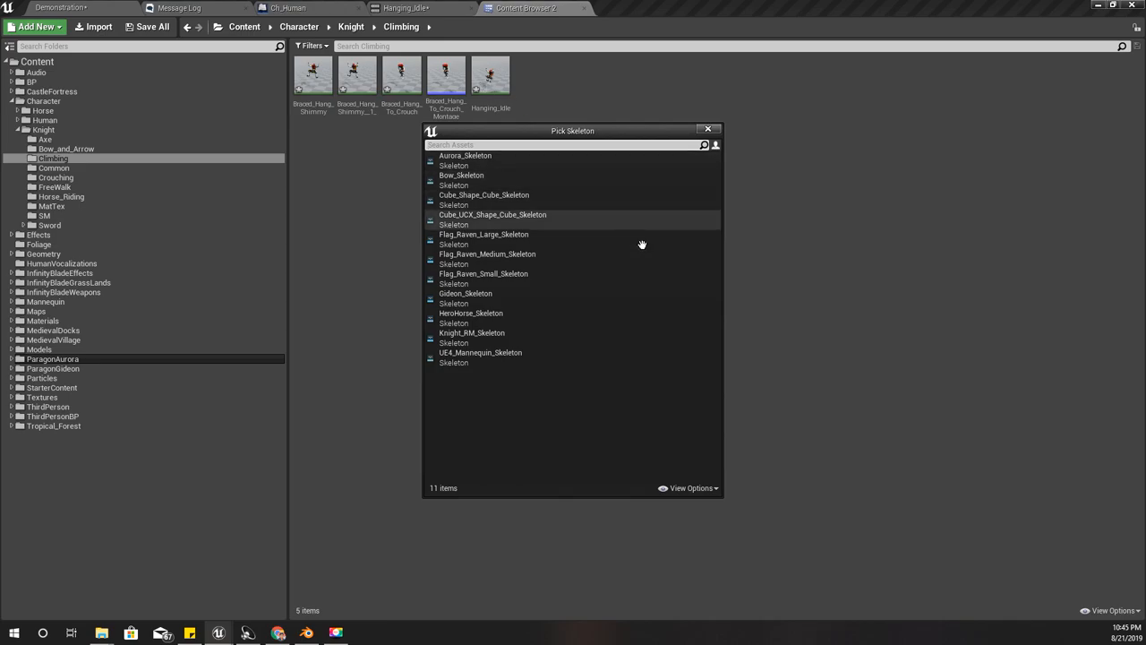
mouse_move(465, 155)
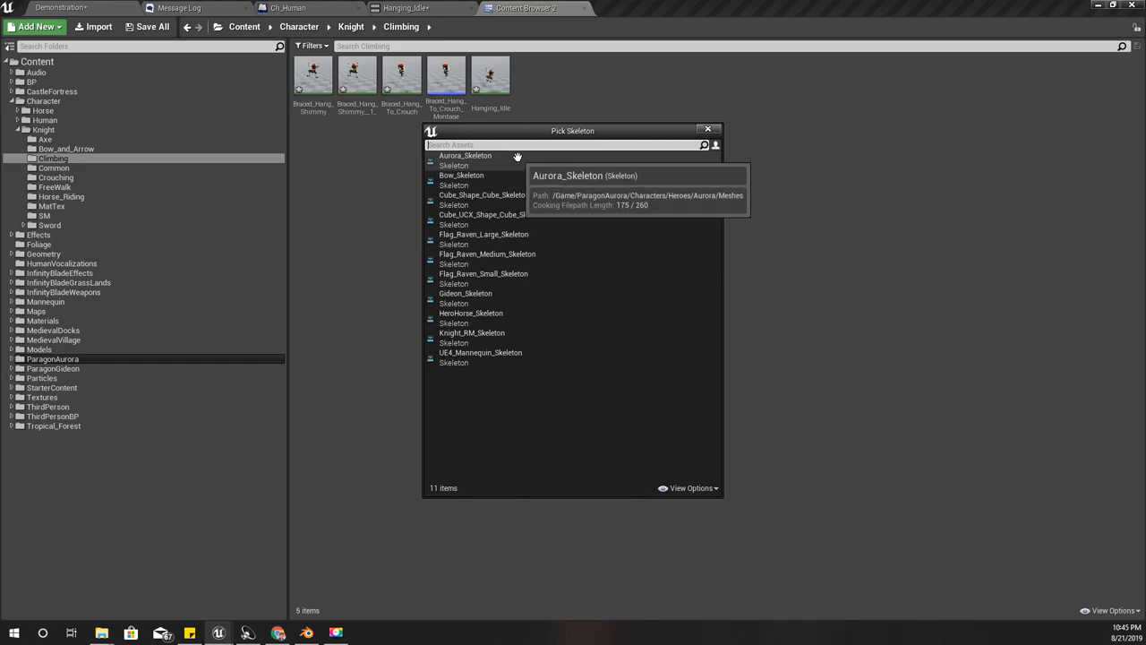
mouse_move(535, 333)
type("BSP_OnW")
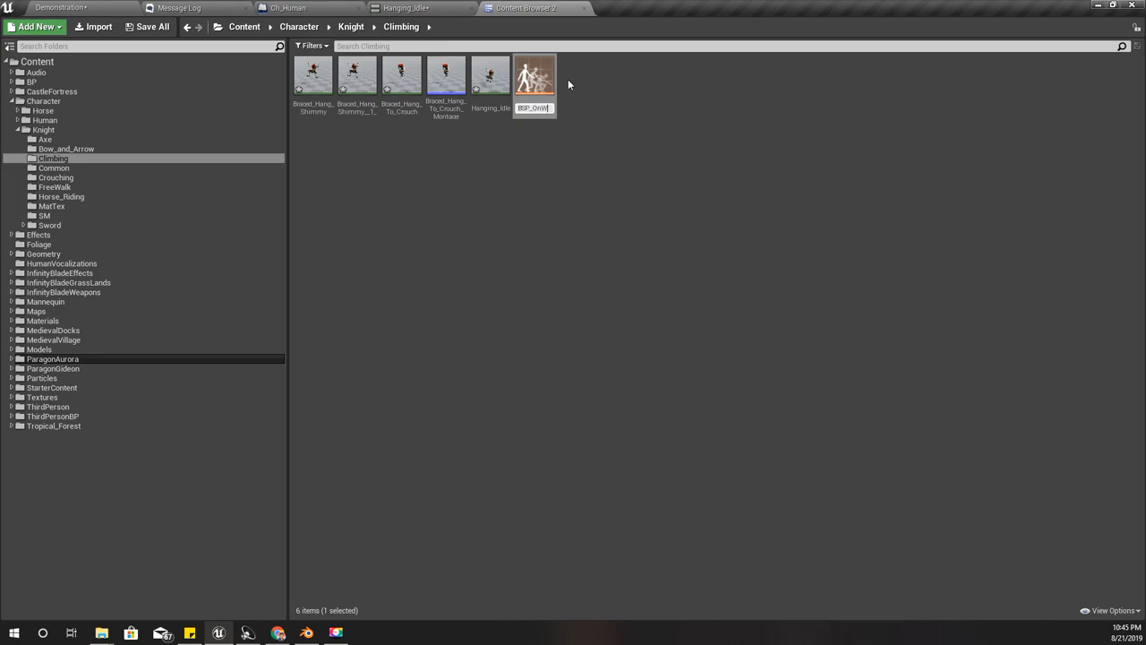
Step: Open BSP_OnWall, name the axis Horizontal, and set its range from -200 to 200
double_click(535, 76)
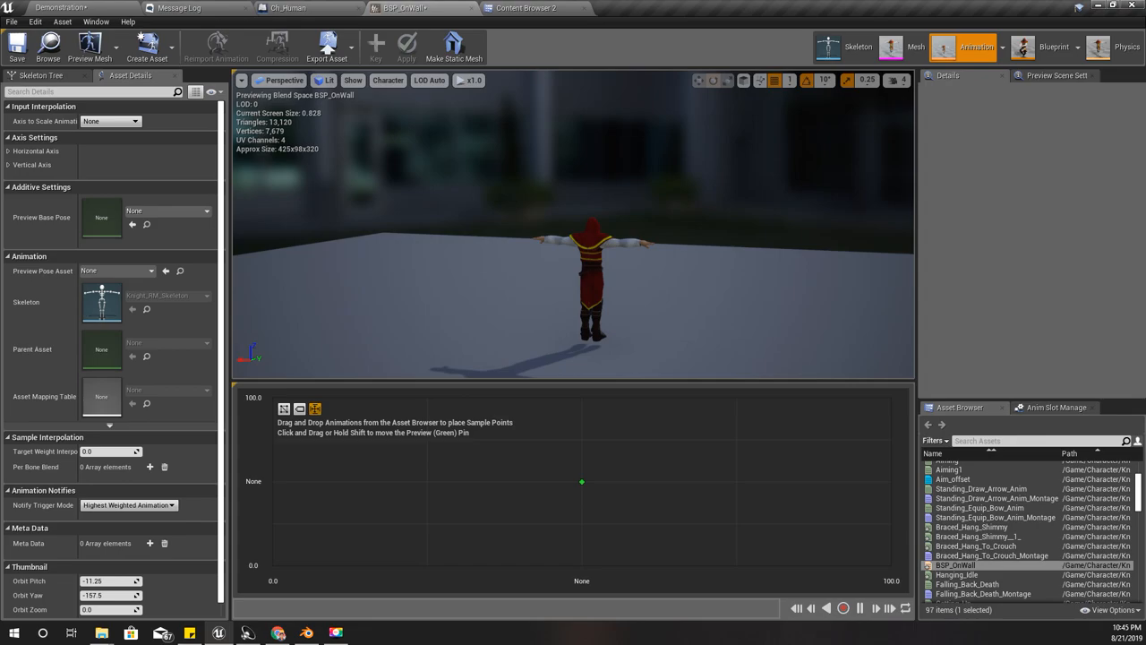
left_click(9, 150)
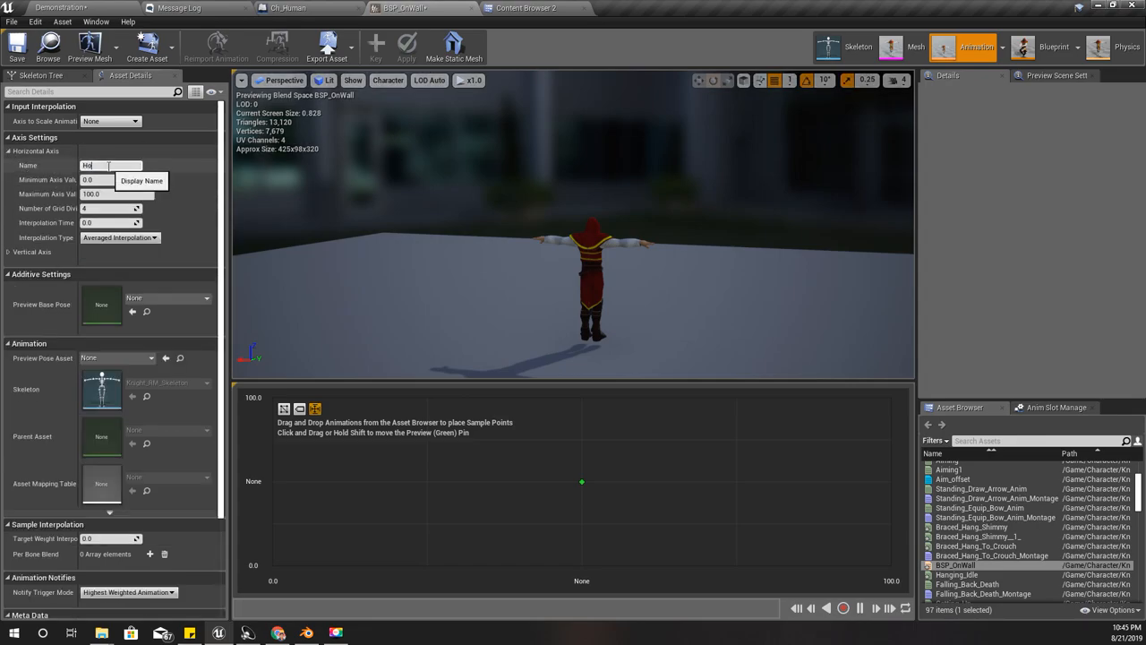
type("Horizontal")
type("Vertical")
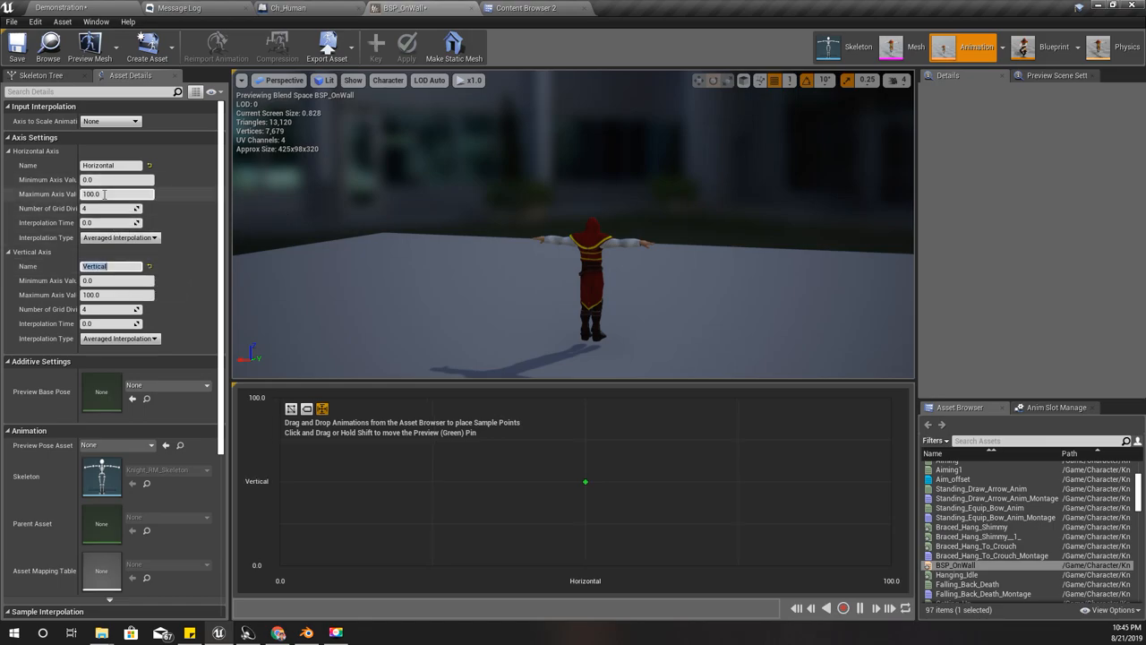
left_click(116, 179)
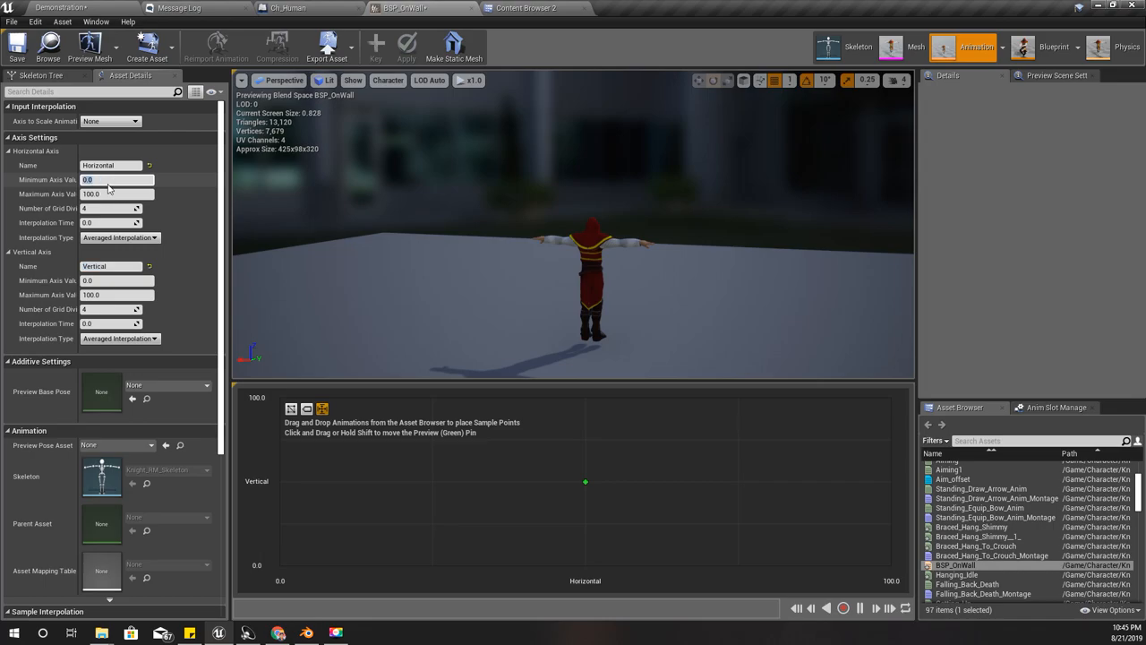
type("-20")
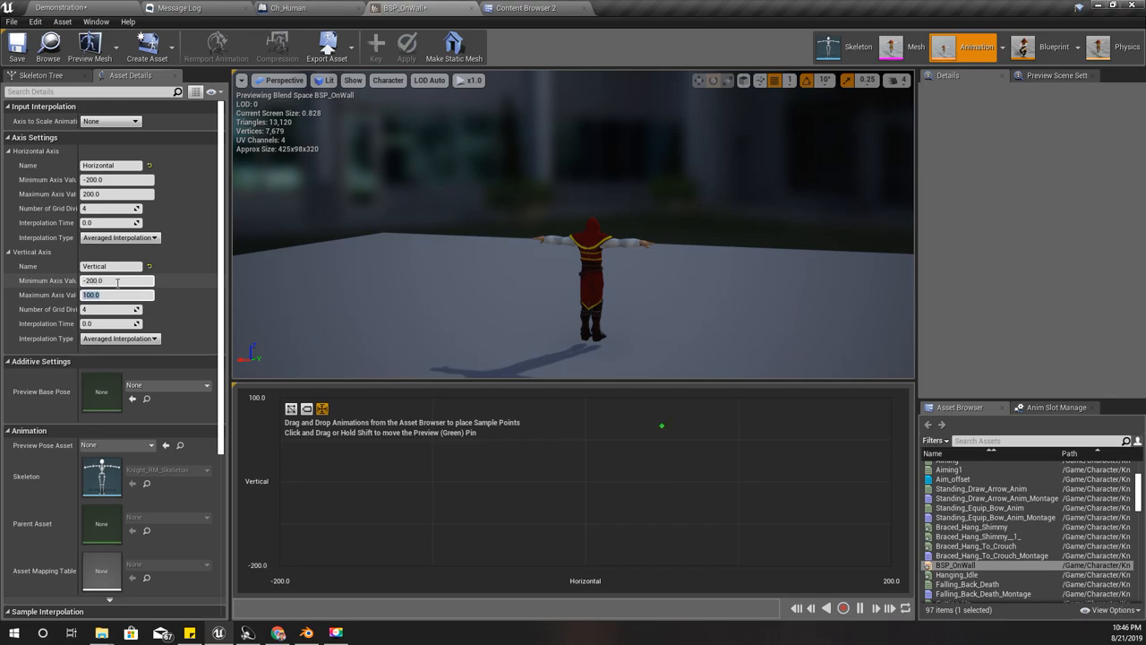
type("200.0")
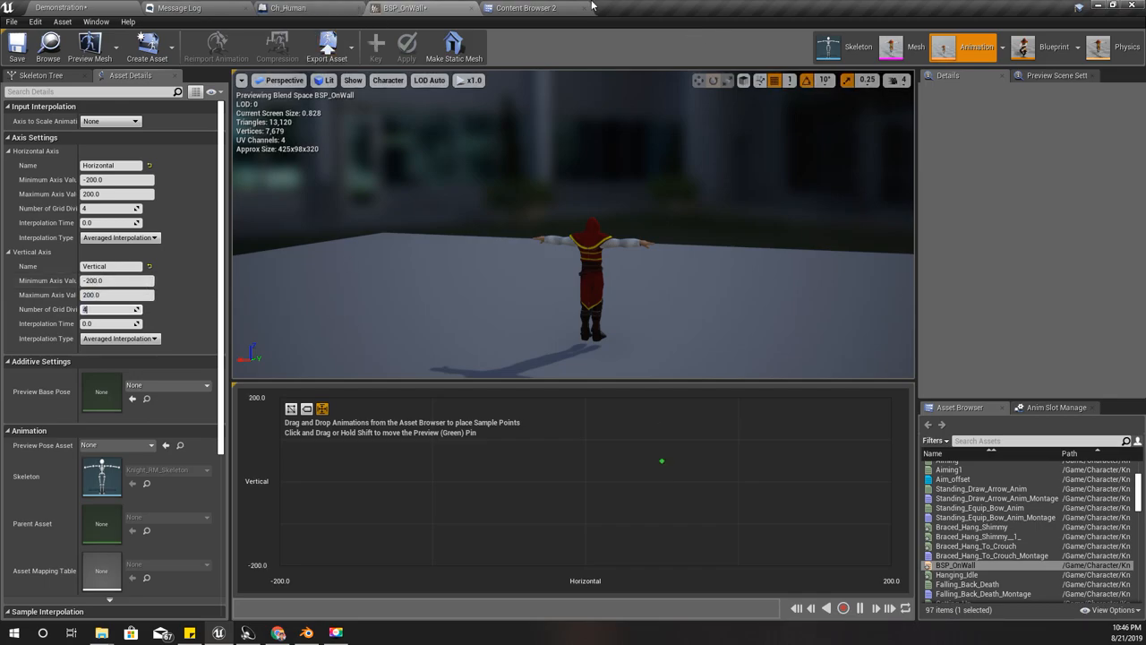
Step: Apply the axis range, preview the blend near grid centre, and select the second shimmy animation
left_click(527, 8)
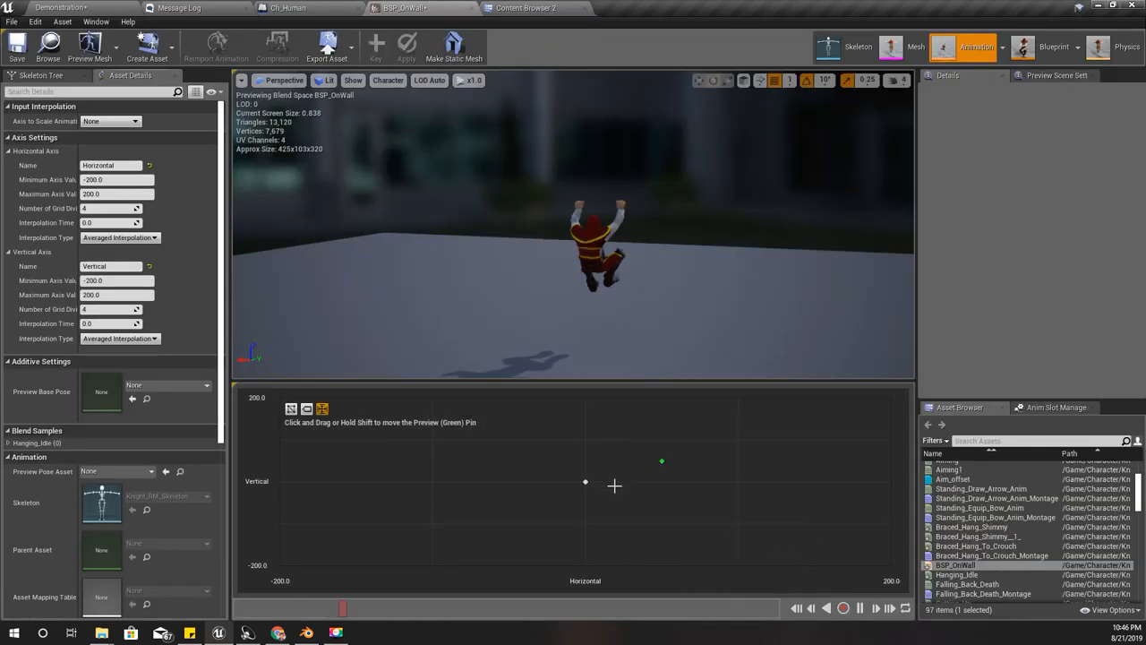
left_click_drag(662, 461, 557, 485)
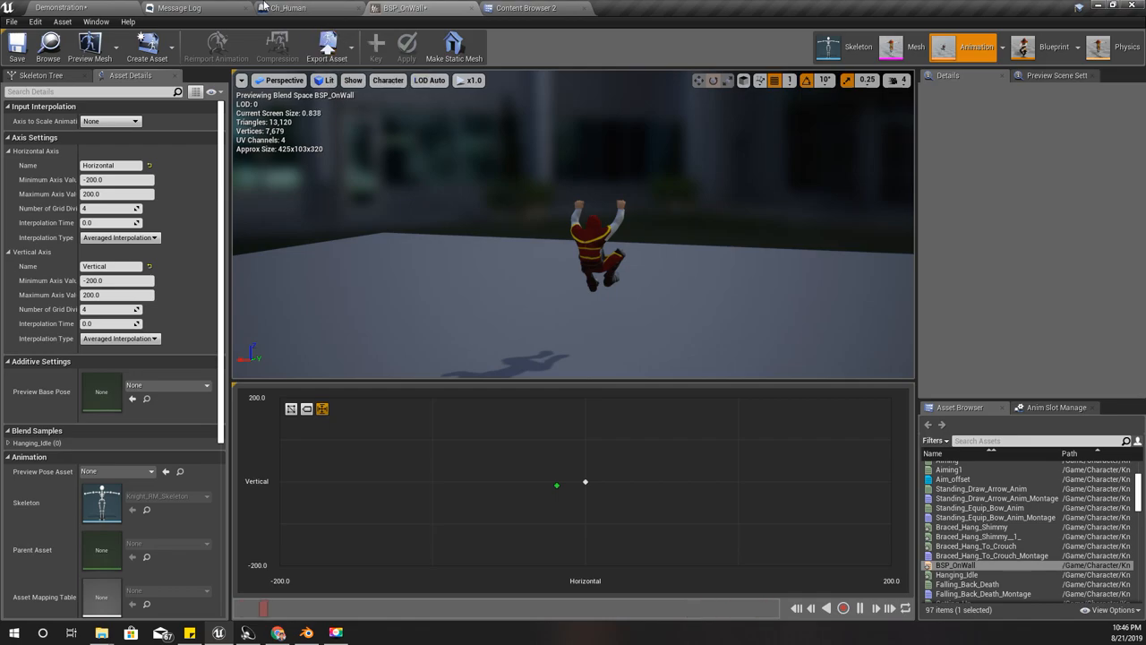
left_click(527, 8)
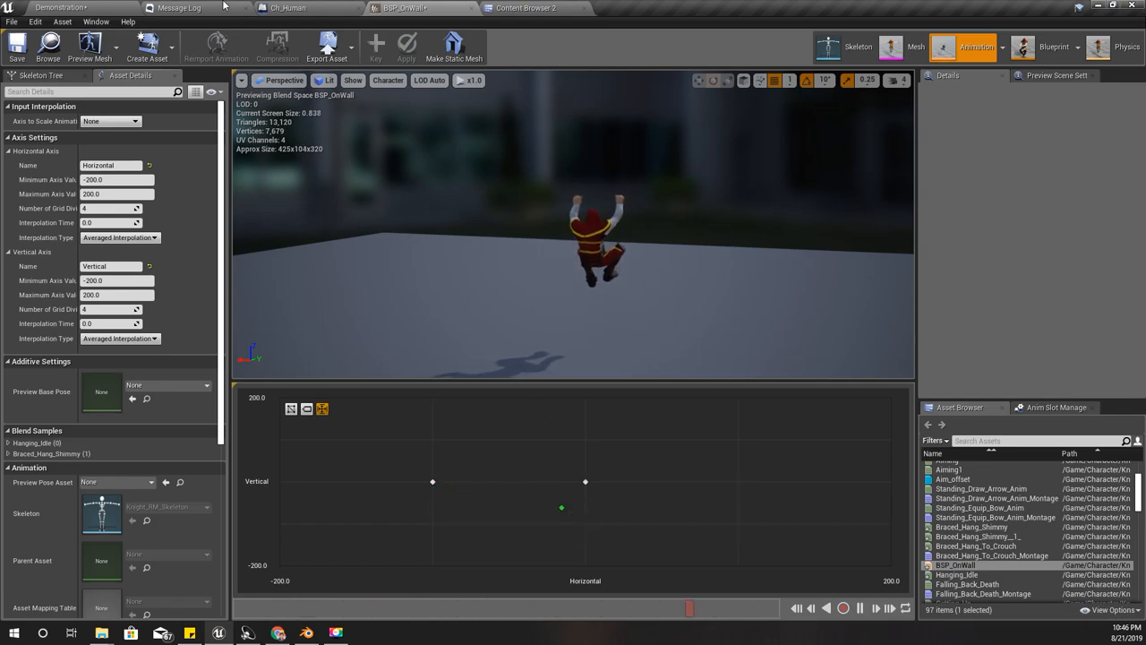
left_click(526, 8)
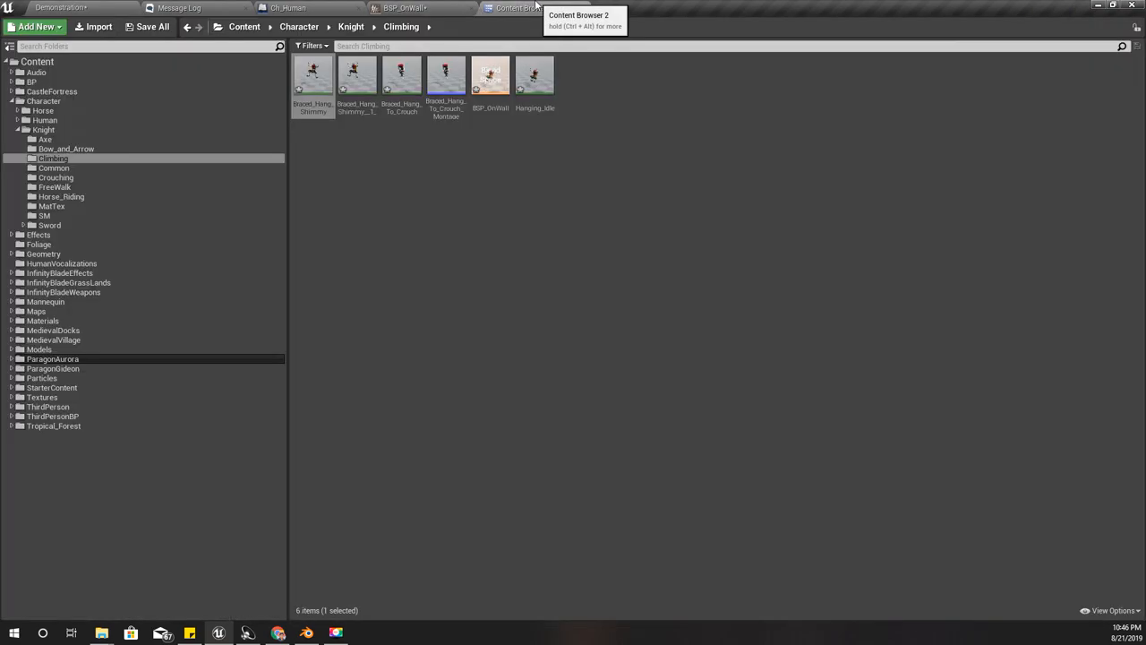
left_click(356, 76)
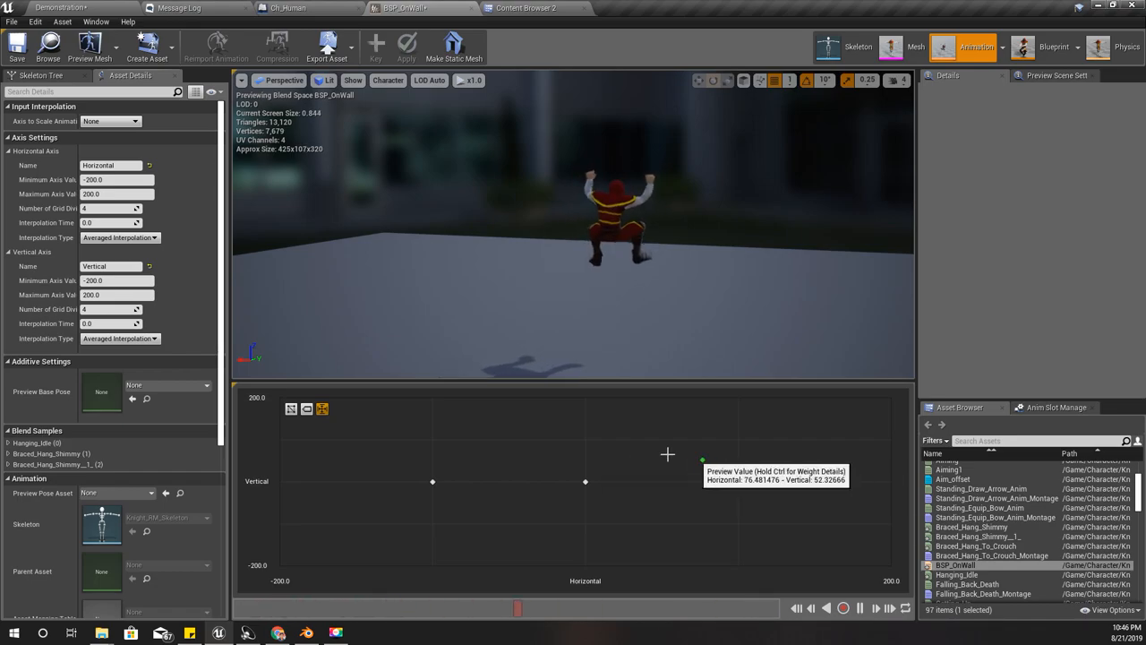
mouse_move(653, 465)
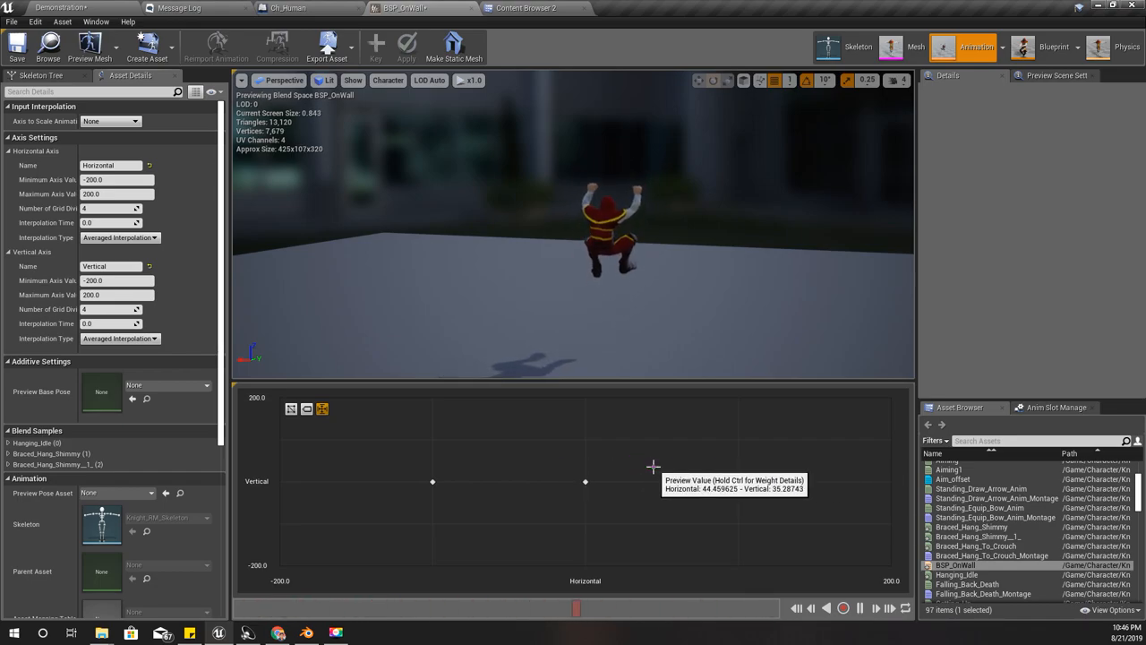
mouse_move(725, 483)
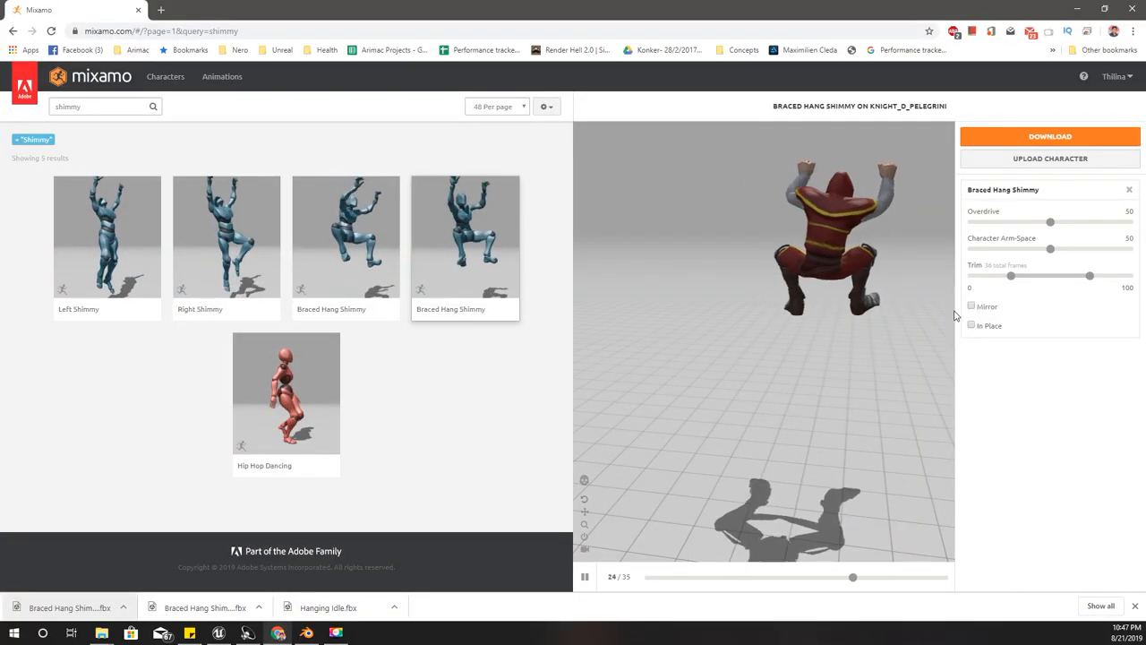
Step: Download Braced Hang Shimmy in place as an FBX file
left_click(971, 325)
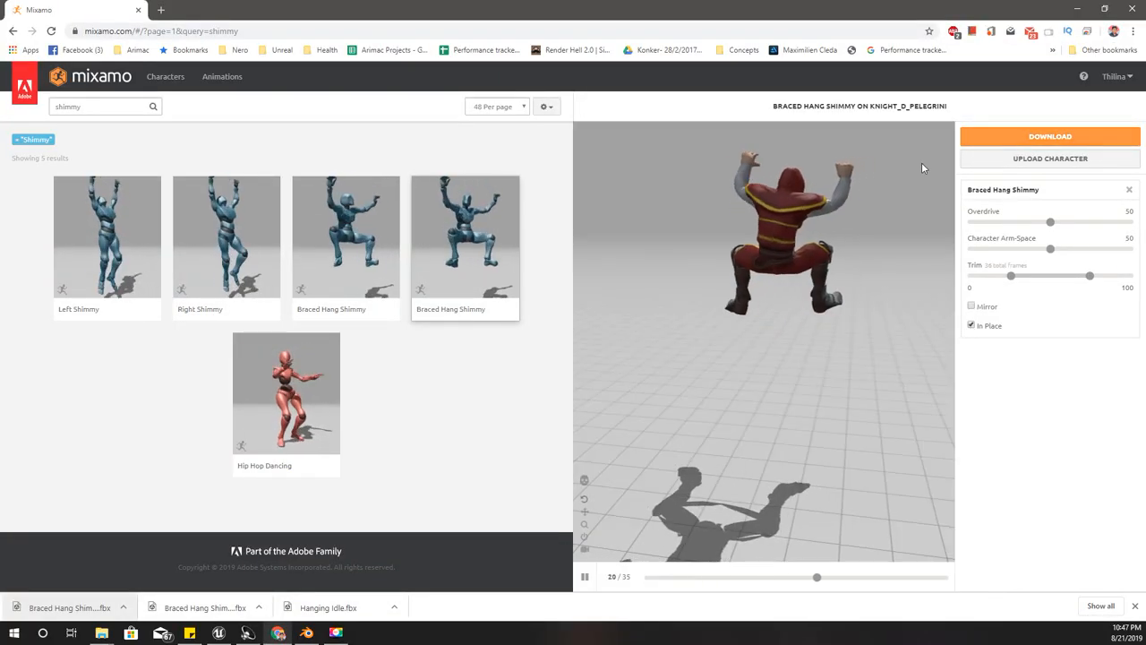
left_click(1050, 136)
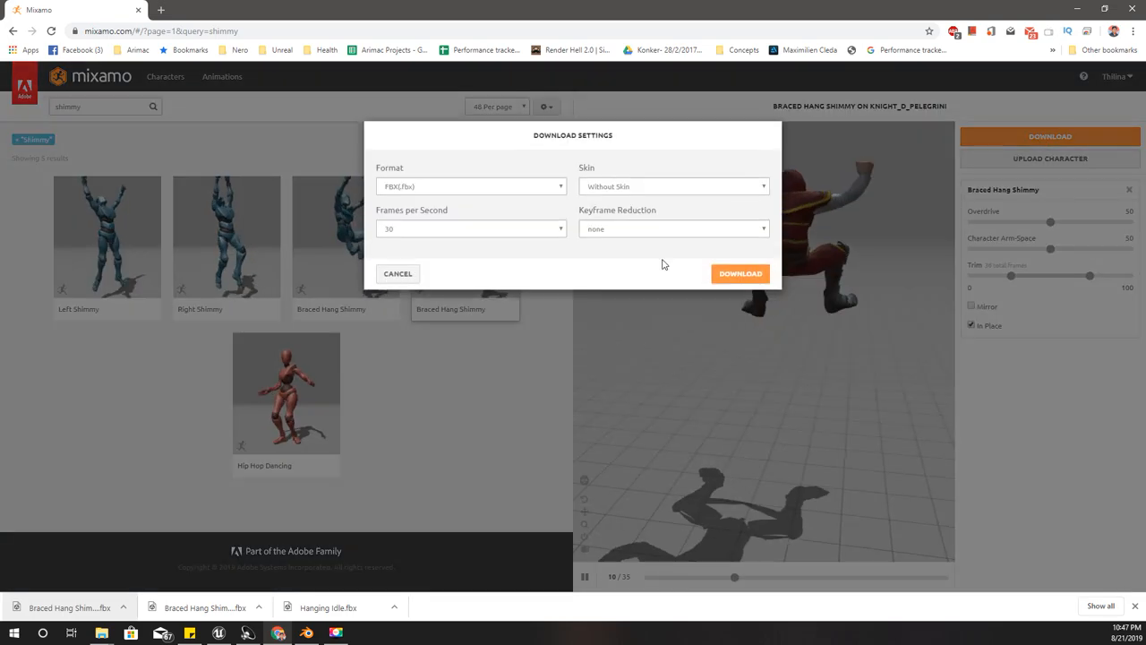
left_click(741, 274)
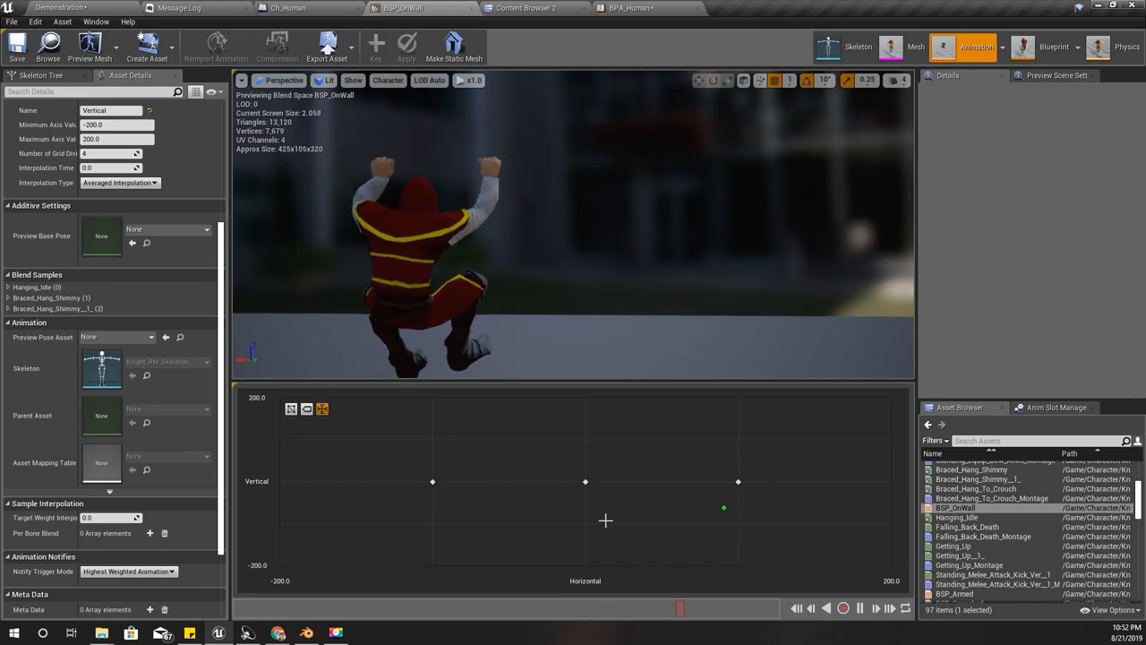
mouse_move(732, 482)
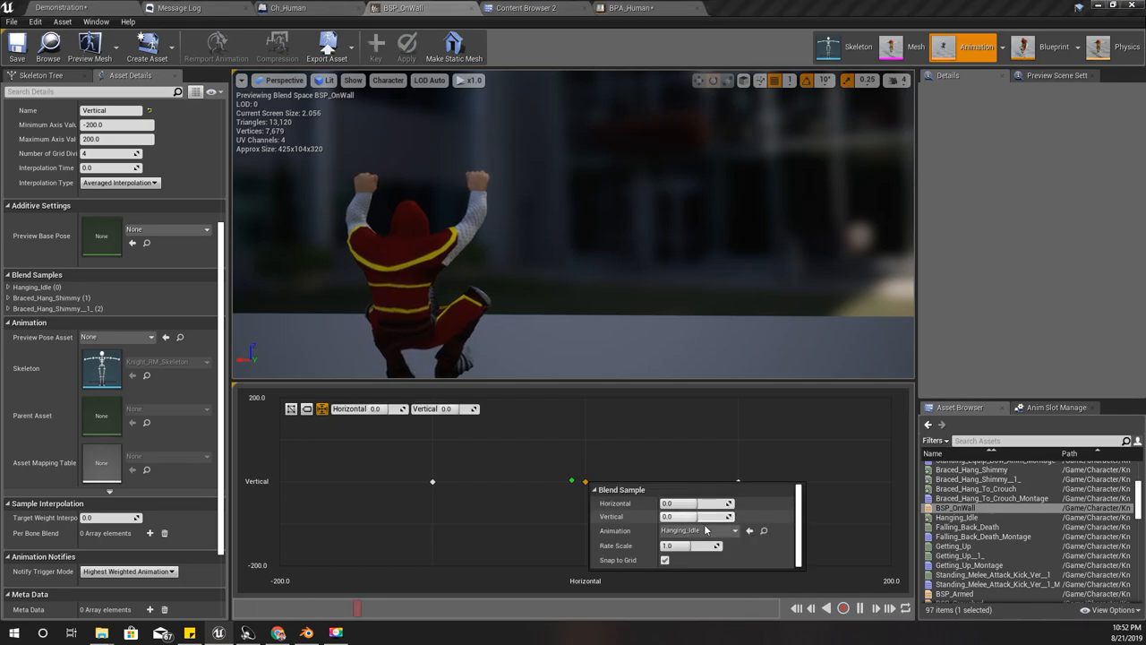
Step: Select Hanging_Idle and reopen BSP_OnWall in the blend space editor
left_click(526, 8)
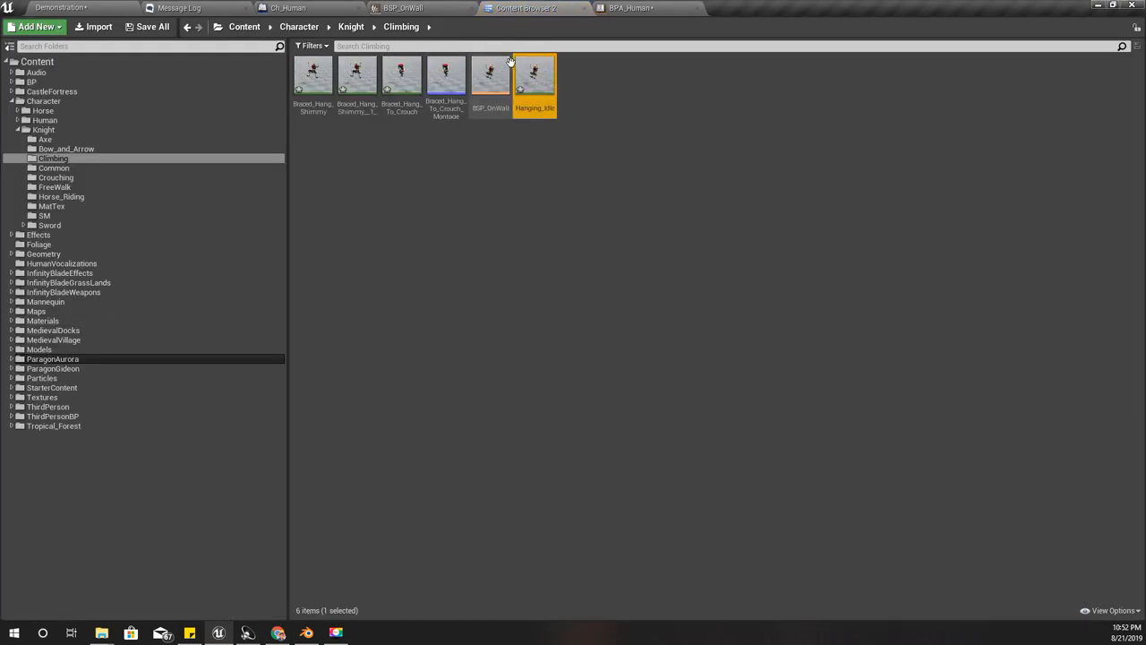
double_click(534, 76)
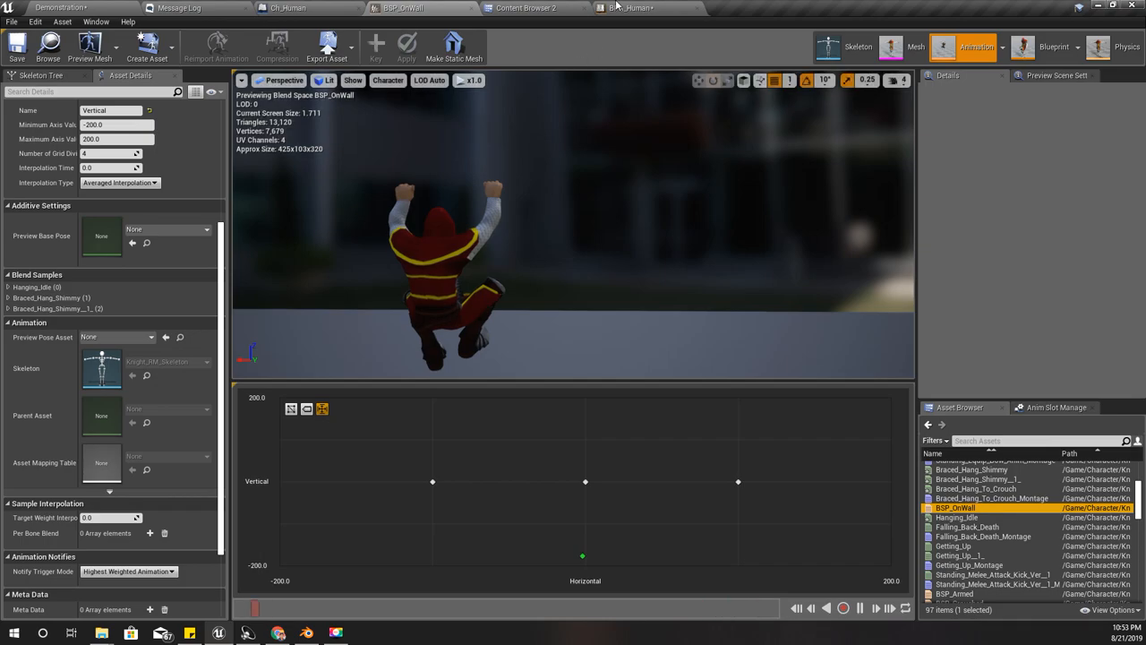
Step: Add a Locomotion state machine to BPA_Human's anim graph, wired into the slot's Source pin
left_click(629, 7)
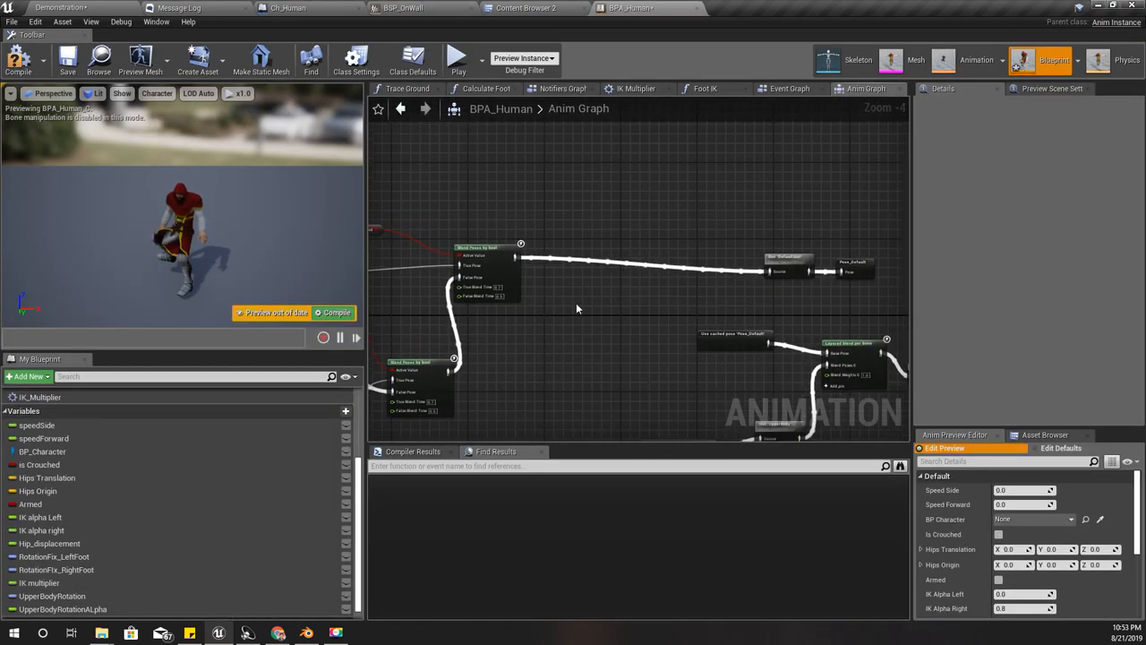
left_click_drag(577, 308, 651, 321)
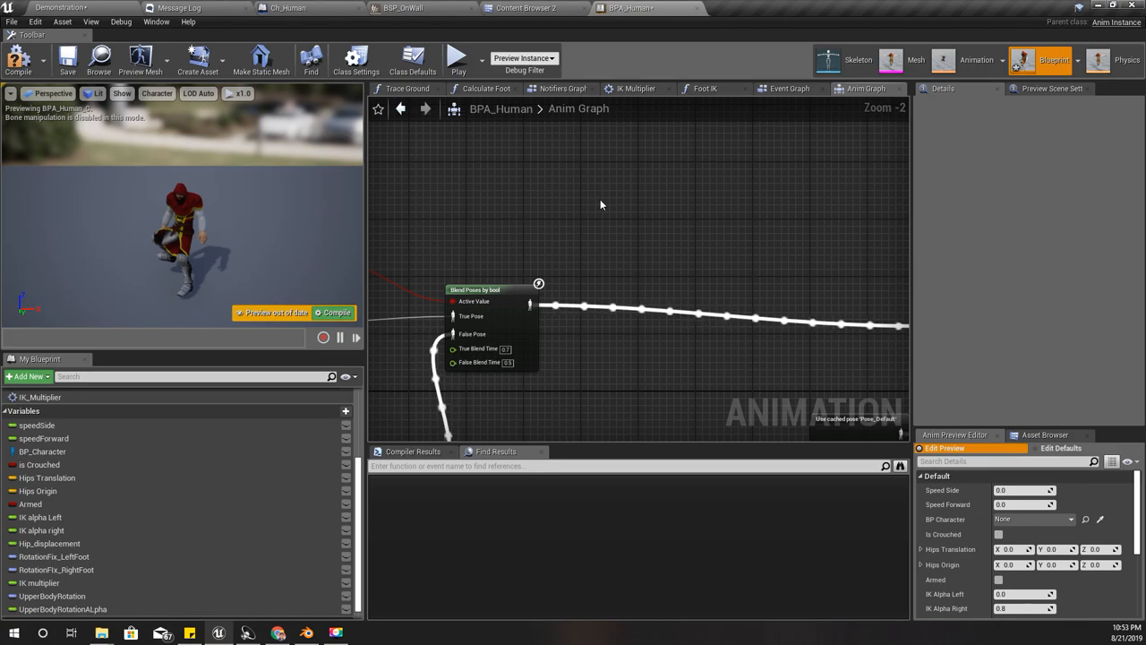
right_click(601, 205)
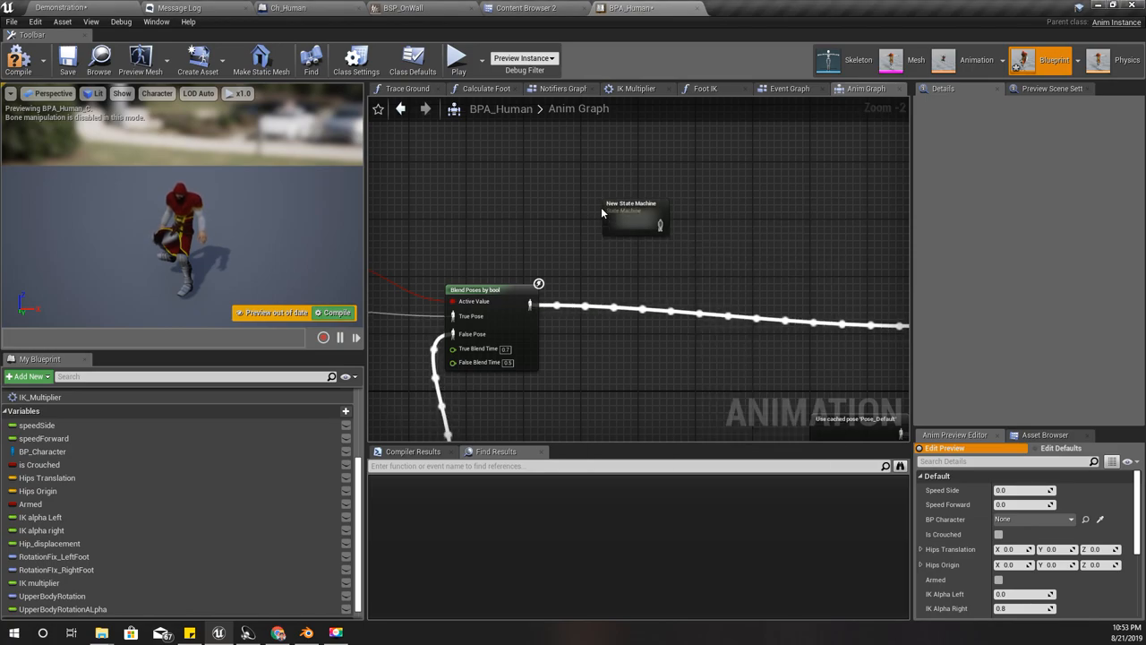
left_click(632, 215)
type("Locomotion")
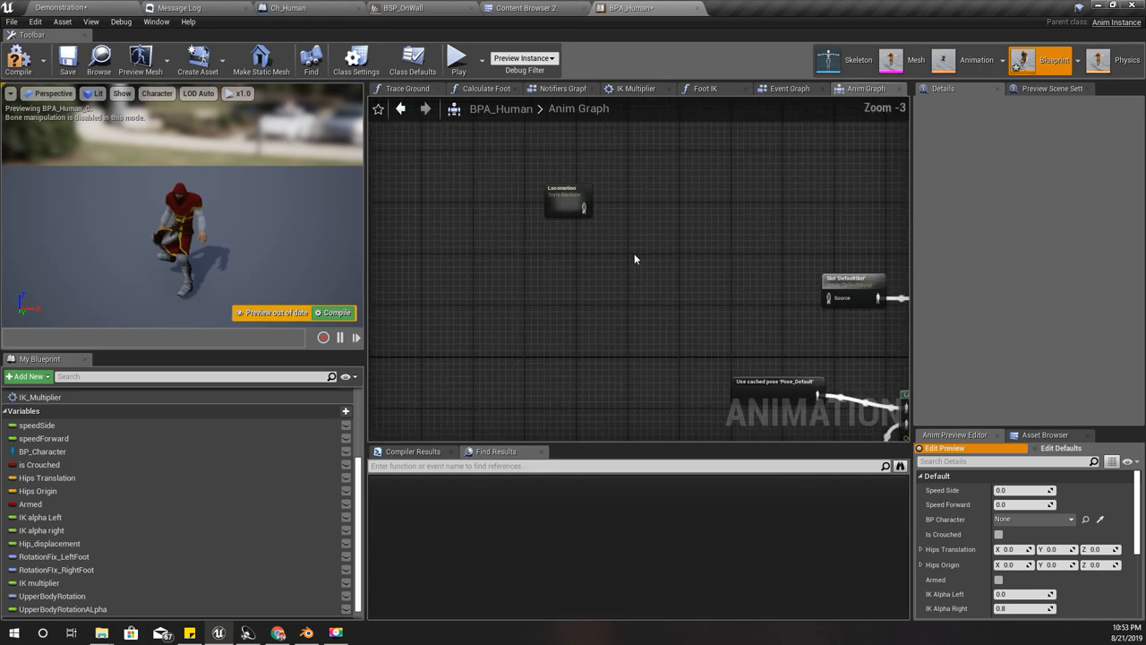
left_click_drag(593, 208, 828, 297)
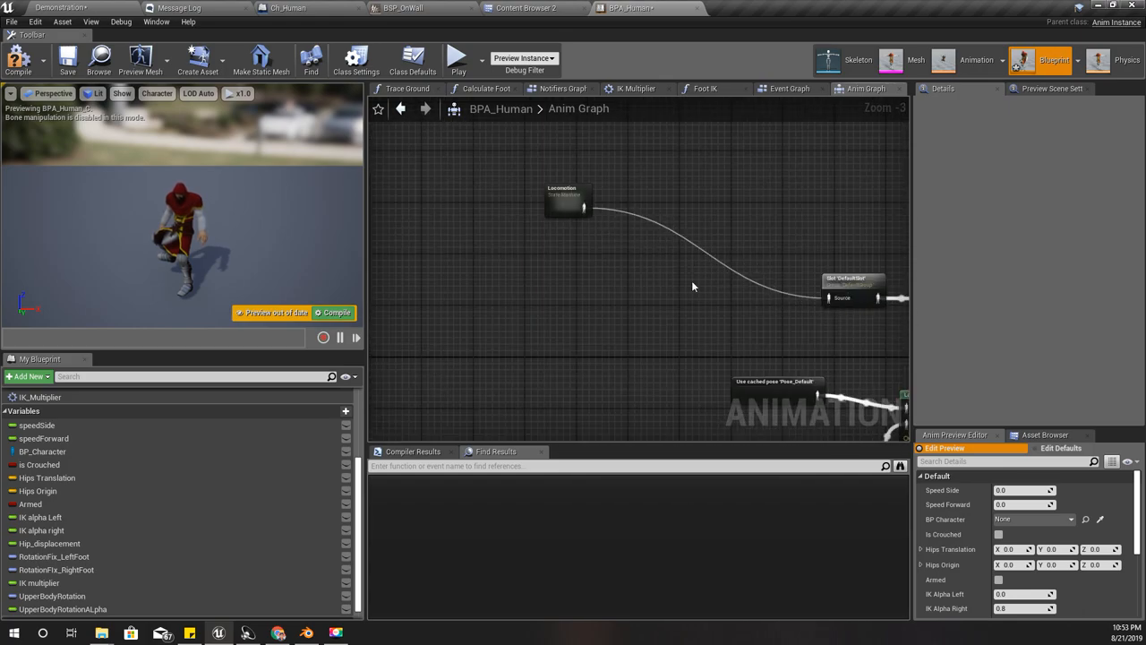
double_click(568, 200)
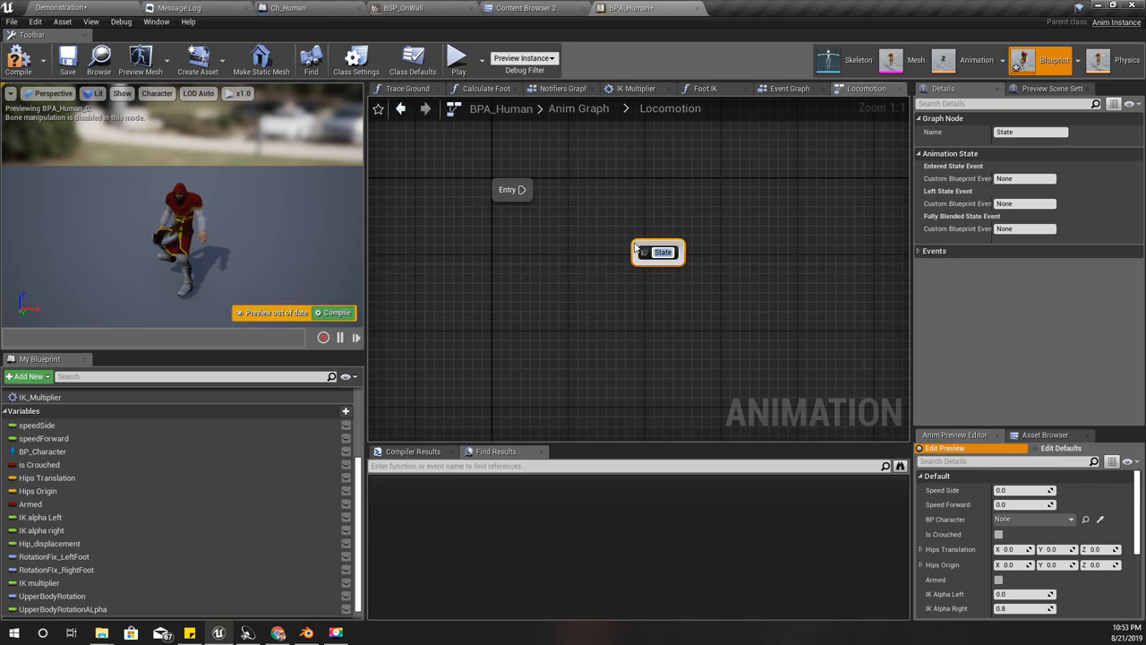
Step: Name the new Locomotion state 'walking' and open its graph
type("walking")
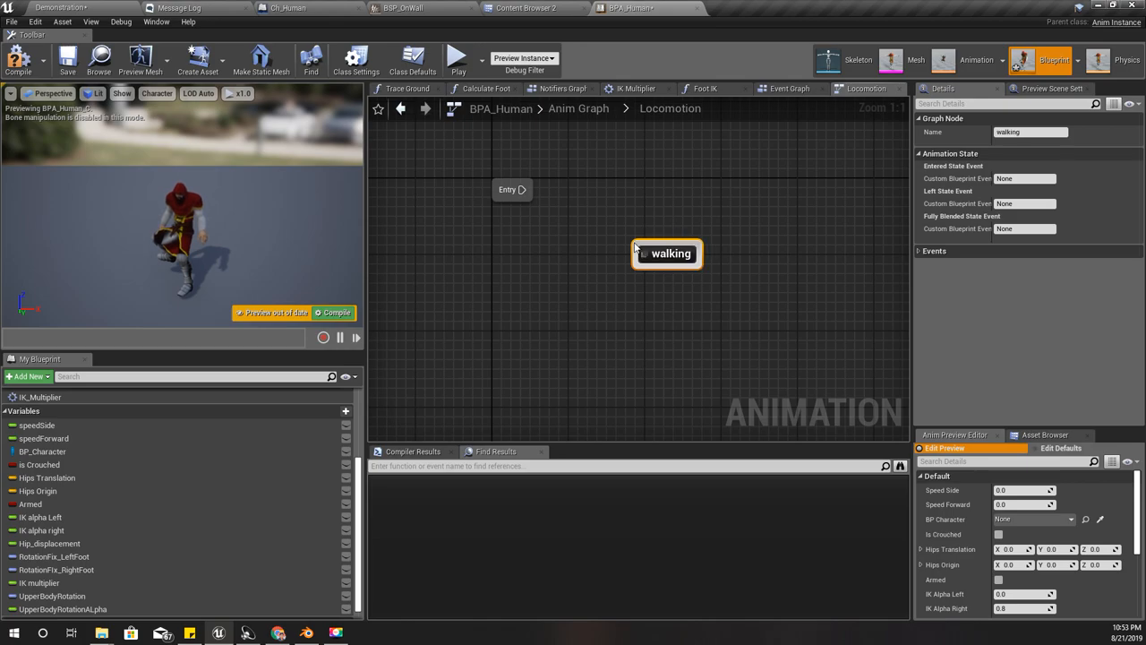
double_click(667, 253)
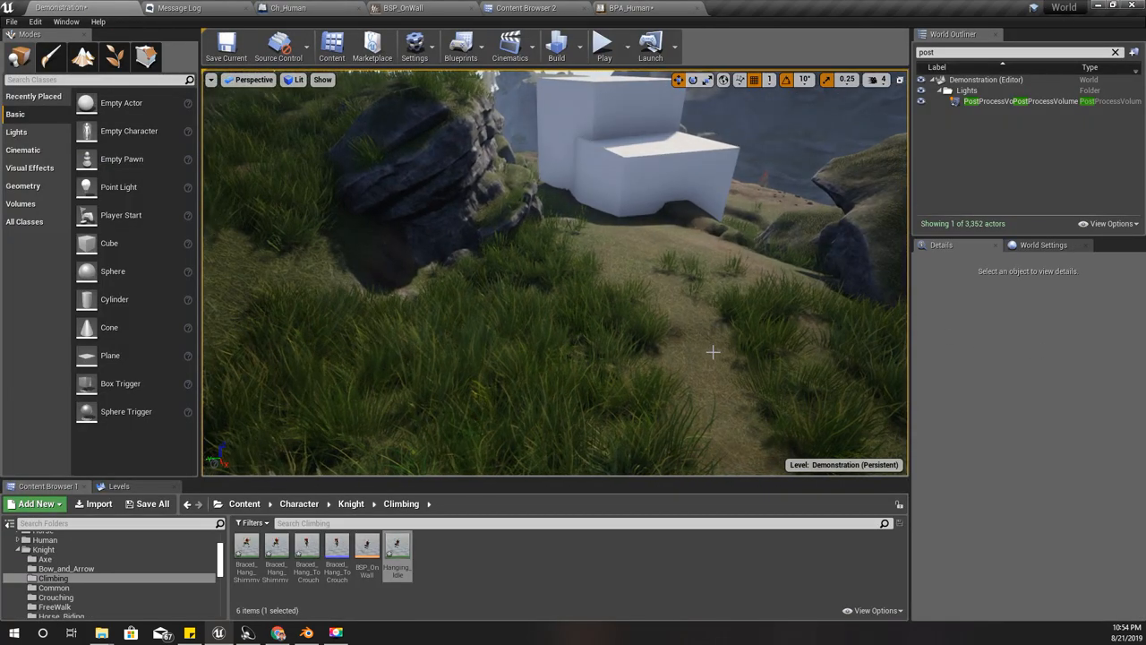
Step: Compile BPA_Human successfully with the Locomotion state machine in its anim graph
key("F11")
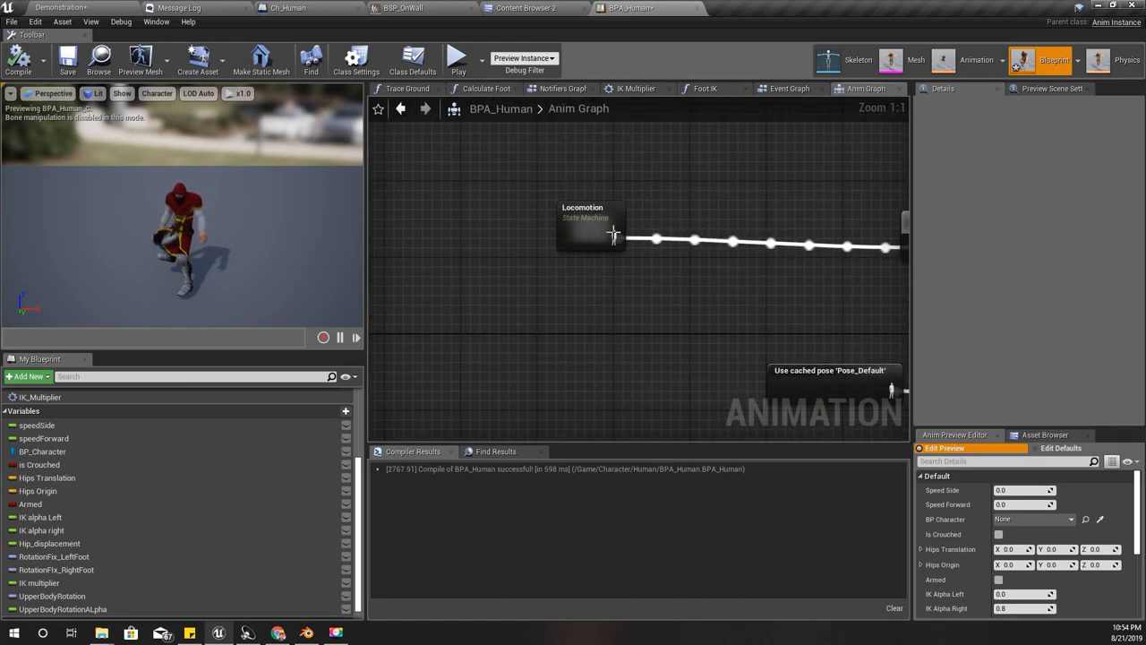
Step: Open the OnWall state's graph in Locomotion and bring in BSP_OnWall from the Content Browser
double_click(582, 224)
type("OnWall")
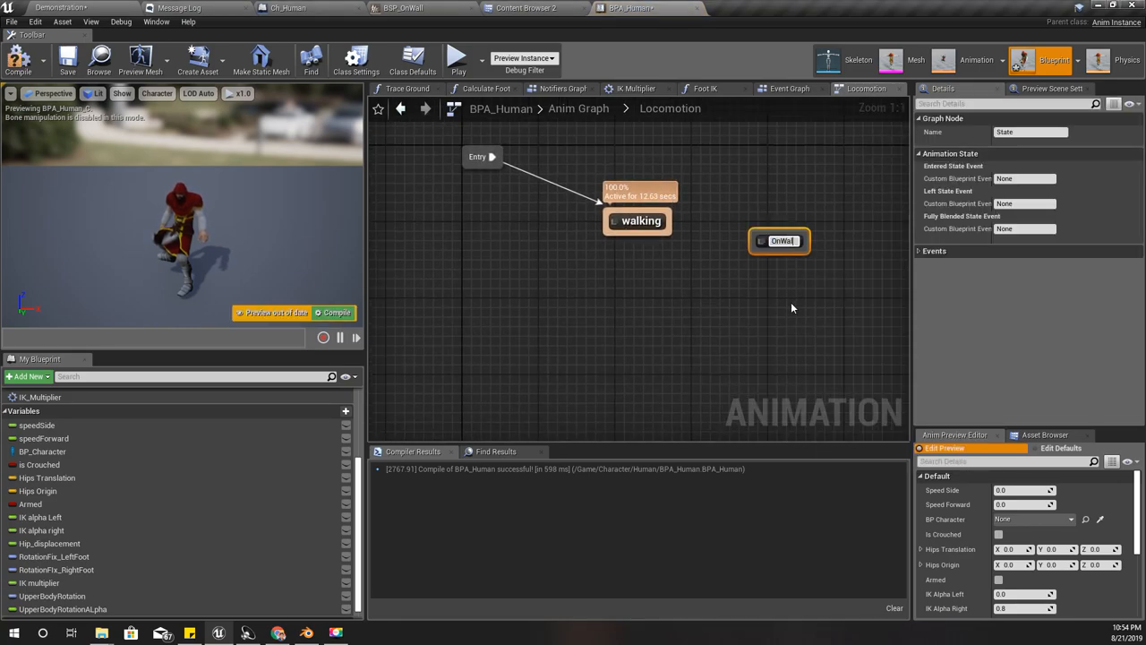
left_click_drag(779, 240, 627, 245)
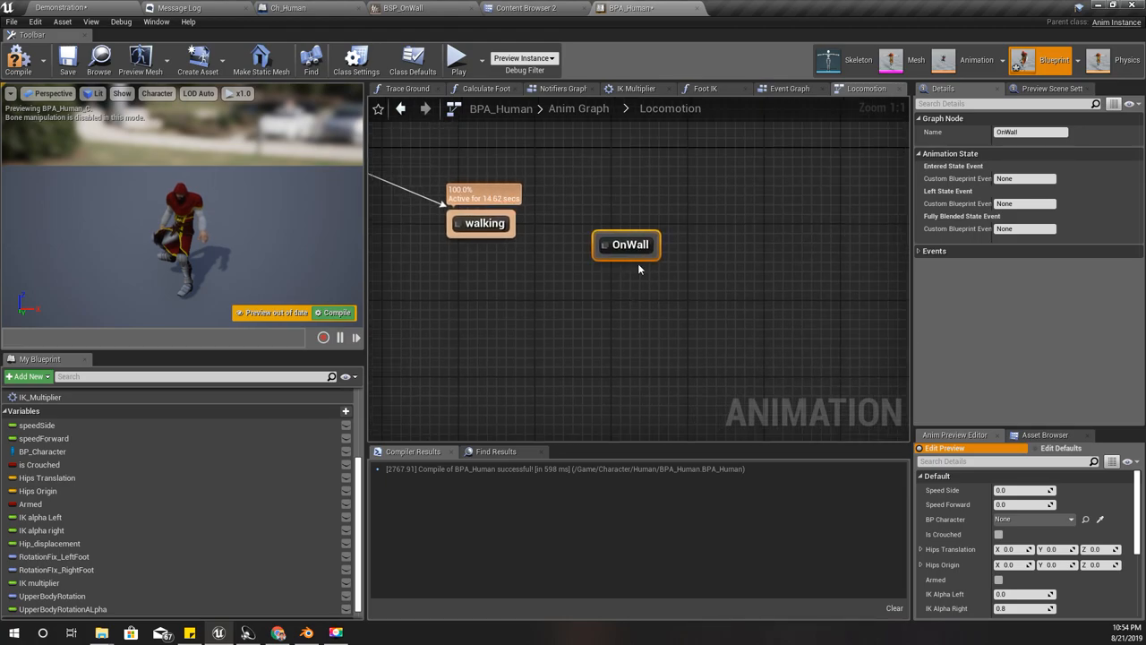
double_click(629, 244)
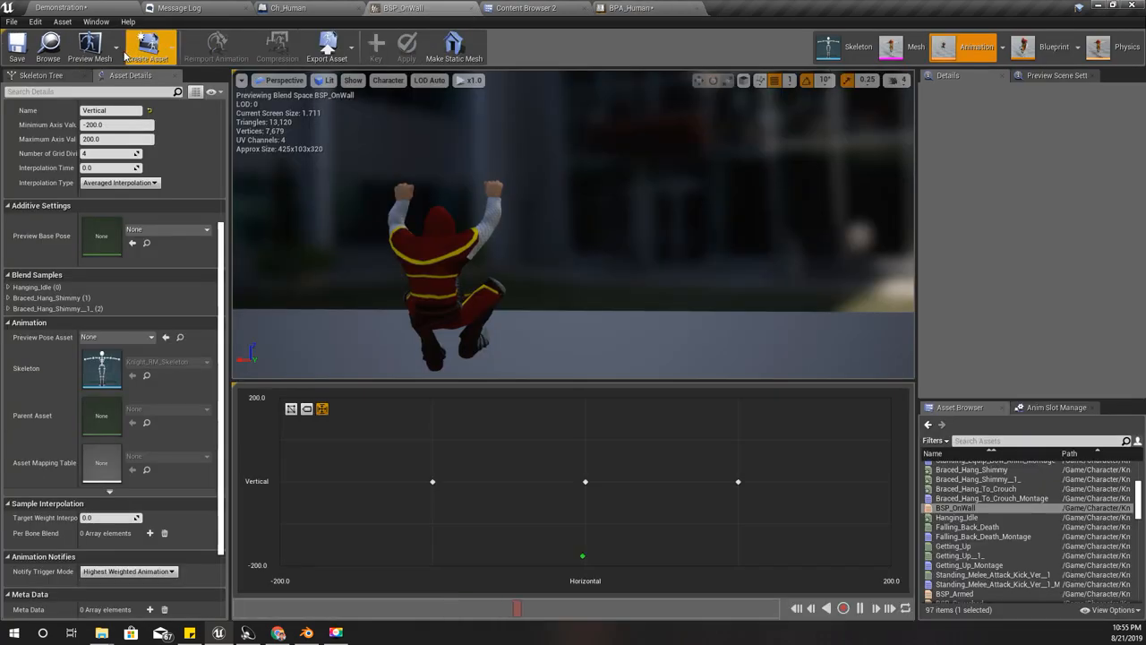
left_click(526, 7)
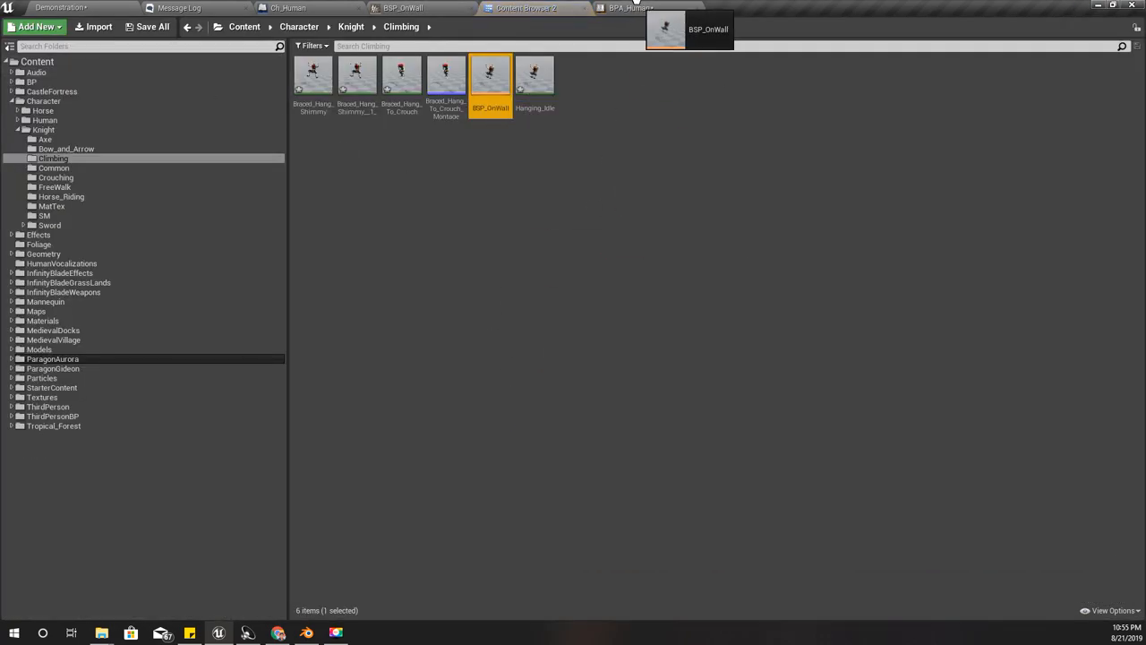
left_click(627, 8)
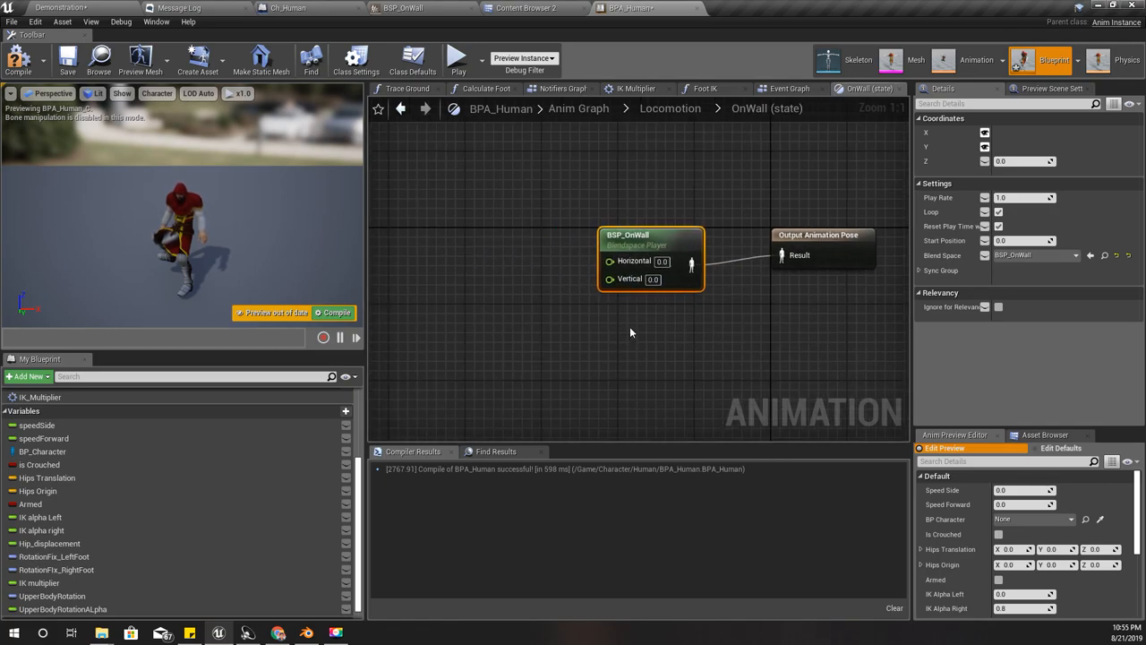
mouse_move(611, 260)
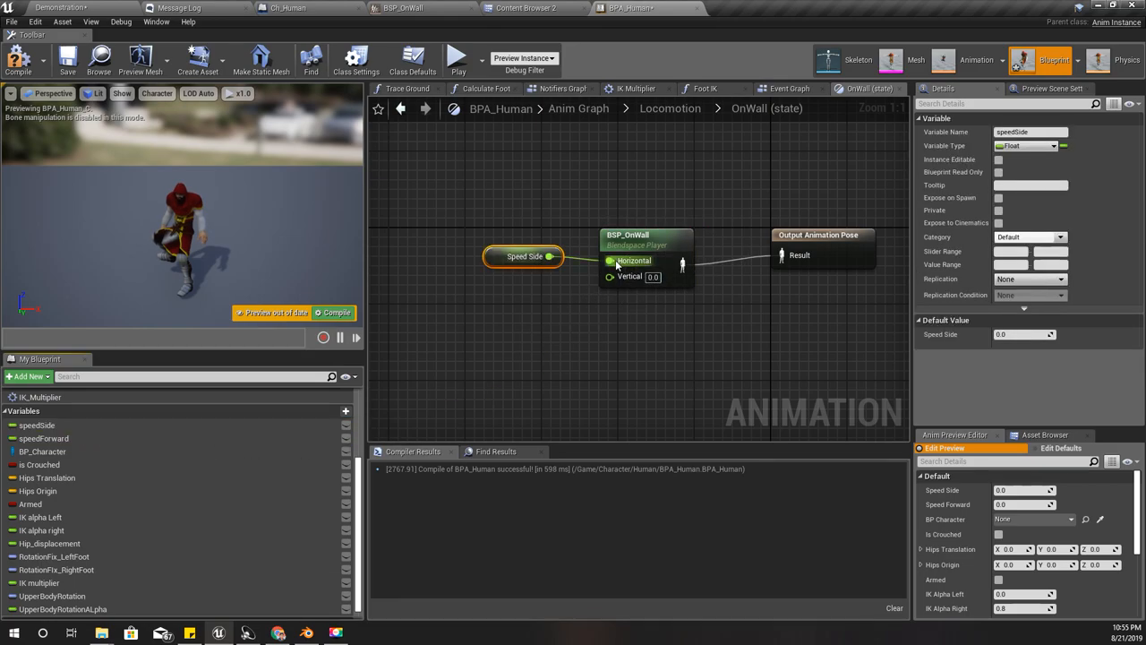
mouse_move(540, 377)
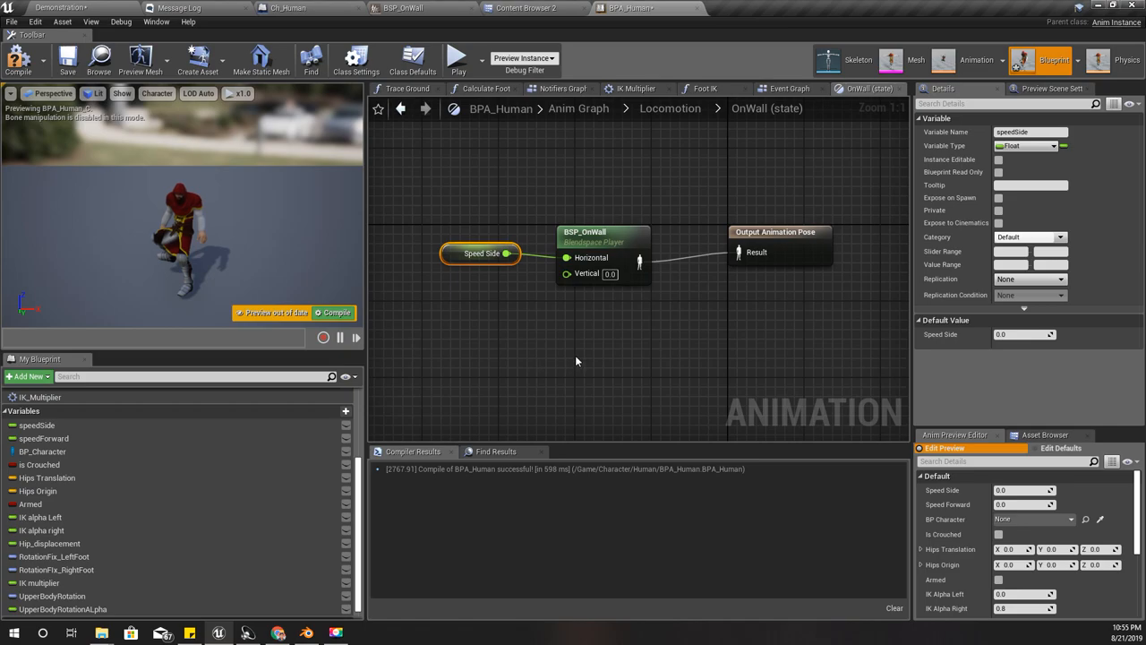
mouse_move(18, 60)
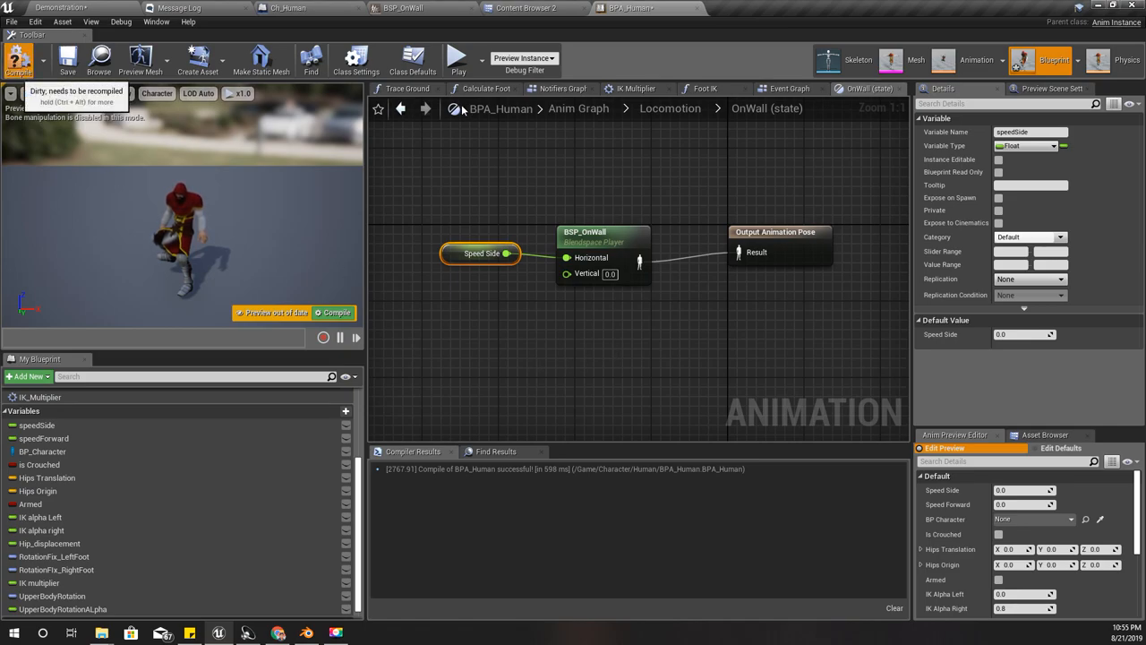
Step: Recompile BPA_Human after wiring Speed Side into BSP_OnWall's Horizontal input
left_click(670, 107)
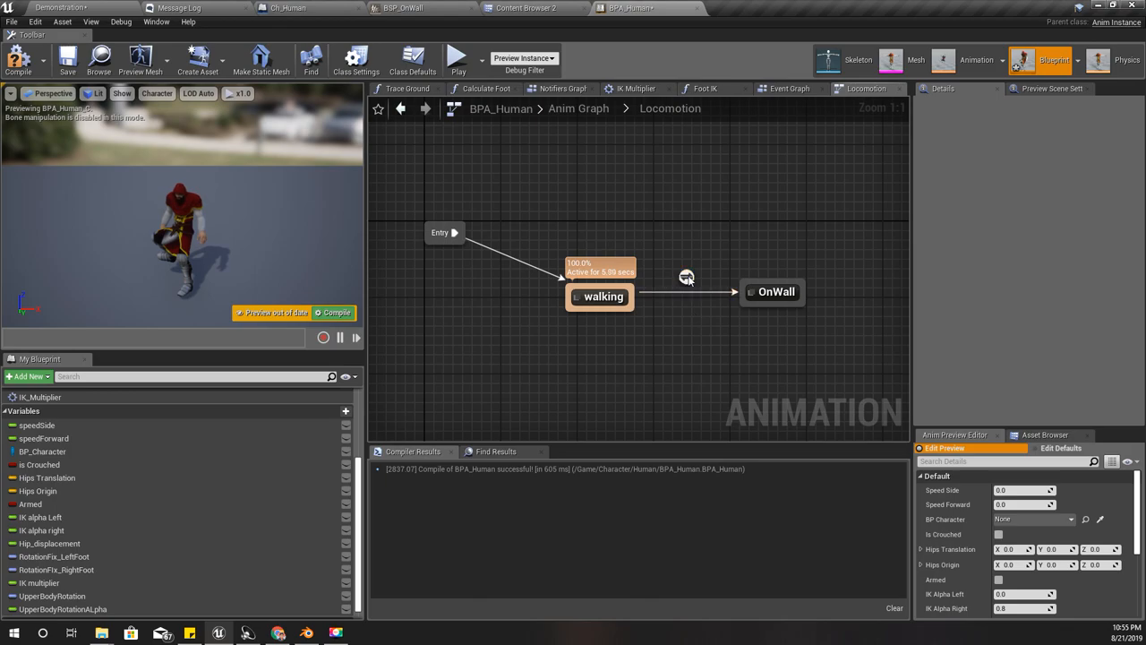
Step: Inspect the walking-to-OnWall transition and Armed variable, then align Entry level with walking
left_click(686, 276)
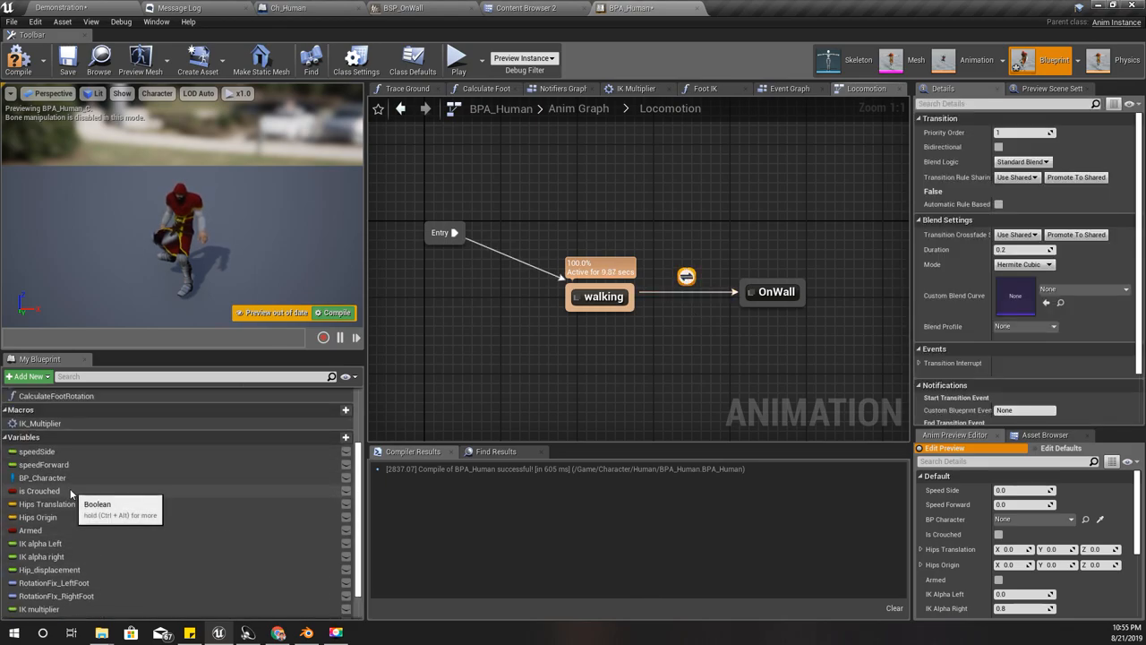
left_click(39, 491)
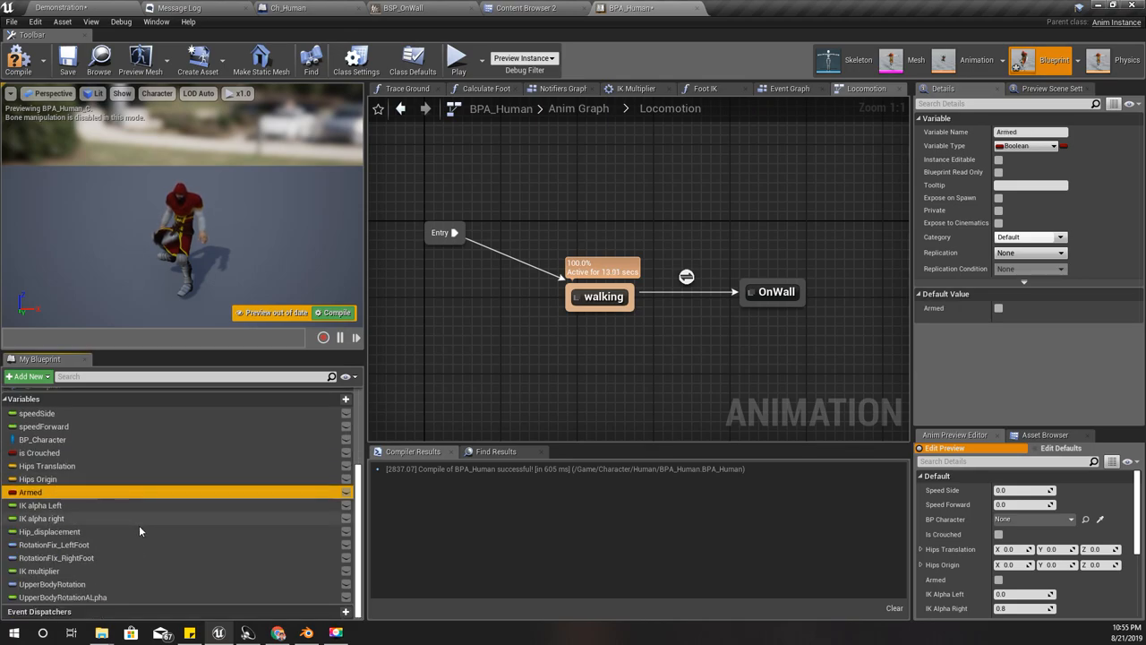
mouse_move(162, 537)
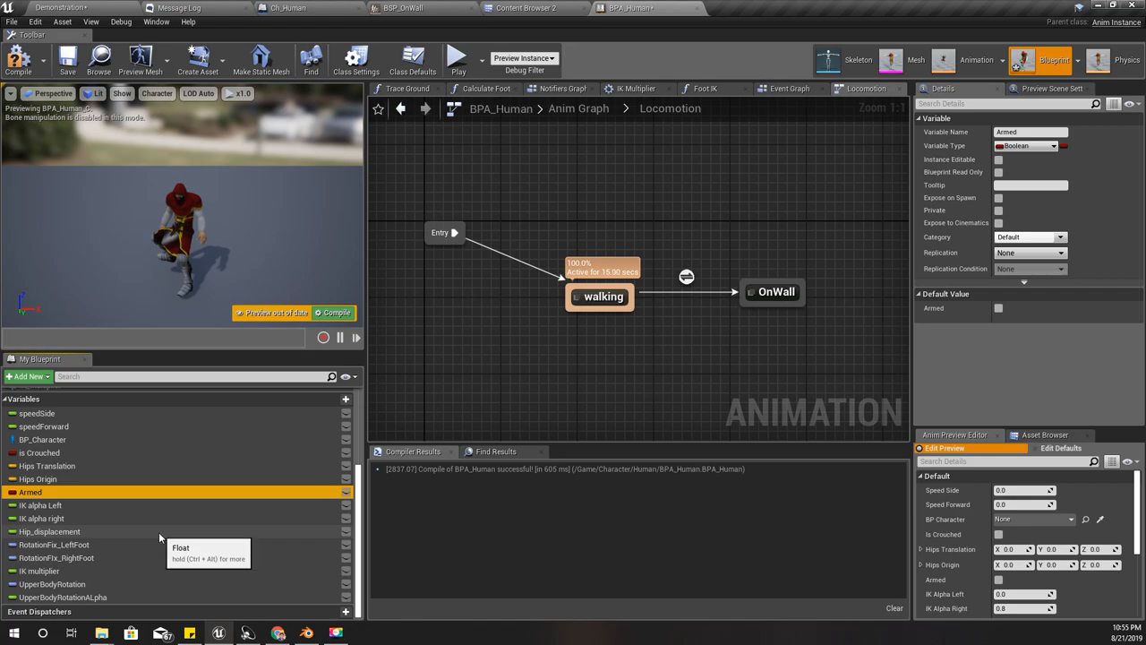
mouse_move(432, 387)
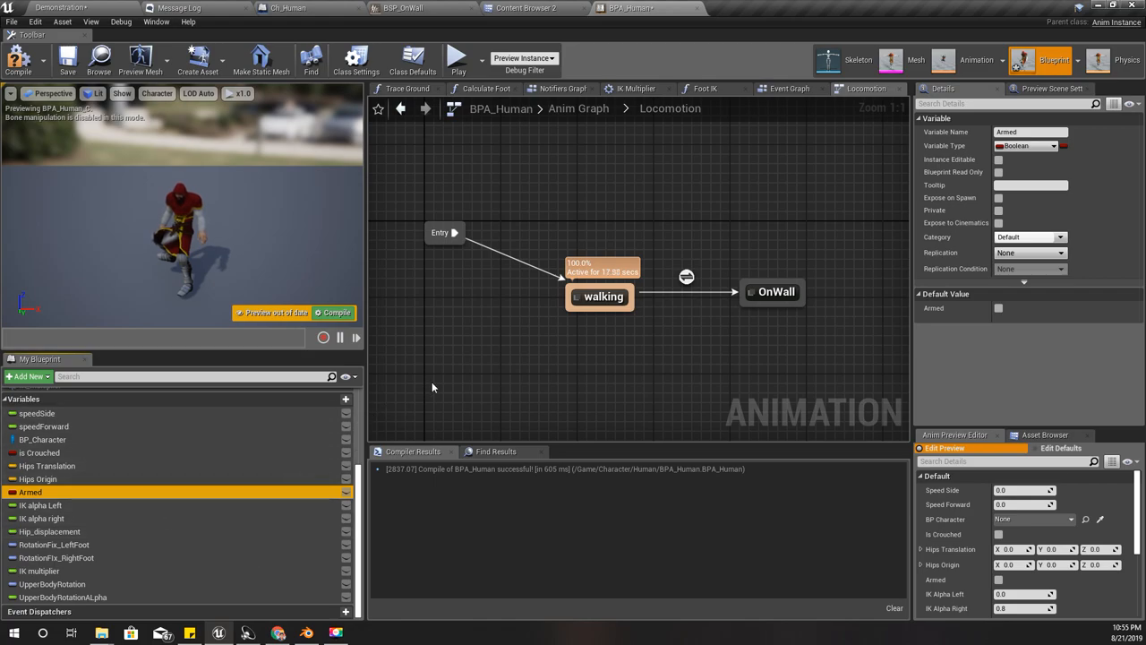
mouse_move(18, 60)
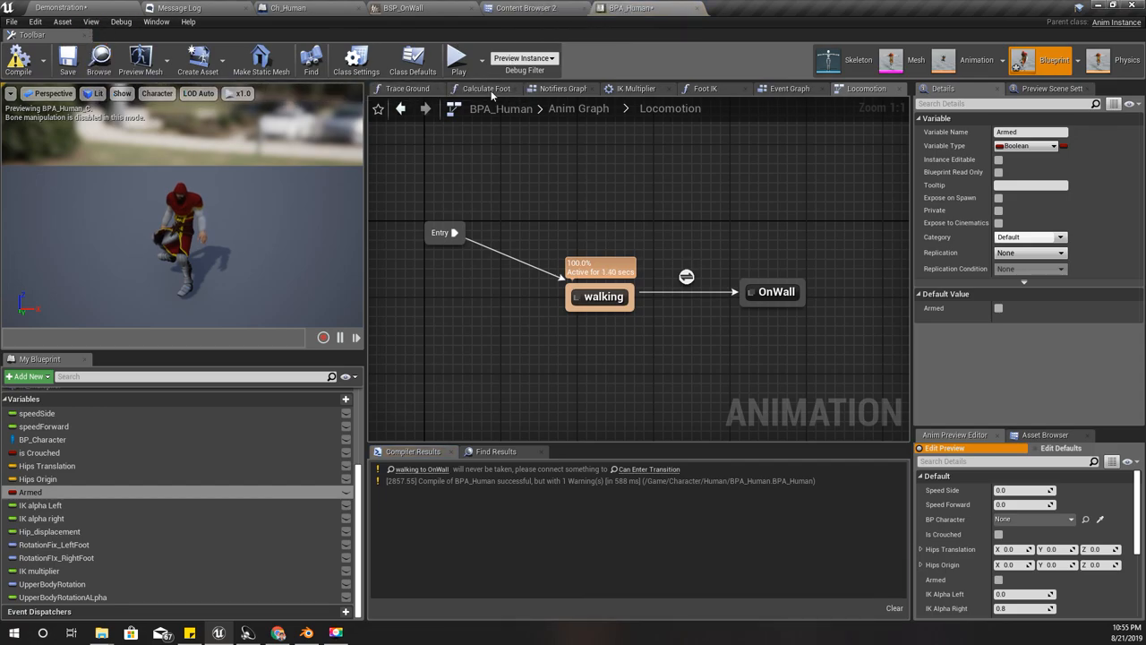
mouse_move(649, 469)
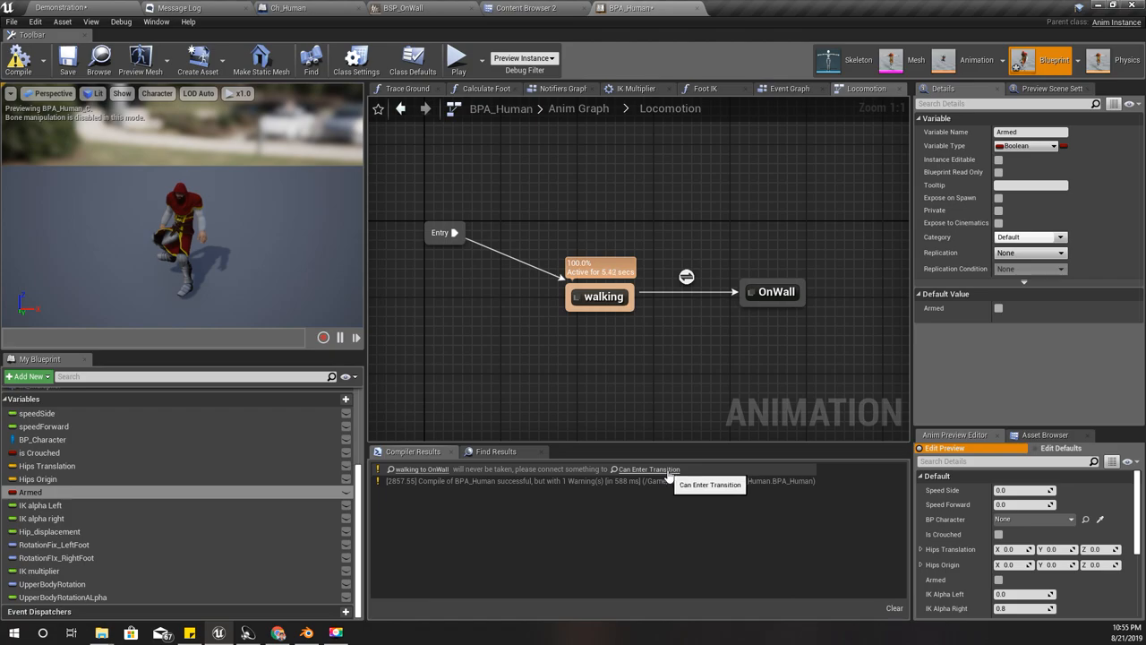
mouse_move(772, 292)
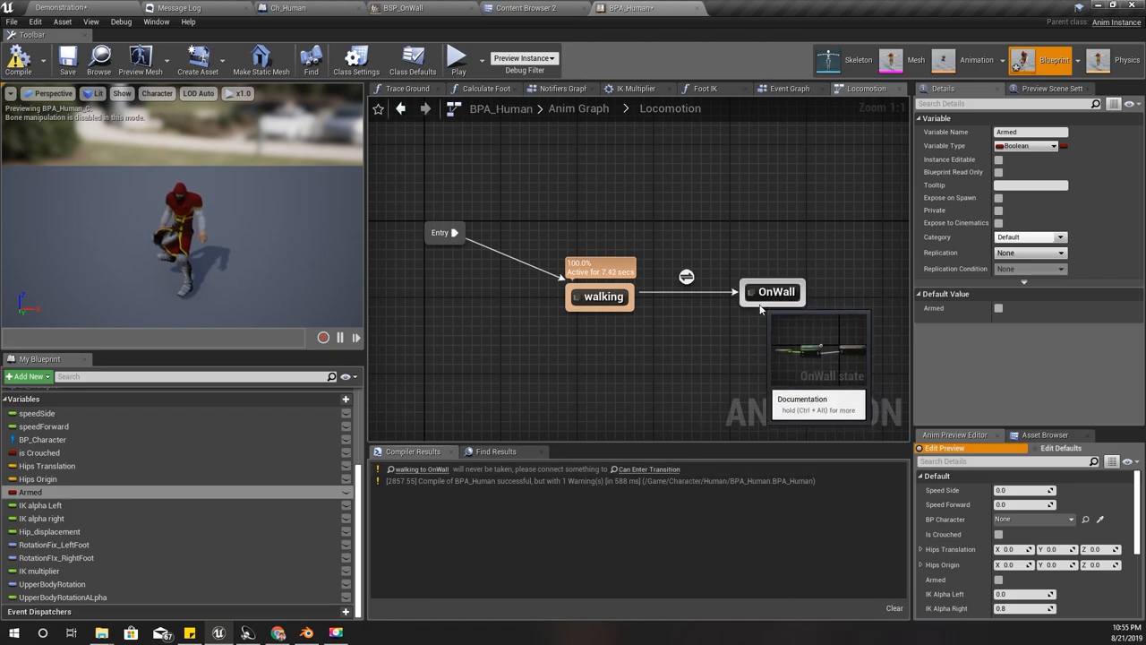
right_click(774, 291)
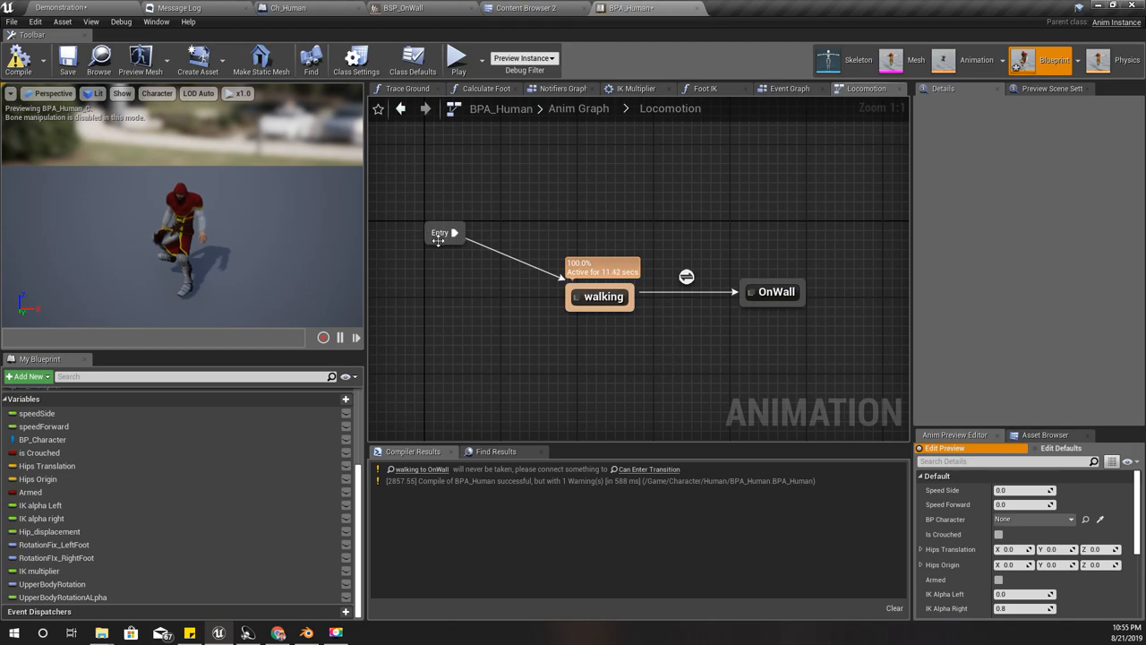
left_click_drag(445, 233, 425, 289)
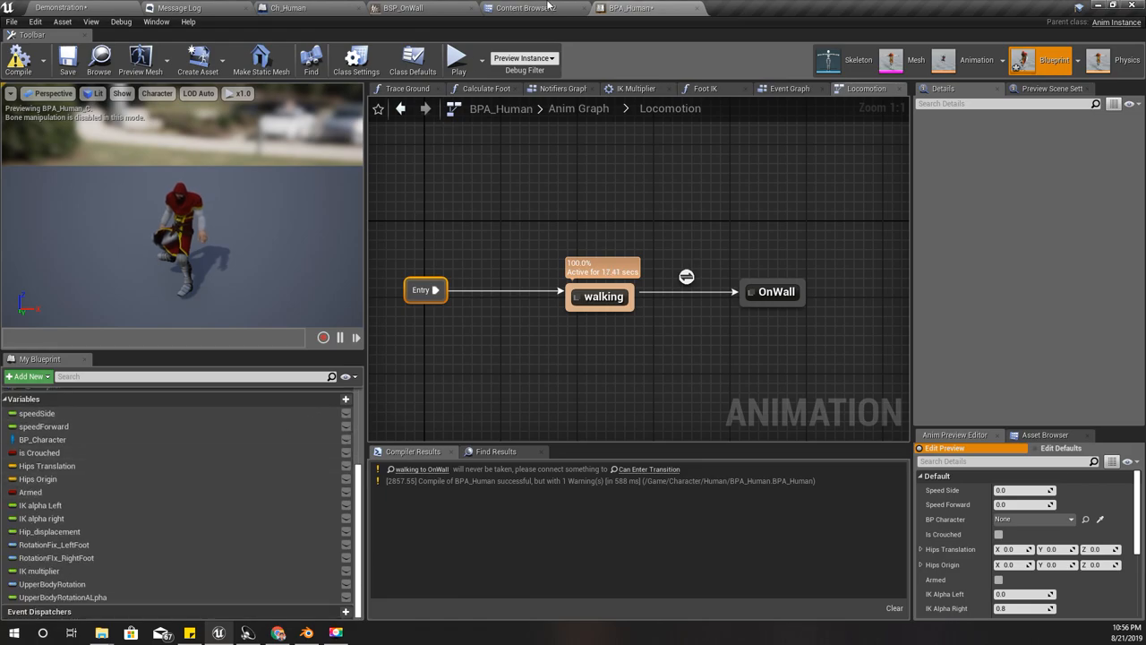
Step: Open the BP folder in the Content Browser and bring up its new-asset menu
left_click(527, 9)
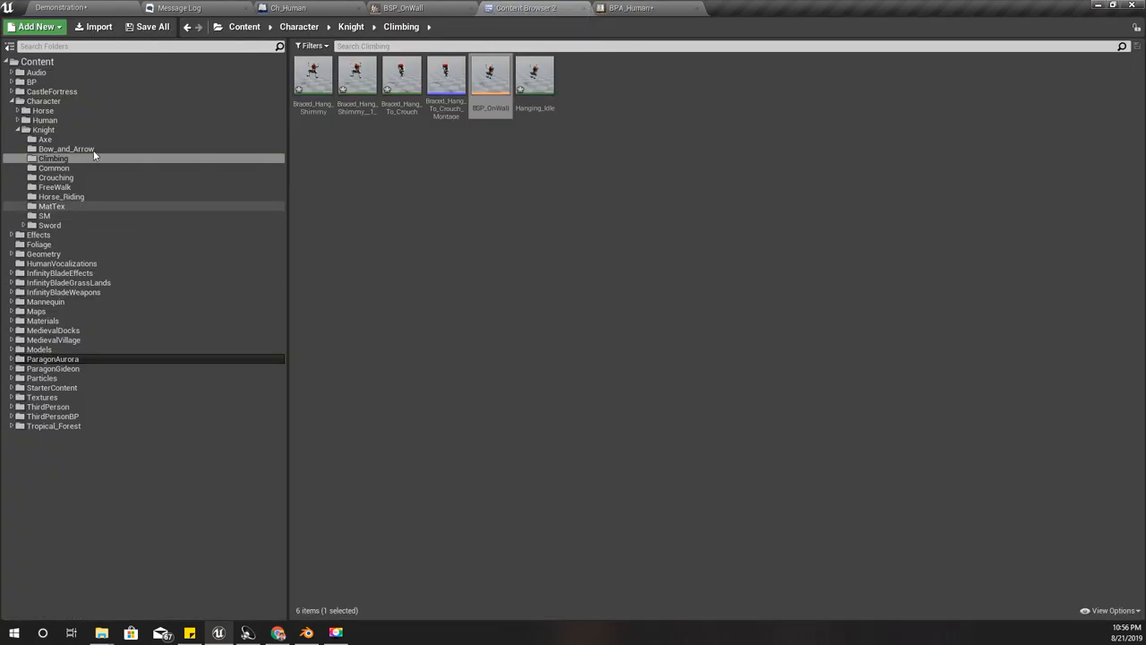
mouse_move(43, 102)
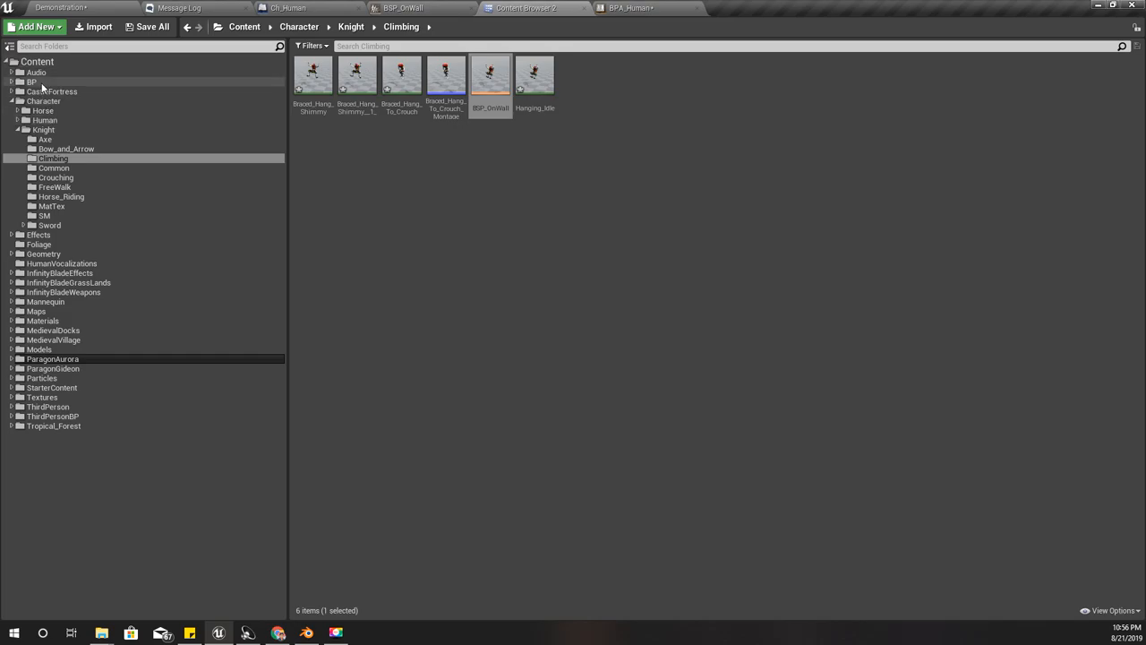
left_click(32, 82)
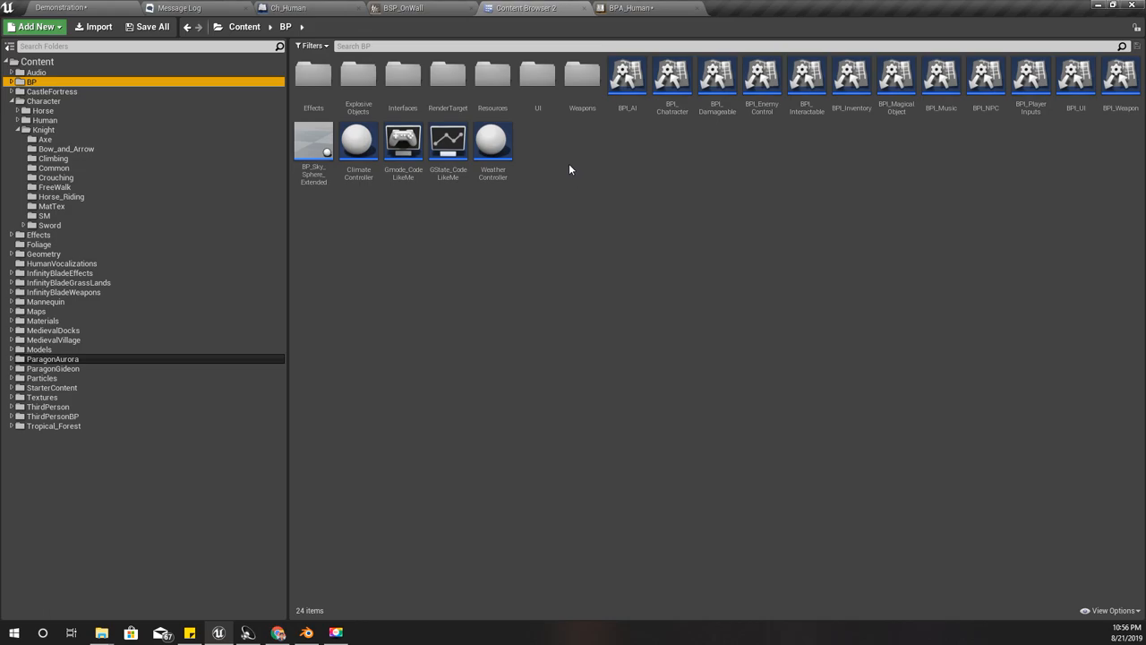
right_click(569, 170)
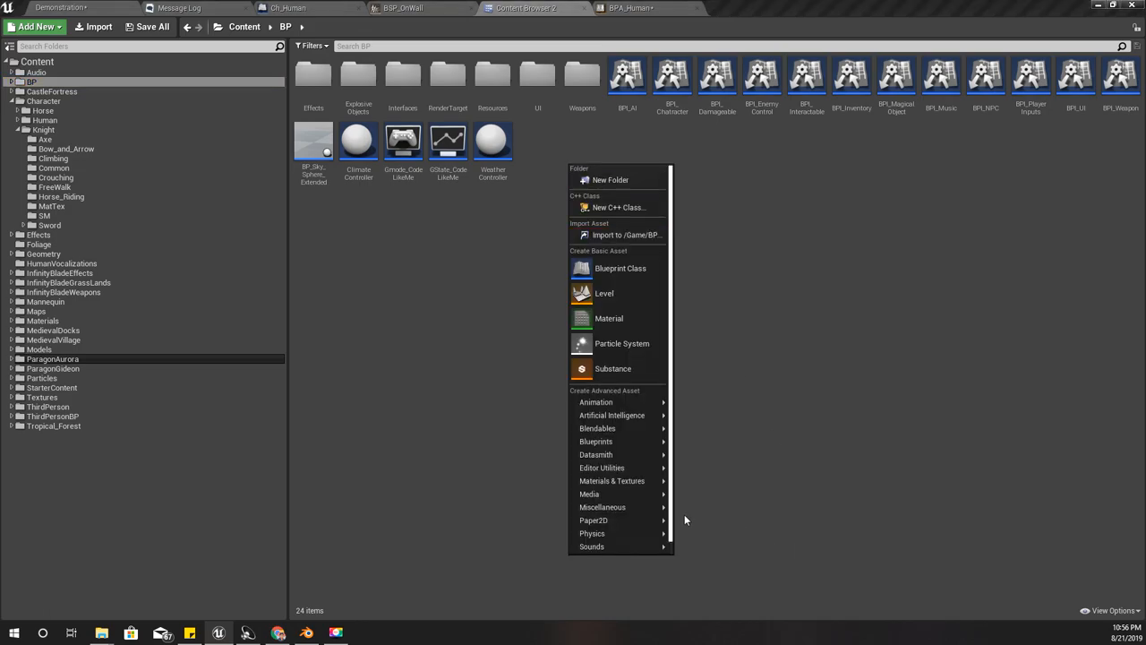
mouse_move(612, 415)
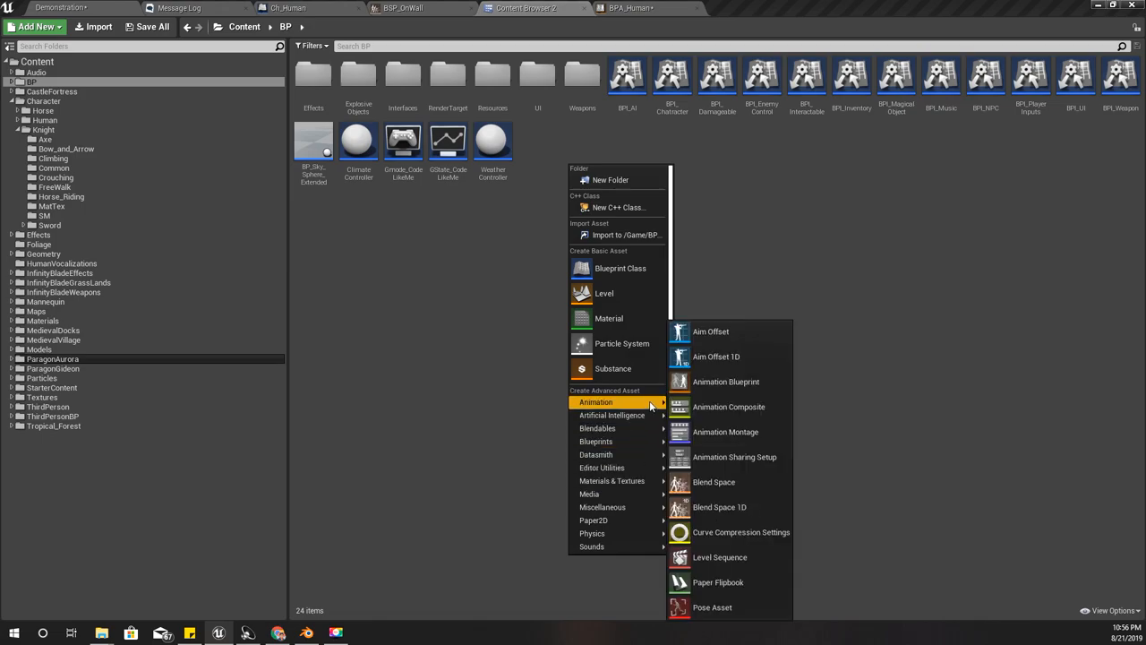
mouse_move(649, 409)
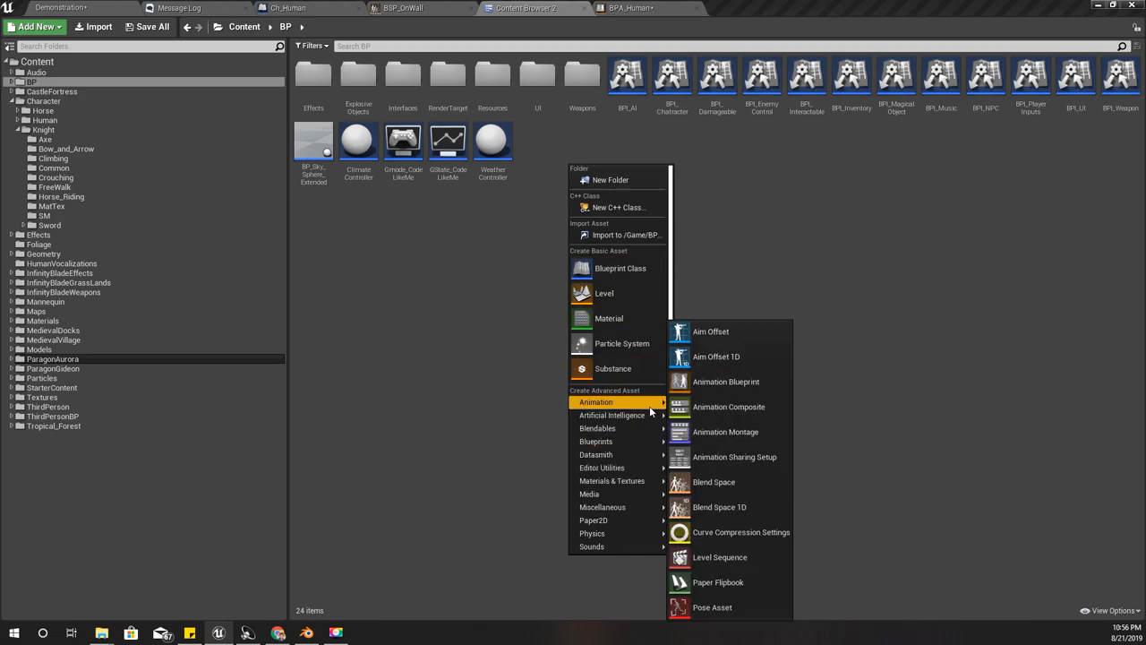
mouse_move(611, 481)
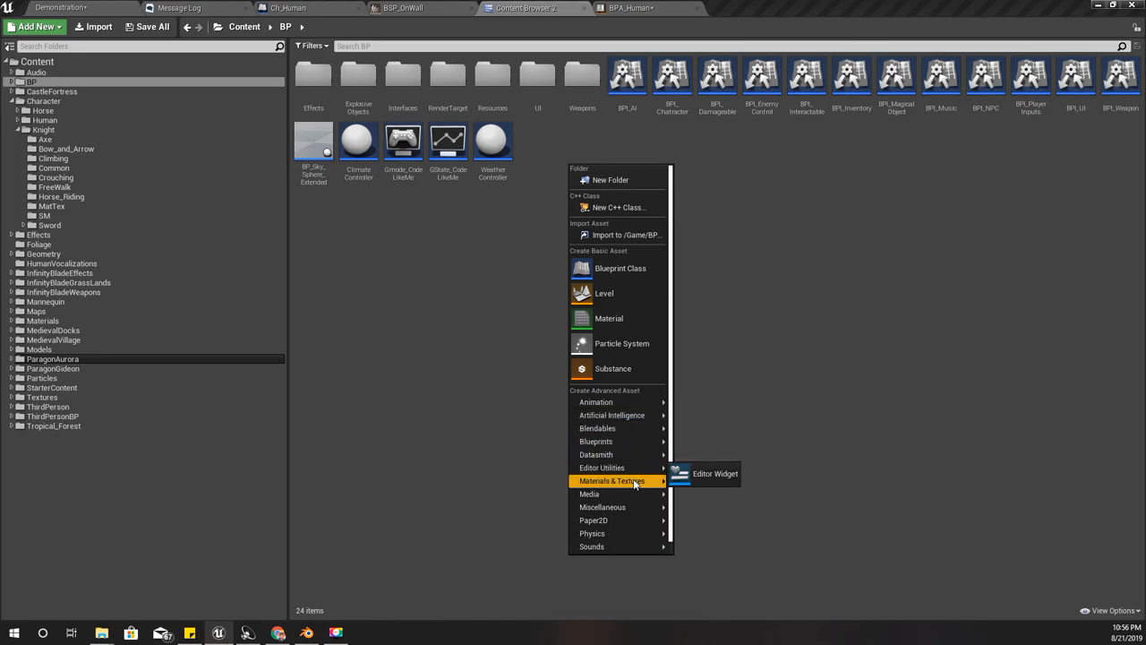
mouse_move(602, 507)
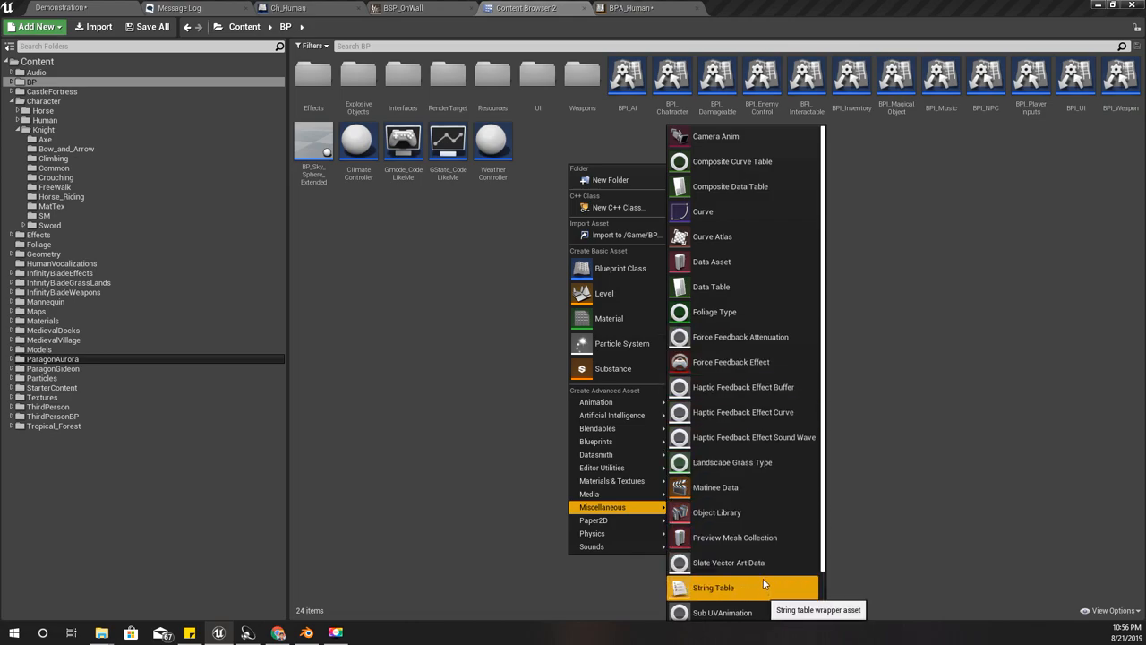
mouse_move(734, 537)
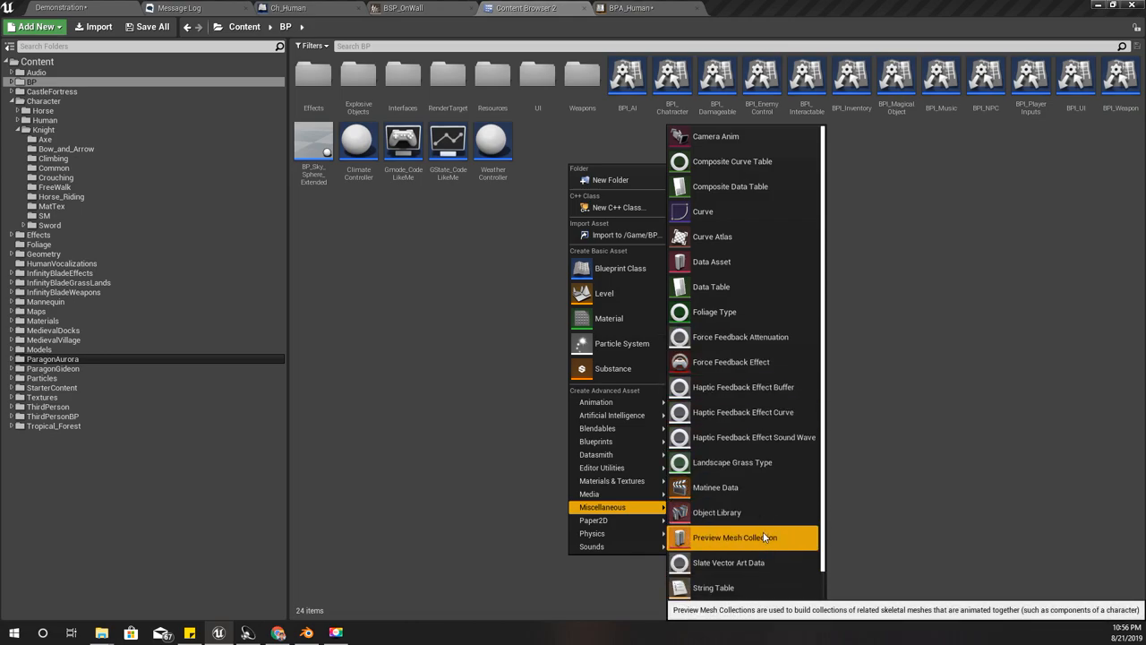
Step: Create a user-defined Enumeration asset in the BP folder named MovementStates
left_click(619, 268)
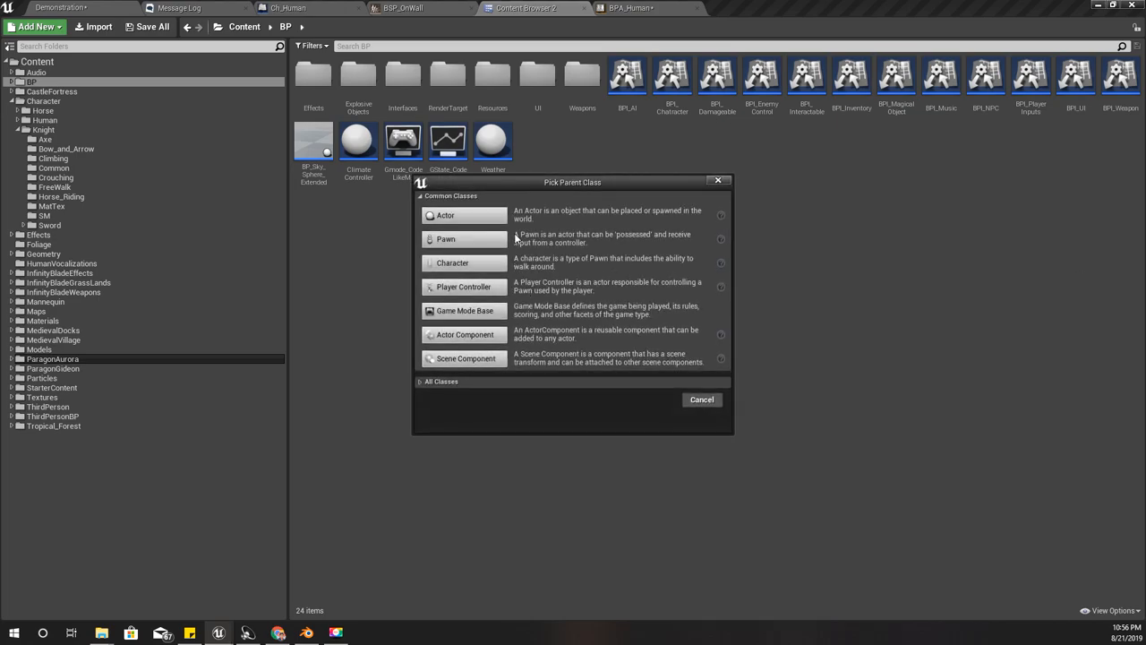
left_click(440, 381)
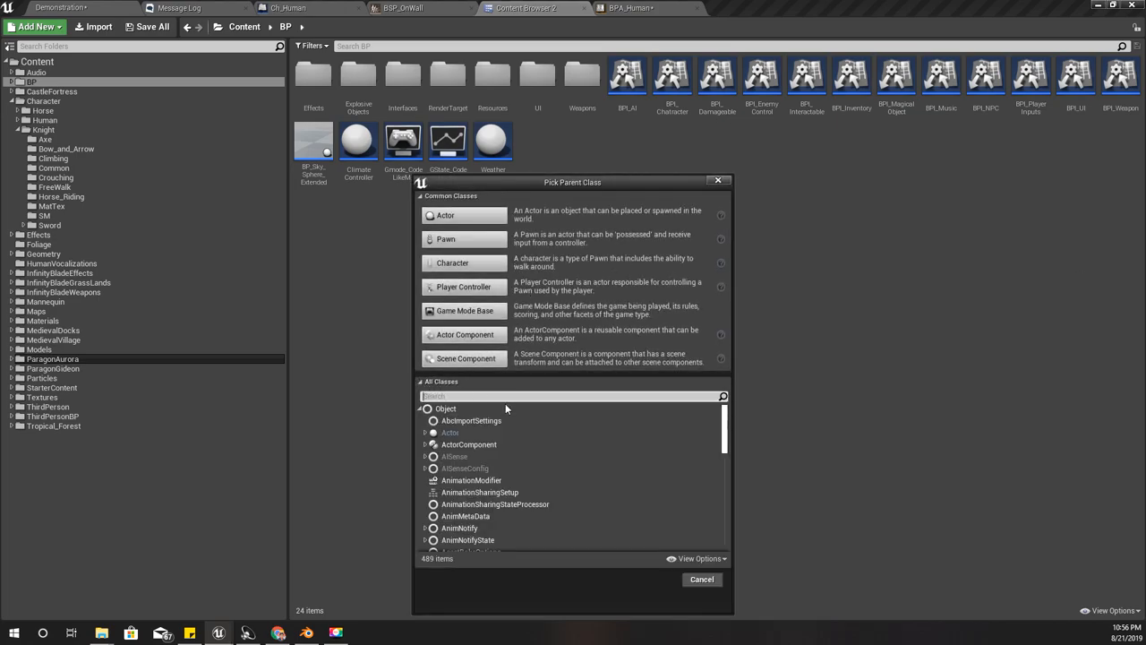
type("enum")
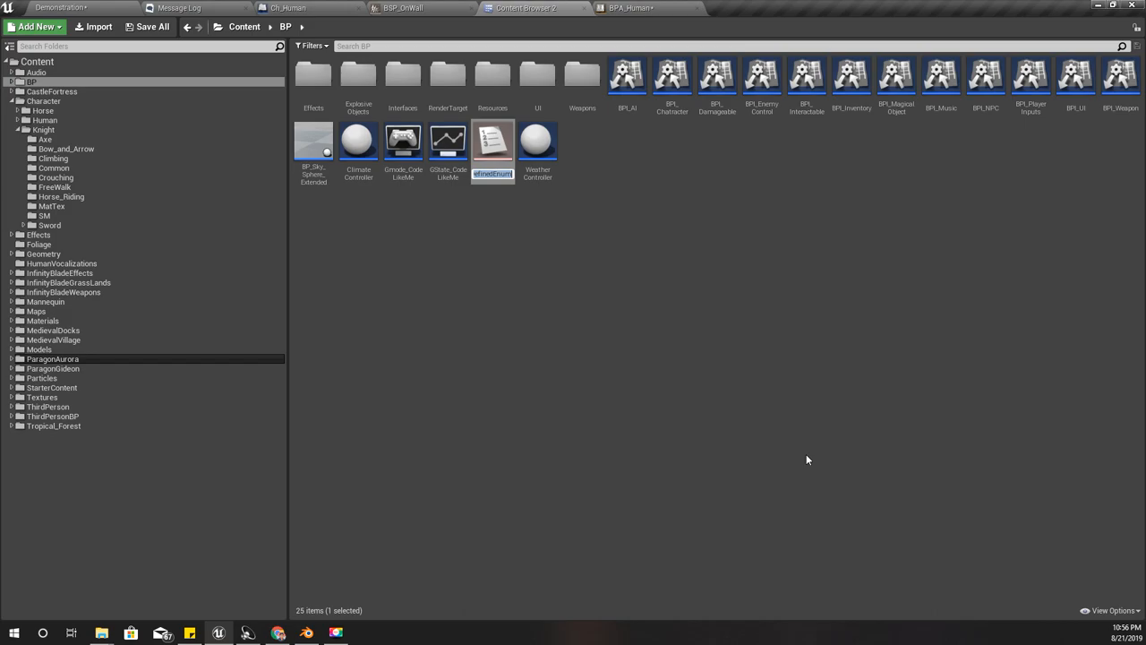
type("Movement")
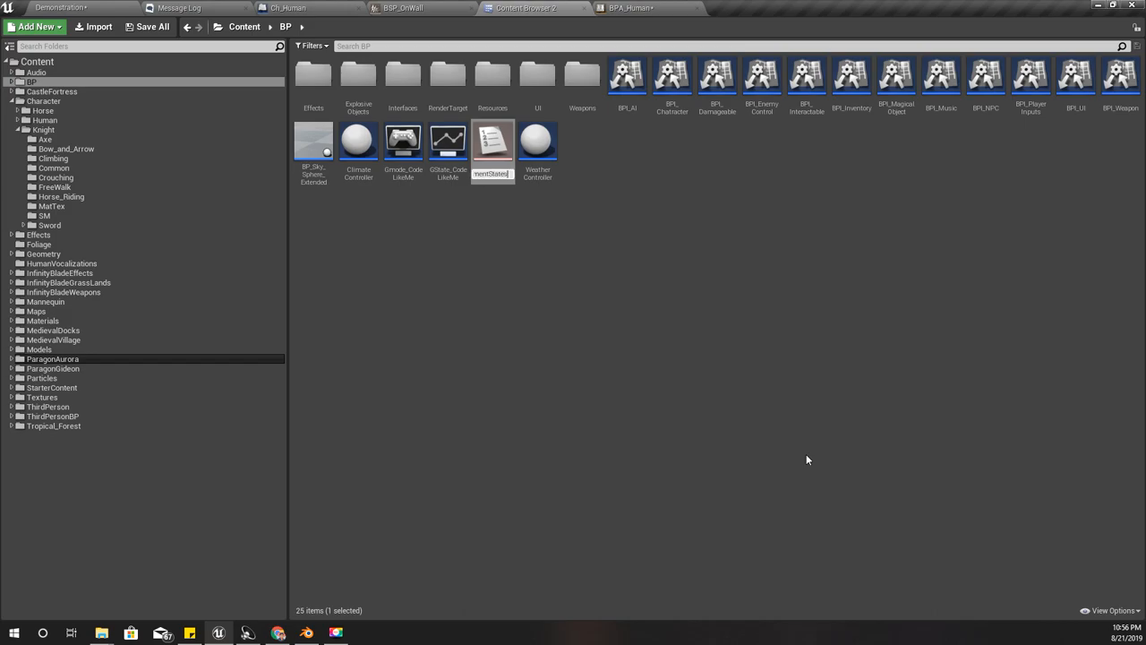
Step: Add enum entries Walking, OnWall and Jumping to MovementStates, deleting the extra fourth entry
double_click(493, 143)
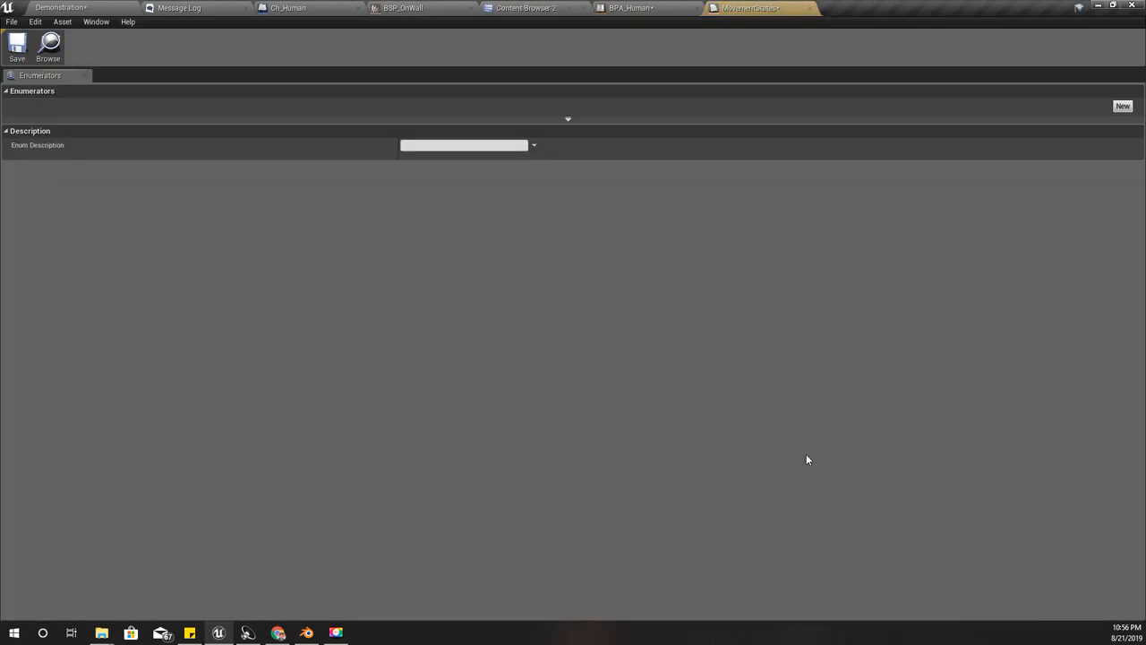
mouse_move(1123, 106)
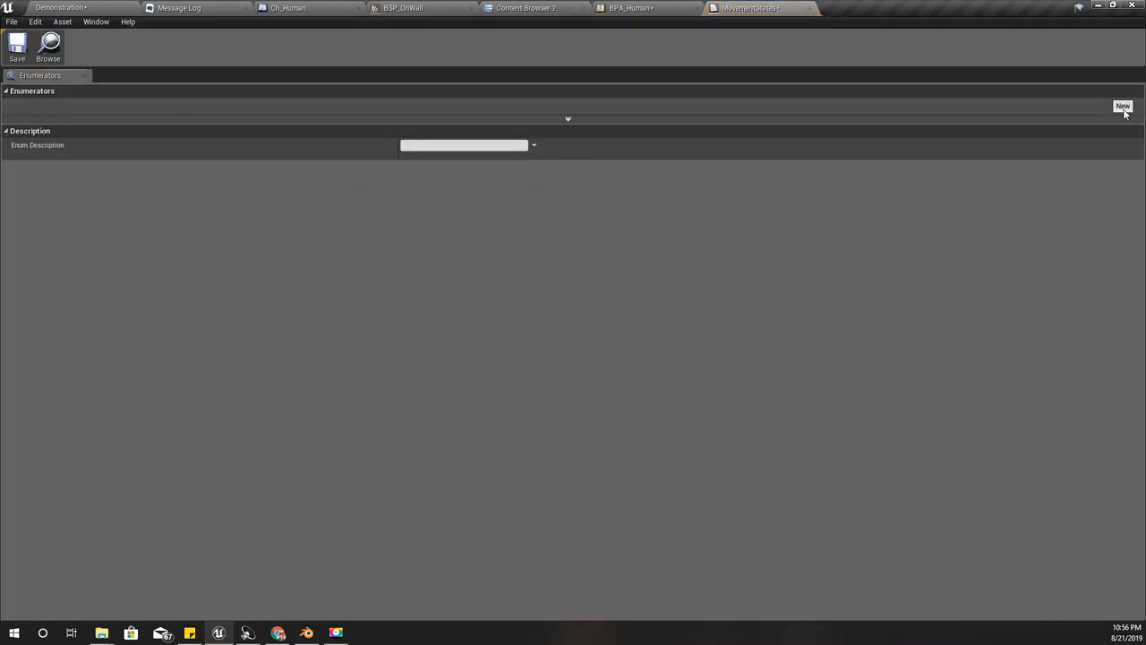
left_click(1123, 106)
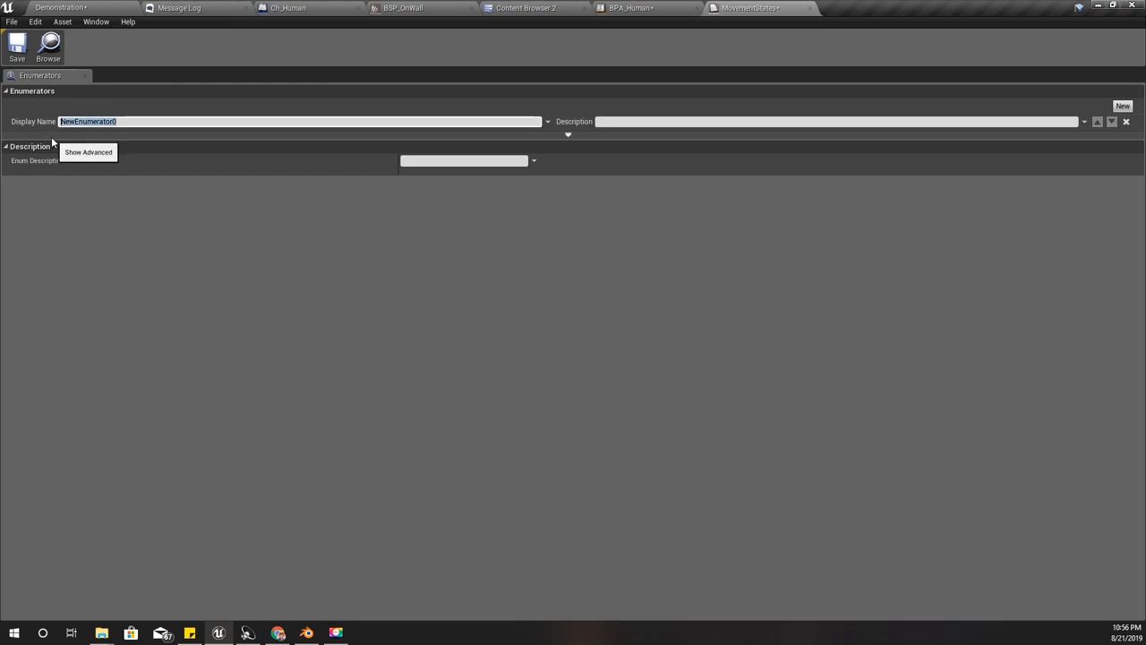
type("Walking")
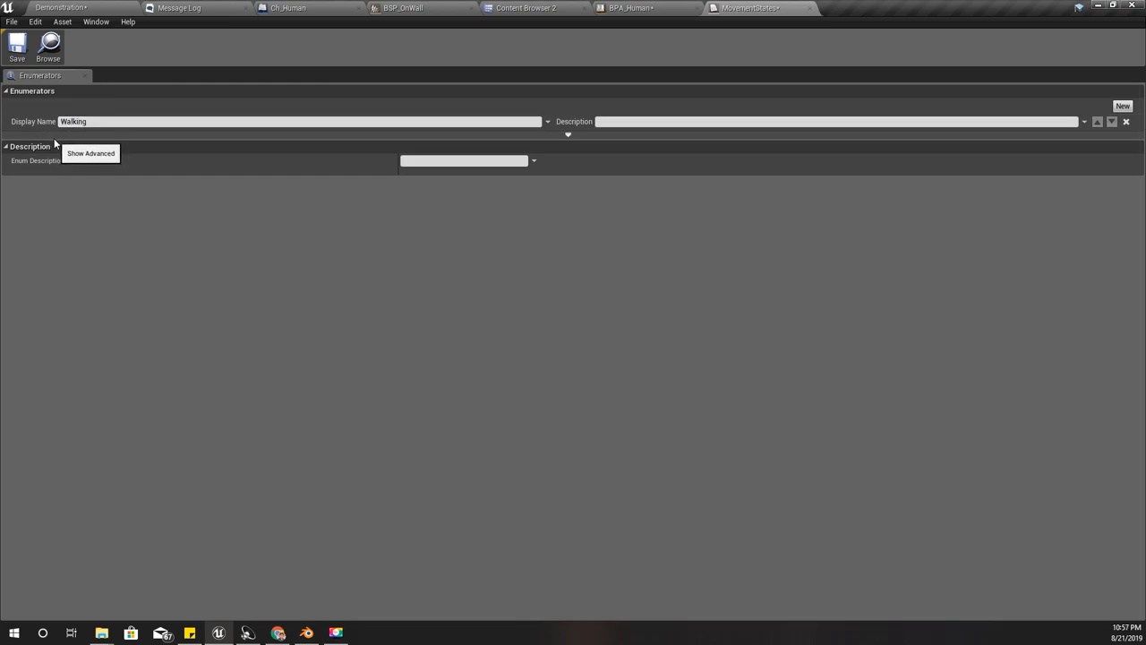
left_click(1123, 106)
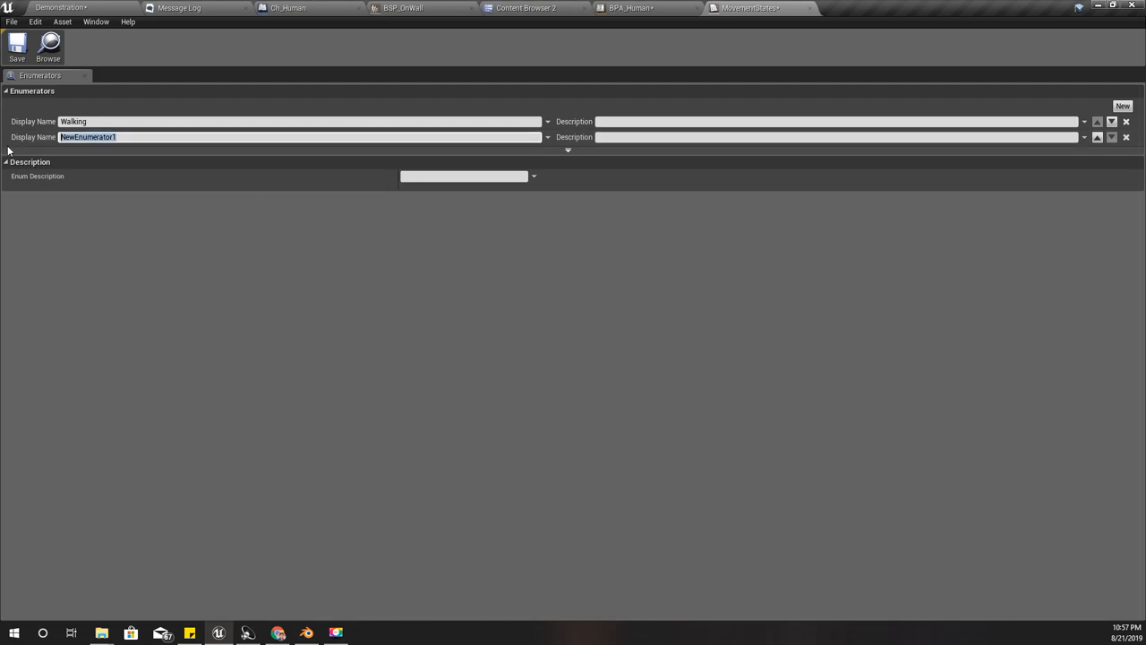
type("OnWall")
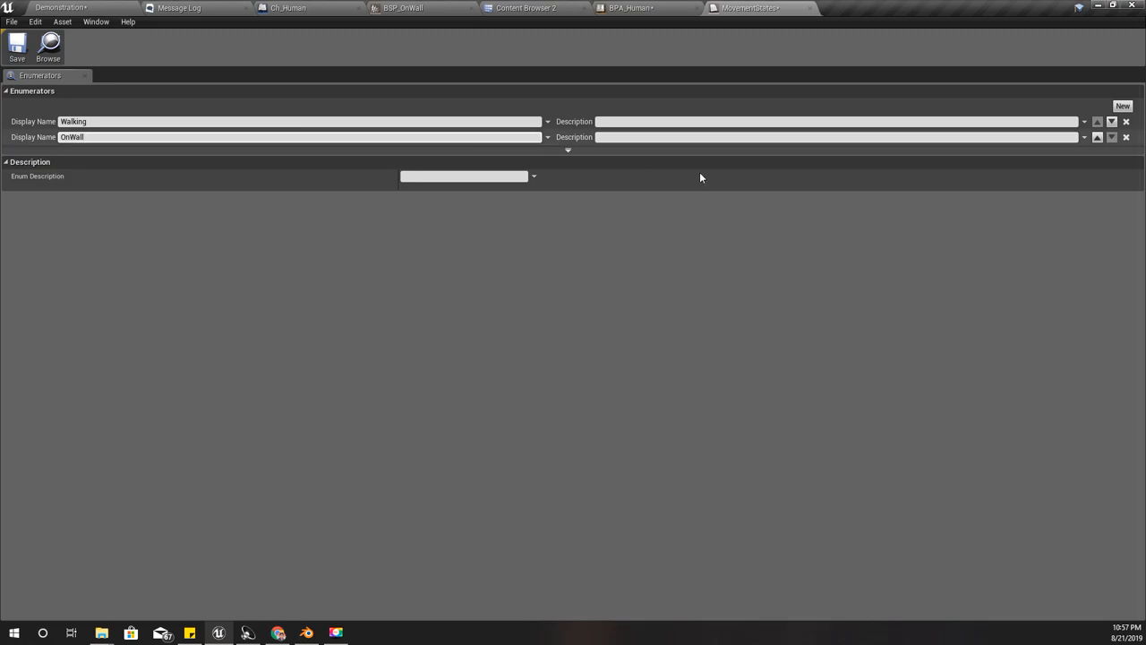
left_click(1123, 105)
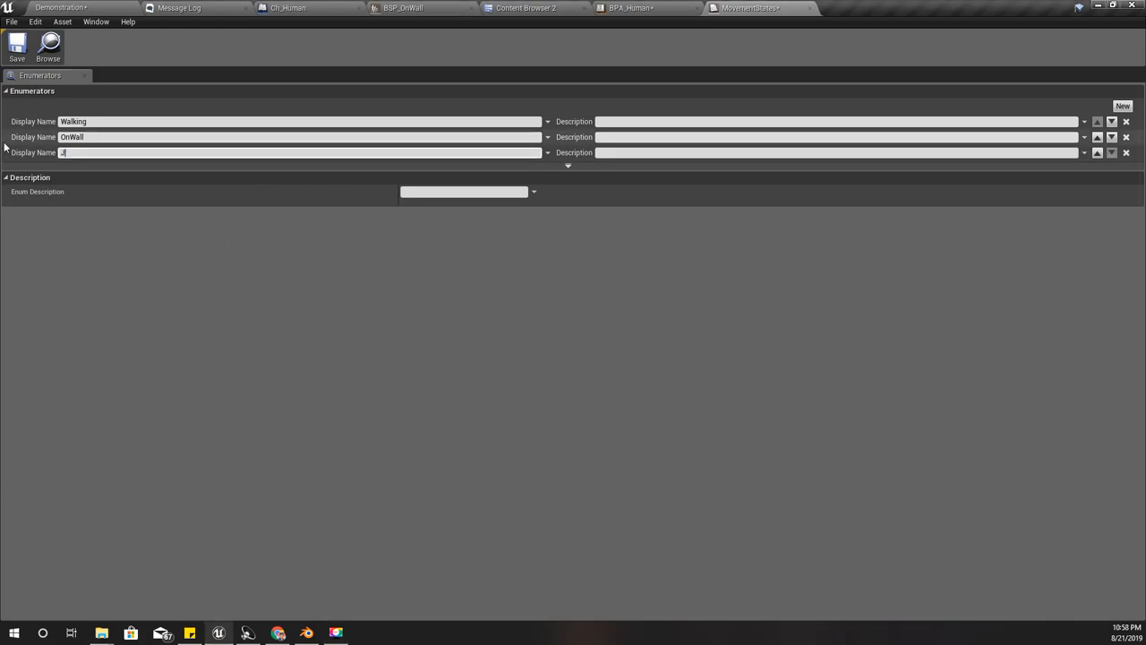
type("Jumping")
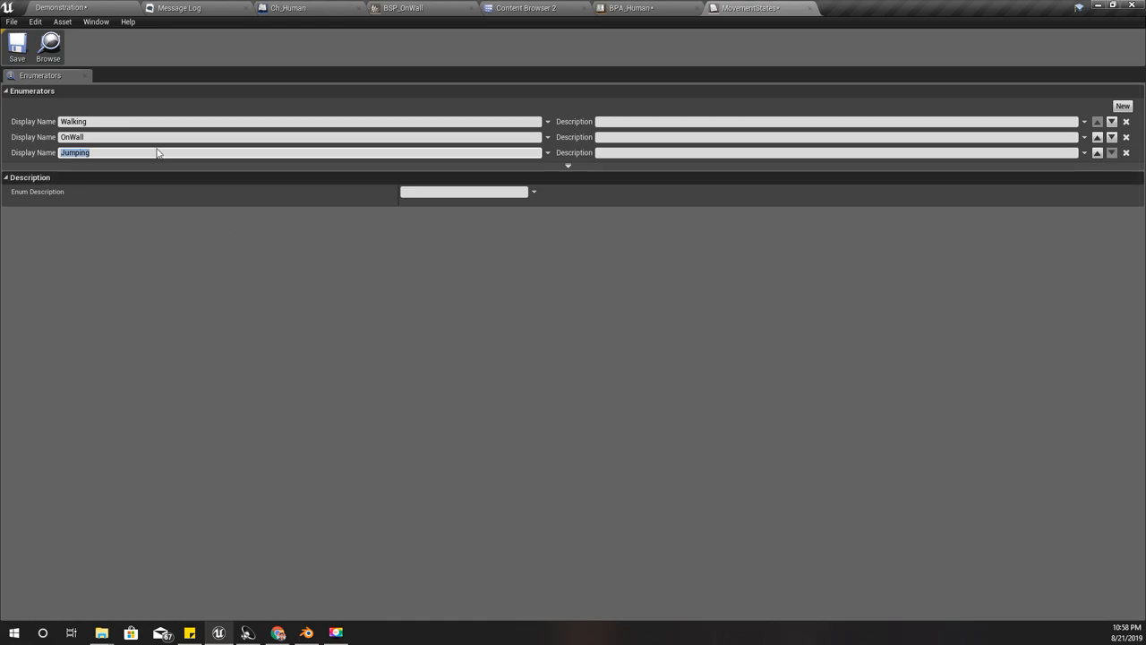
left_click(122, 153)
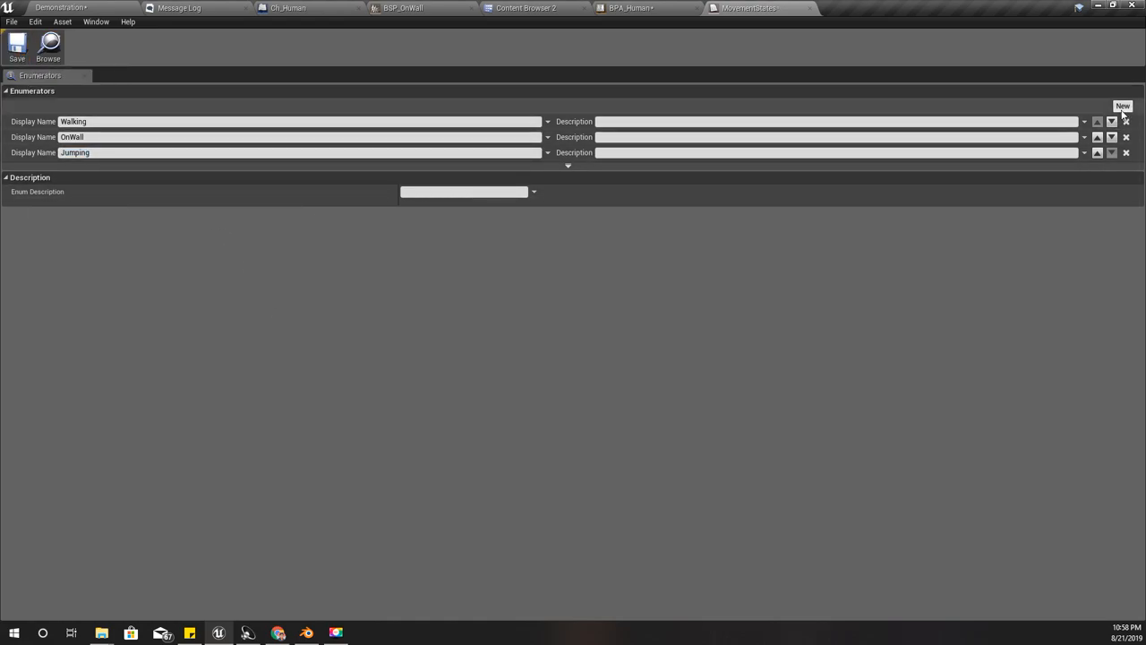
left_click(1123, 106)
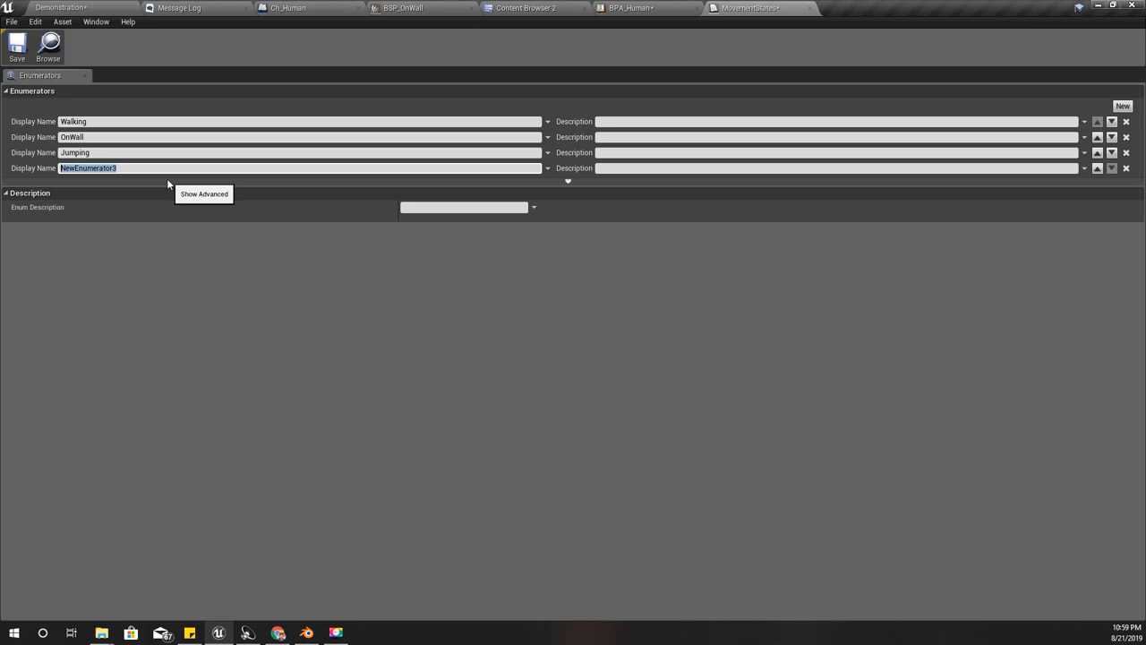
mouse_move(1126, 169)
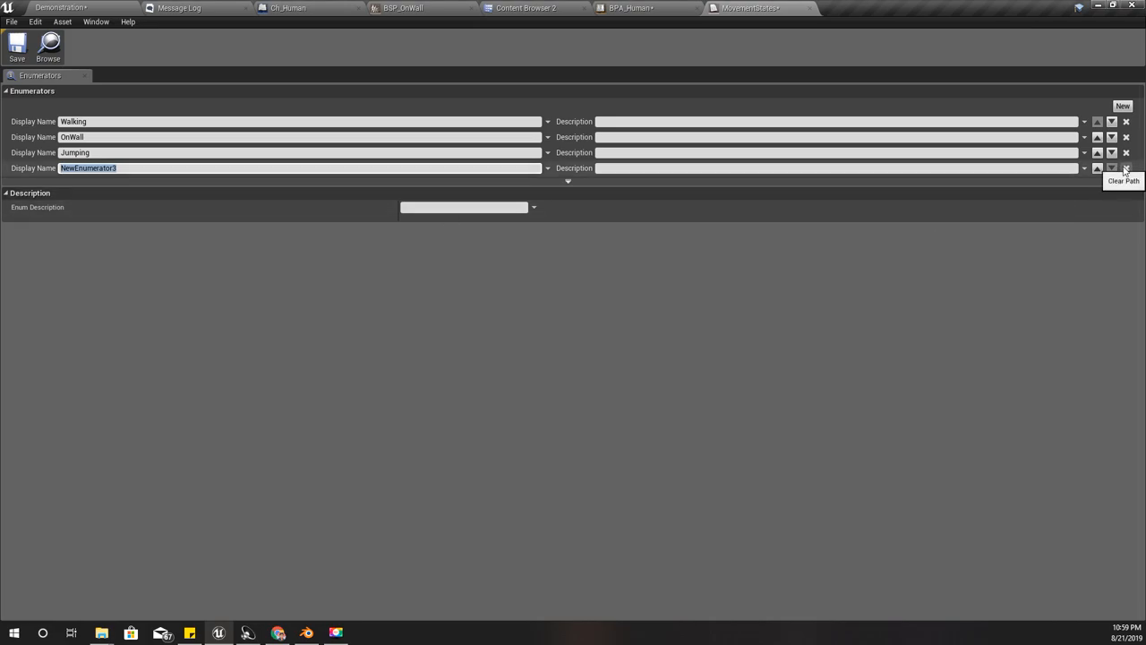
left_click(1125, 167)
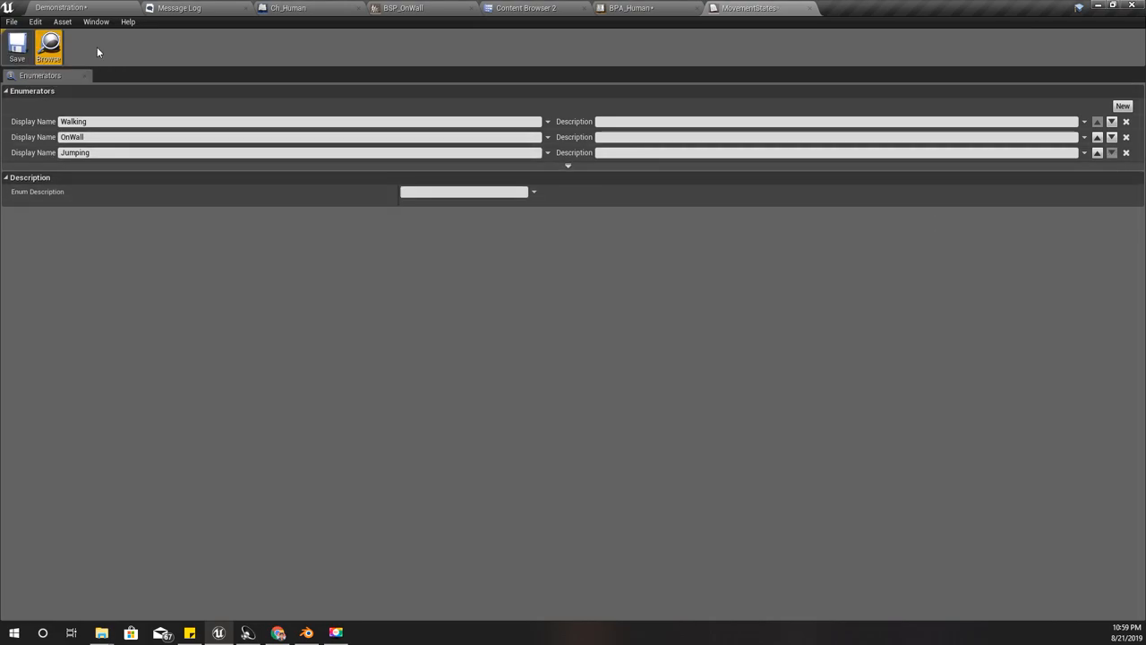
Step: Add a MovementState variable to BPA_Human typed as the Movement States enum
left_click(304, 7)
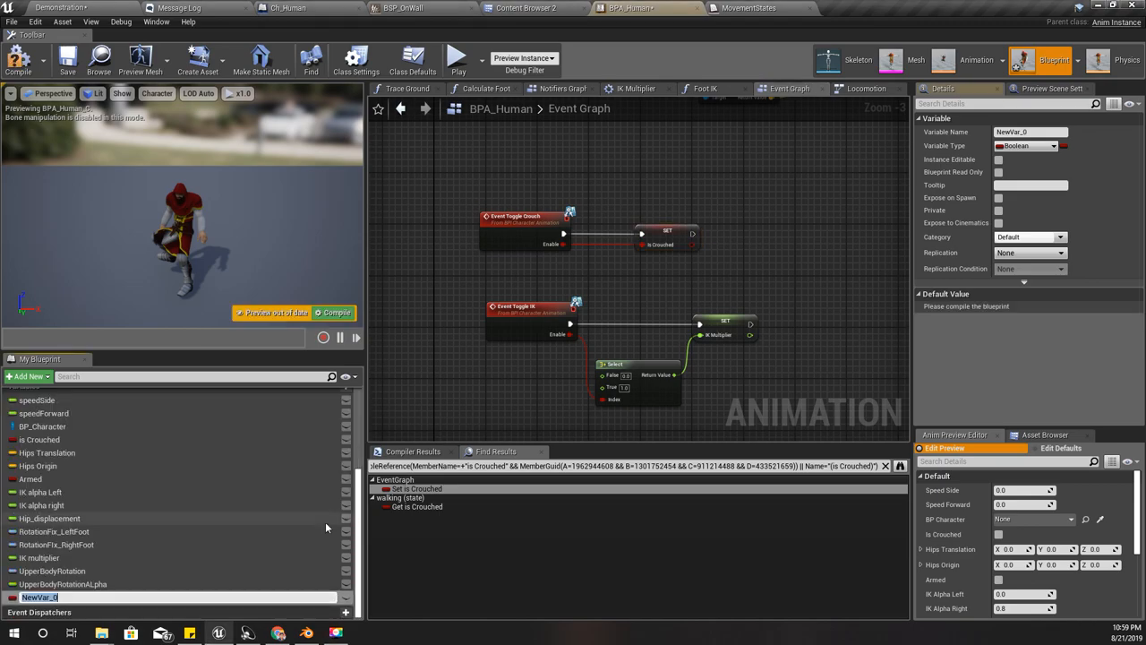
type("MovementState")
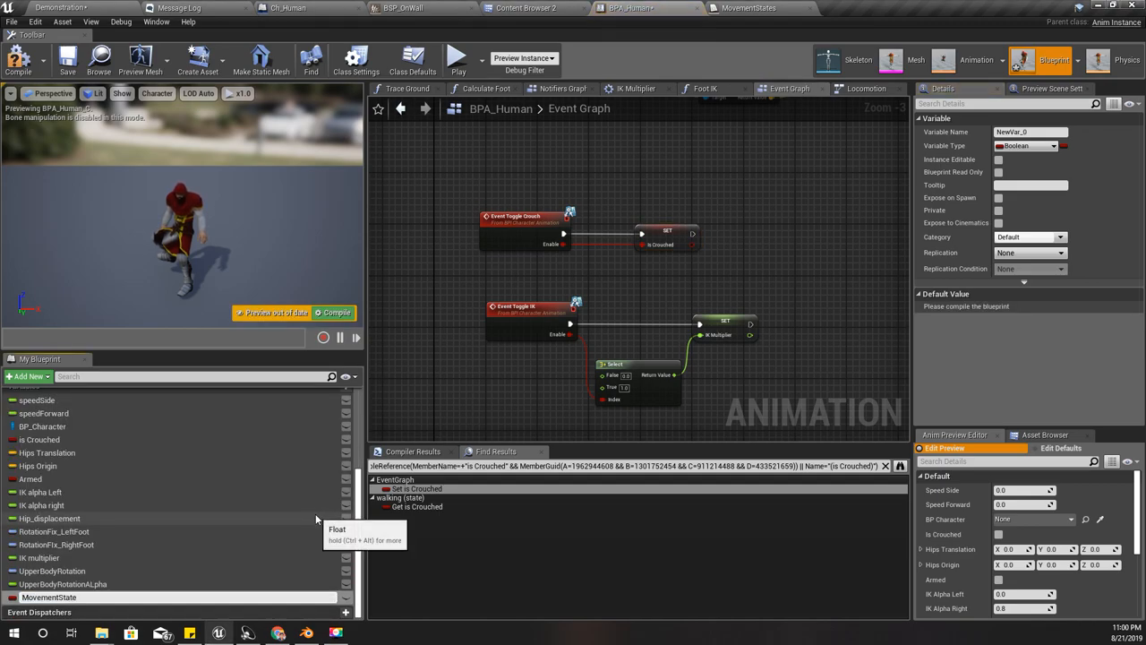
left_click(1026, 145)
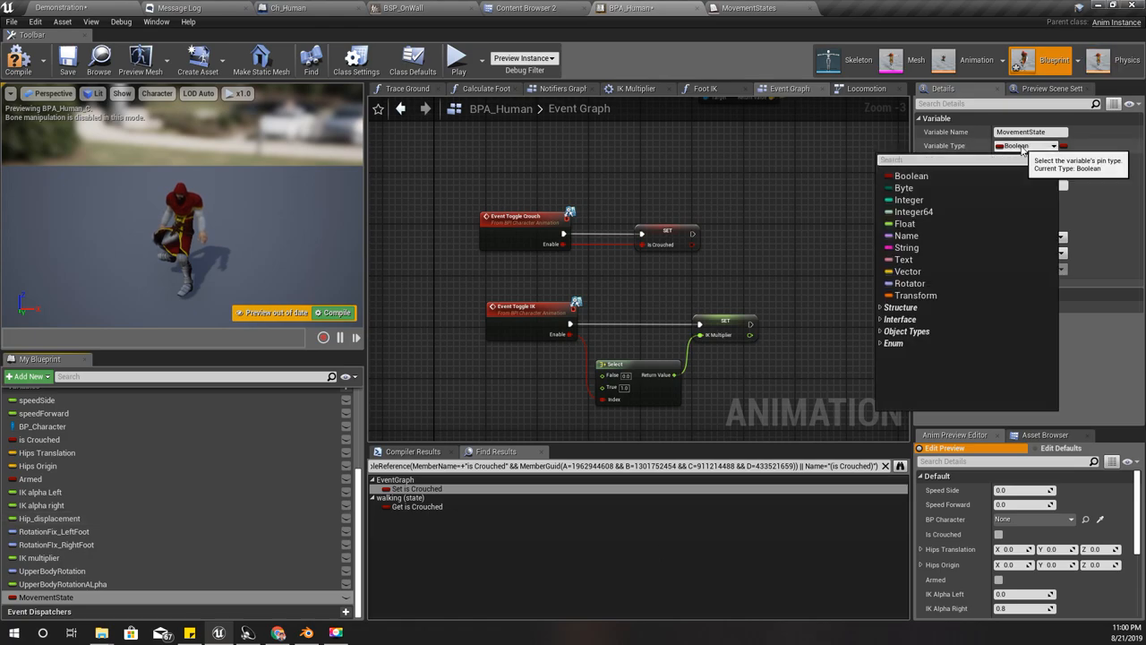
type("movements")
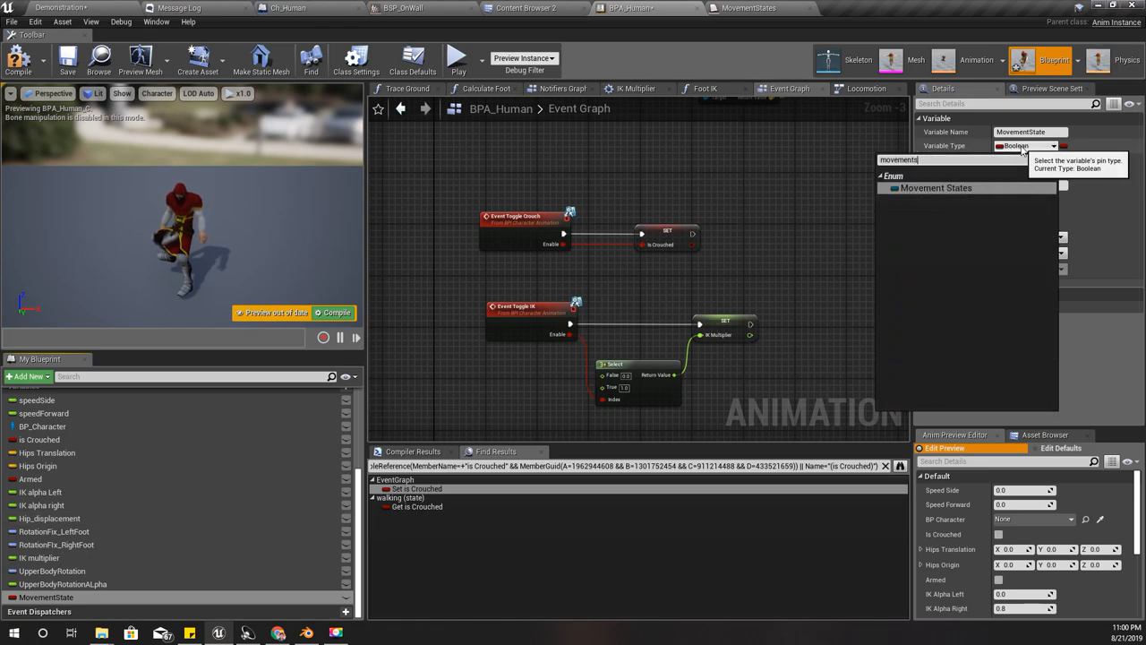
left_click(937, 188)
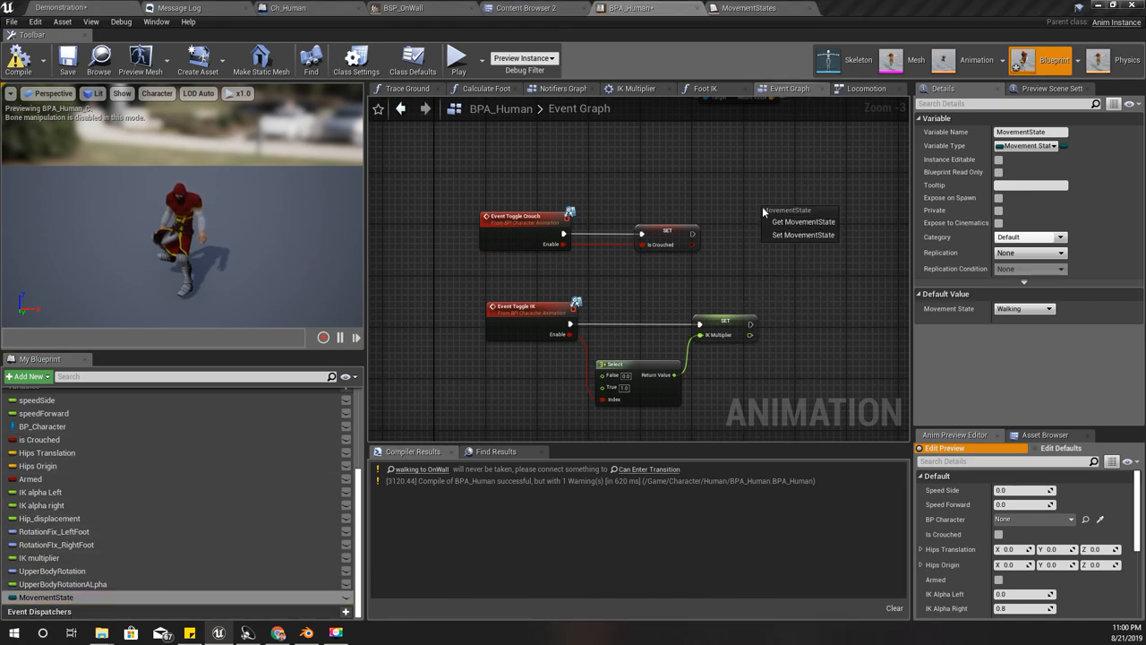
Step: Add a Set MovementState node with Walking after Set Is Crouched in BPA_Human
left_click(802, 235)
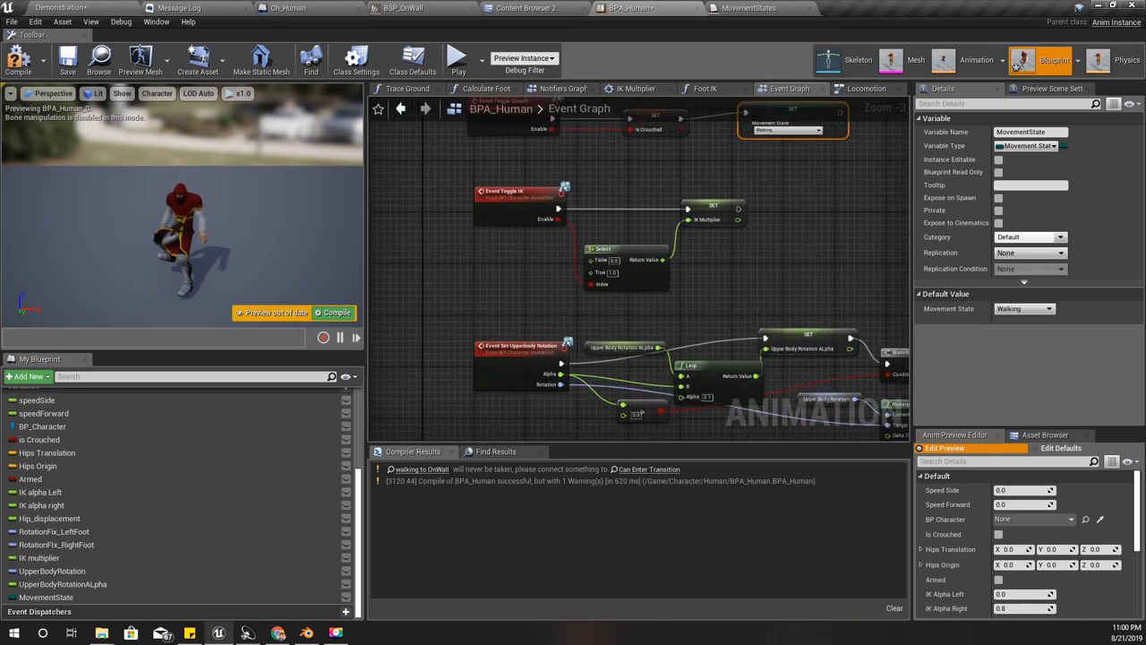
mouse_move(494, 266)
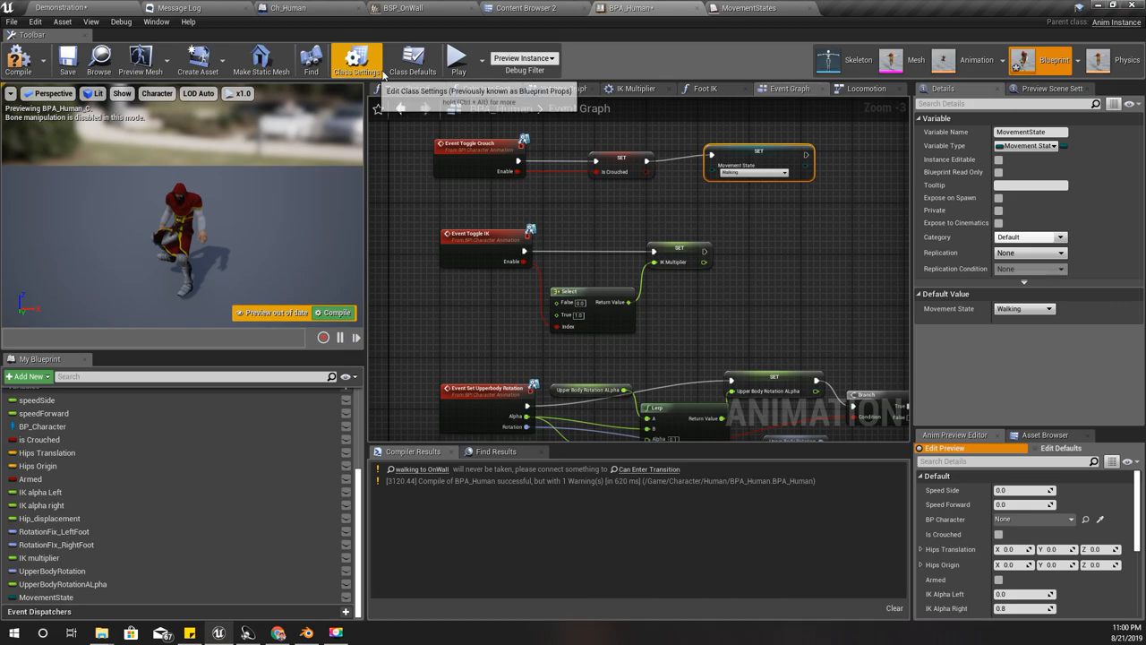
Step: Add a SetMovementState interface function whose state input is a Movement States enum
left_click(356, 60)
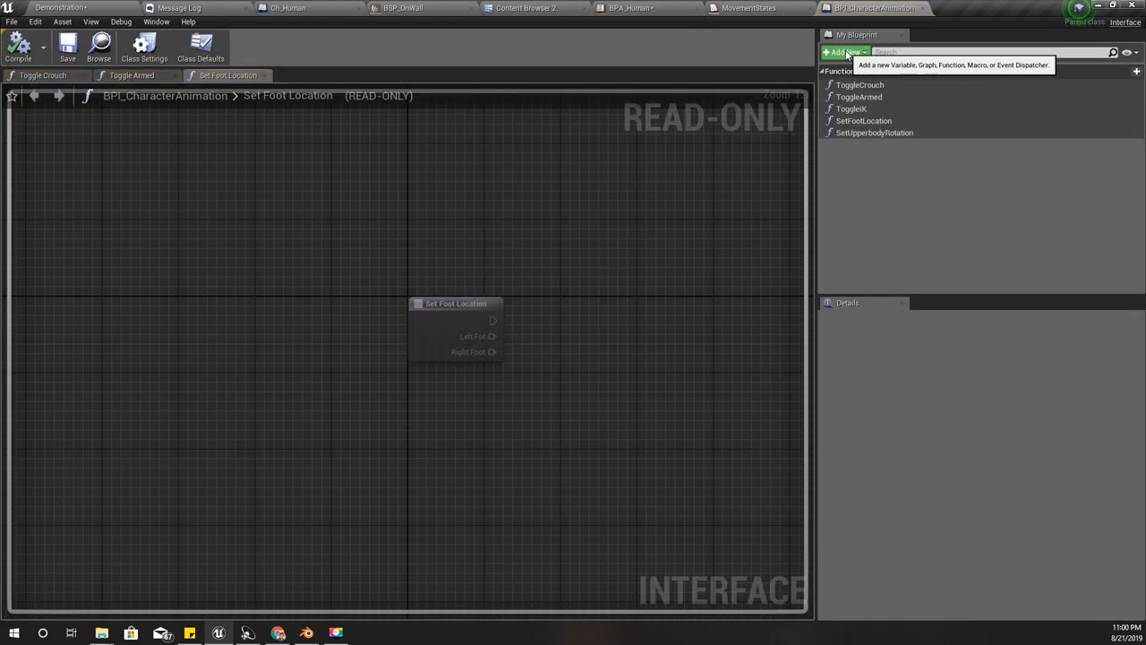
left_click(842, 52)
type("SetMovementState")
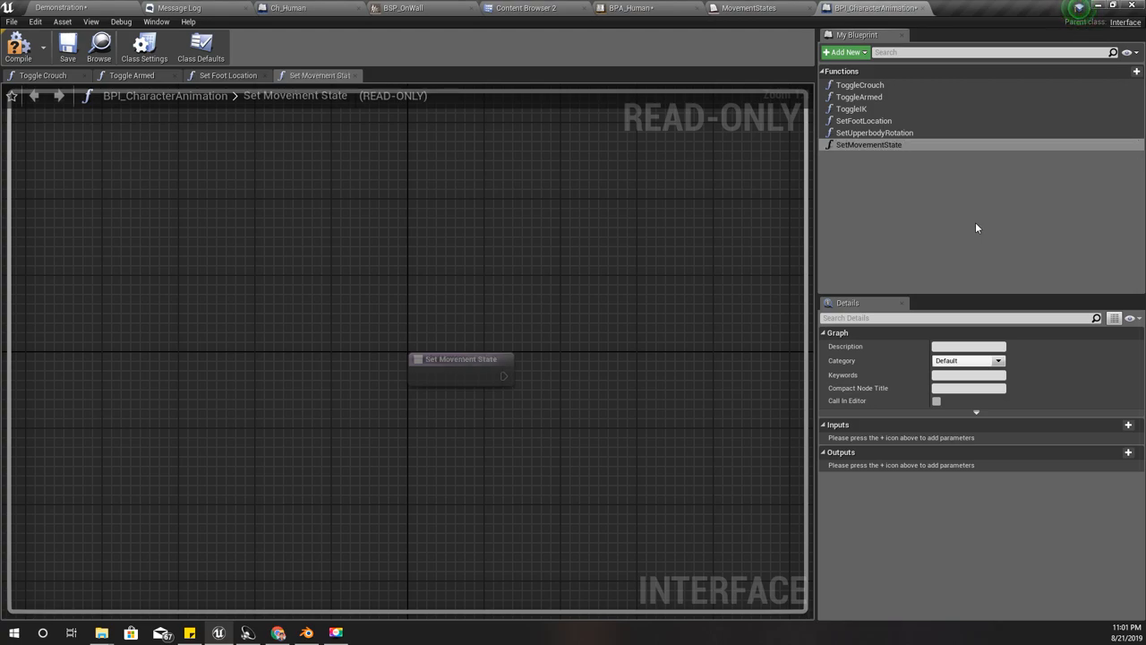
mouse_move(18, 47)
type("state")
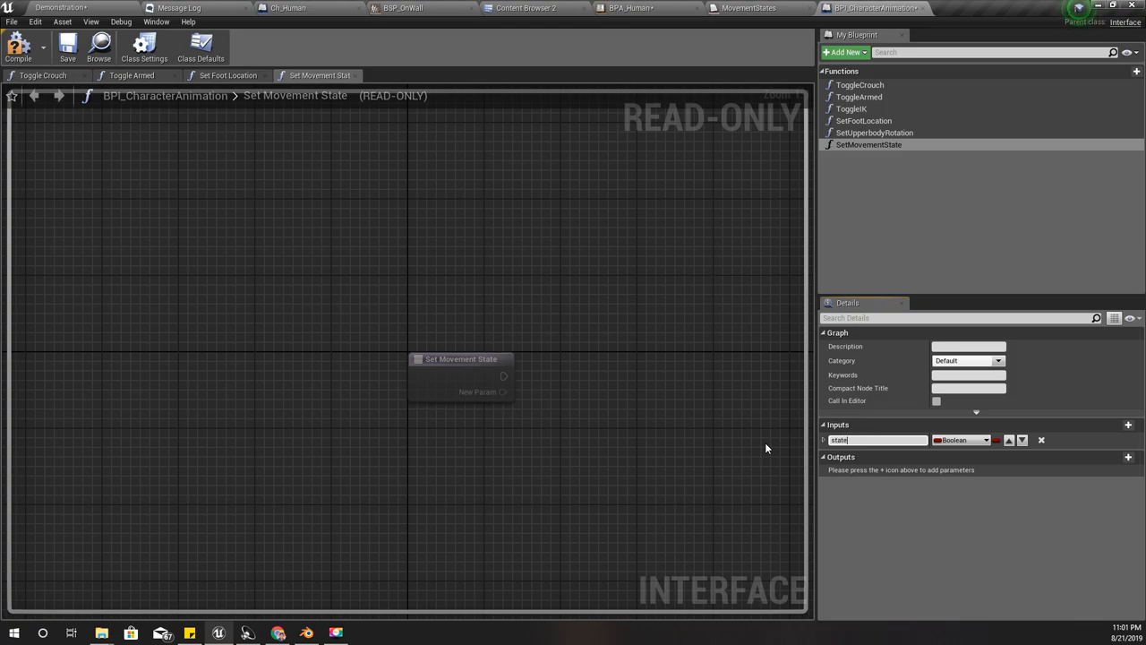
left_click(961, 439)
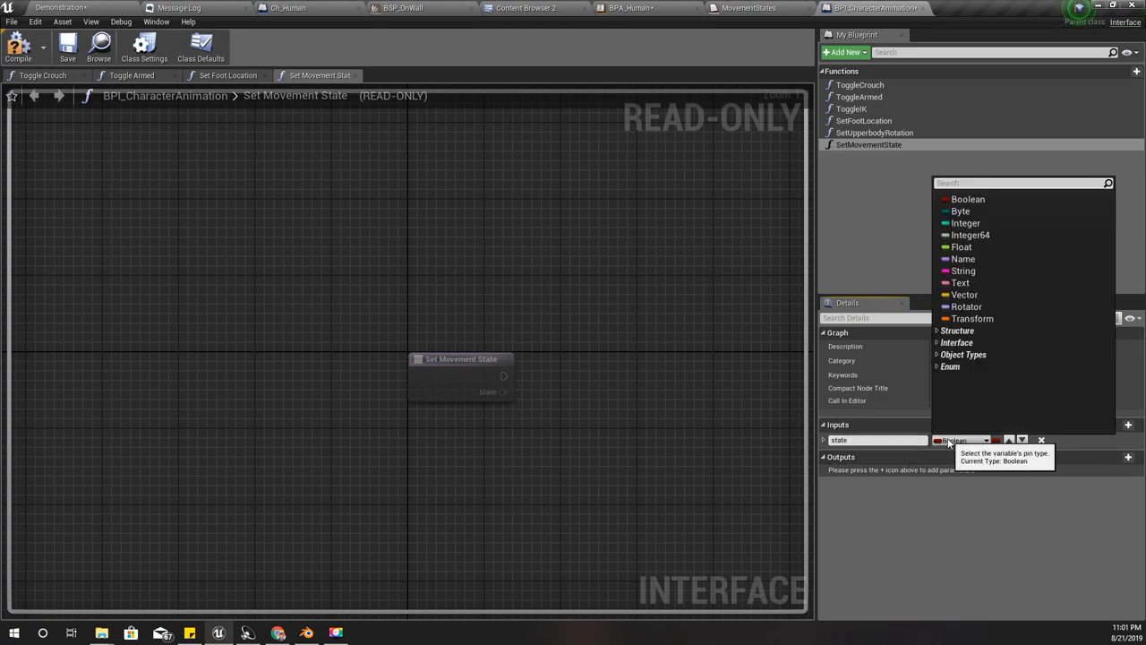
type("movemen")
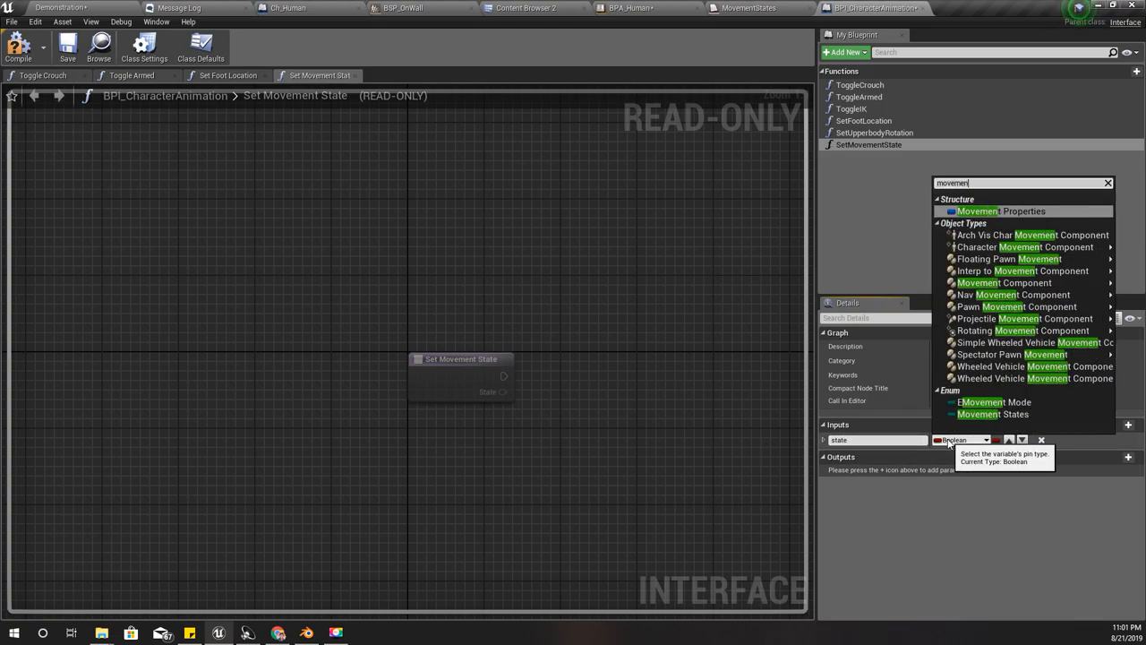
left_click(993, 413)
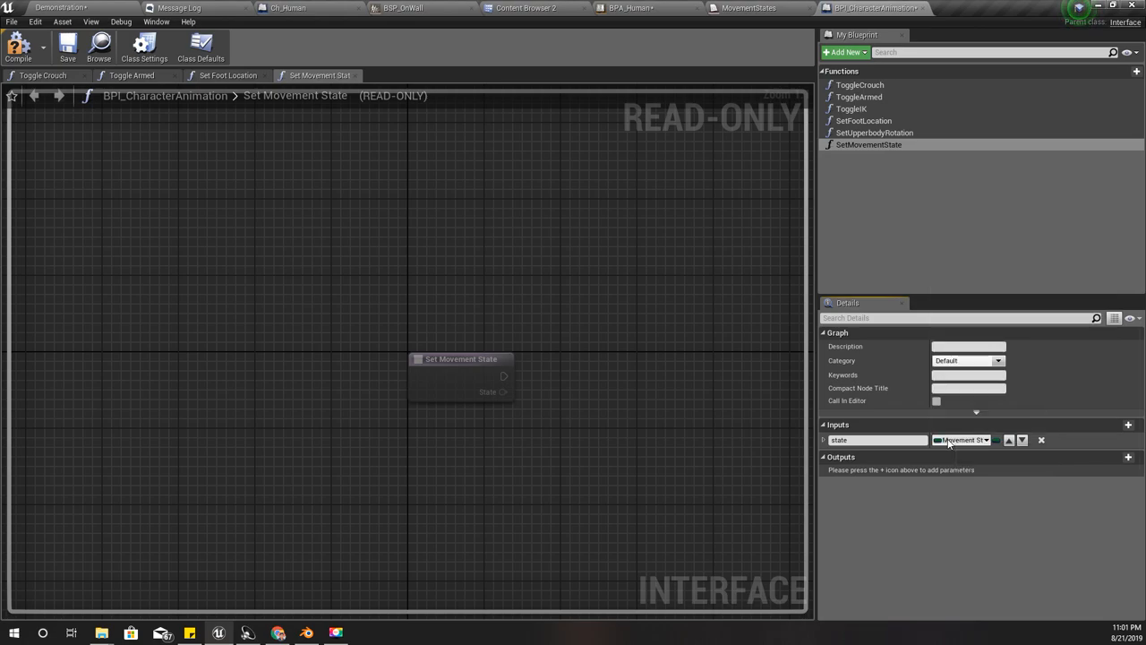
left_click(825, 440)
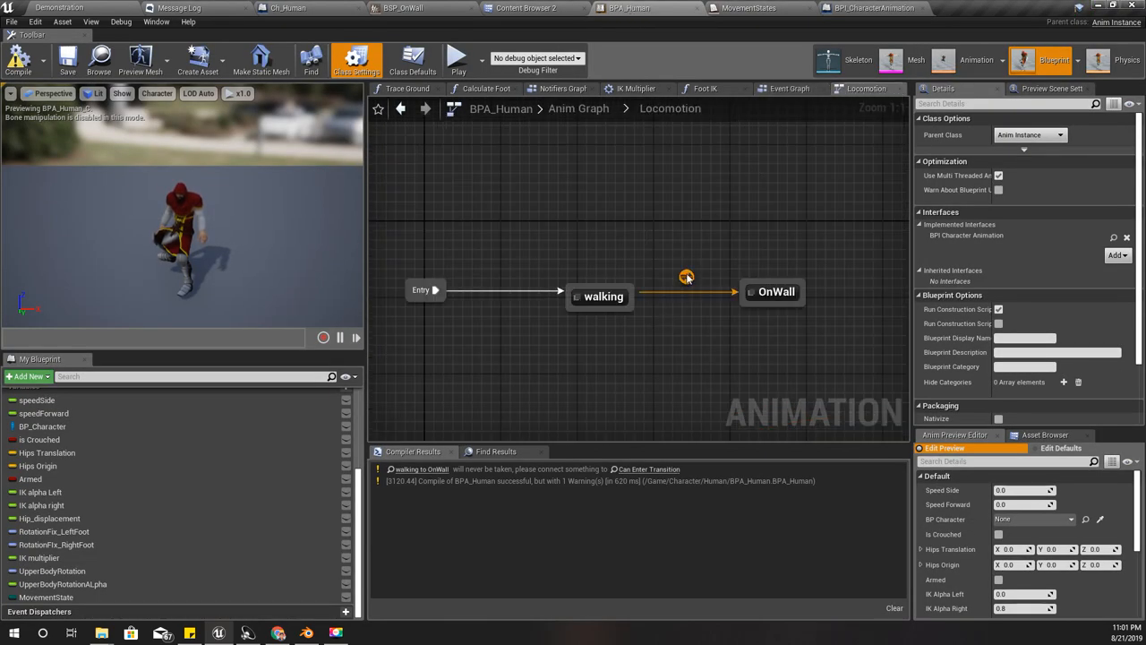
Step: Make the walking→OnWall transition rule check MovementState equals OnWall
double_click(686, 276)
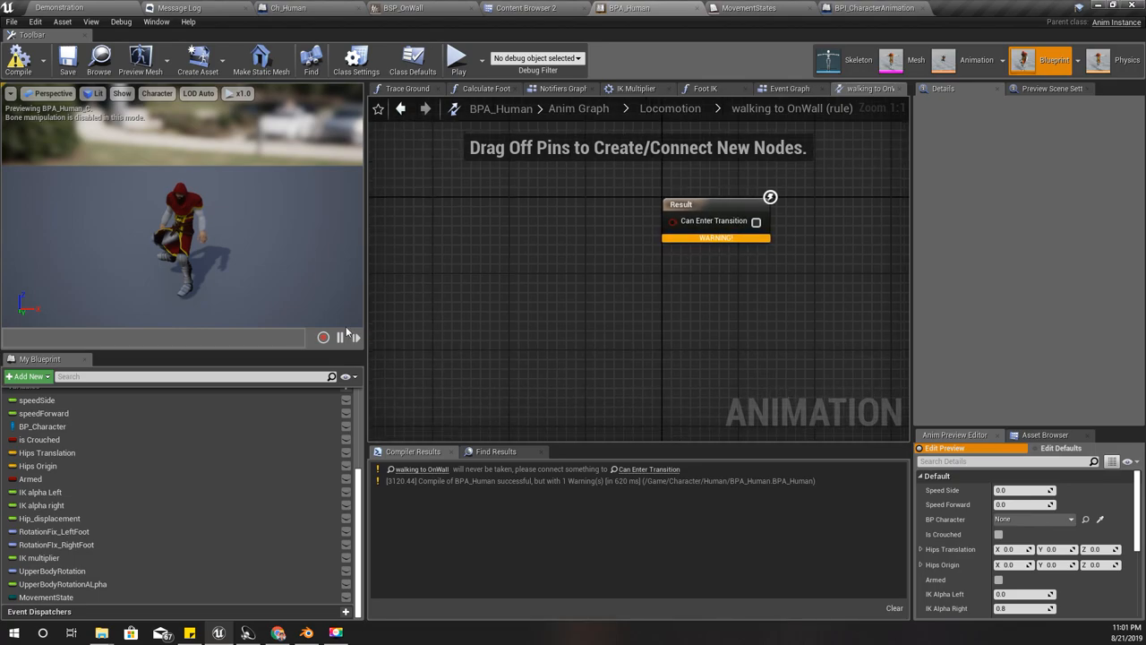
left_click(46, 597)
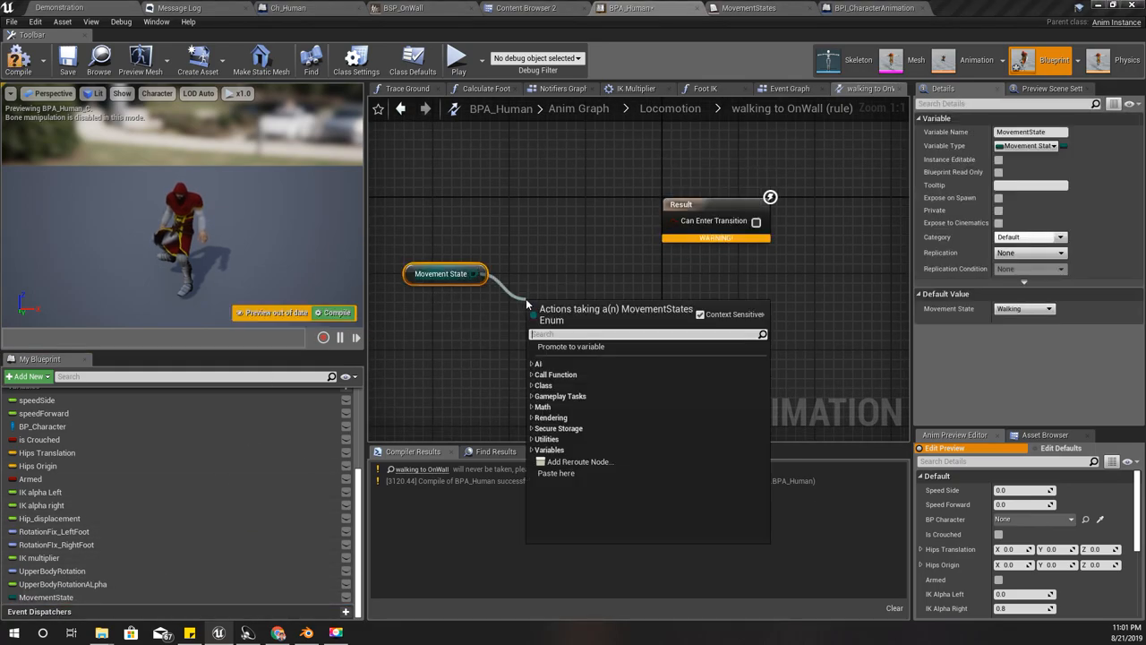
type("==")
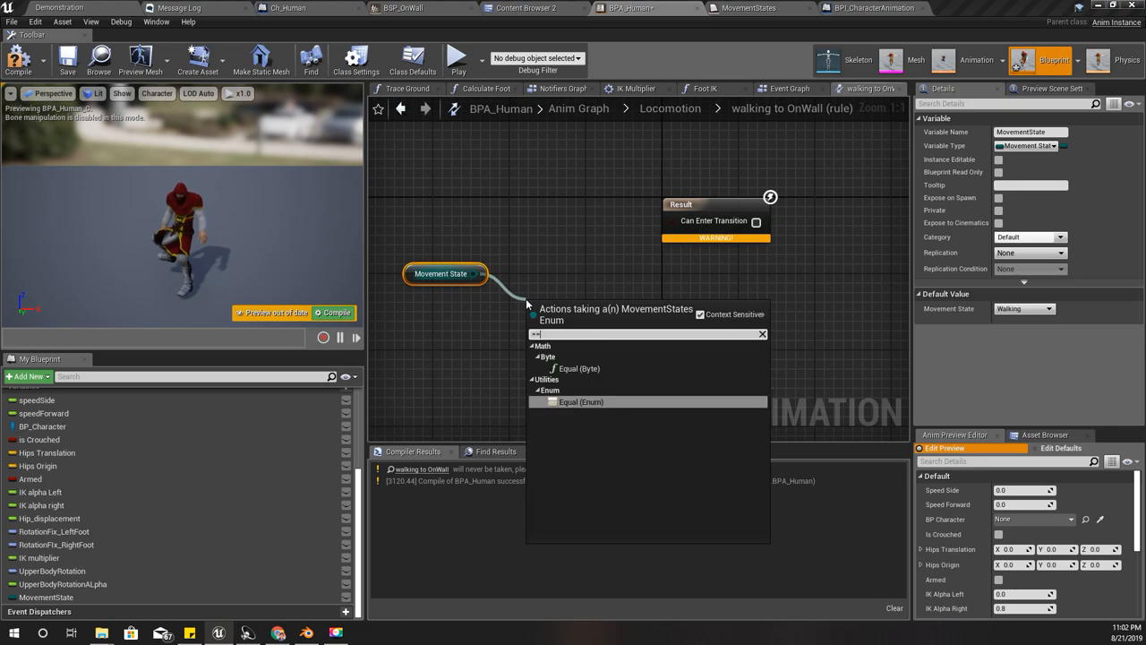
left_click(581, 402)
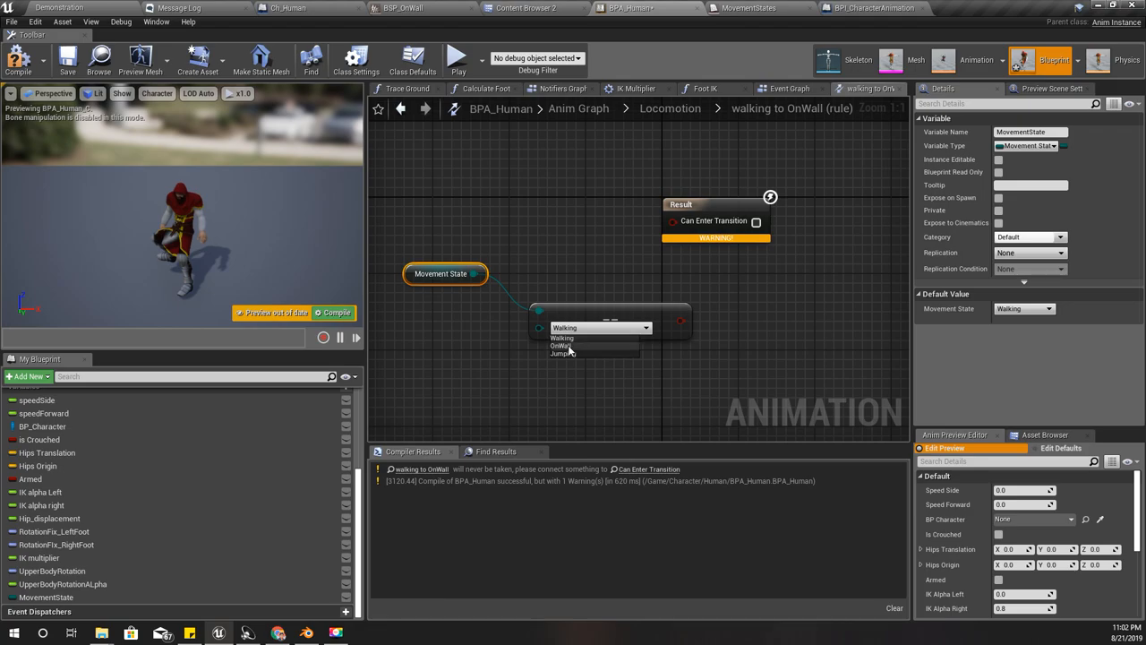
left_click(561, 346)
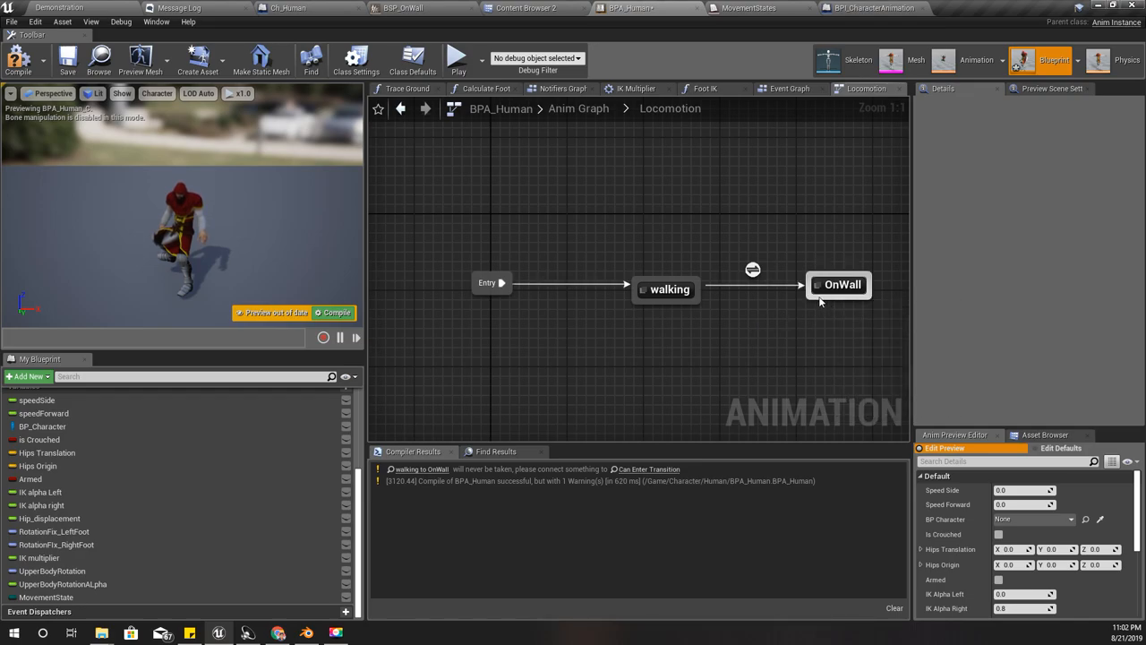
Step: Add an OnWall→walking transition whose rule reuses the MovementState equals OnWall check
left_click(842, 284)
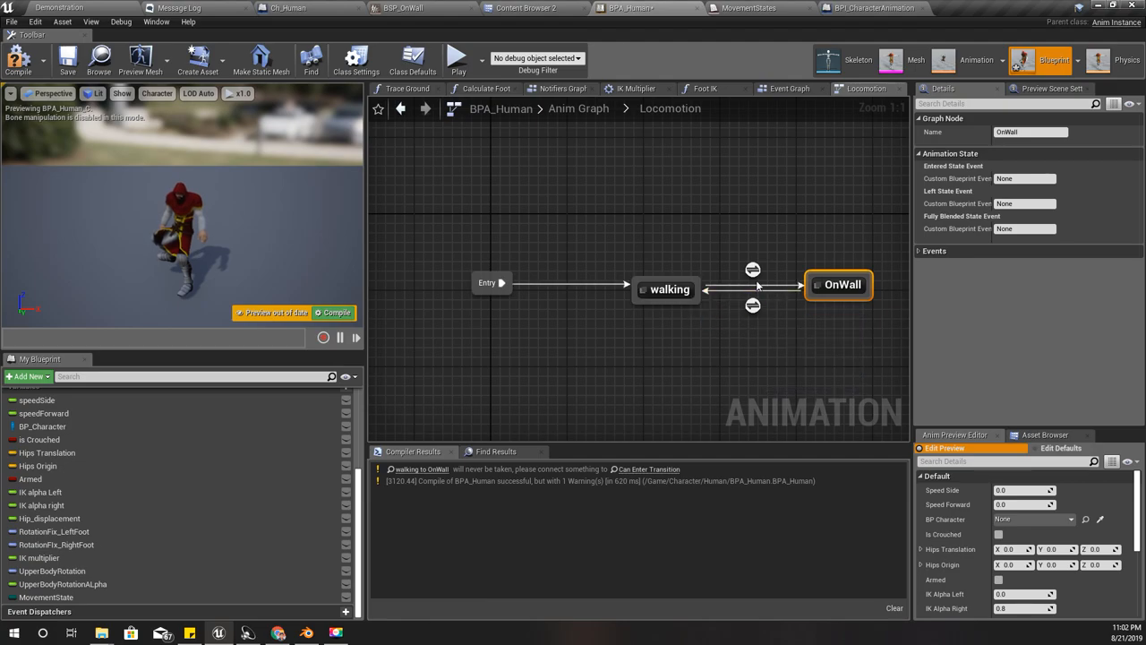
double_click(752, 268)
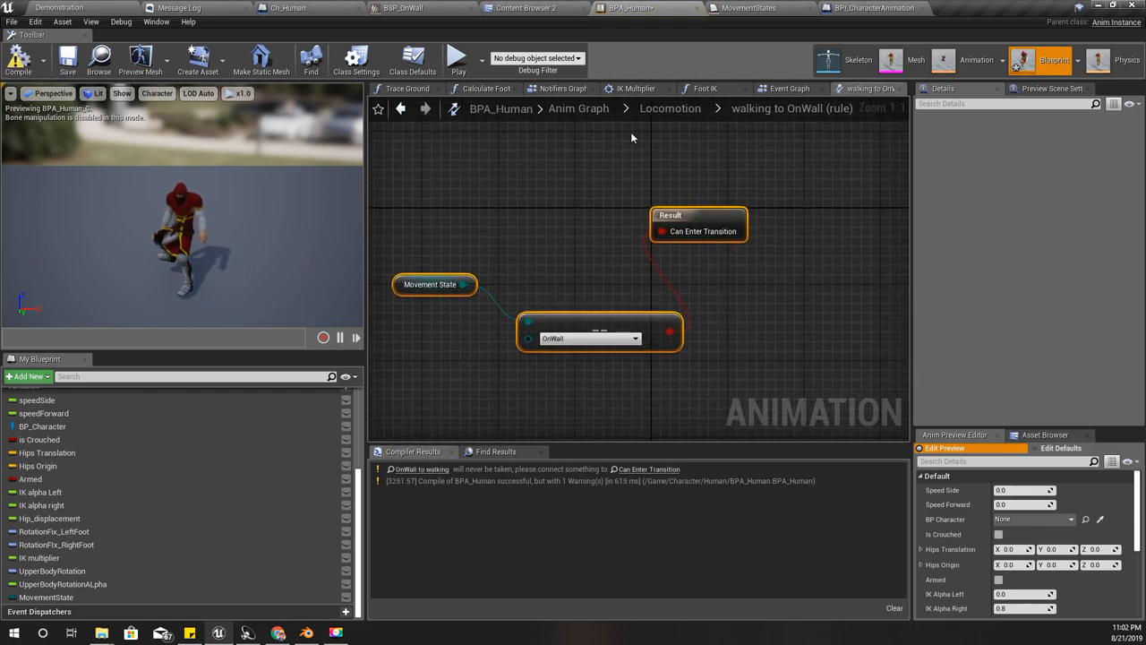
mouse_move(671, 108)
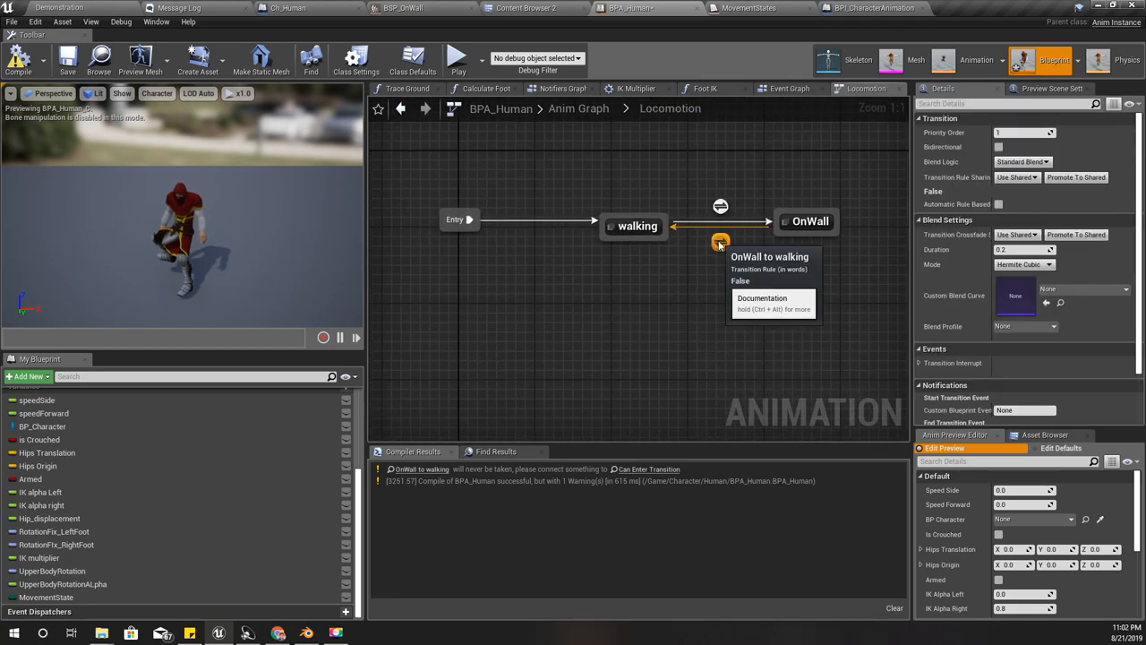
double_click(721, 242)
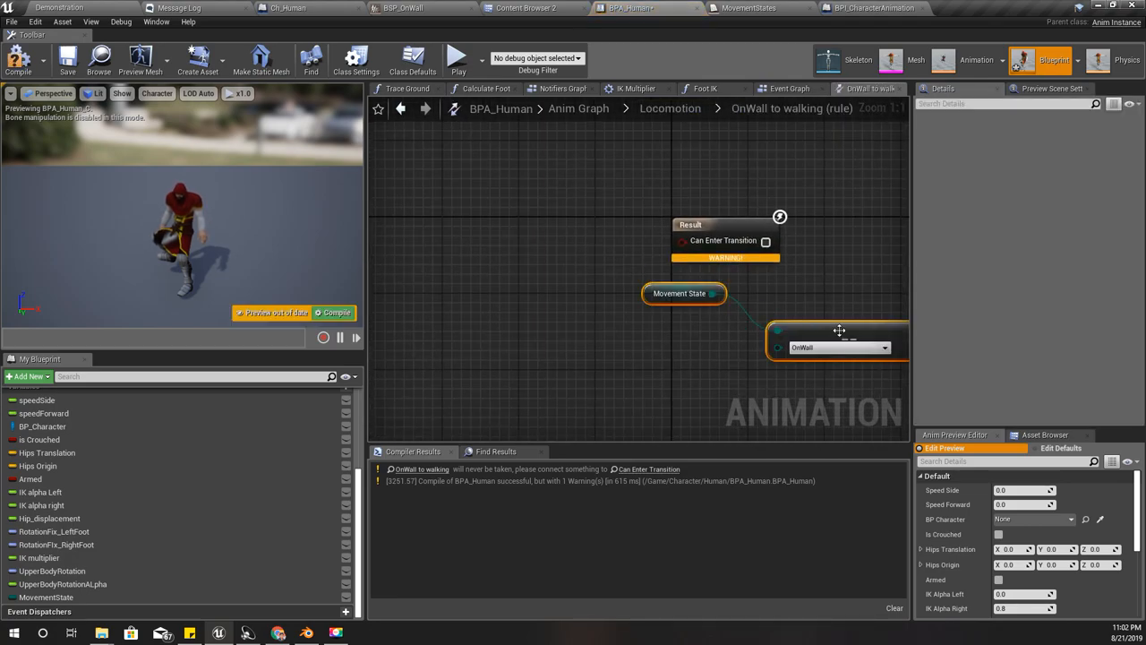
left_click_drag(837, 336, 583, 326)
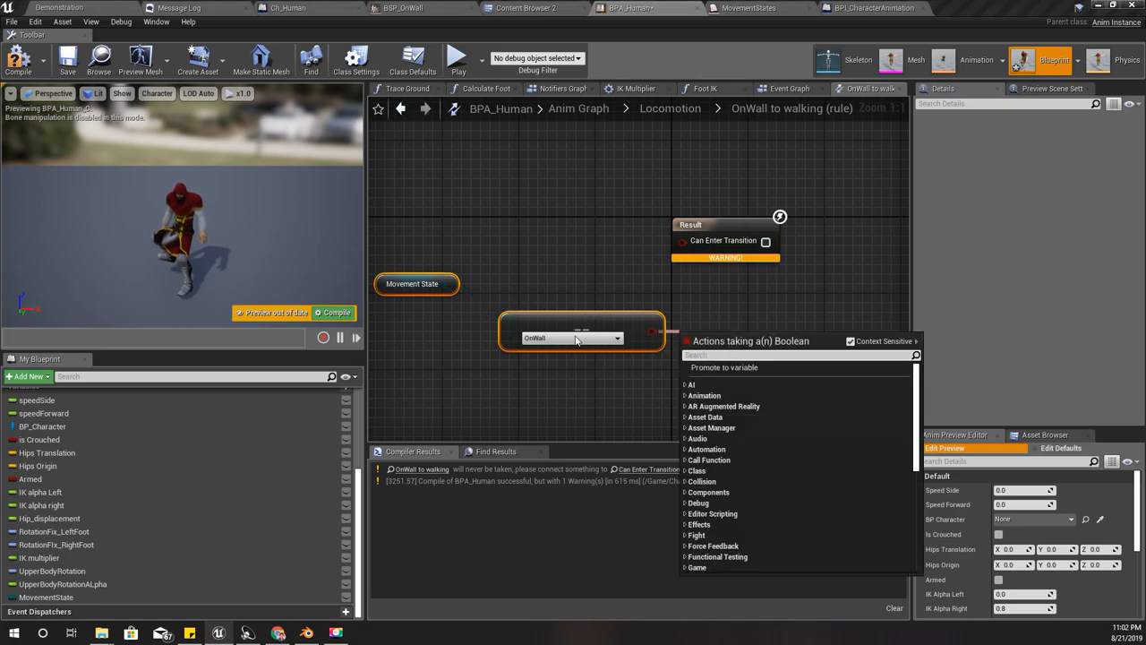
mouse_move(673, 340)
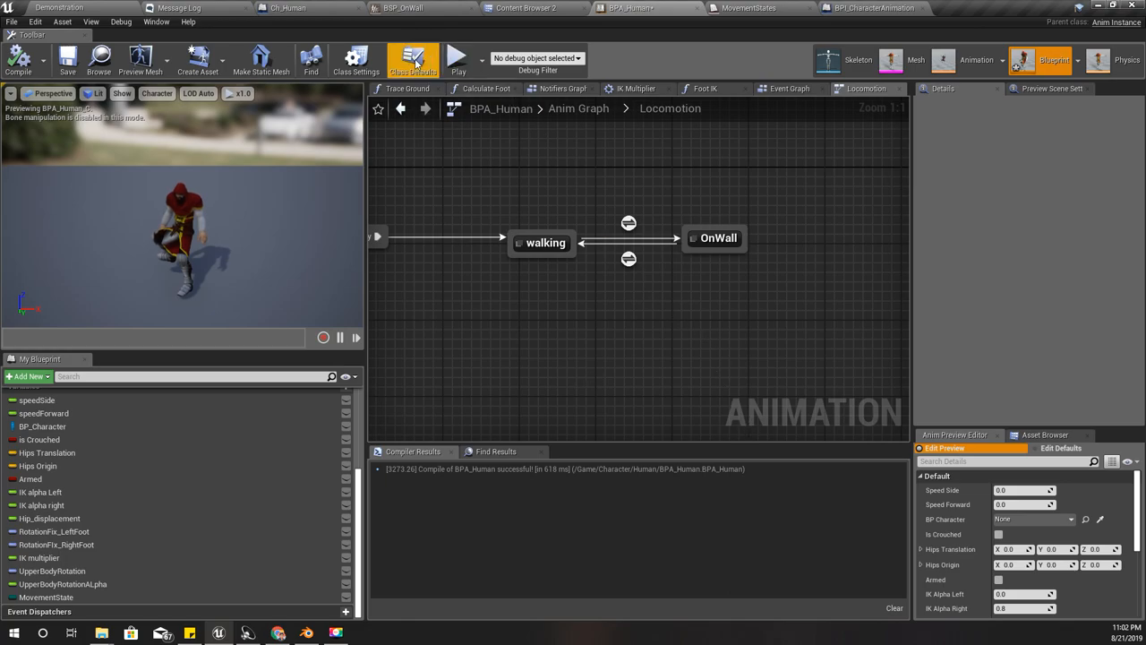
Step: Review Ch_Human's landing logic and open the Ledge Climb collapsed graph
left_click(288, 8)
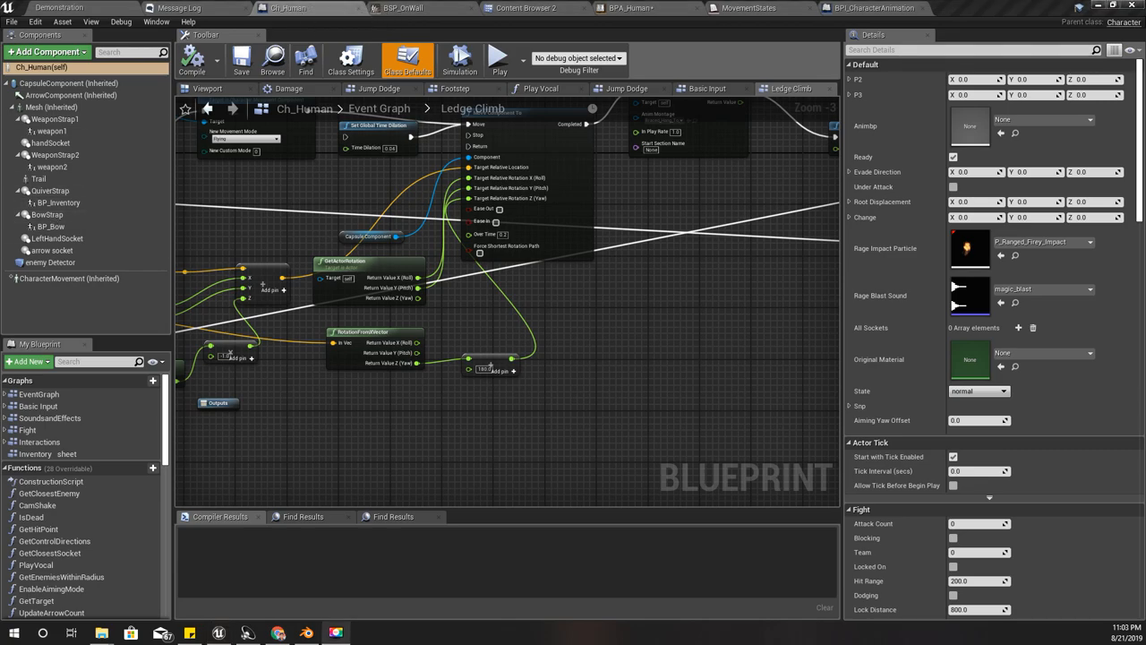
scroll("down", 3)
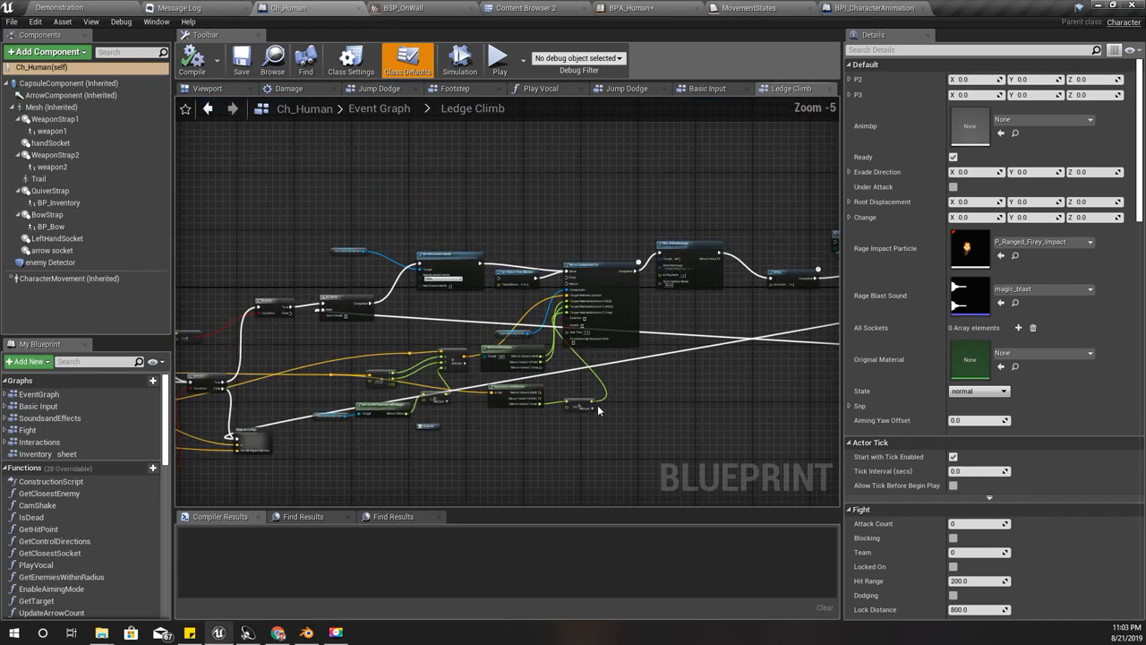
left_click_drag(598, 410, 506, 375)
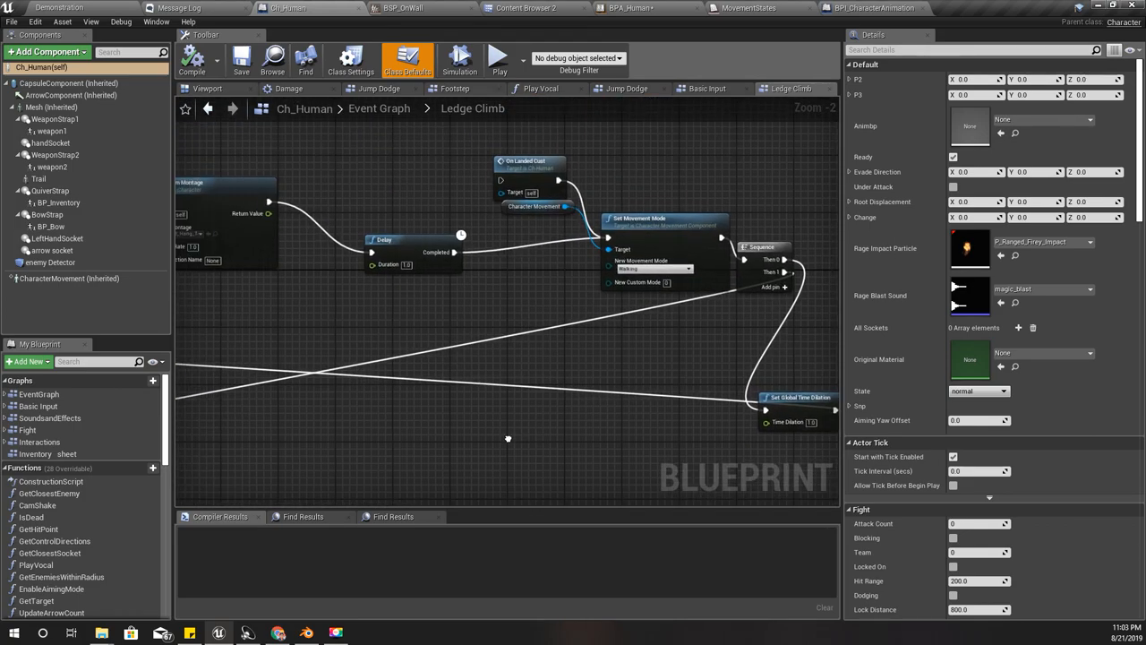
mouse_move(370, 327)
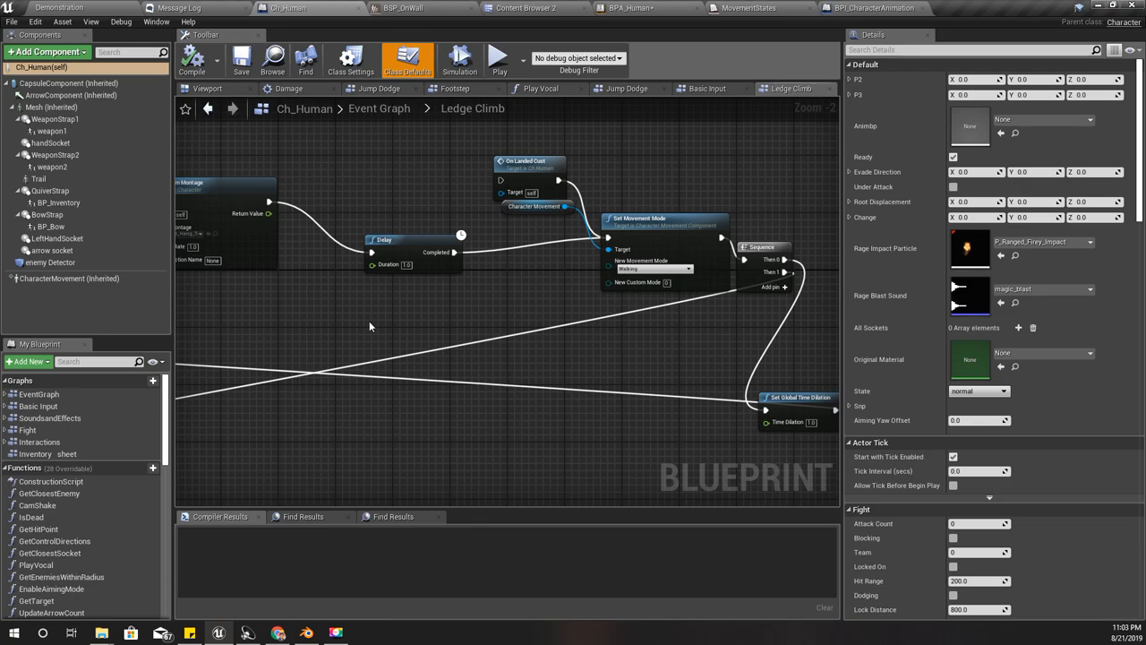
scroll("down", 3)
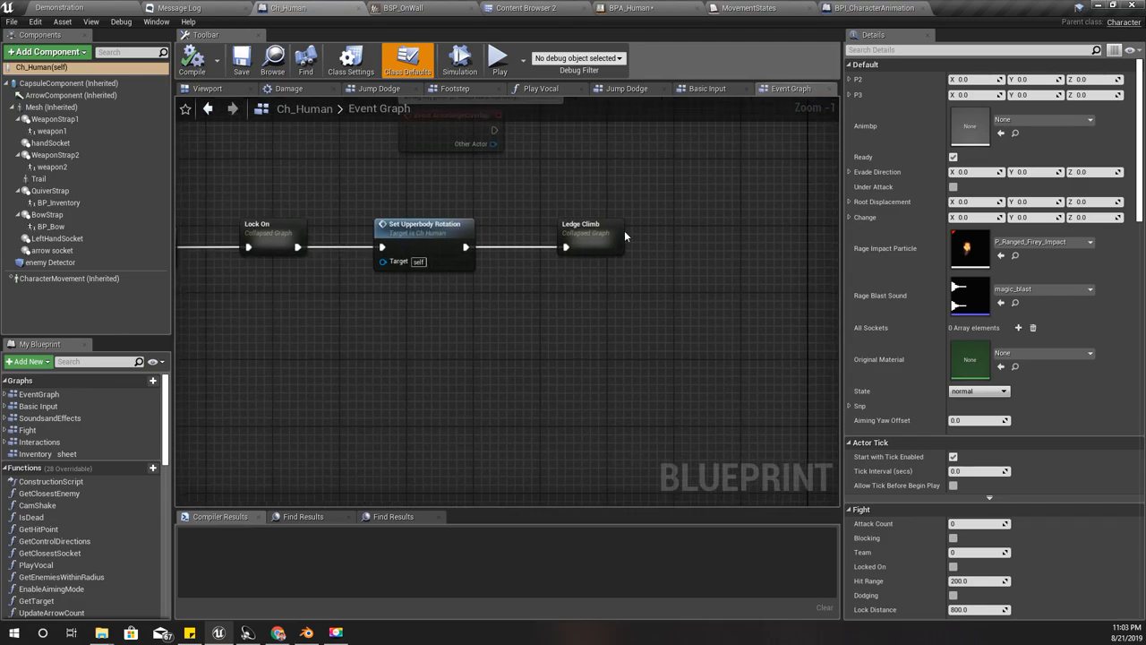
double_click(581, 228)
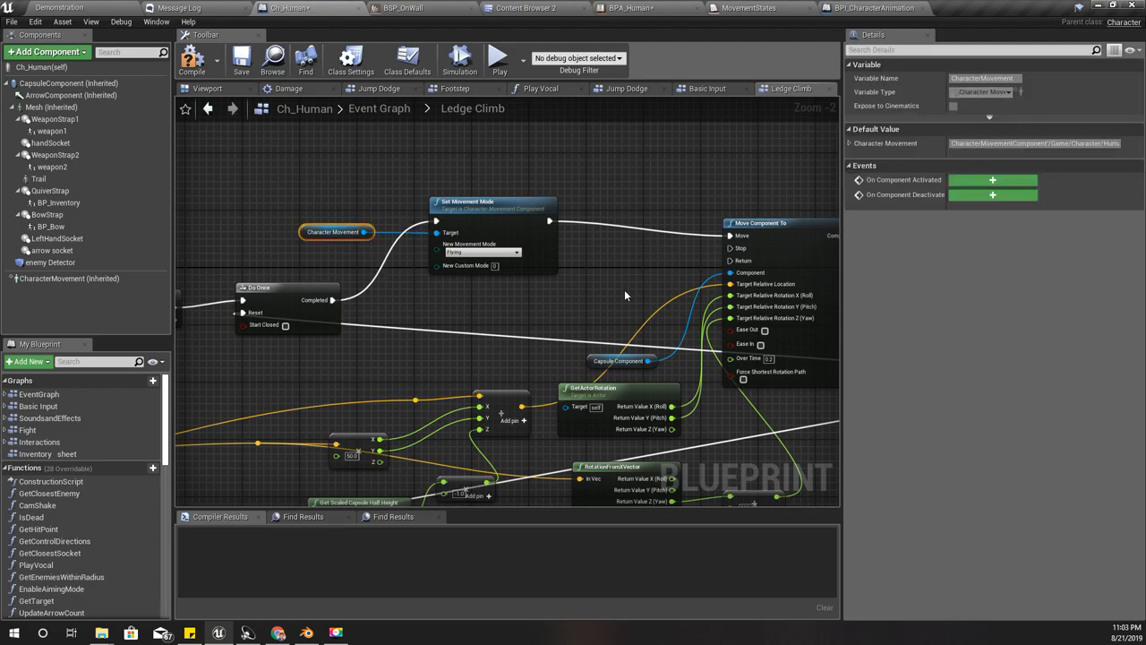
mouse_move(584, 273)
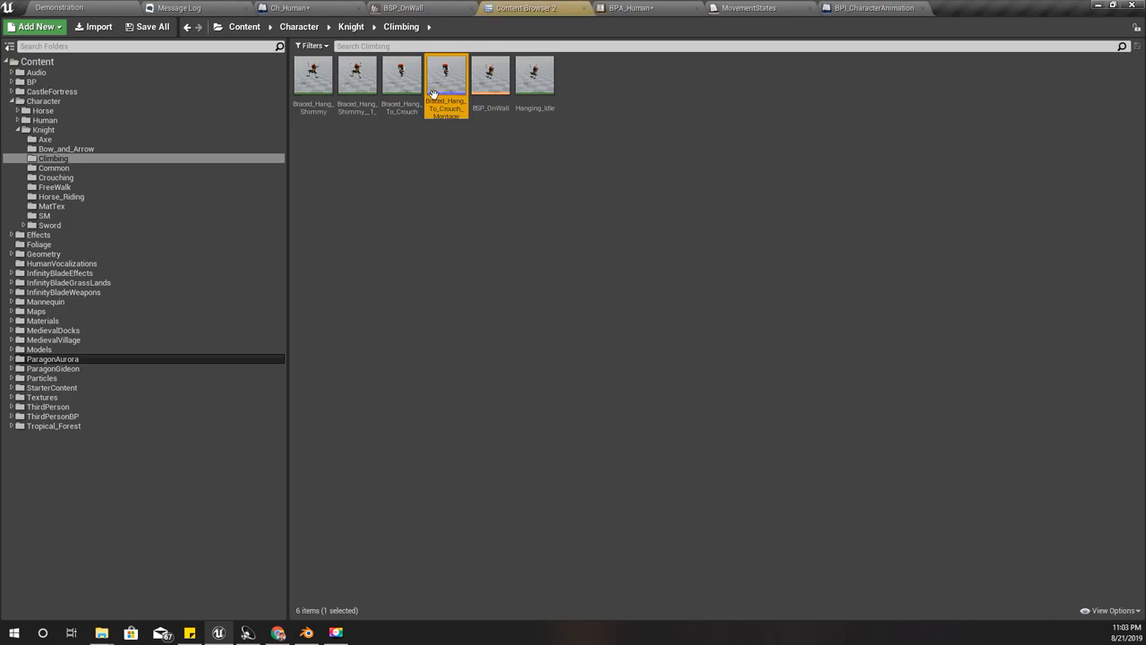
Step: Preview Braced_Hang_To_Crouch_Montage, then return to Ch_Human's Ledge Climb graph
double_click(446, 74)
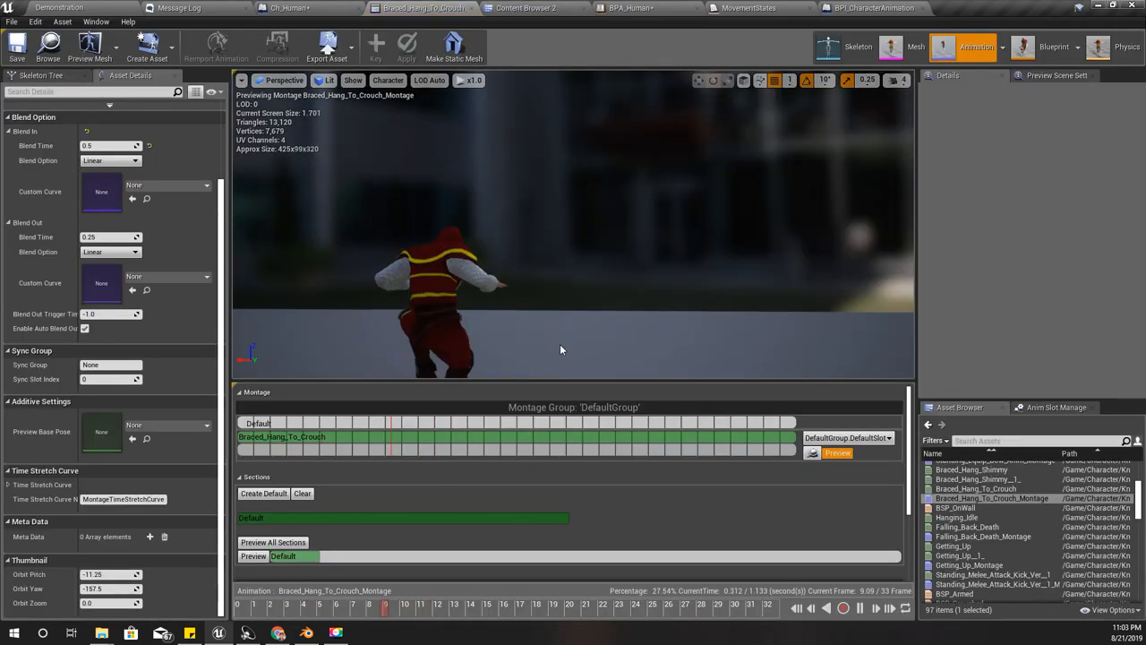
left_click(286, 8)
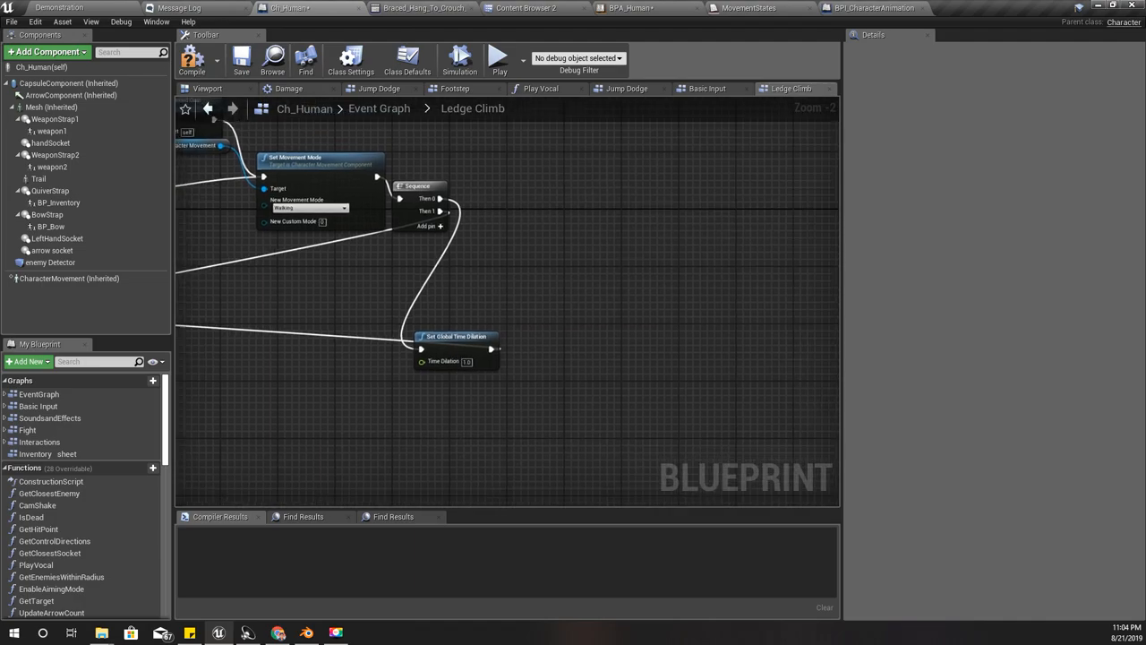
scroll("down", 3)
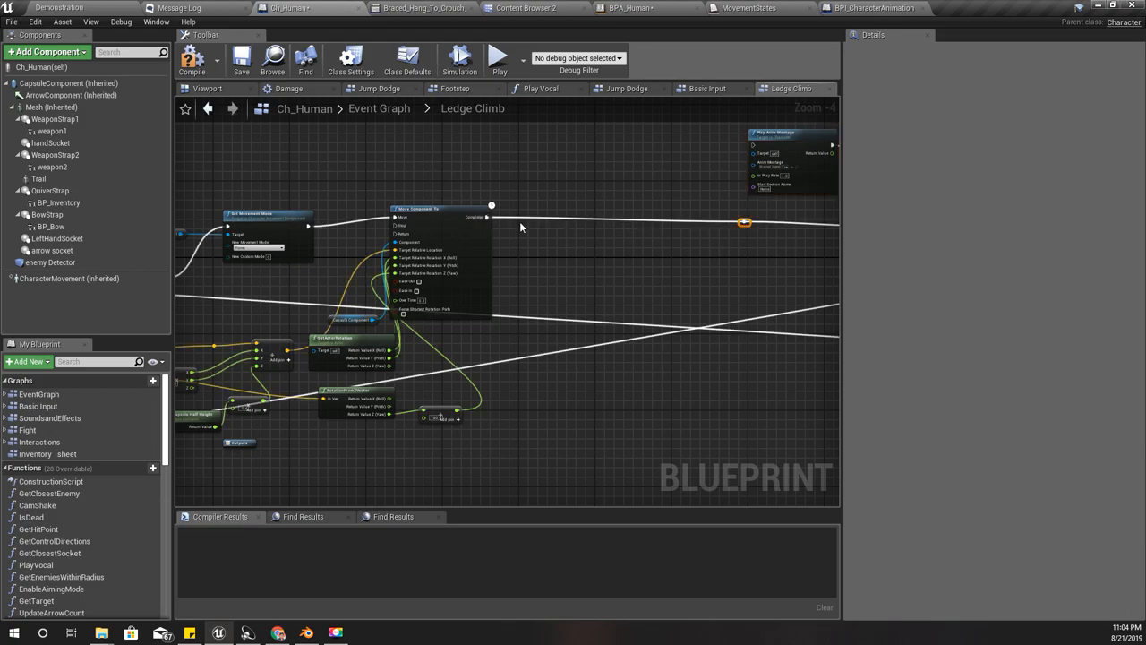
Step: After Move Component To completes, send a Set Movement State message to Animbp
right_click(489, 217)
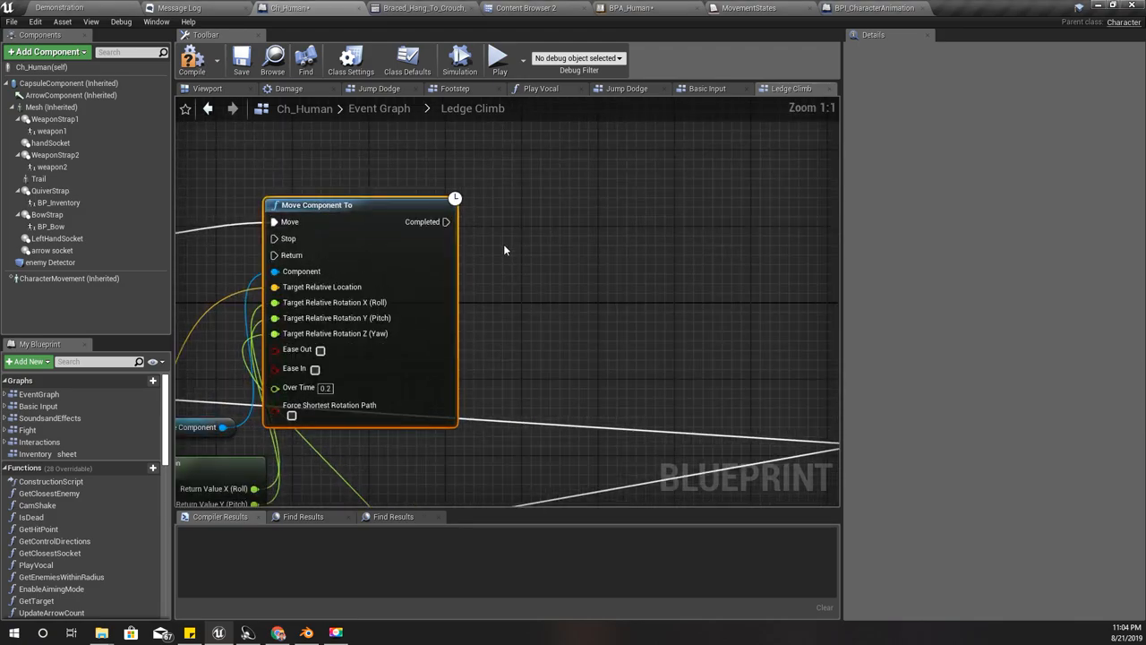
left_click_drag(446, 221, 680, 241)
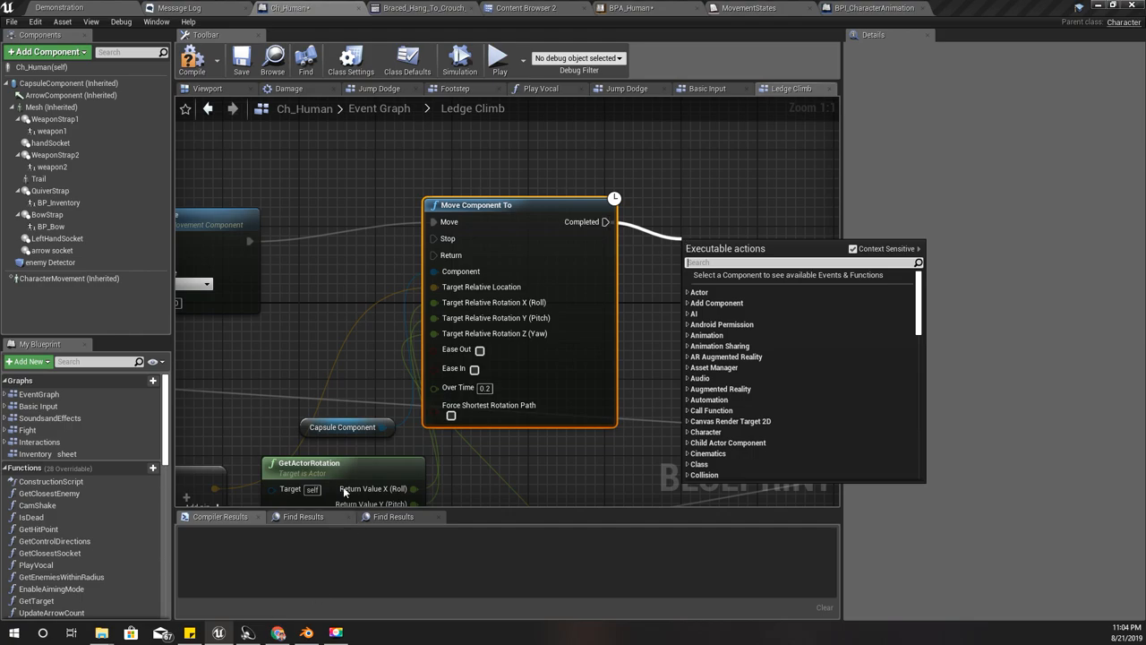
scroll("down", 3)
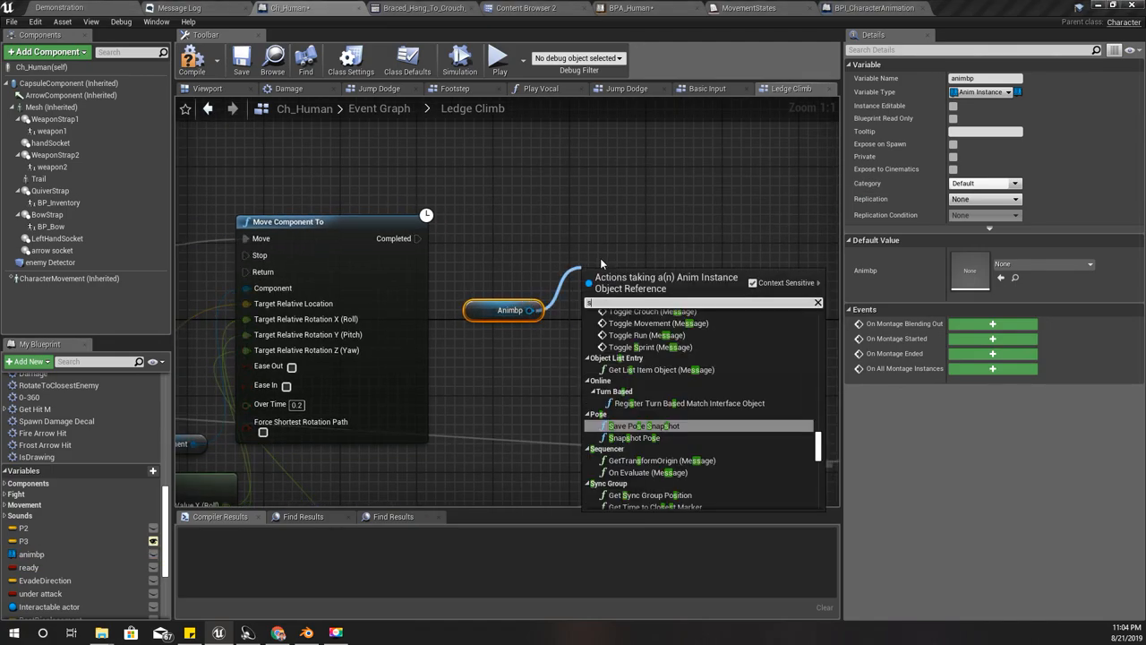
type("set movements")
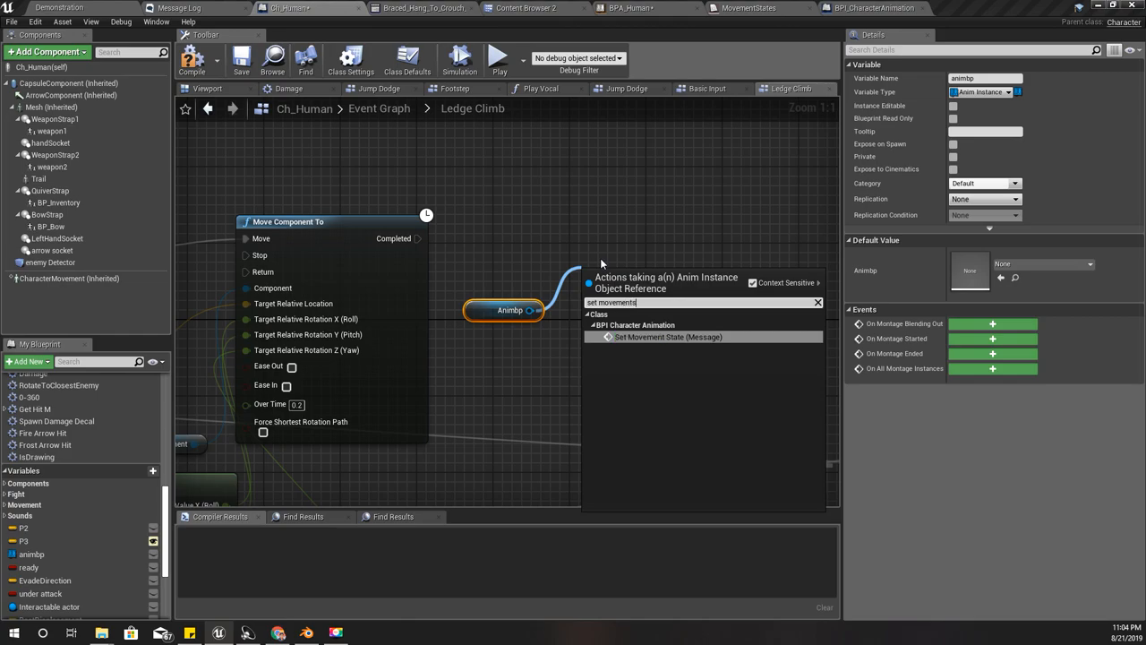
left_click(668, 337)
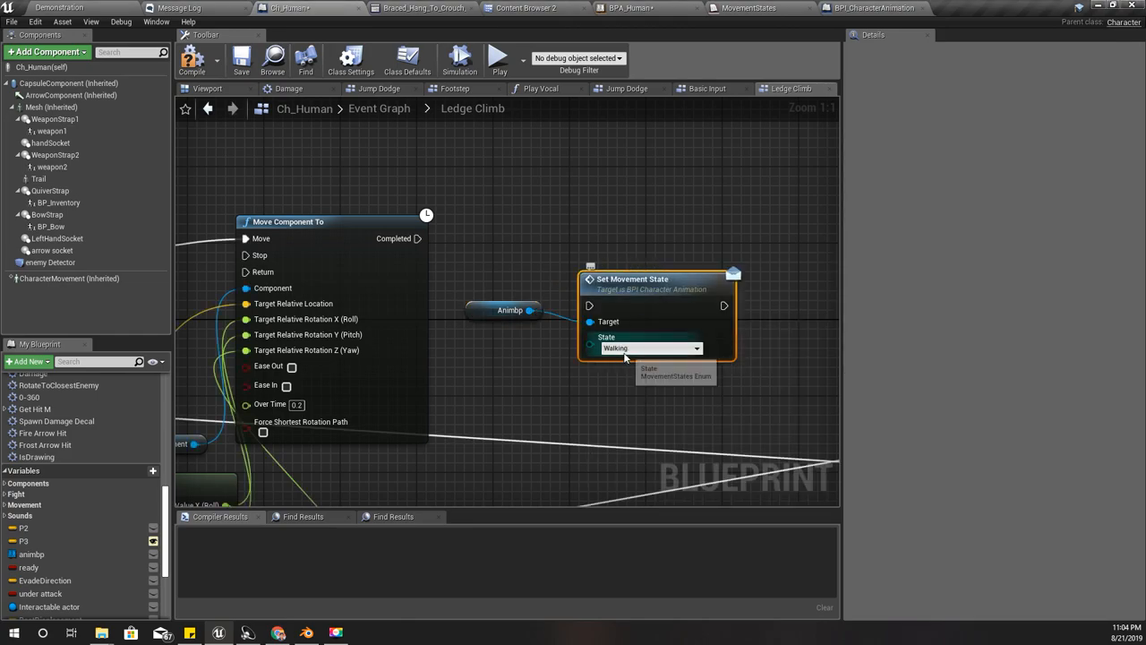
left_click(649, 348)
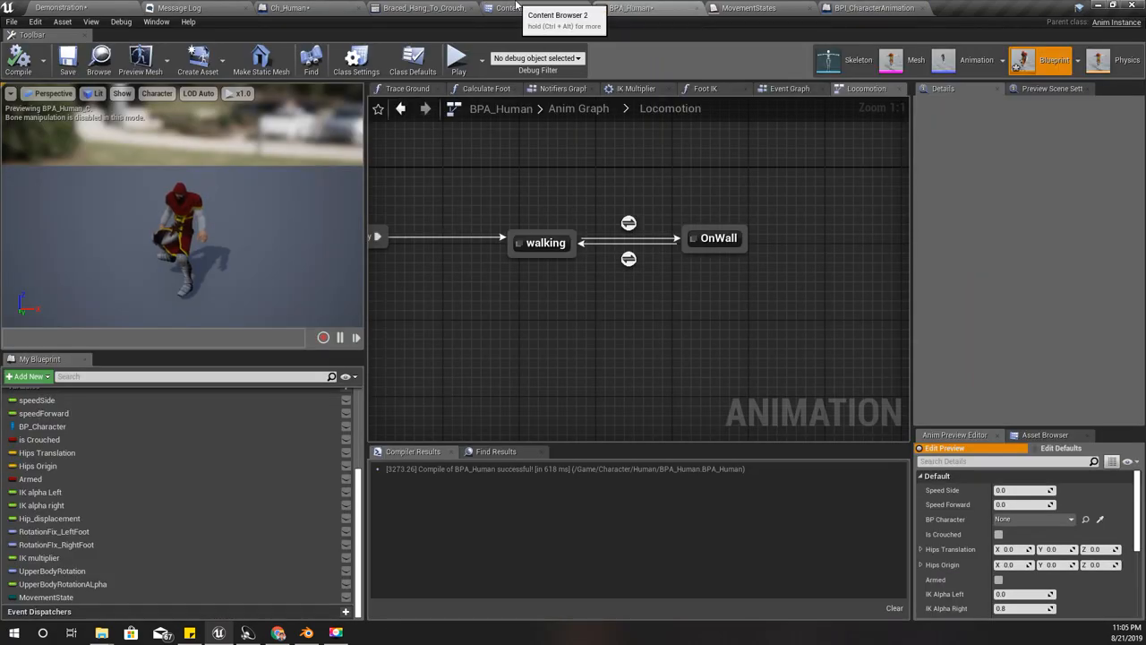
Step: Add Event Set Movement State to BPA_Human's Event Graph, storing the state in MovementState
left_click(287, 8)
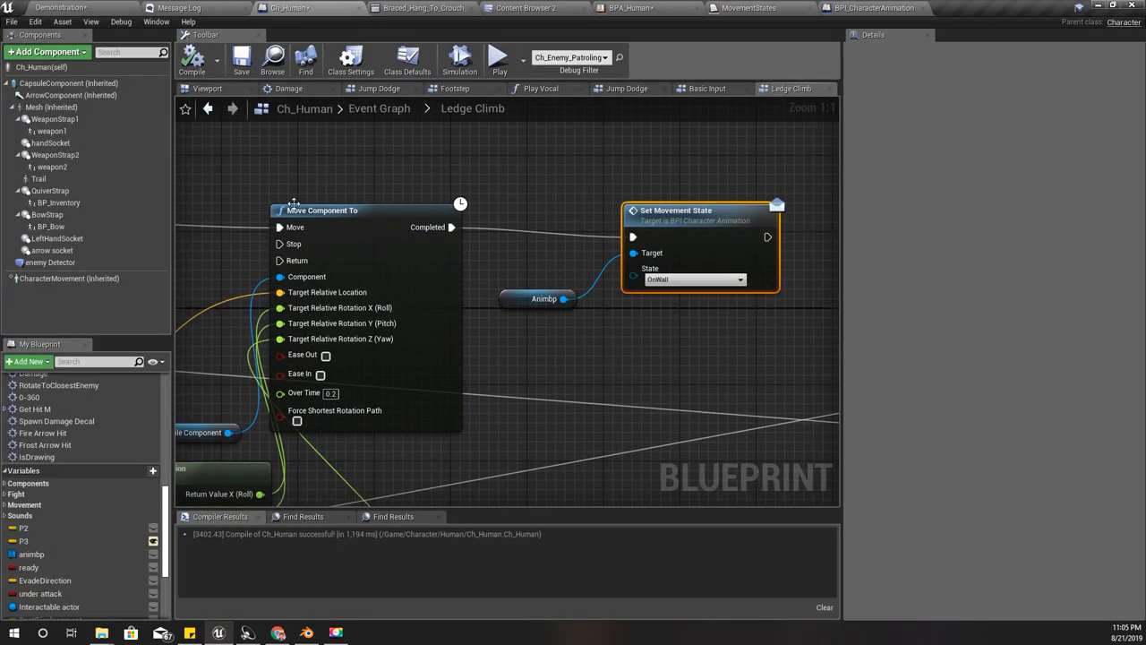
mouse_move(680, 253)
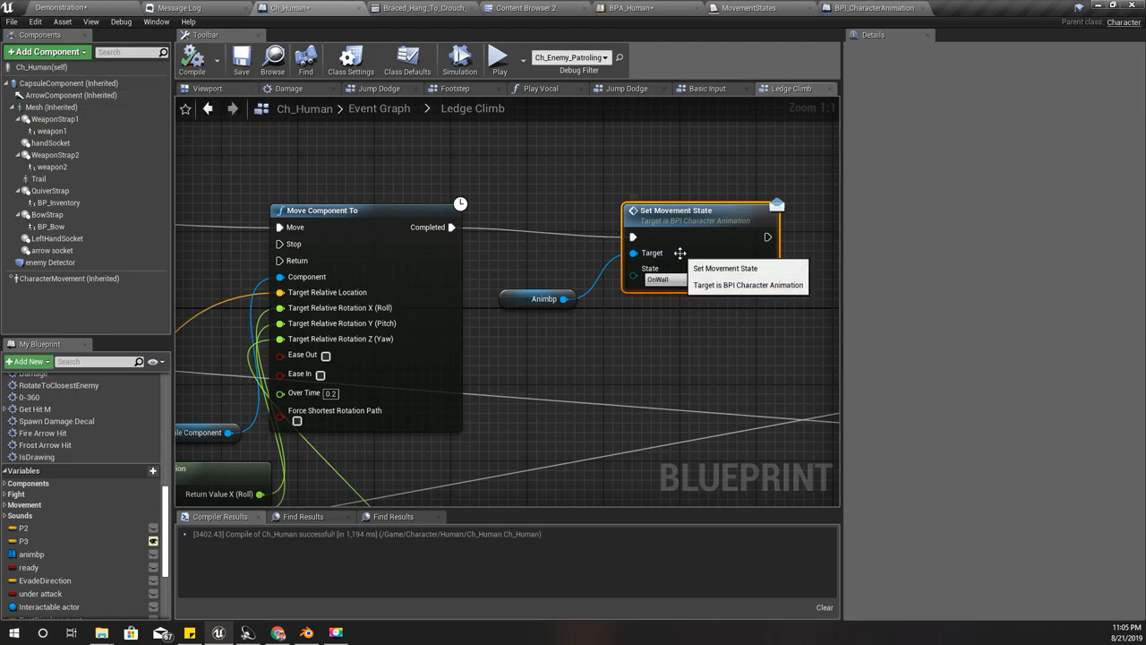
left_click(643, 8)
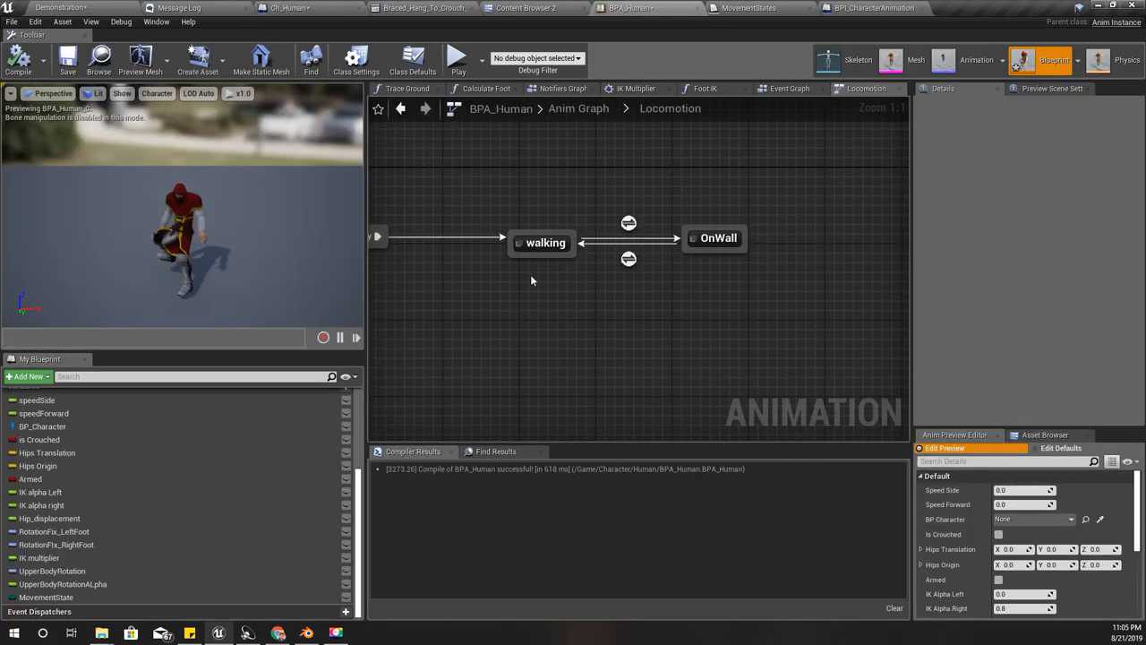
left_click(789, 88)
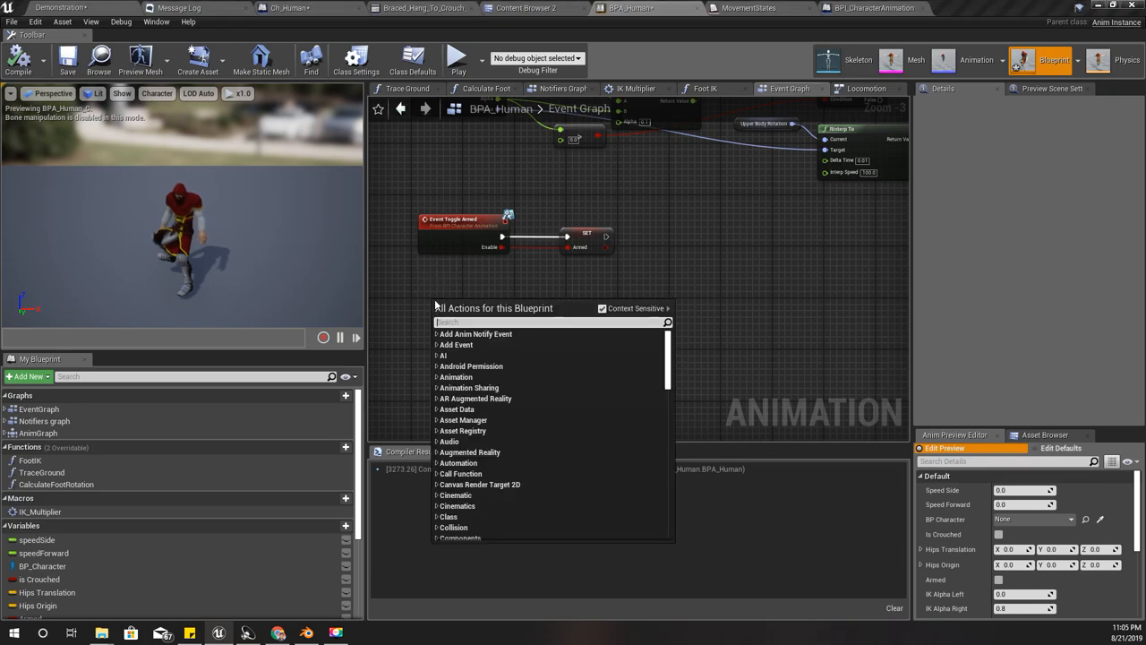
type("set movement")
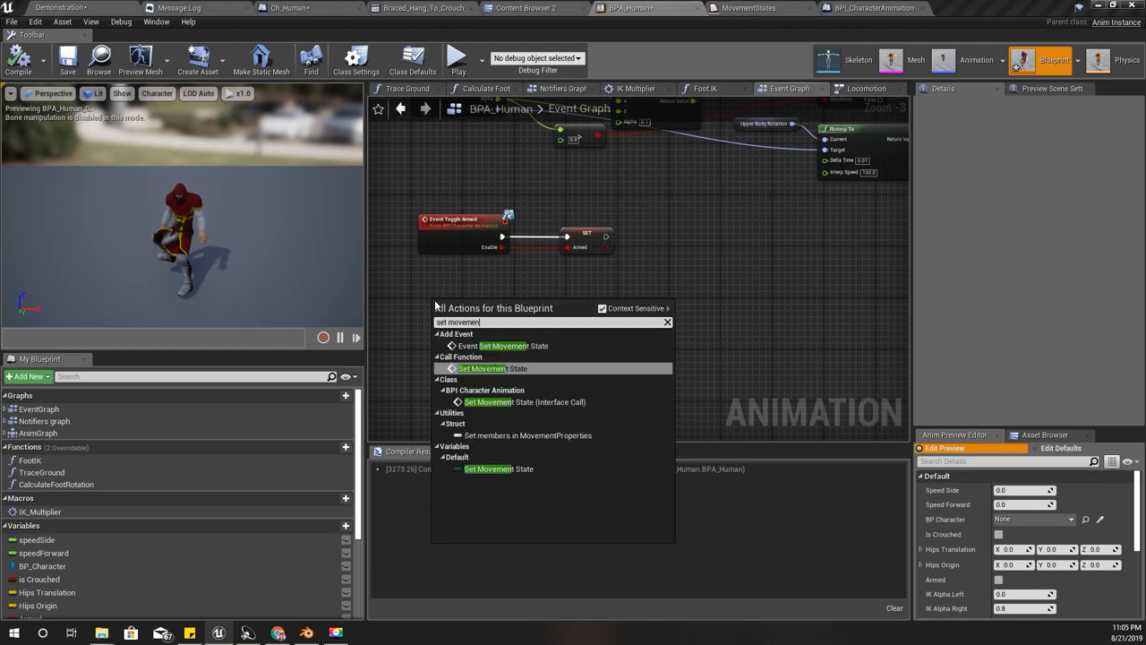
left_click(513, 345)
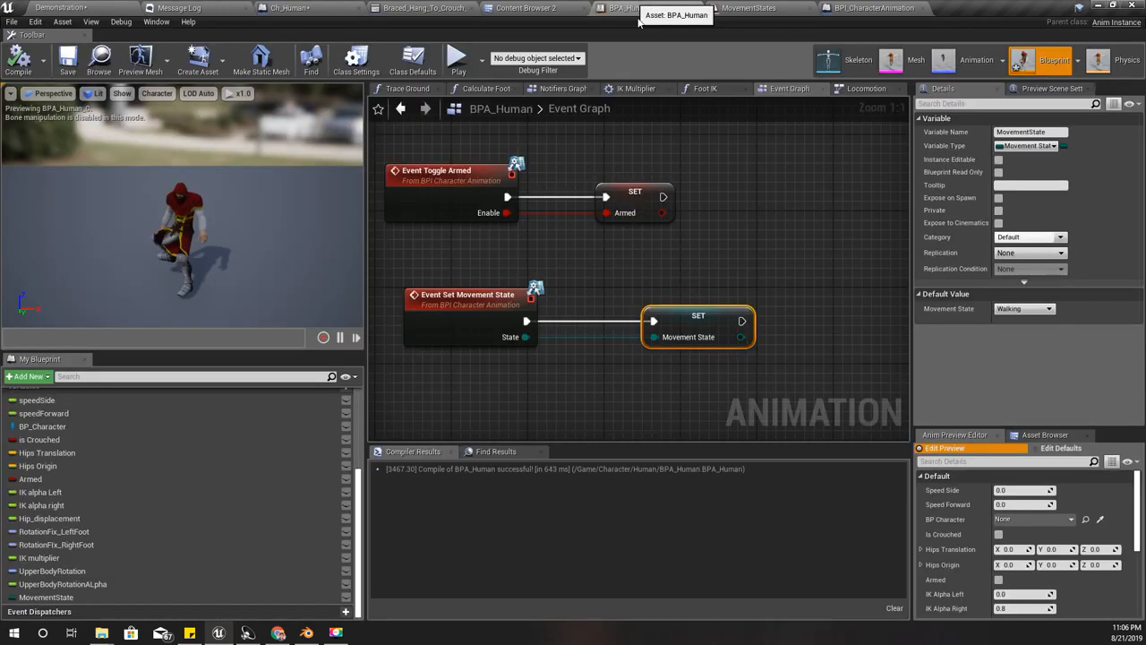
mouse_move(764, 282)
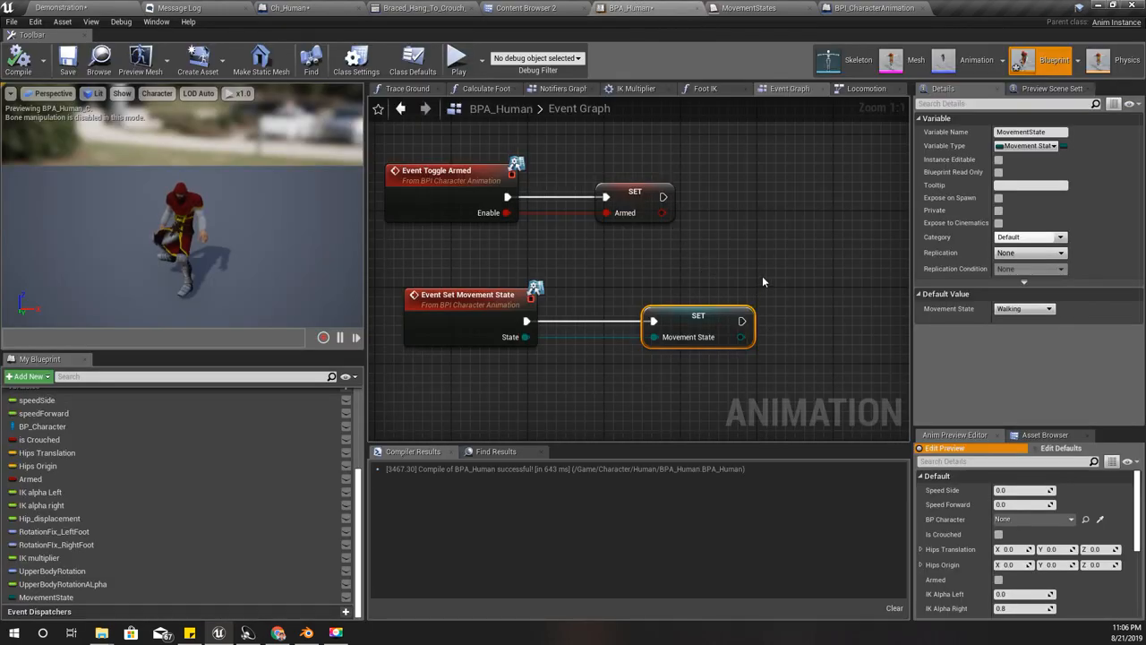
Step: Add Stop Anim Montage after Set Movement State in Ledge Climb and compile Ch_Human
left_click(750, 8)
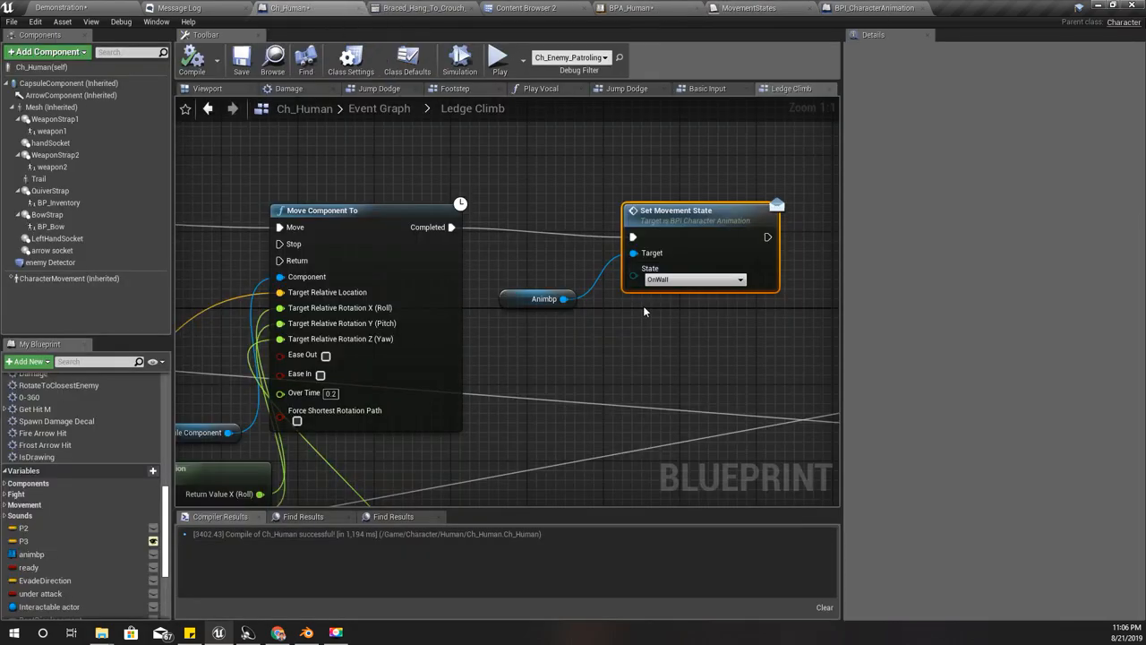
mouse_move(191, 57)
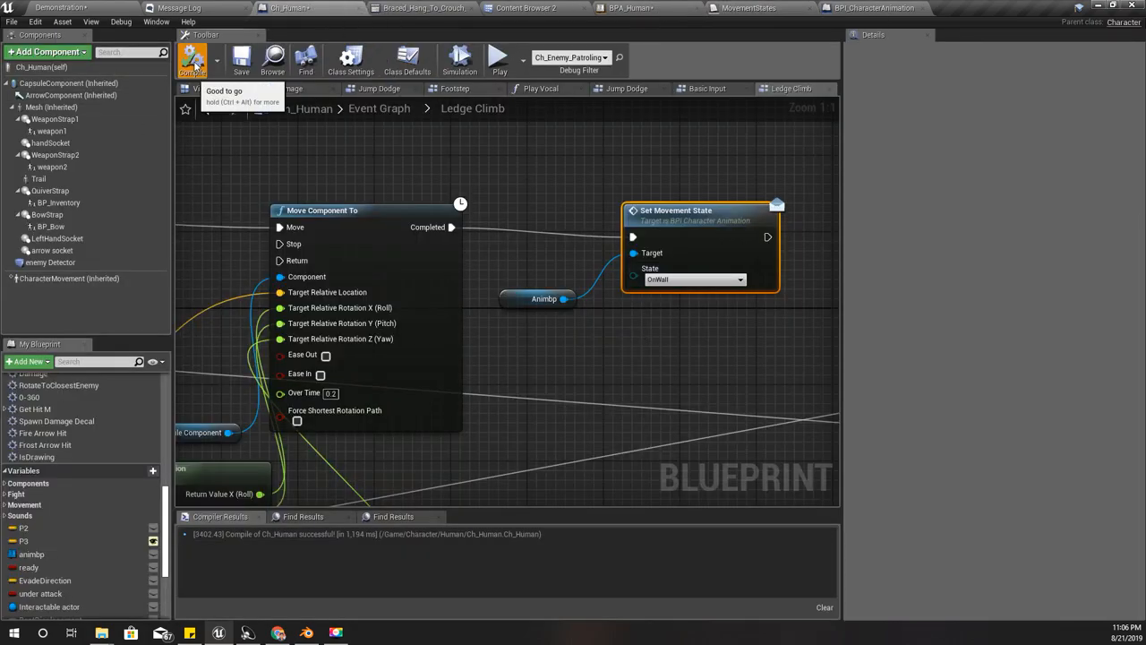
left_click(241, 59)
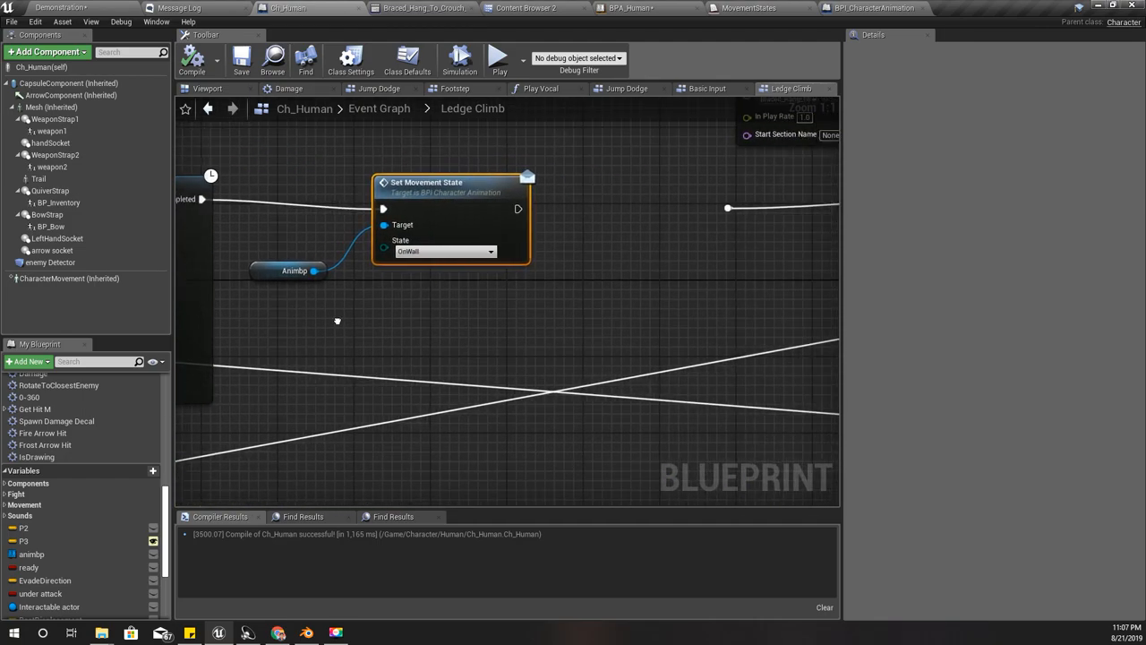
mouse_move(304, 270)
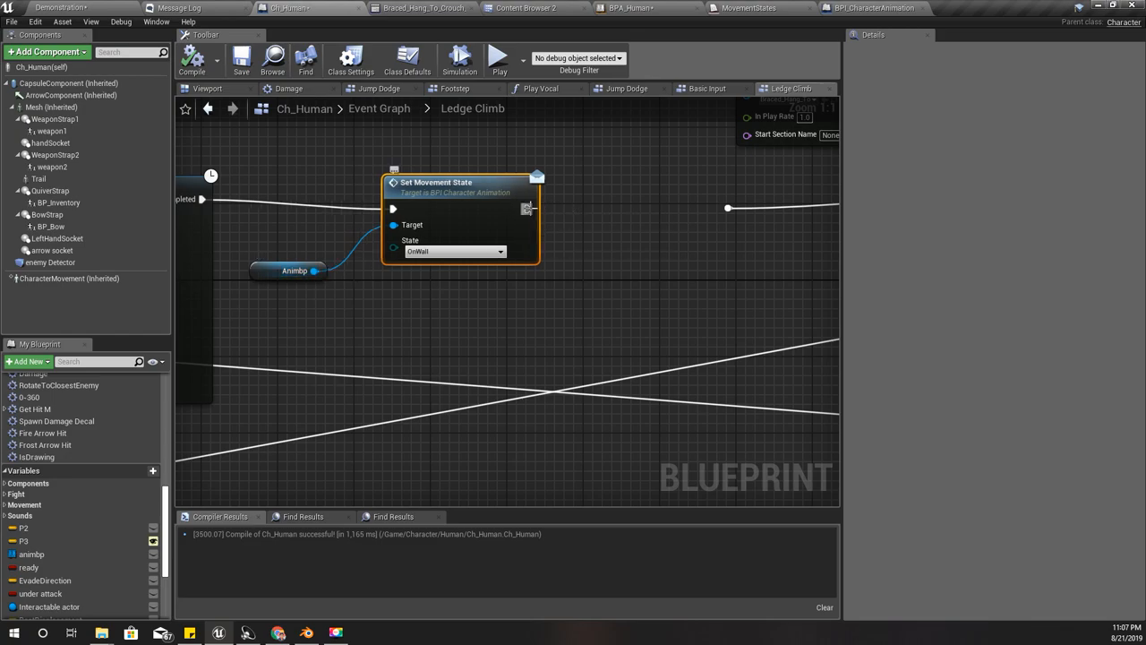
type("stop anim")
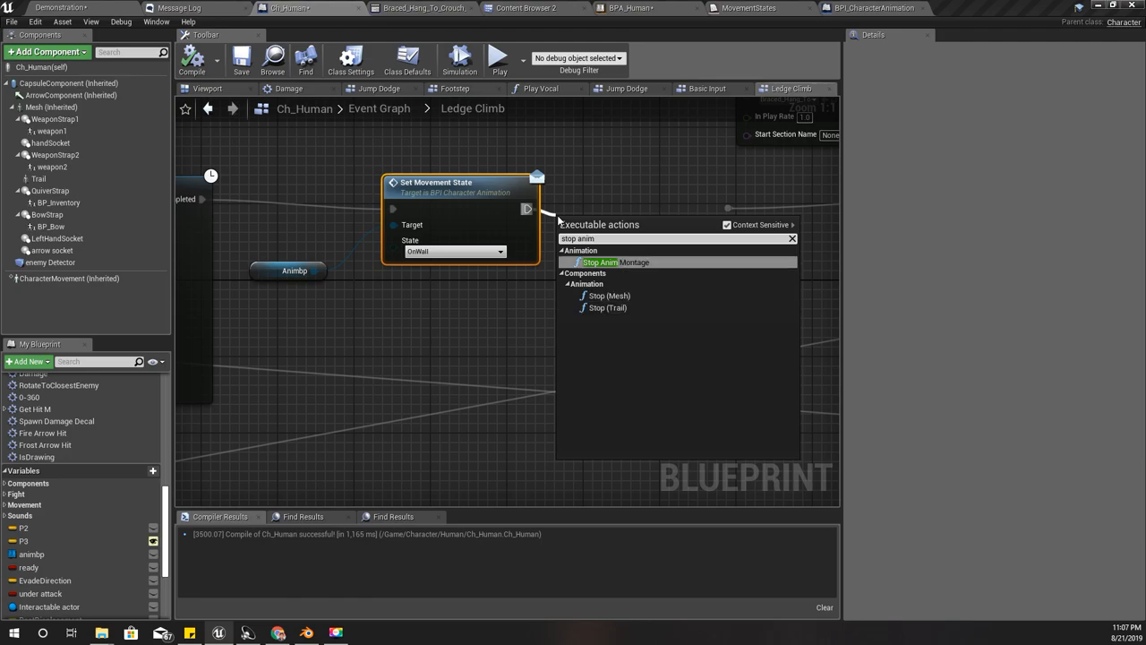
left_click(611, 262)
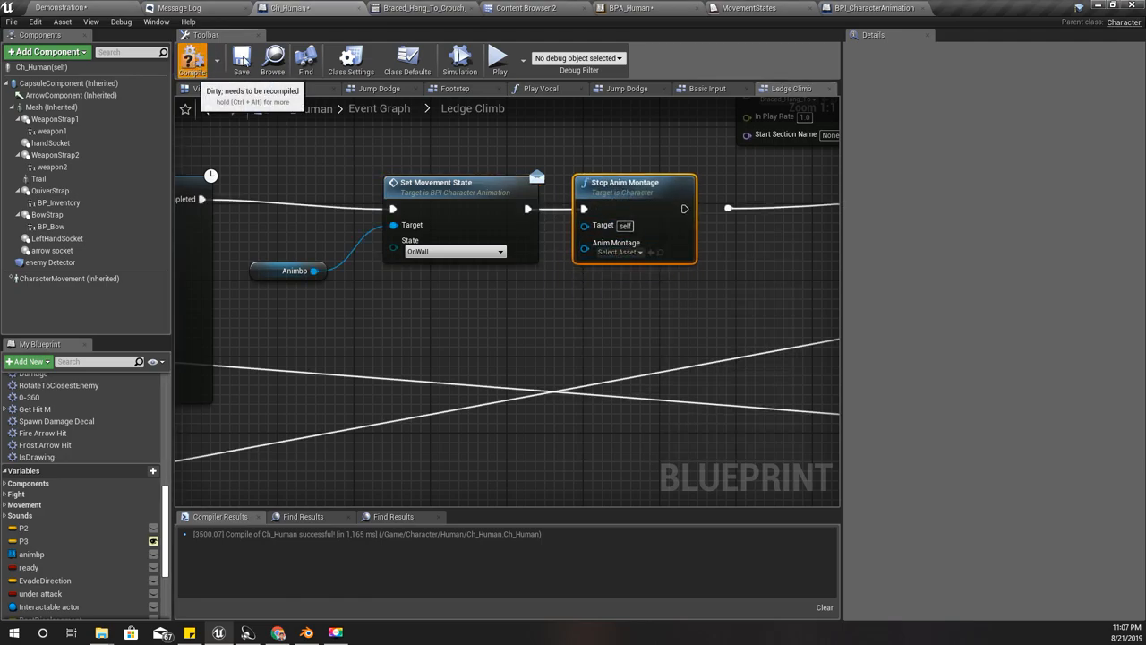
left_click(59, 7)
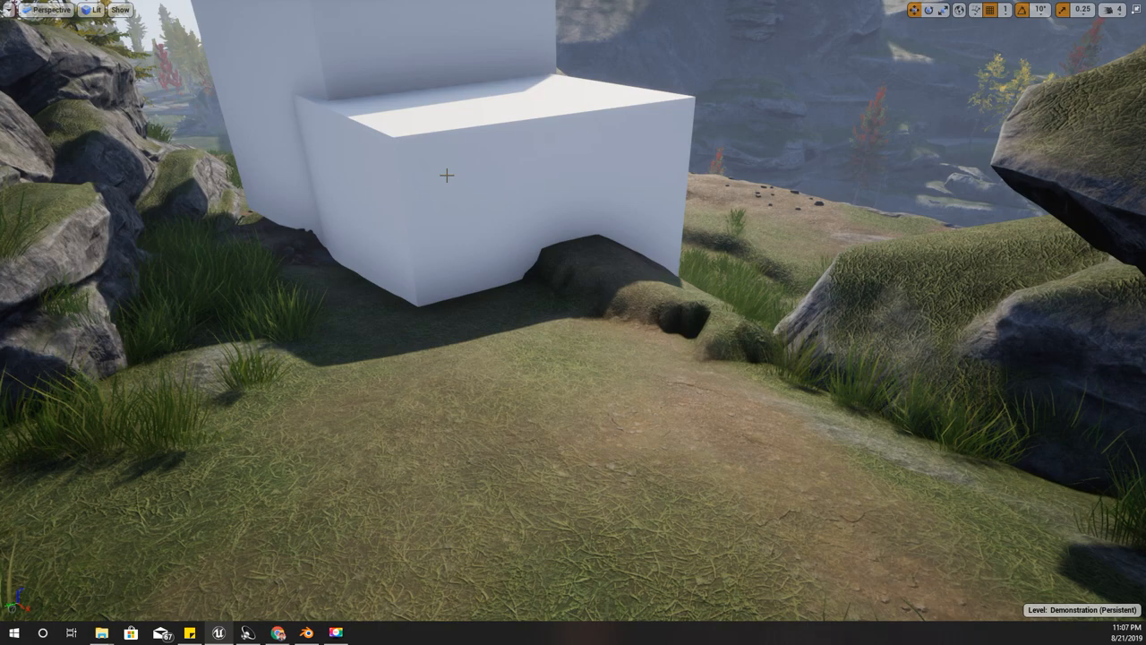
Step: Take control of the character in Play mode to climb the white block's ledge
key("alt+p")
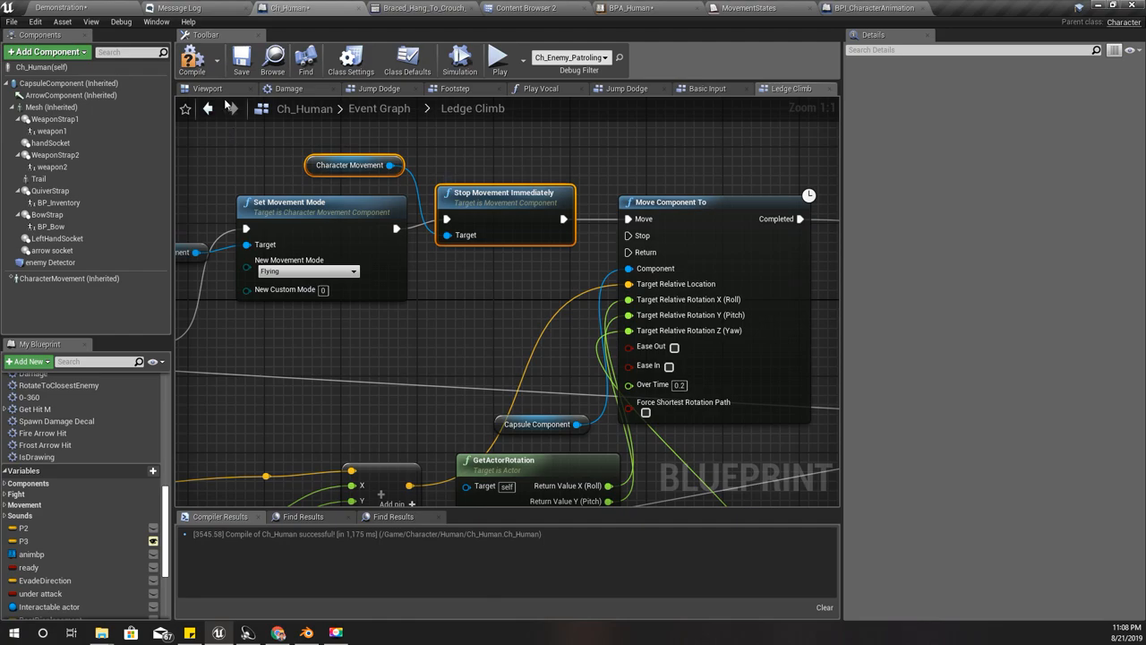
Step: Stop the play test and return to BPA_Human's event graph with Event Set Movement State
left_click(58, 8)
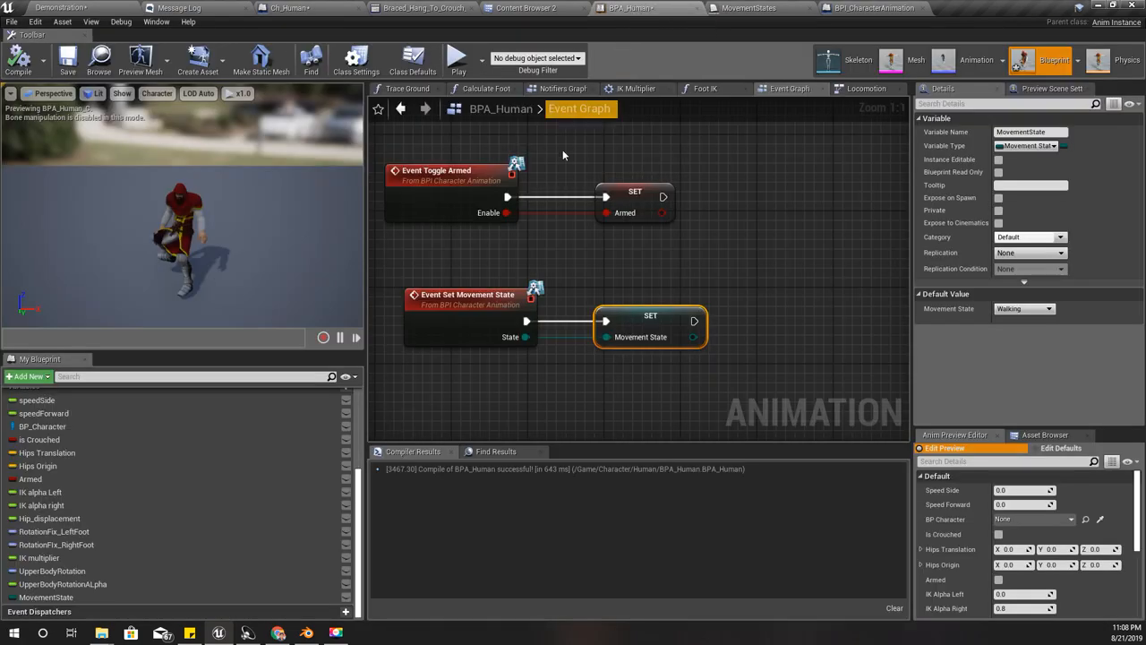
Step: Switch to the Ch_Human tab showing the Ledge Climb capsule-height offset nodes
left_click(304, 9)
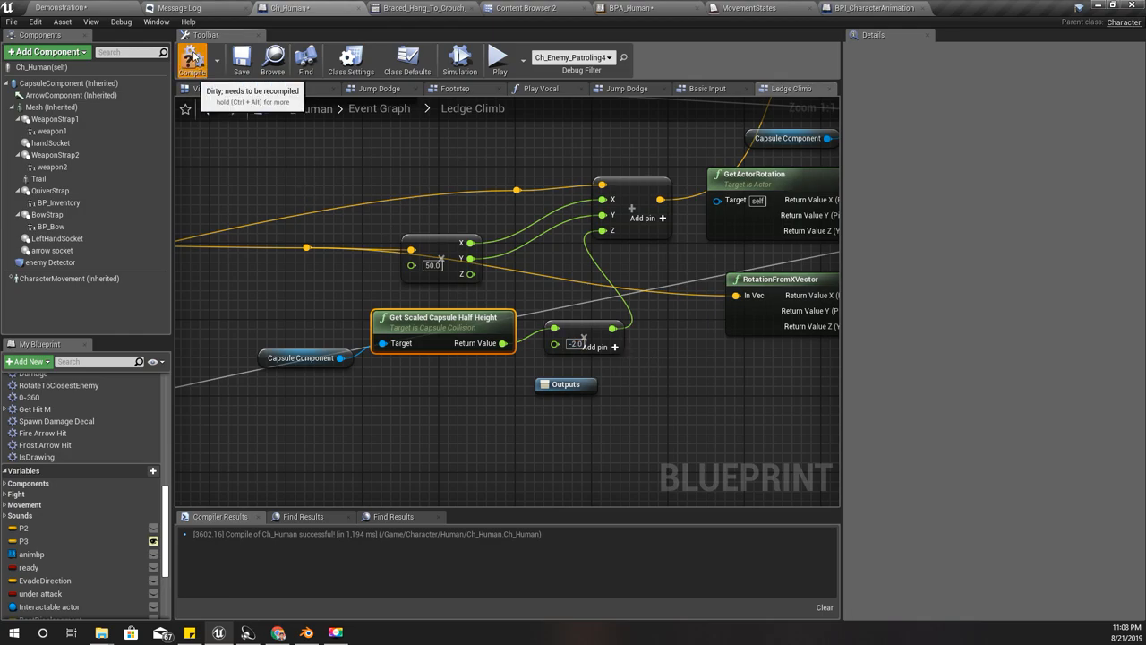
Step: Compile Ch_Human, change the ledge climb offset from 50.0 to 40.0, and recompile
left_click(63, 8)
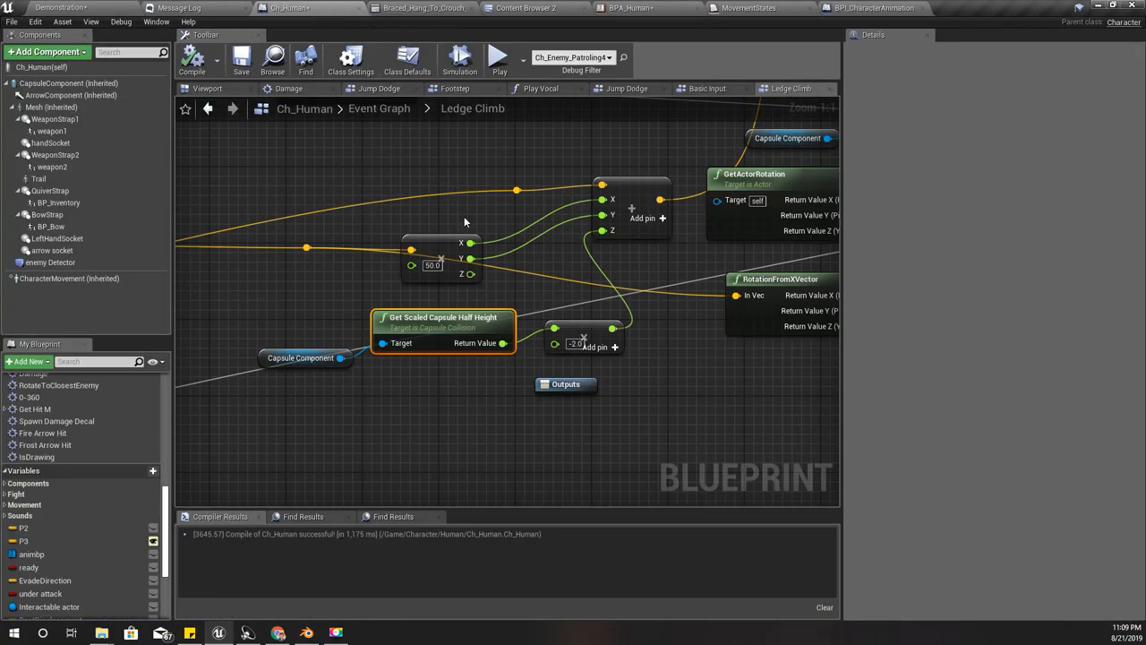
mouse_move(482, 395)
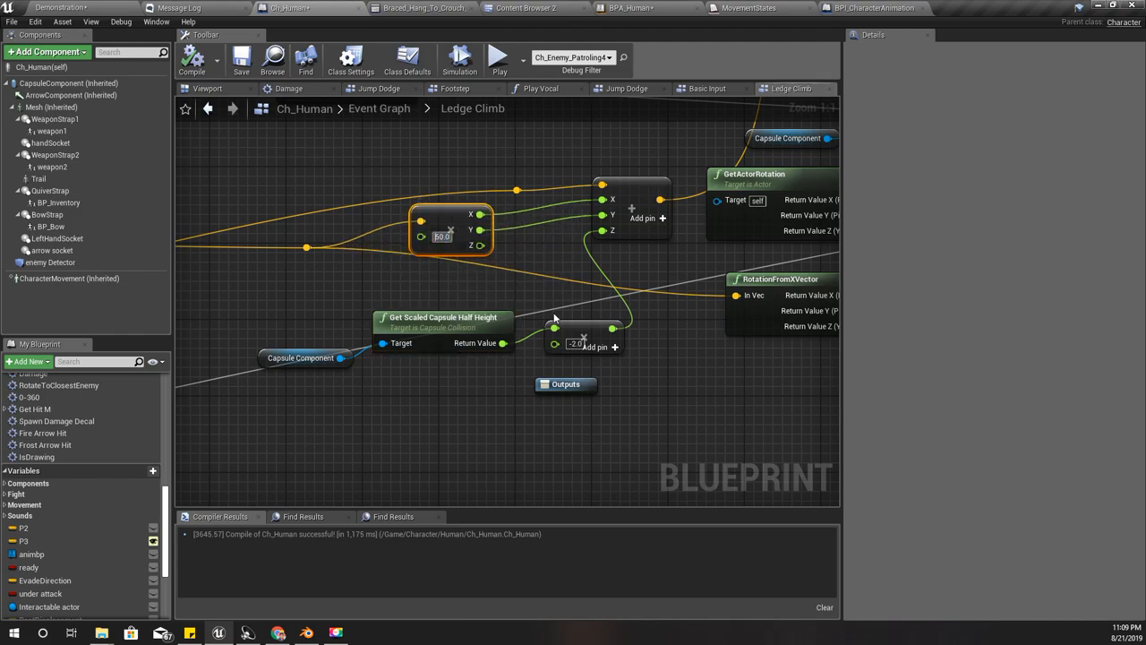
type("30.0")
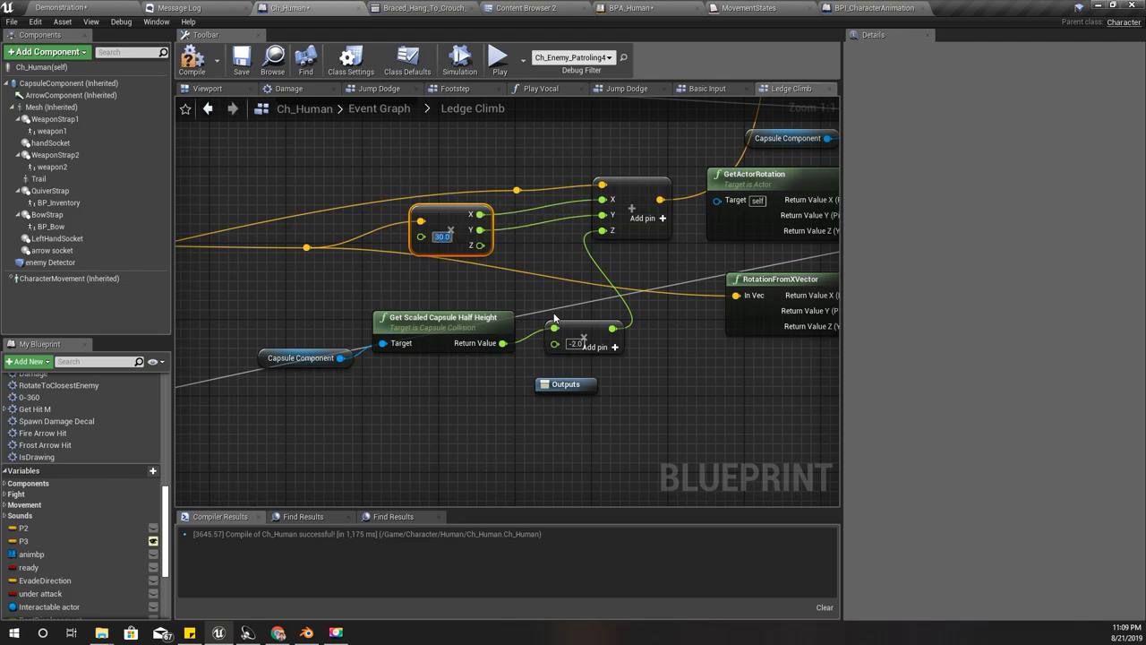
type("40.0")
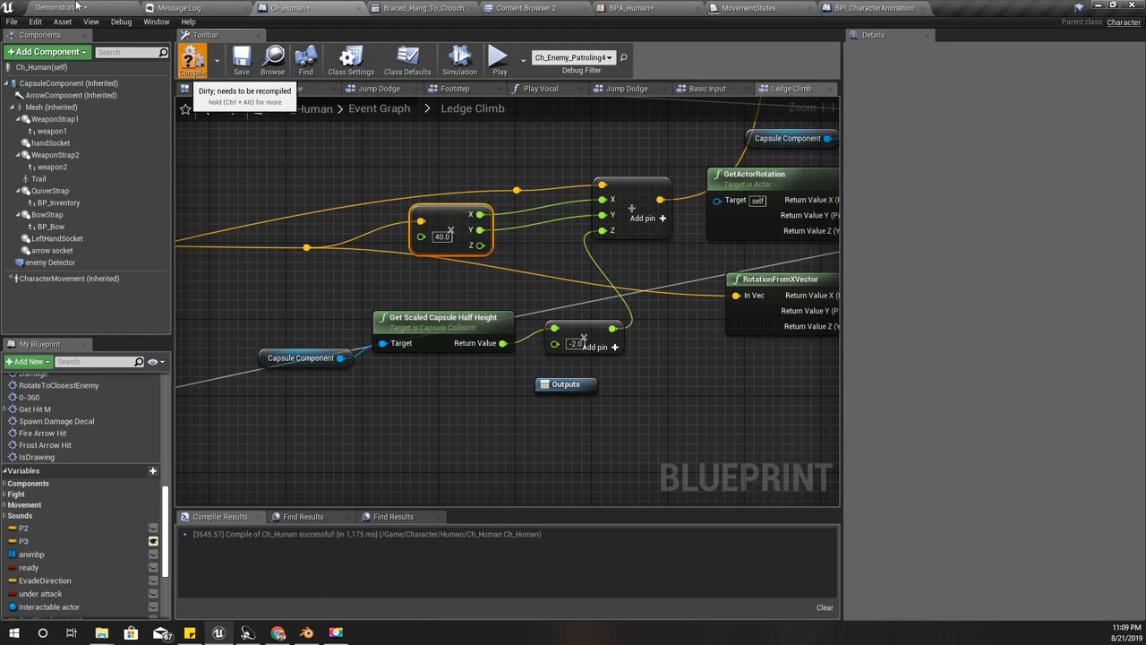
left_click(54, 8)
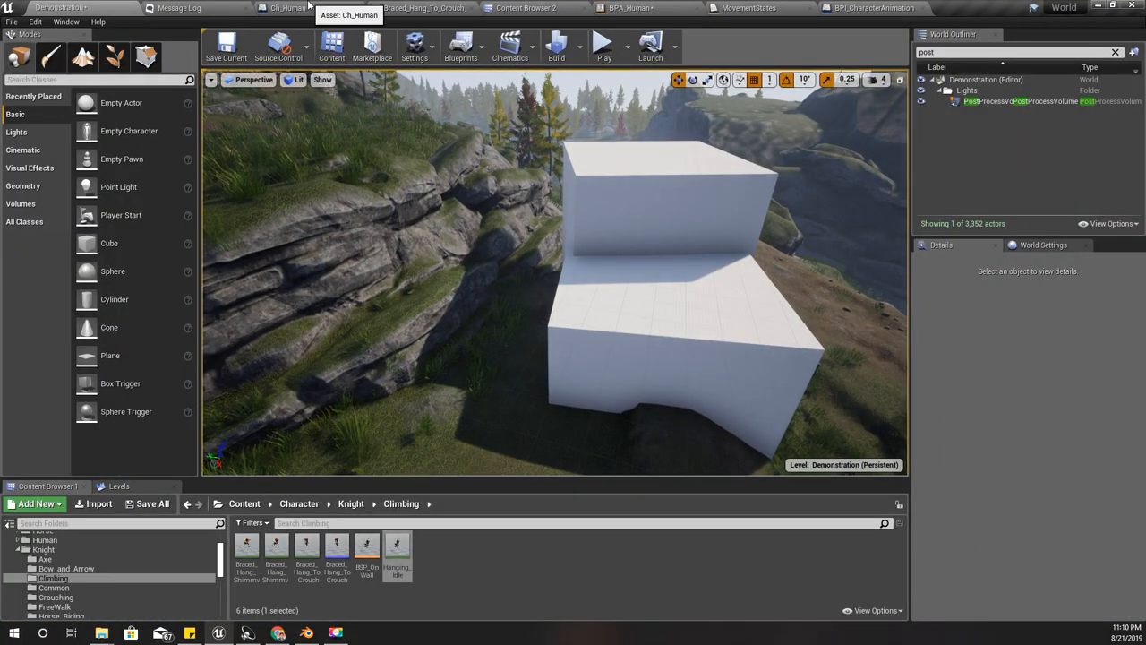
Step: In Ch_Human's Basic Input graph, collapse the movement input nodes into 'Movement Input'
left_click(286, 7)
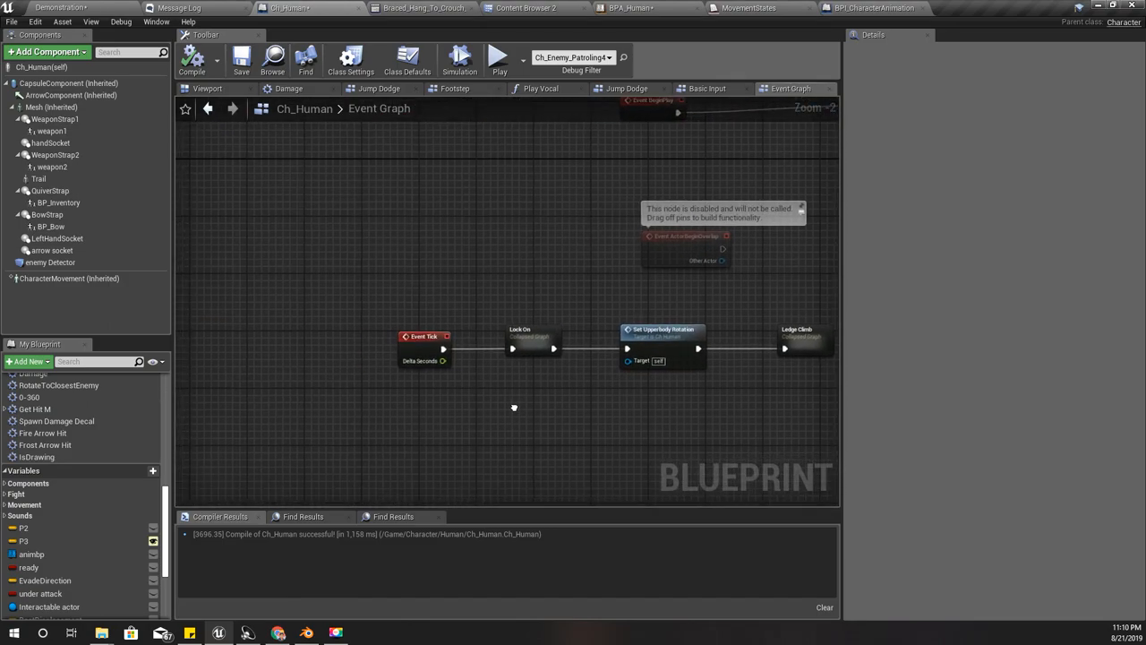
scroll("down", 3)
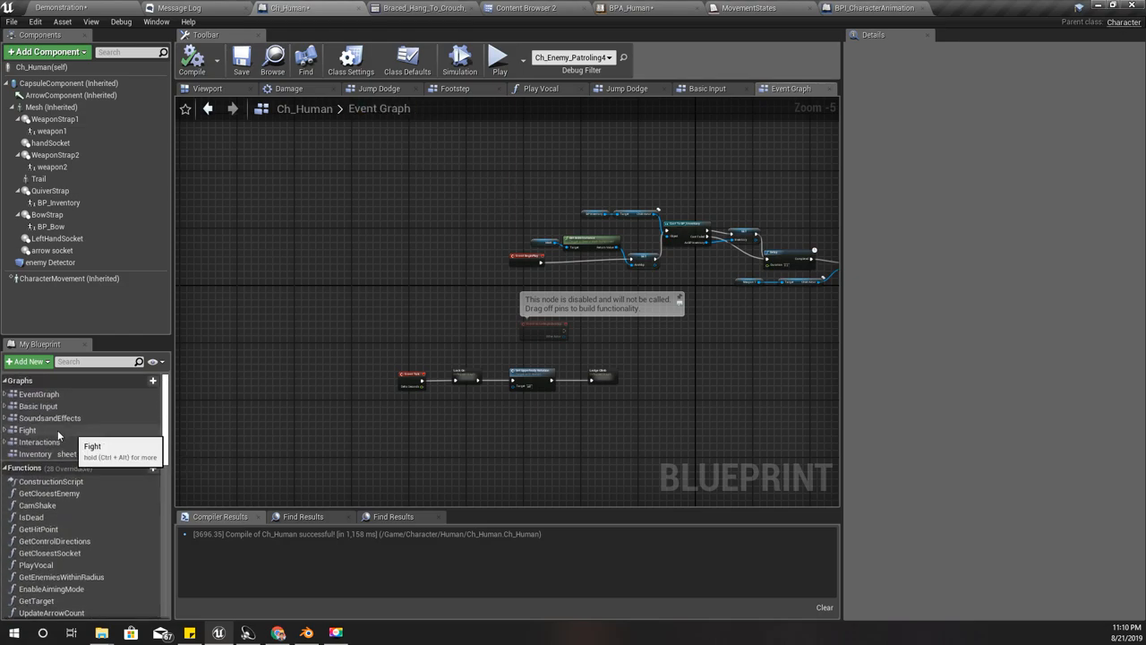
left_click(38, 406)
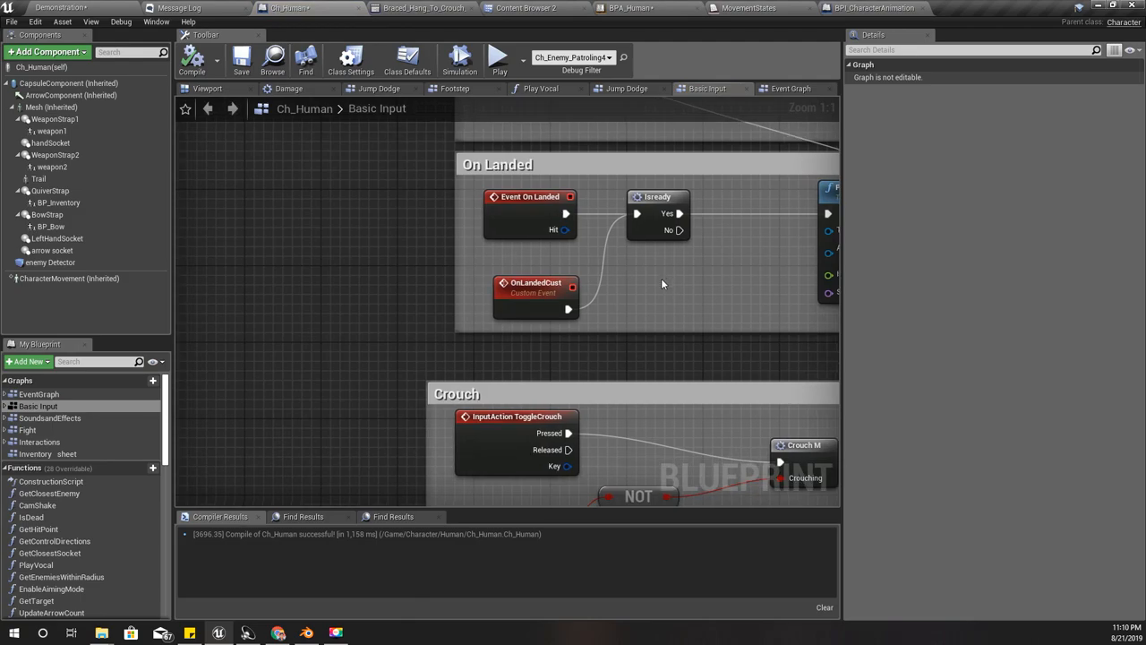
scroll("down", 3)
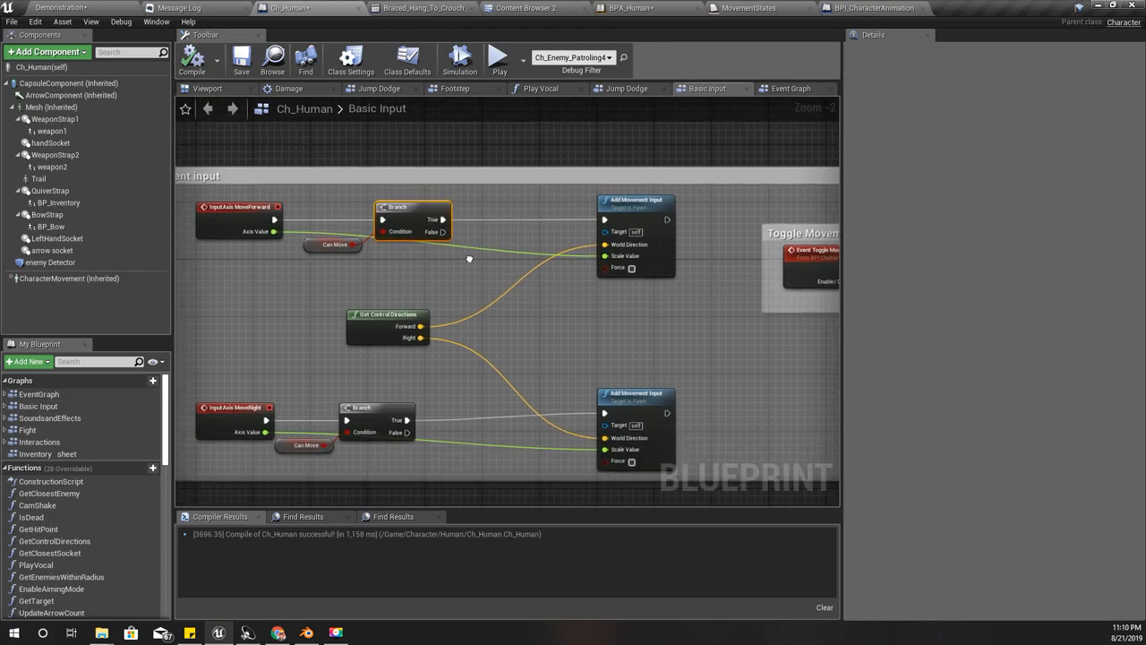
scroll("down", 3)
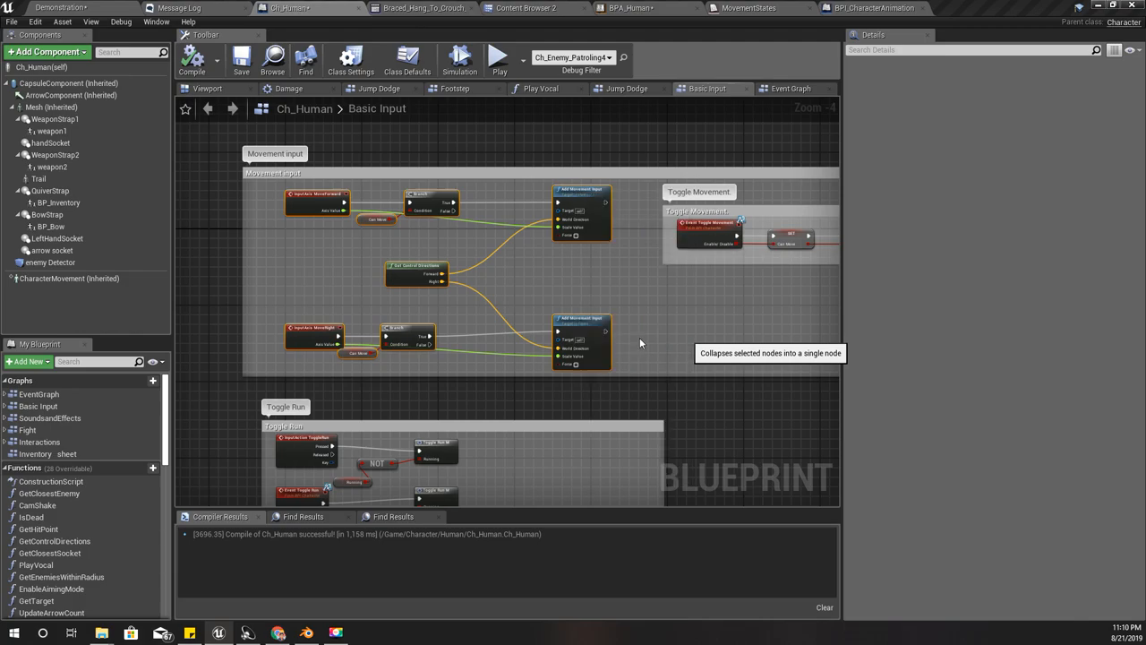
left_click(769, 353)
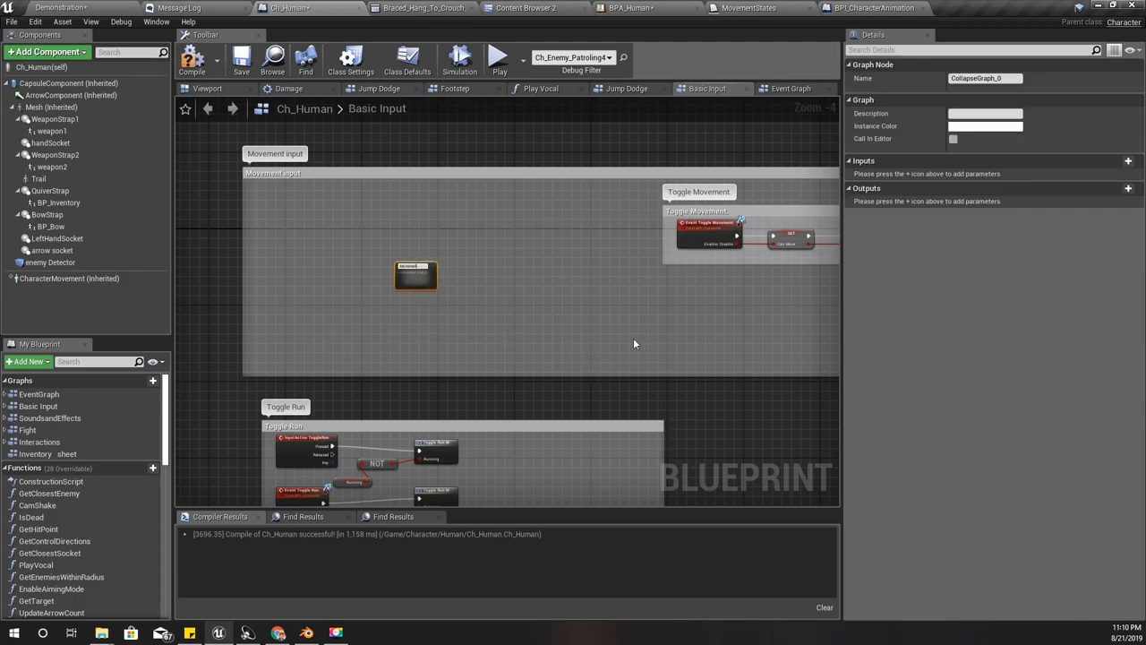
left_click(416, 275)
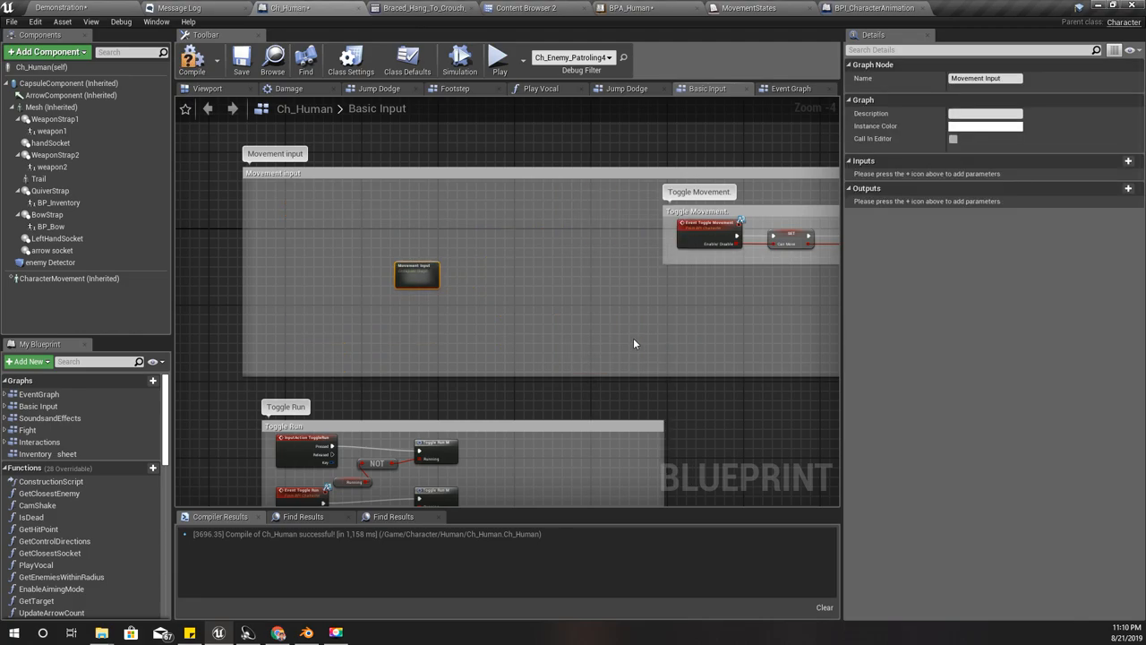
mouse_move(320, 240)
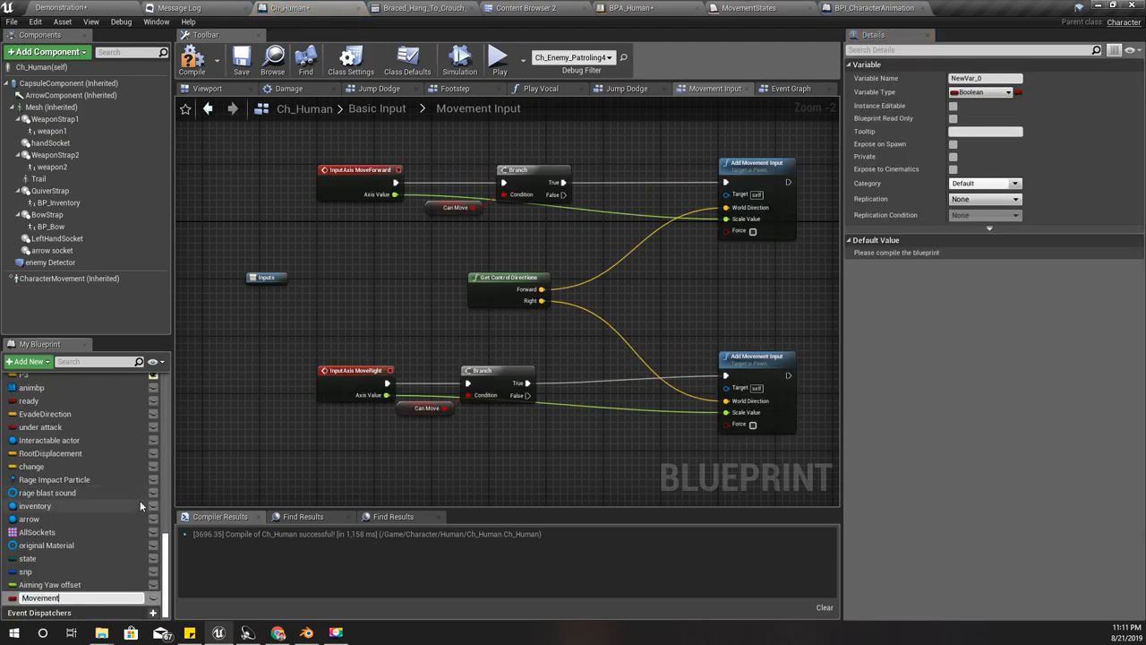
type("MovementState")
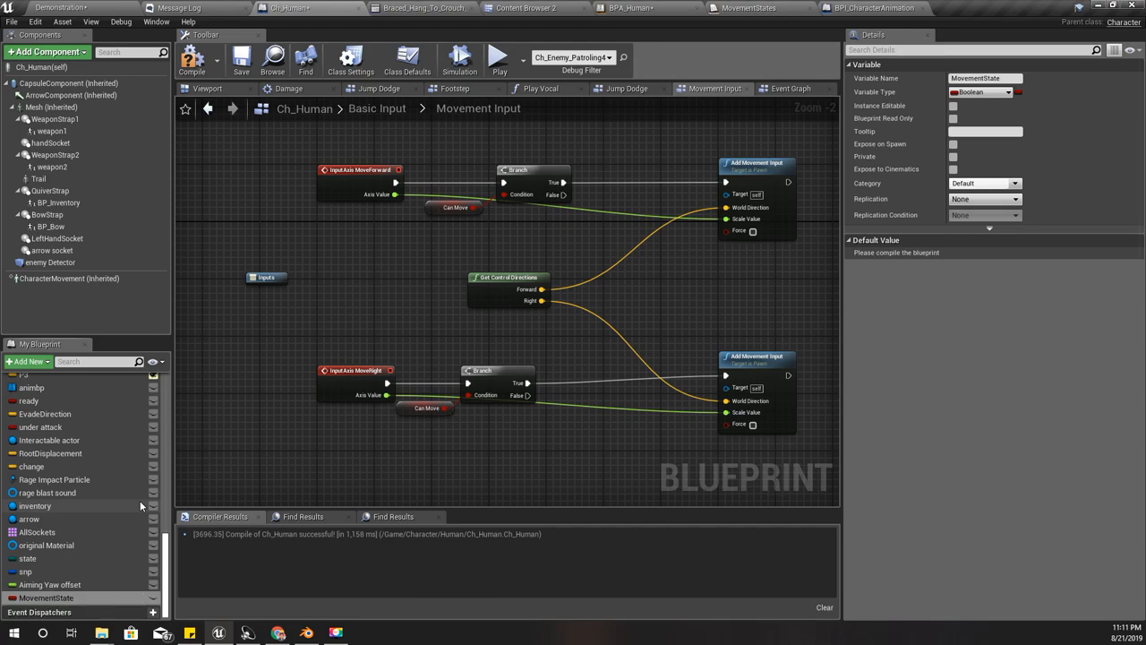
left_click(69, 278)
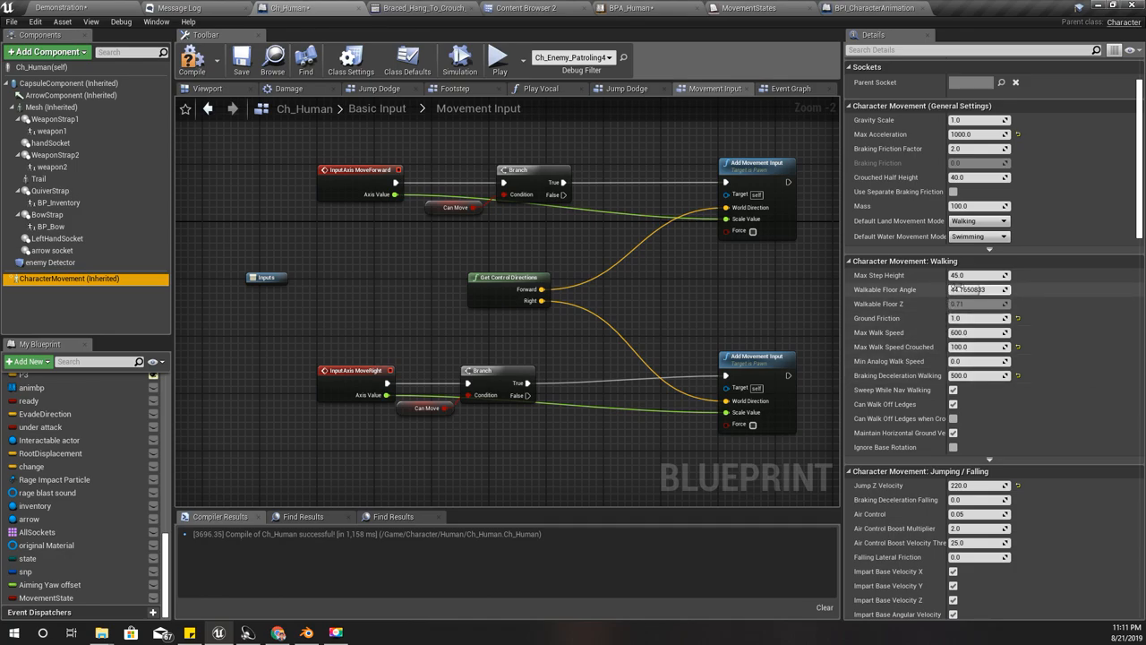
mouse_move(979, 289)
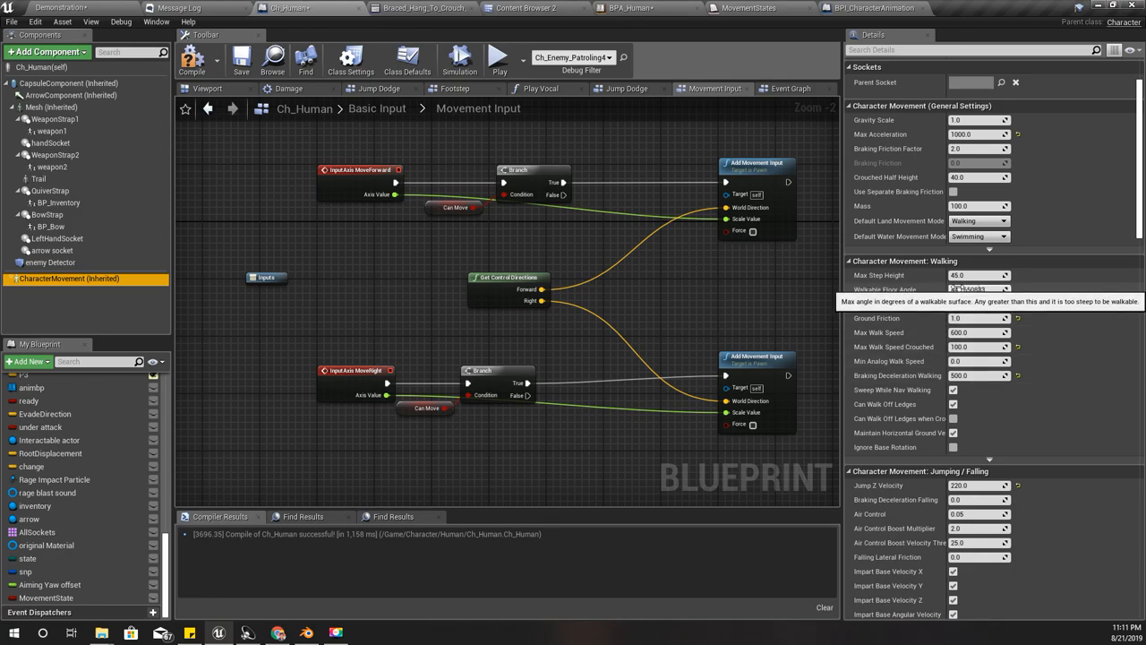
scroll("down", 3)
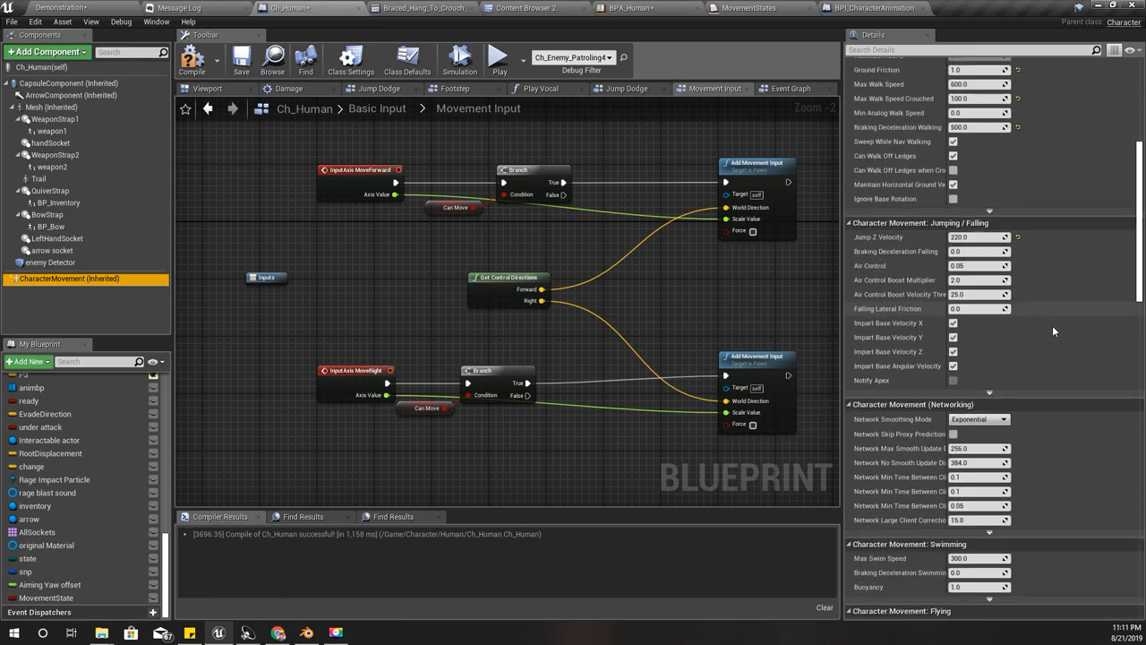
scroll("down", 3)
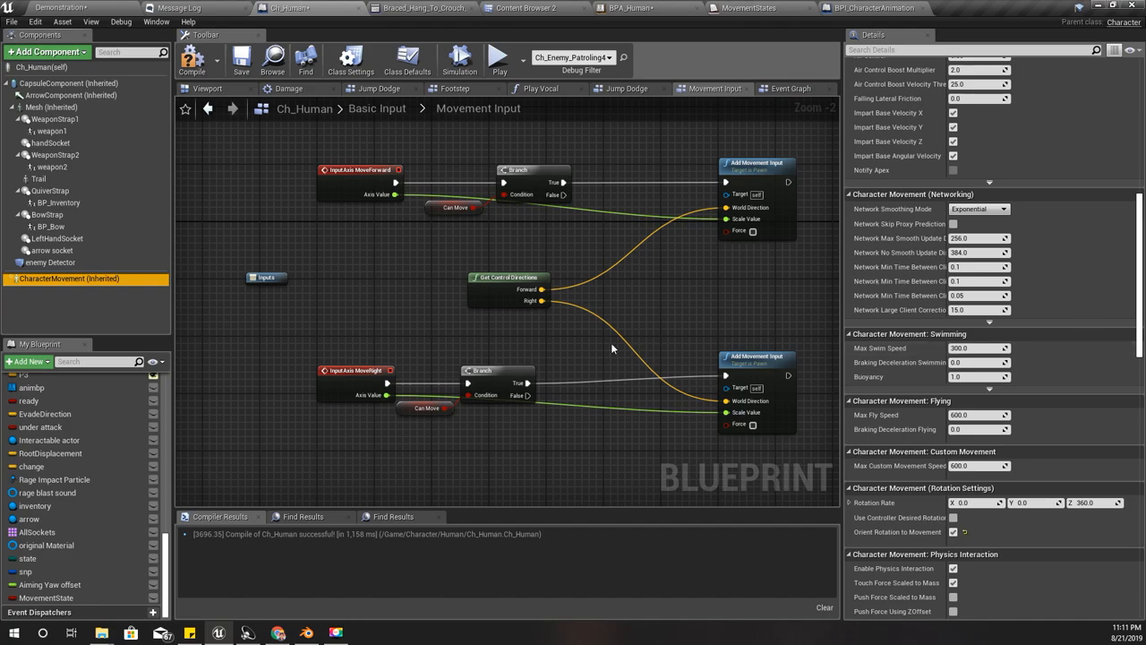
mouse_move(45, 597)
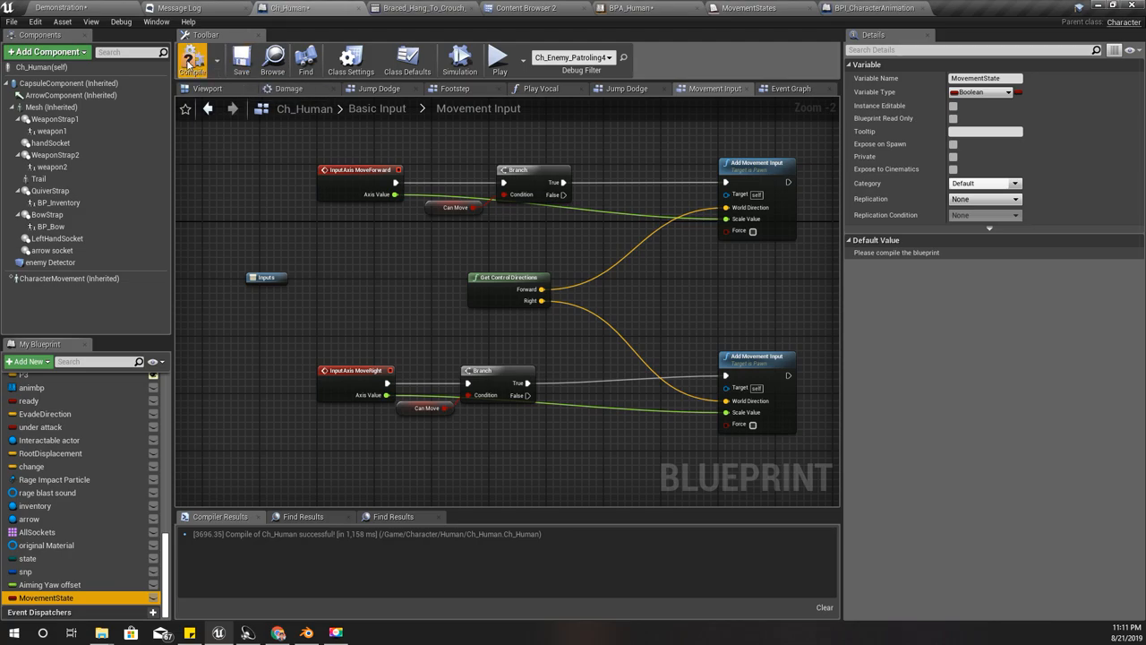
Step: Change the MovementState variable's type to the Movement States enum
left_click(1008, 92)
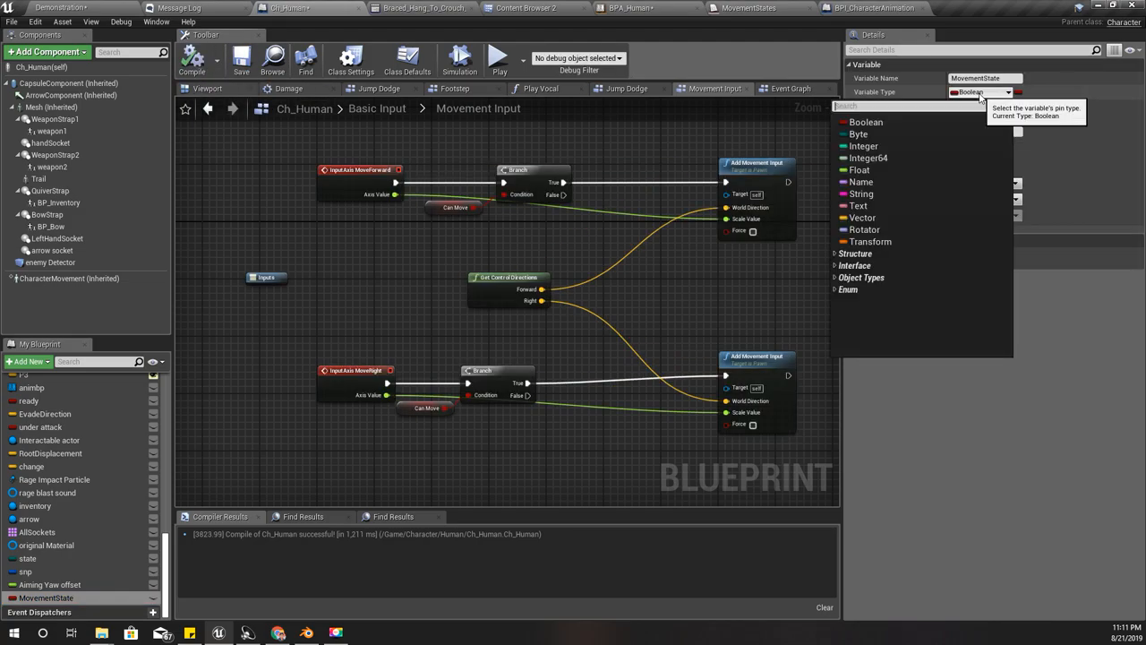
type("move")
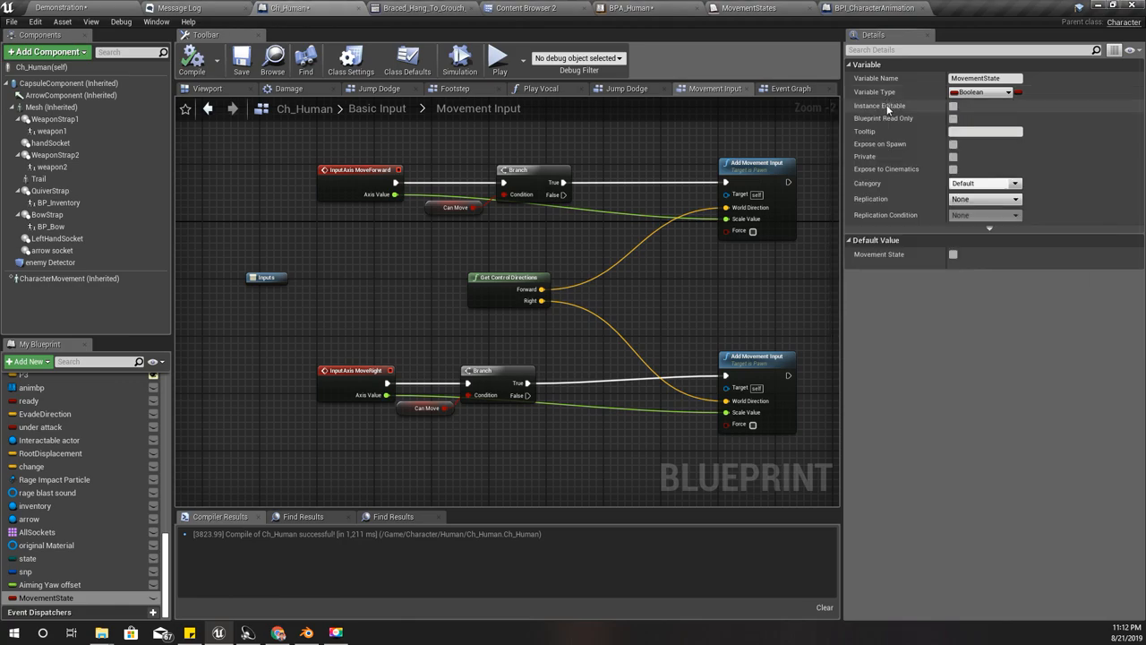
left_click(981, 92)
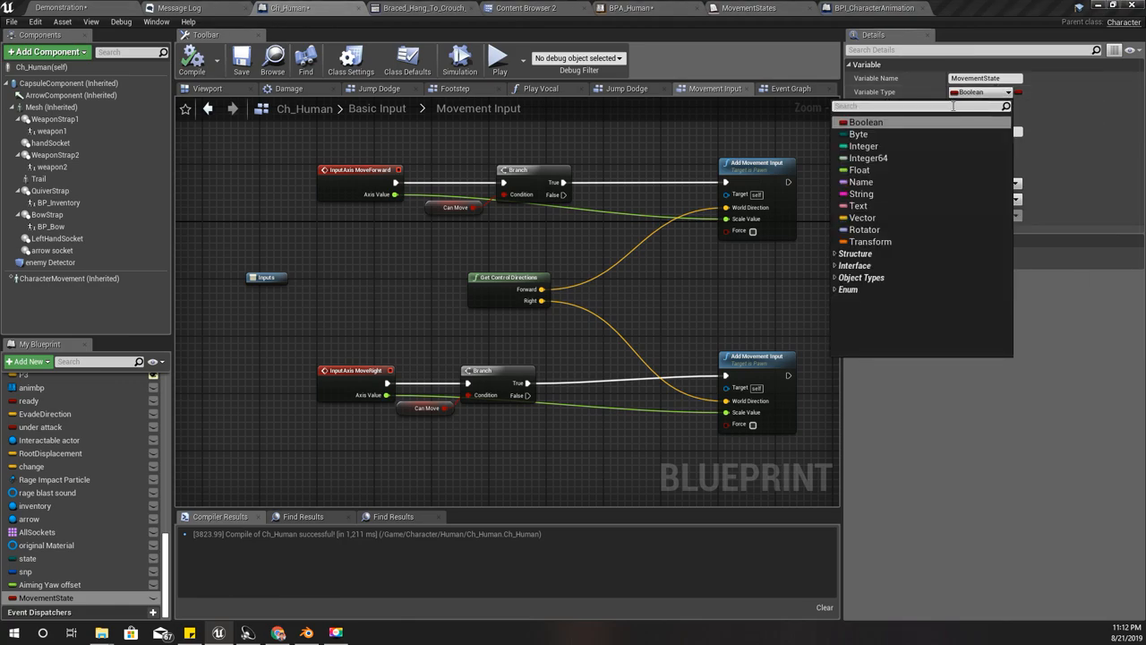
type("movement s")
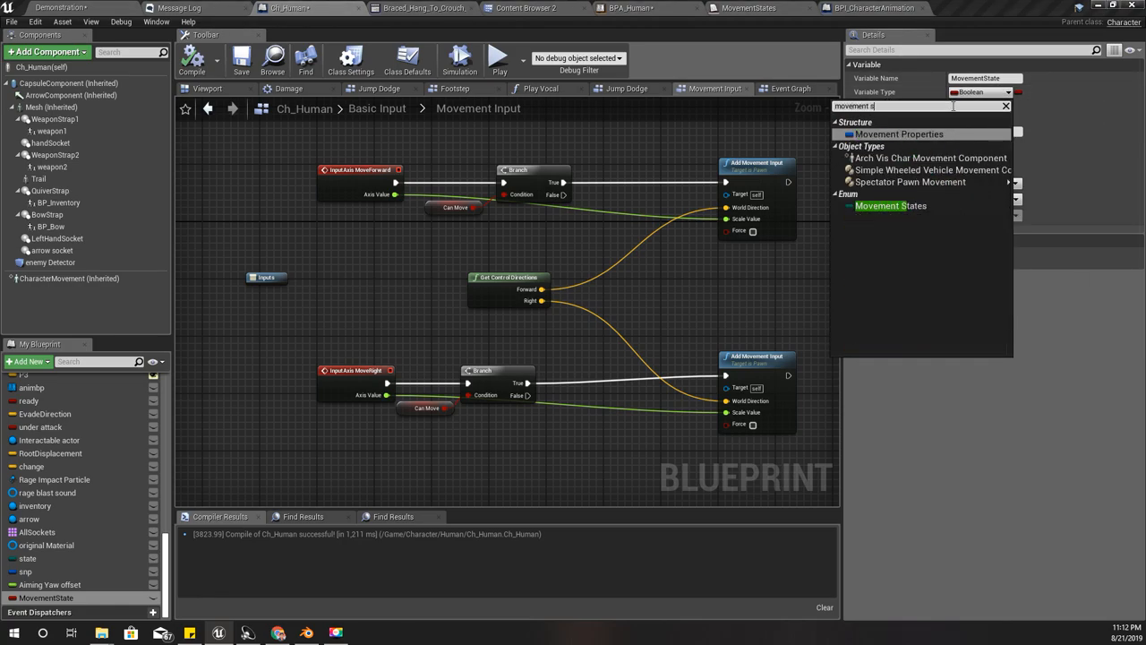
left_click(890, 205)
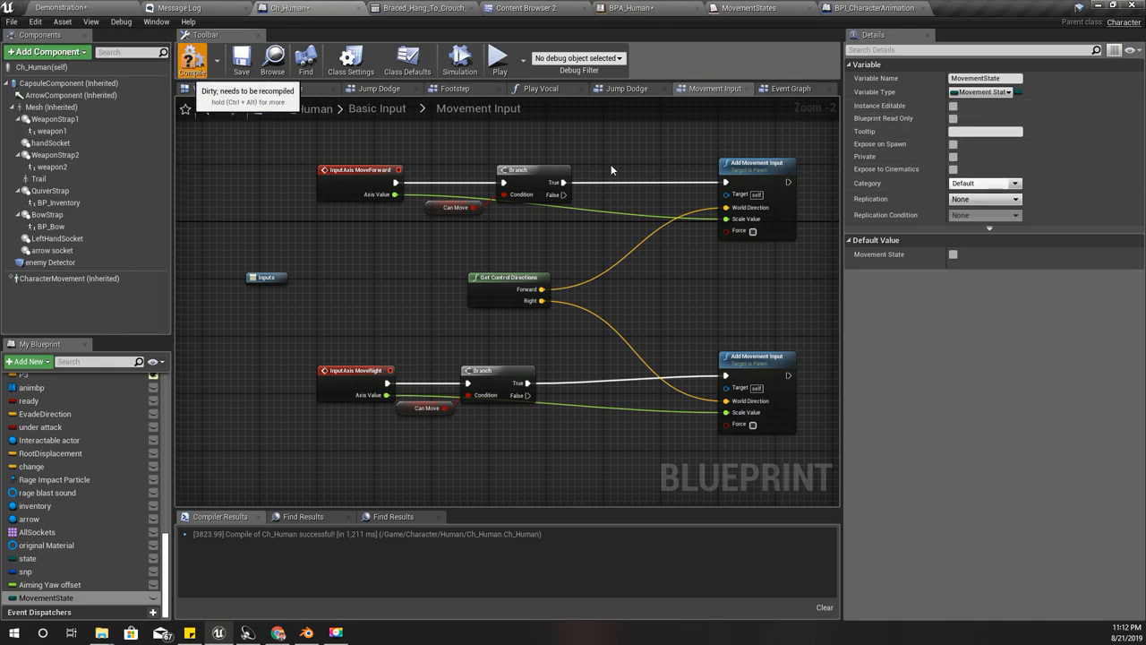
Step: Compile, set MovementState's default to Walking, and open the BPI Chatracter interface
left_click(978, 254)
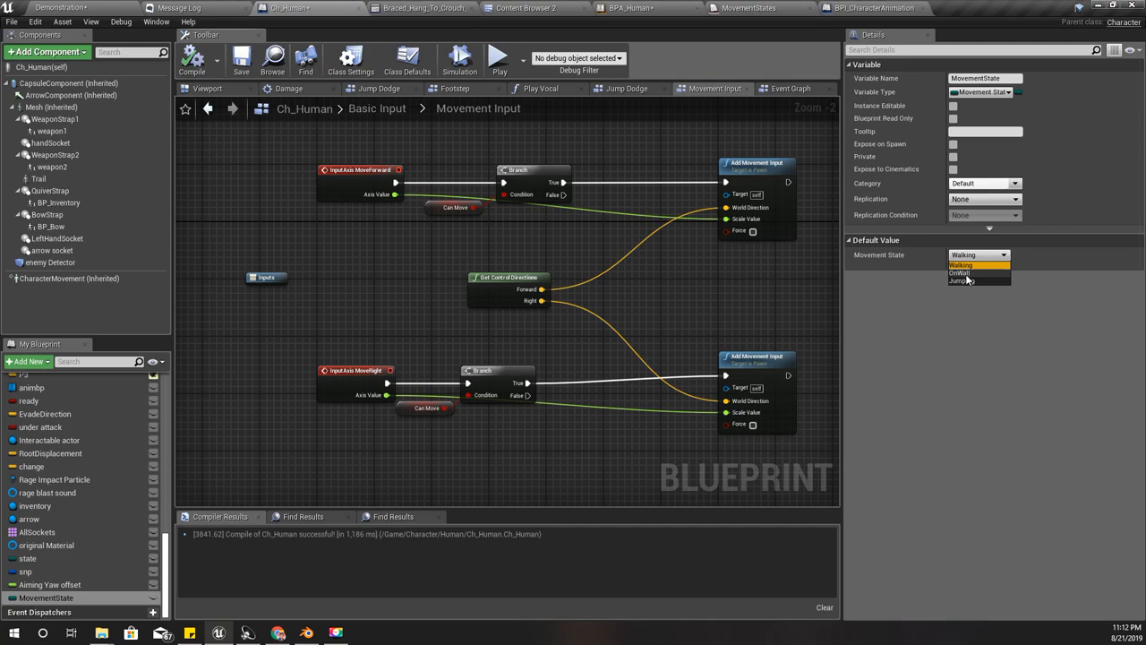
left_click(961, 264)
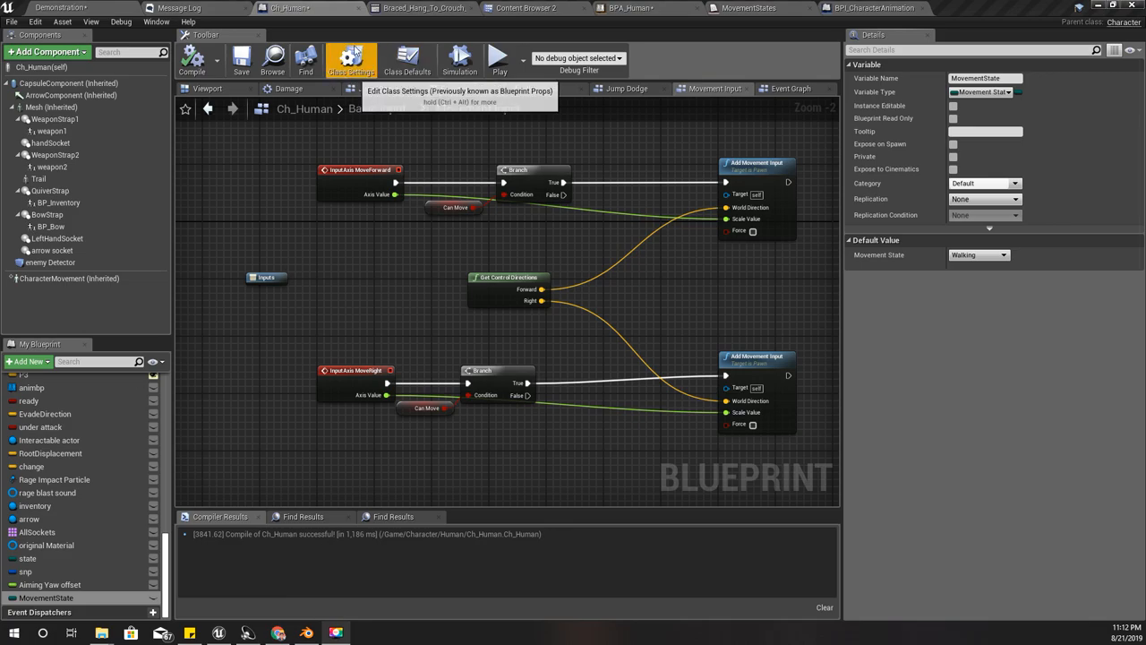
left_click(350, 59)
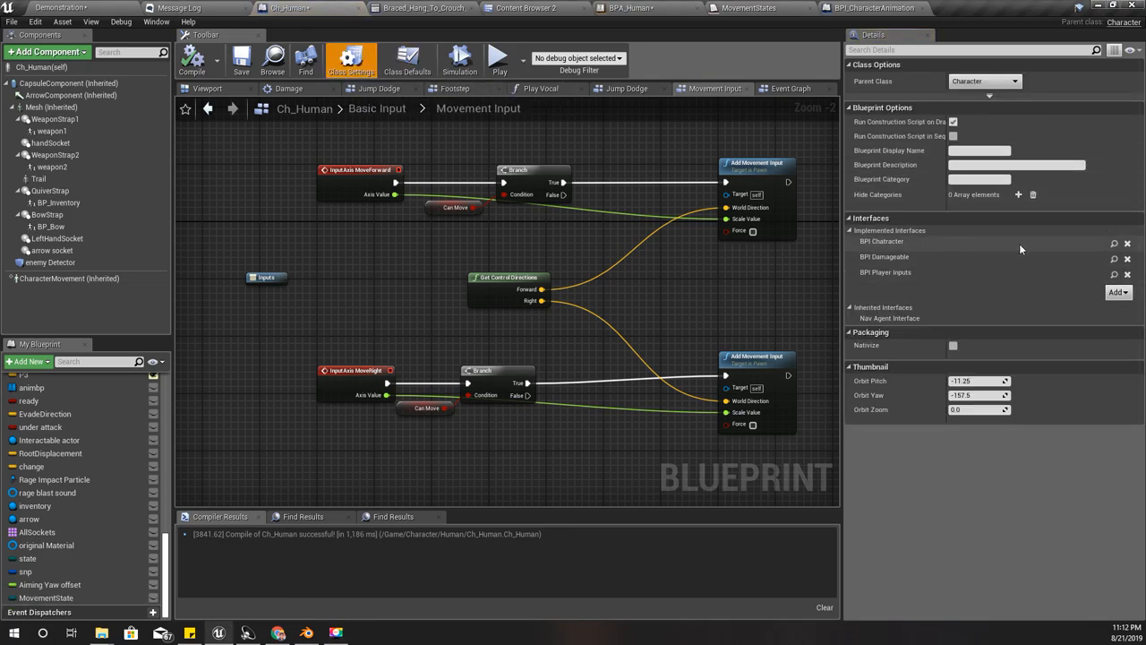
left_click(969, 8)
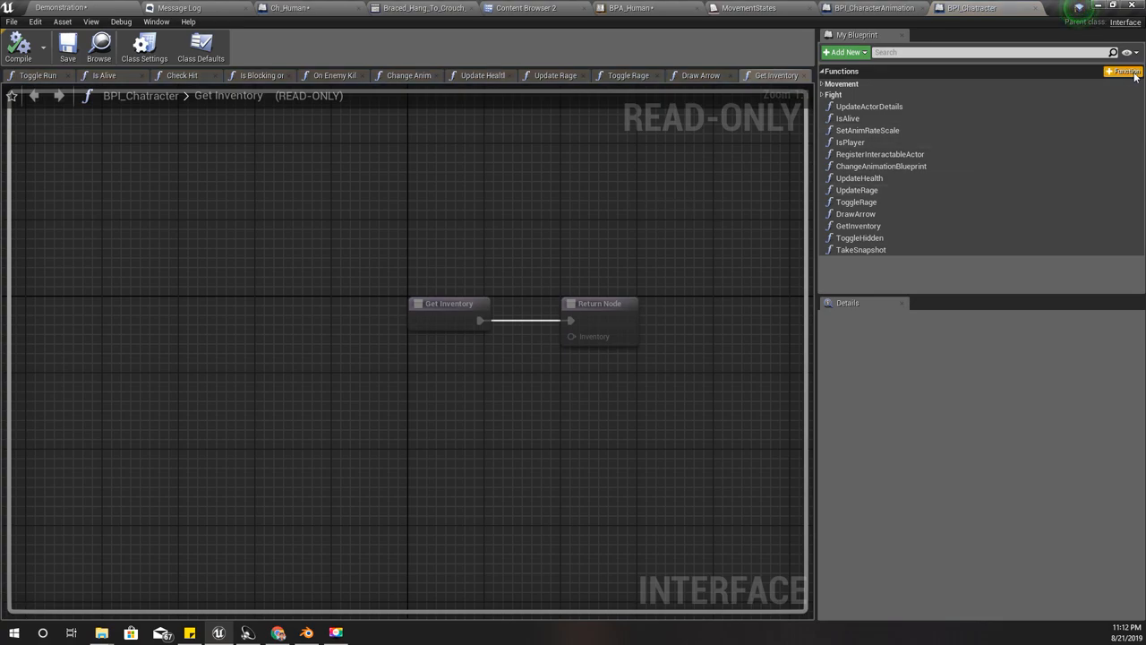
Step: Add an UpdateMovementState function to BPI_Chatracter with a 'state' input of type Movement States
left_click(1136, 70)
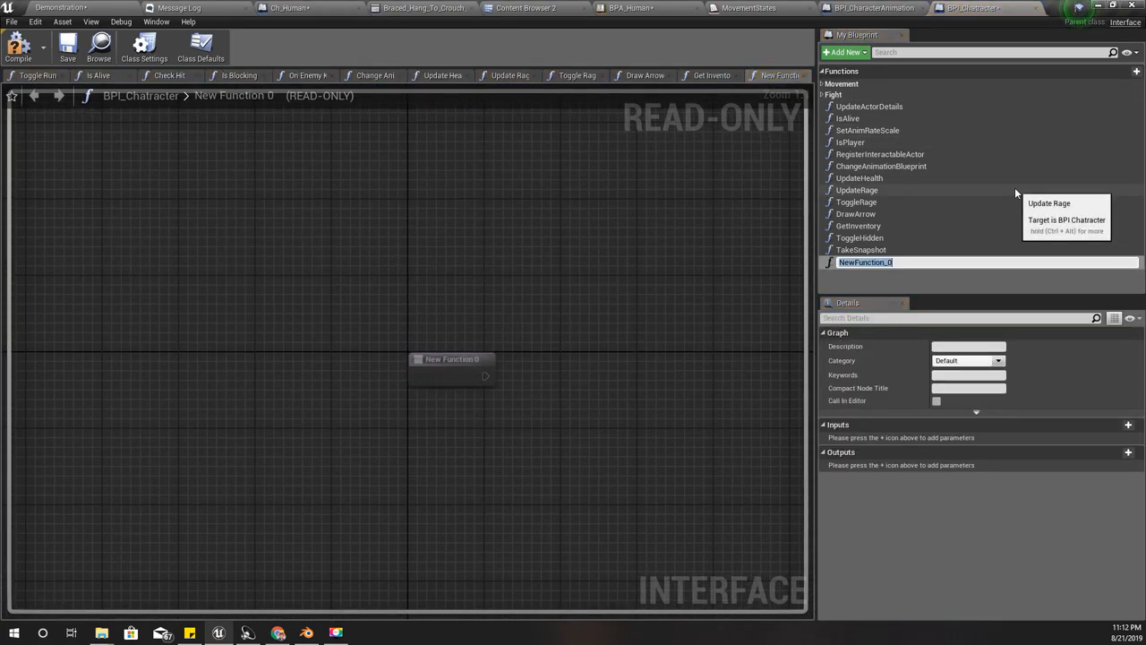
type("UpdateMovementState")
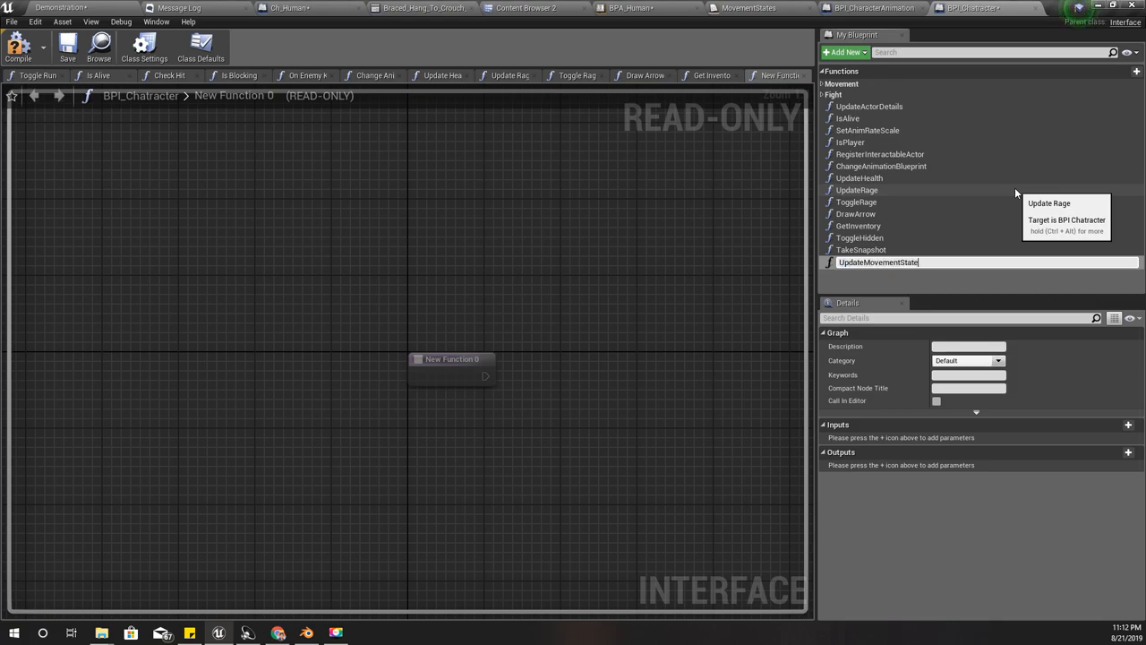
key("enter")
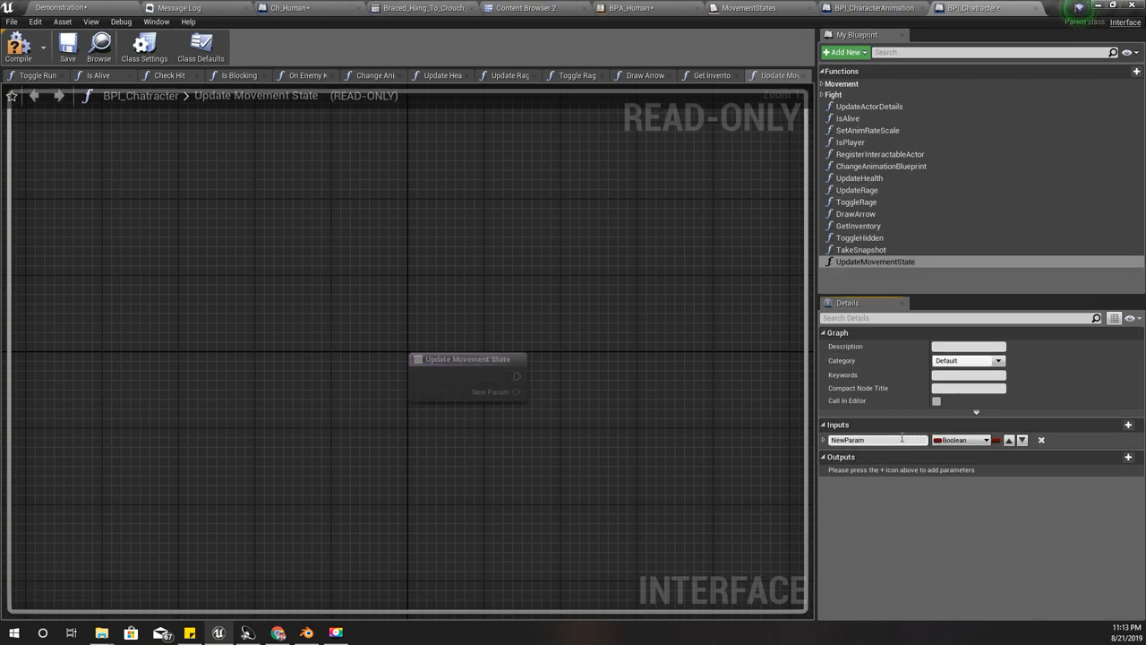
type("state")
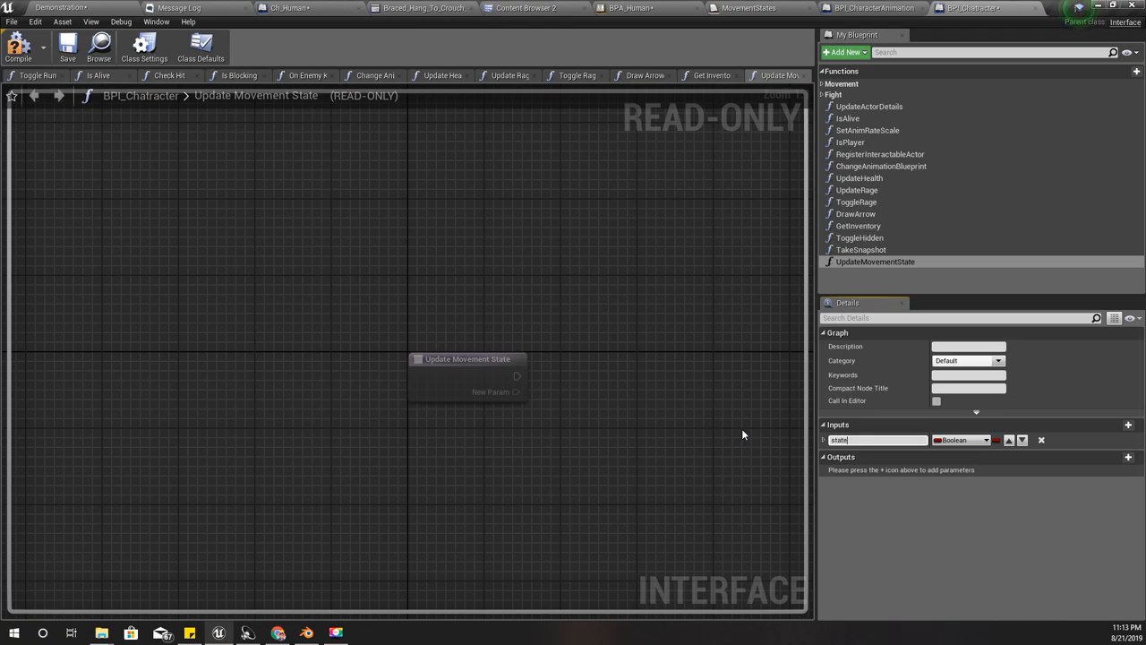
left_click(959, 440)
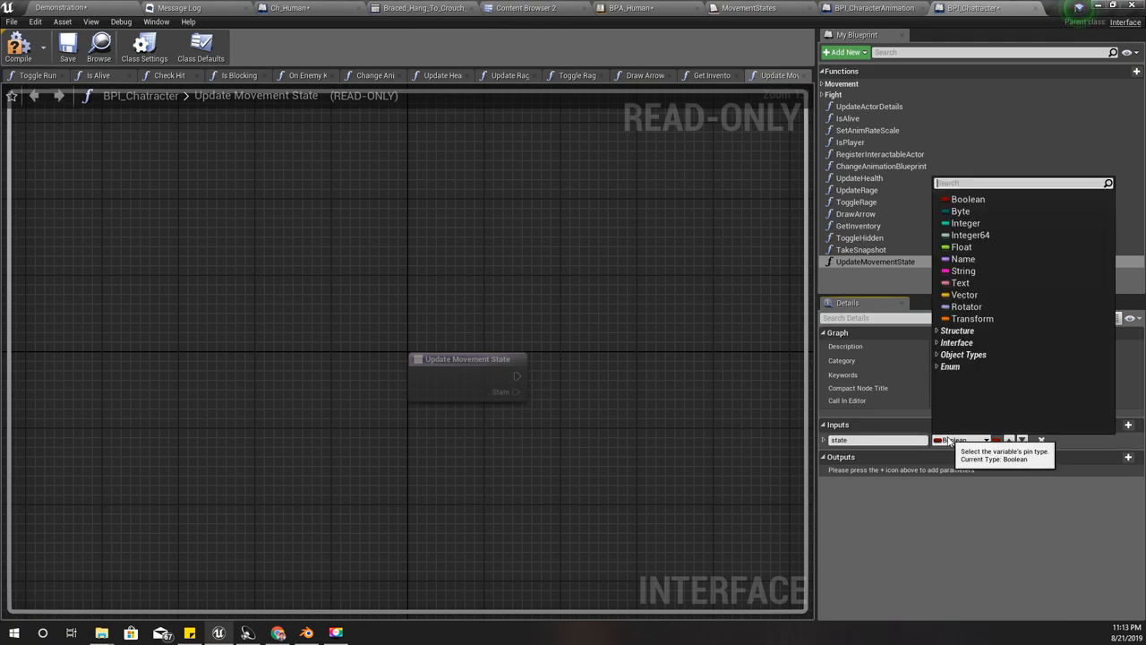
type("movementst")
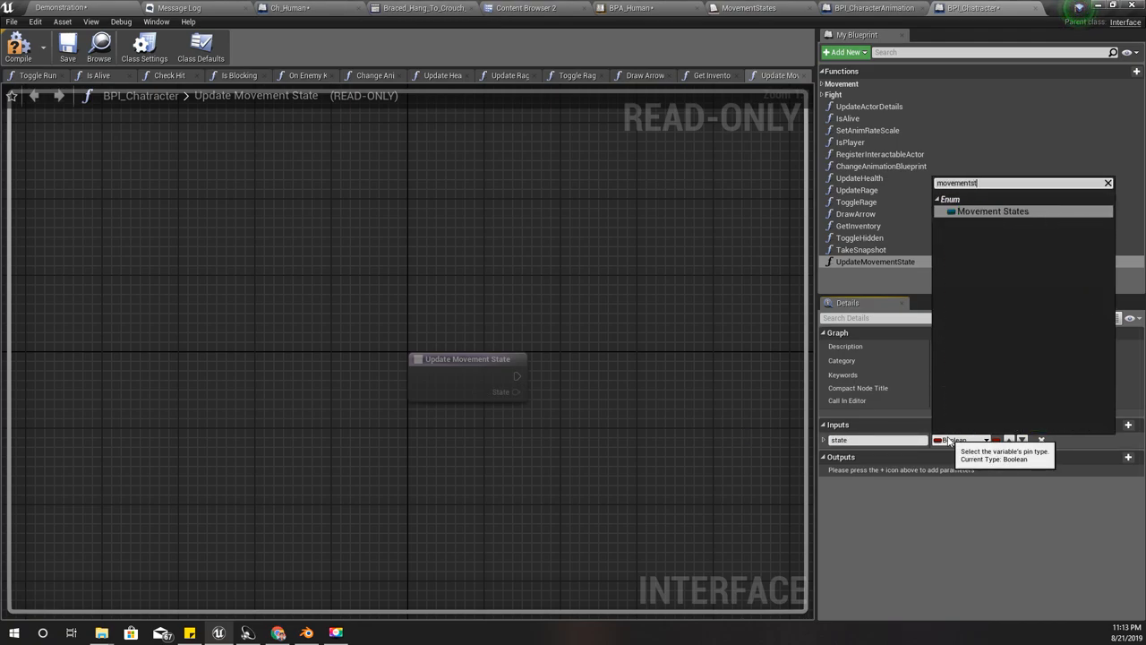
left_click(993, 210)
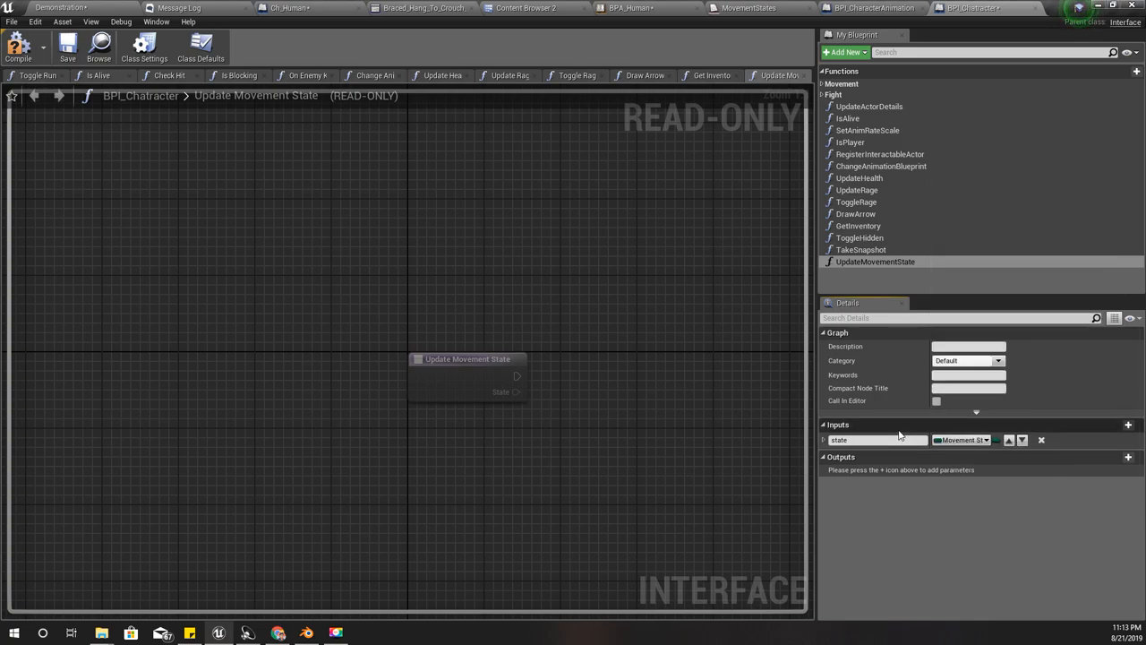
mouse_move(1023, 371)
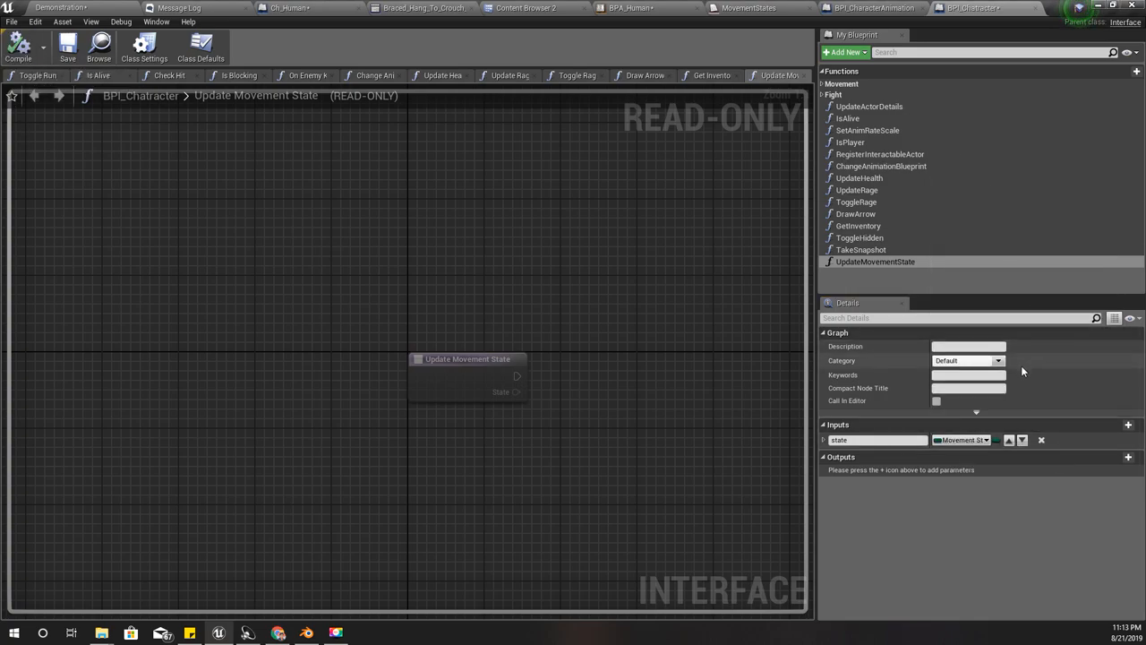
mouse_move(875, 261)
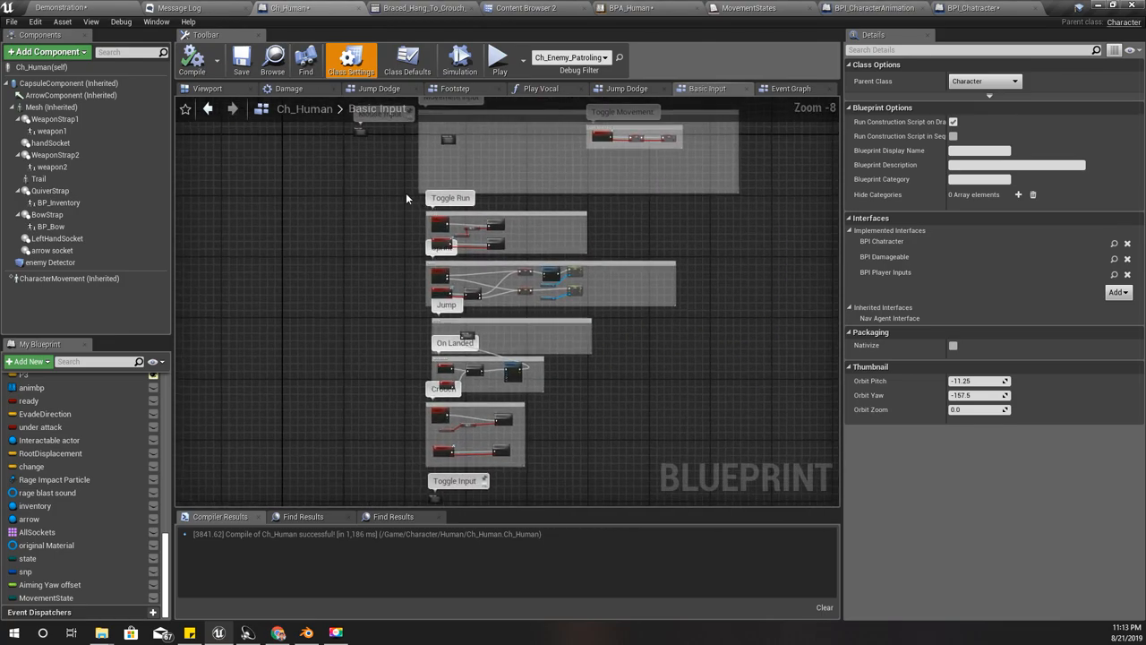
Step: Add Event Update Movement State and wire its State into SET MovementState
right_click(430, 327)
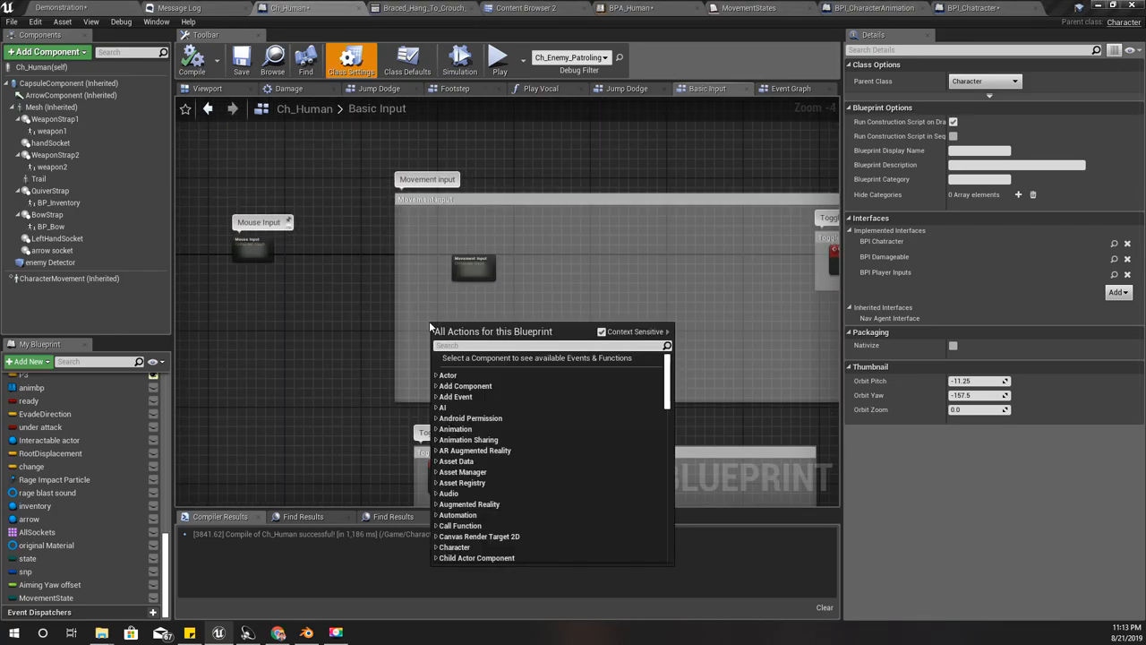
type("update move")
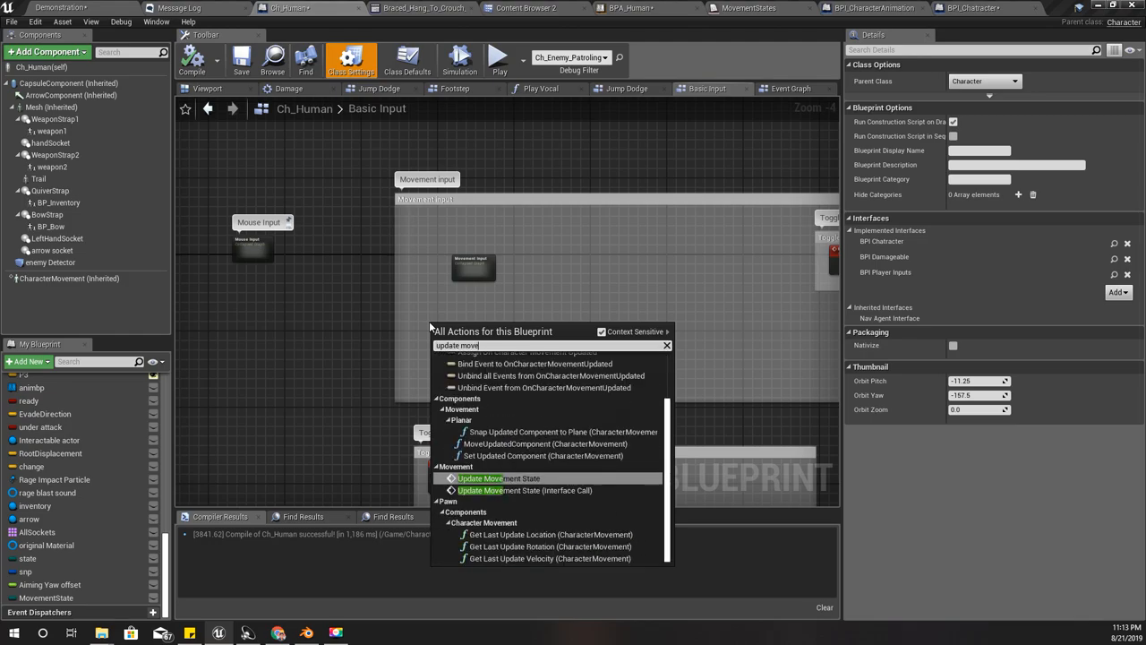
type("m")
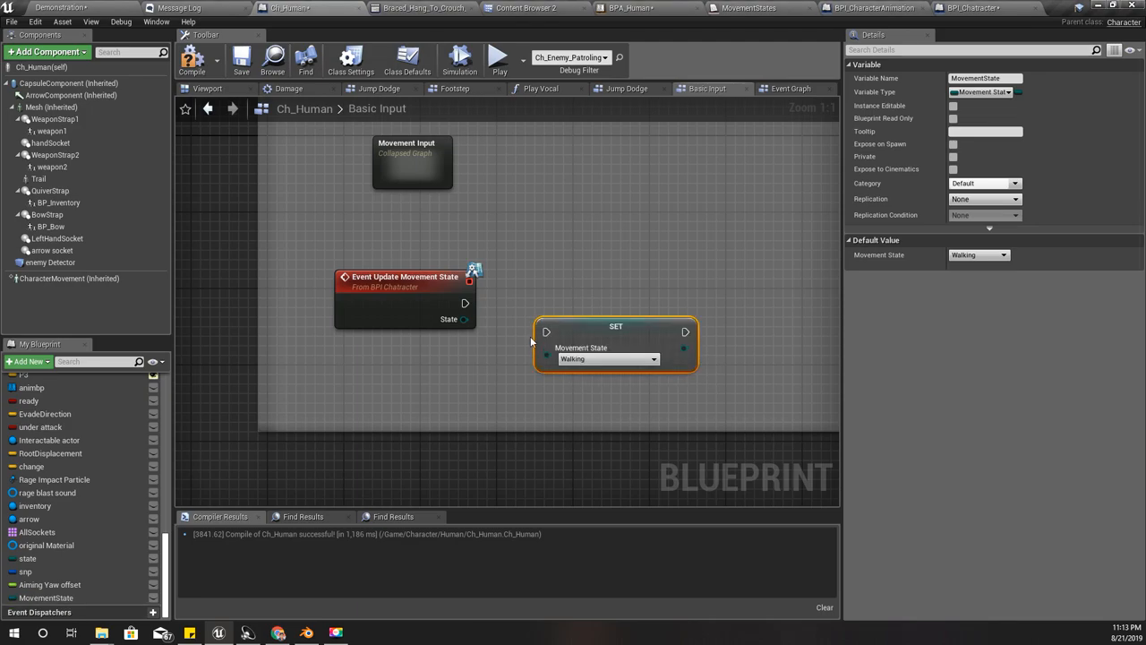
left_click_drag(464, 319, 546, 332)
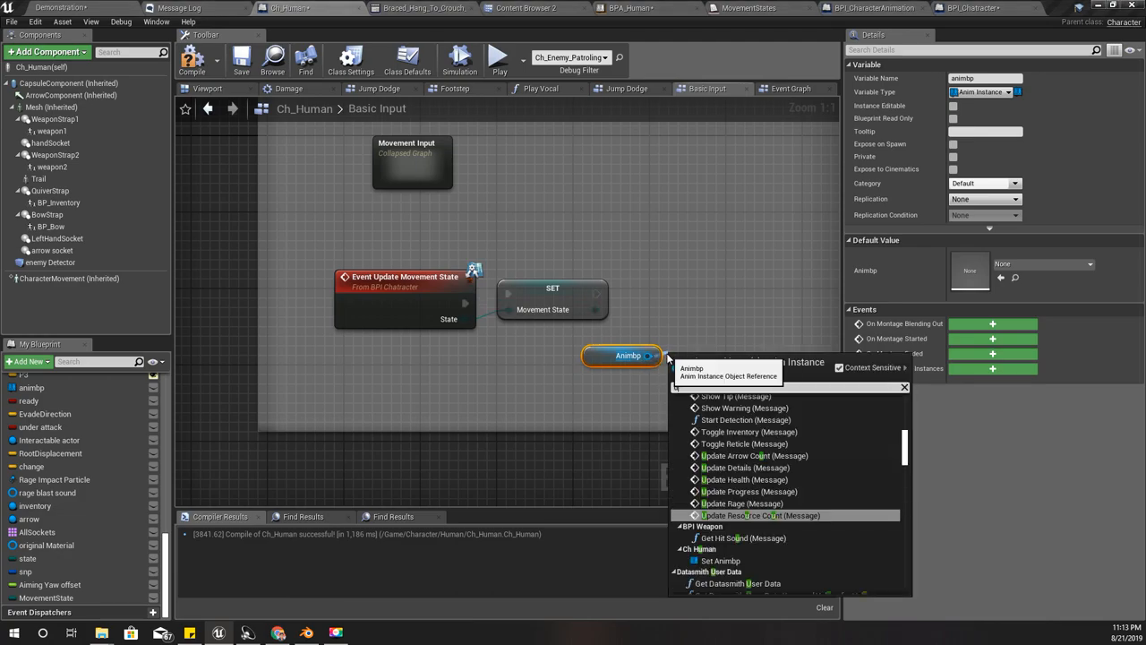
Step: Forward the state to Animbp through a Set Movement State call
type("Update")
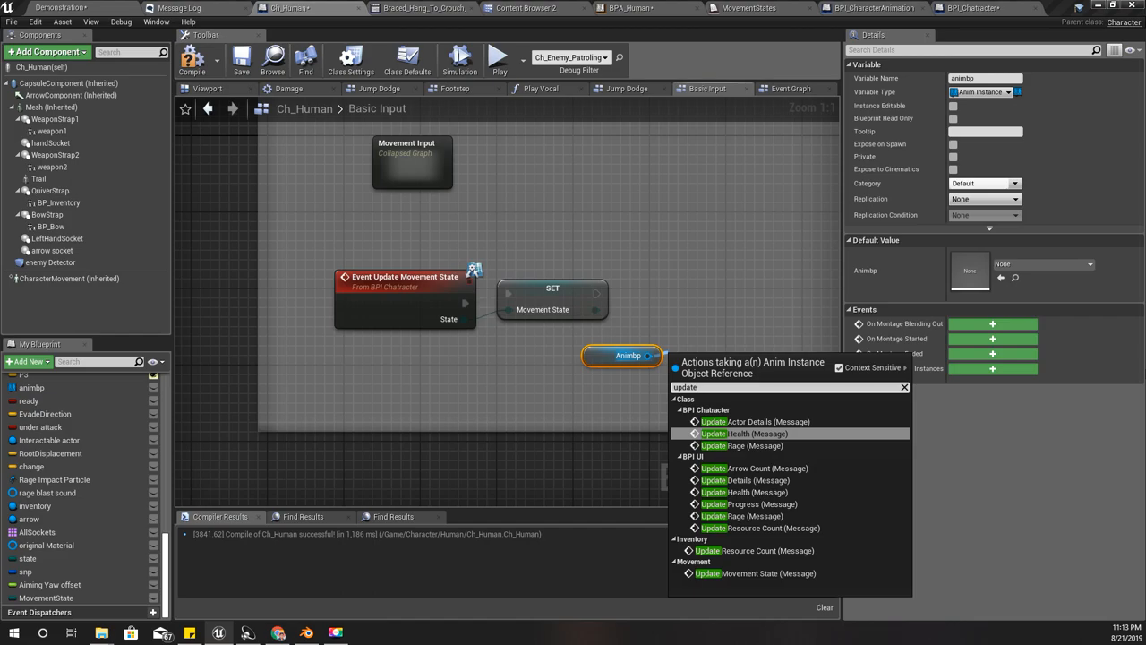
left_click(755, 573)
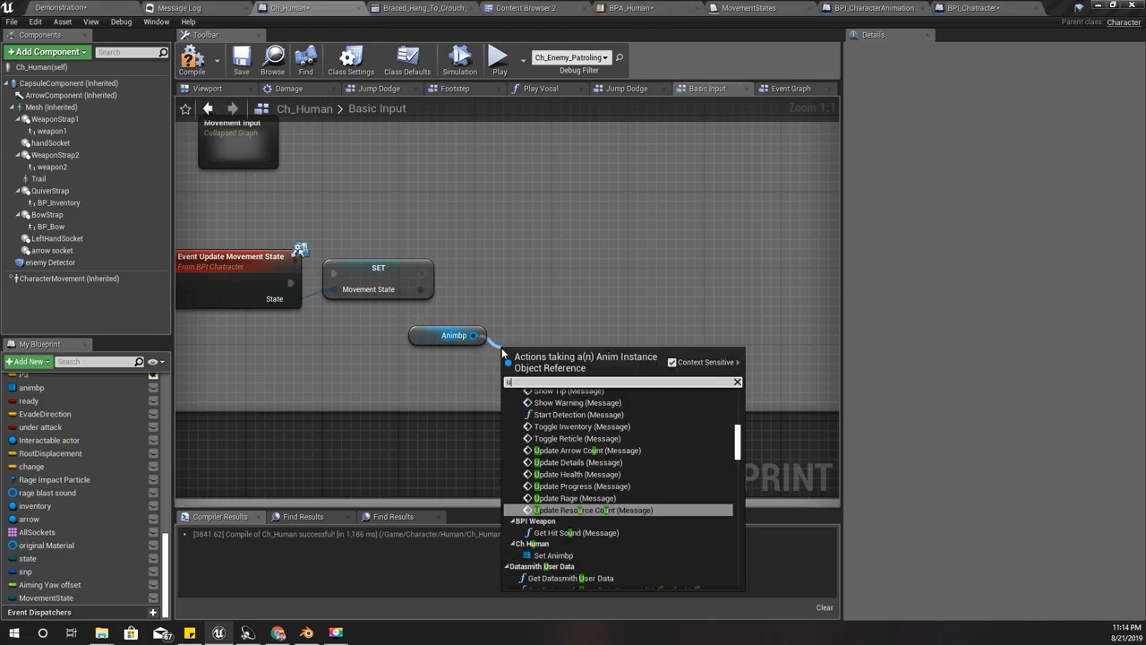
type("updatemov")
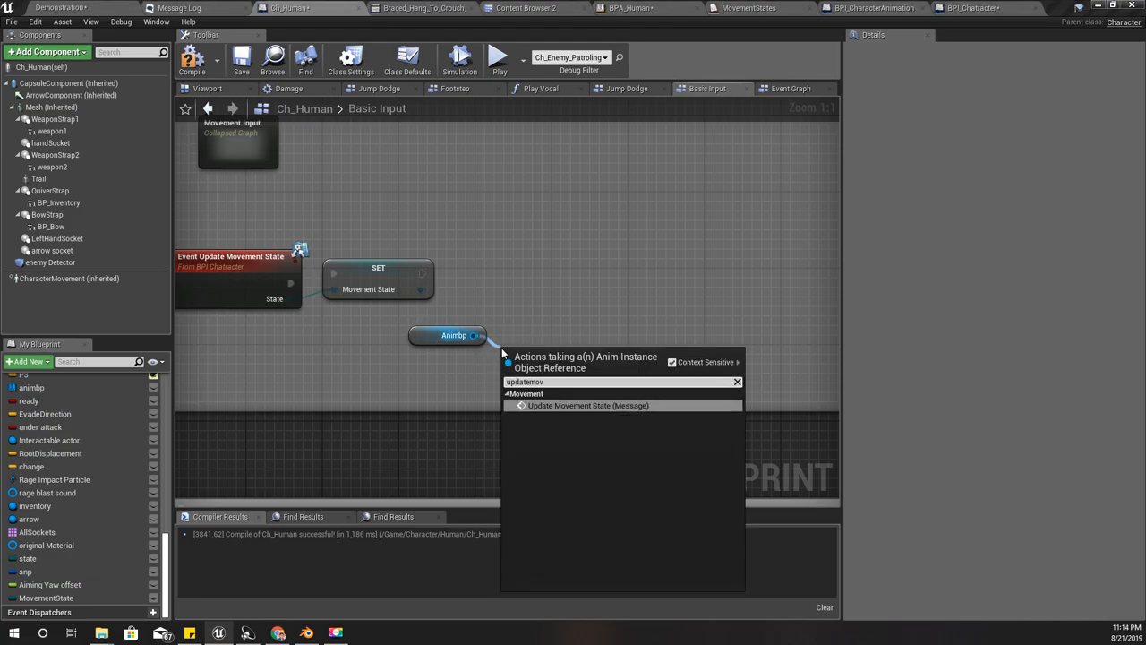
mouse_move(588, 405)
type("set")
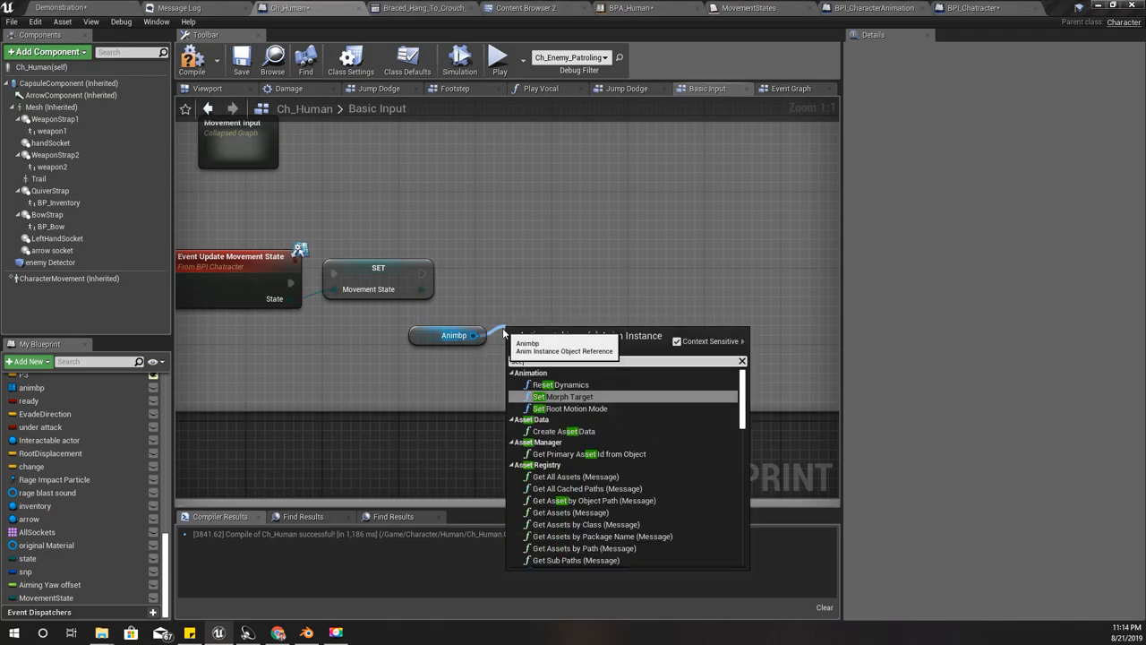
left_click(560, 397)
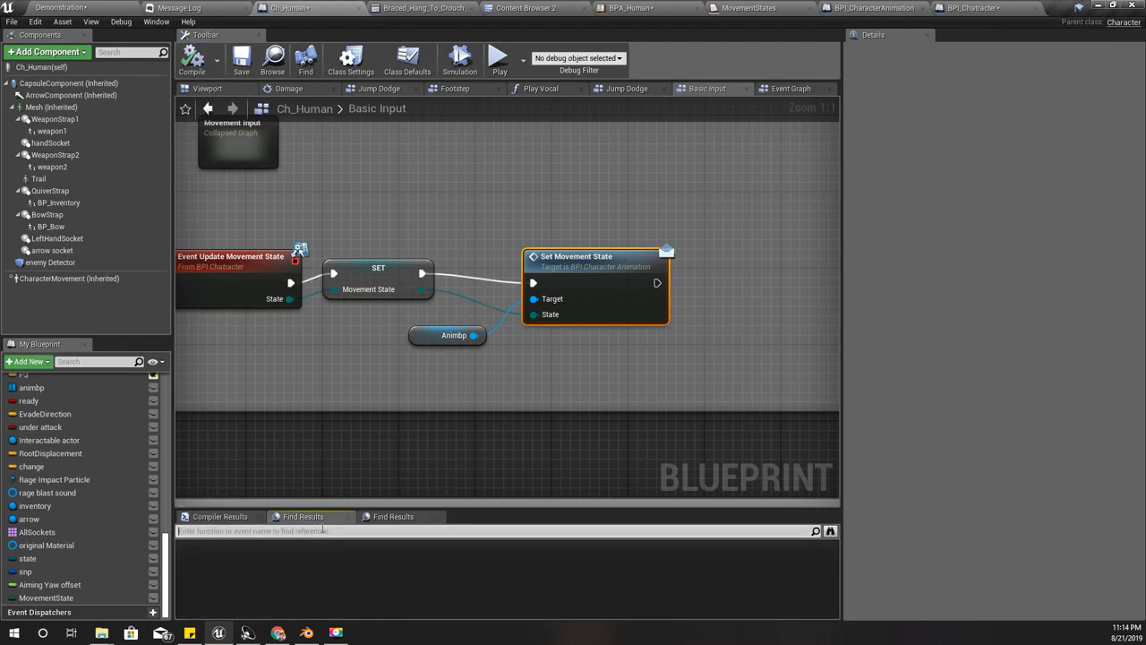
type("onlanded")
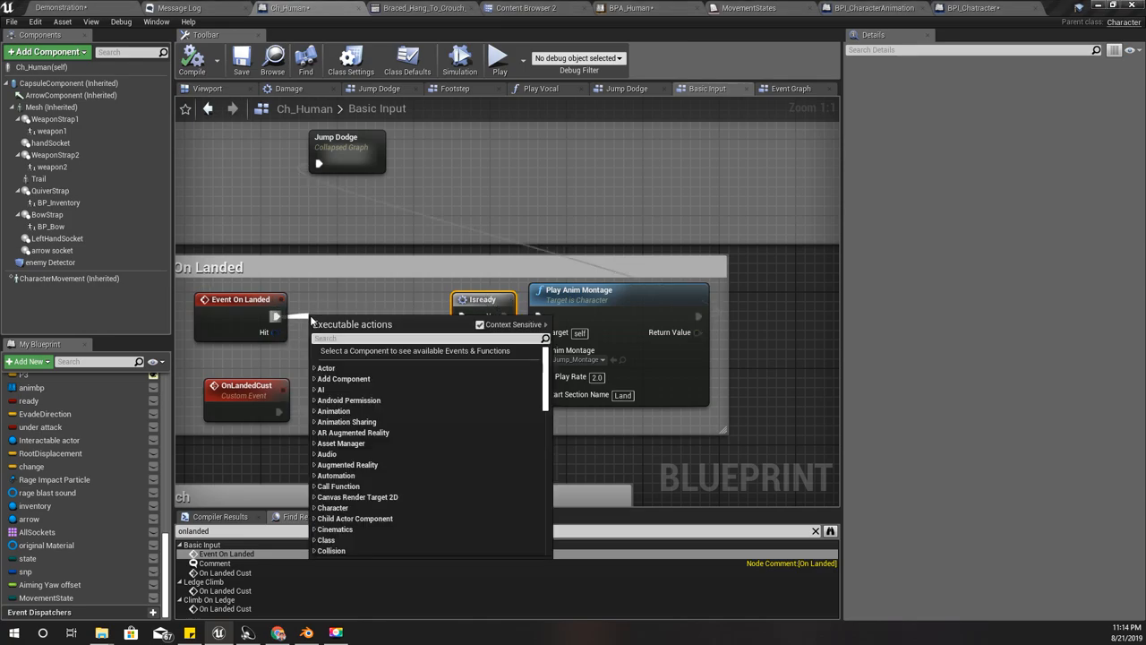
Step: Insert Update Movement State with State Walking between Event On Landed and IsReady
type("updatem")
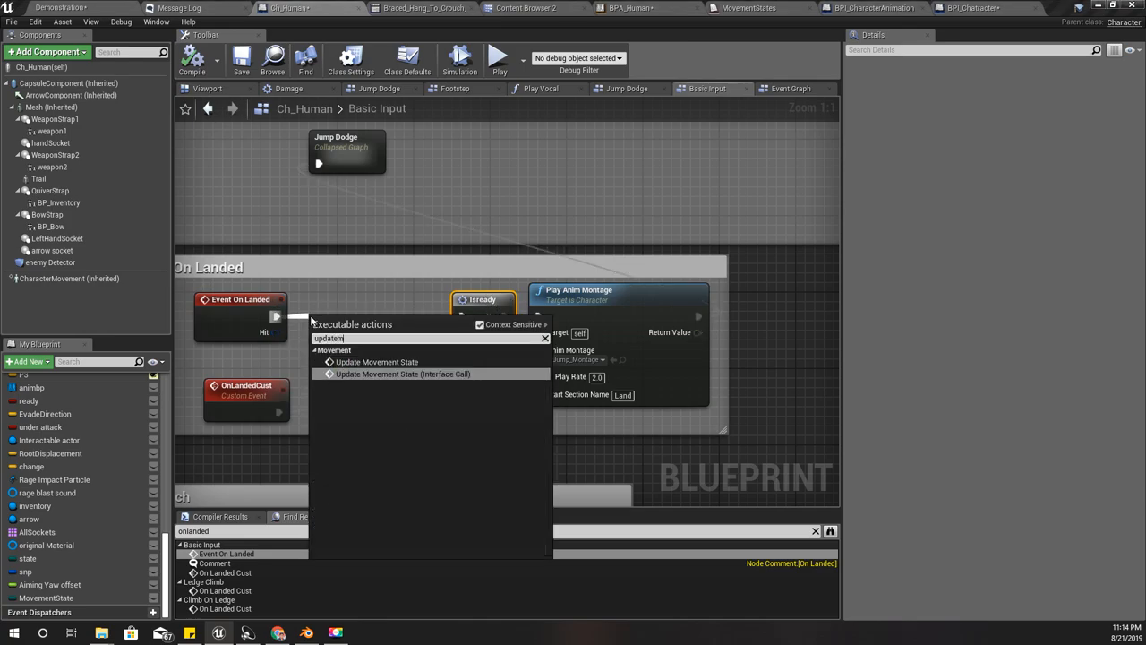
left_click(377, 362)
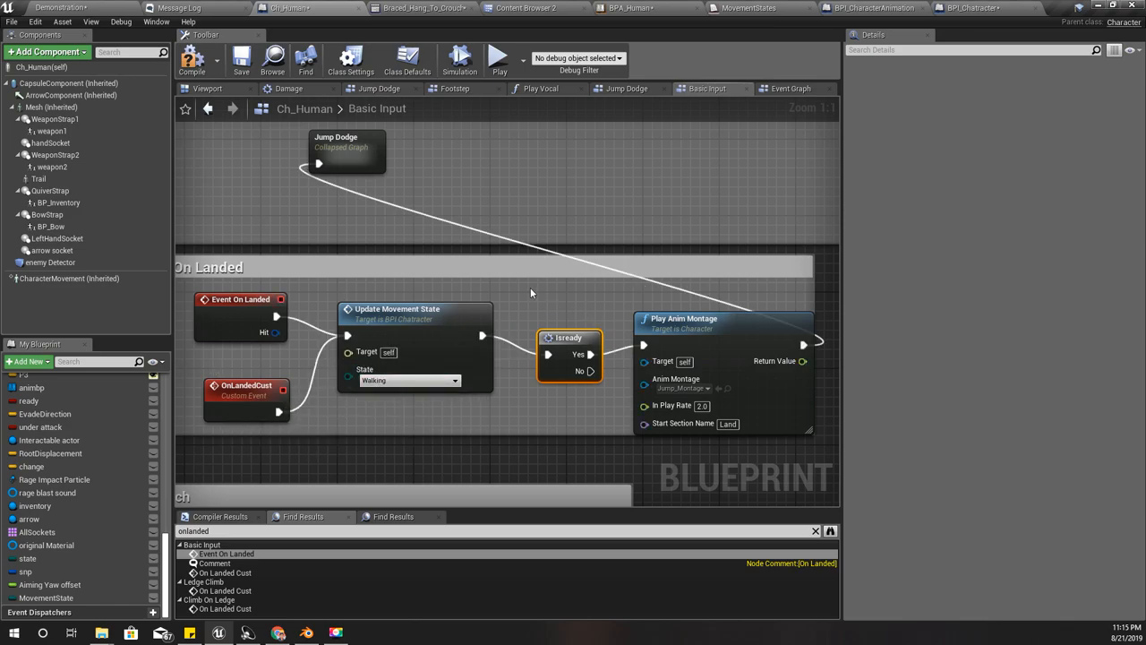
scroll("down", 3)
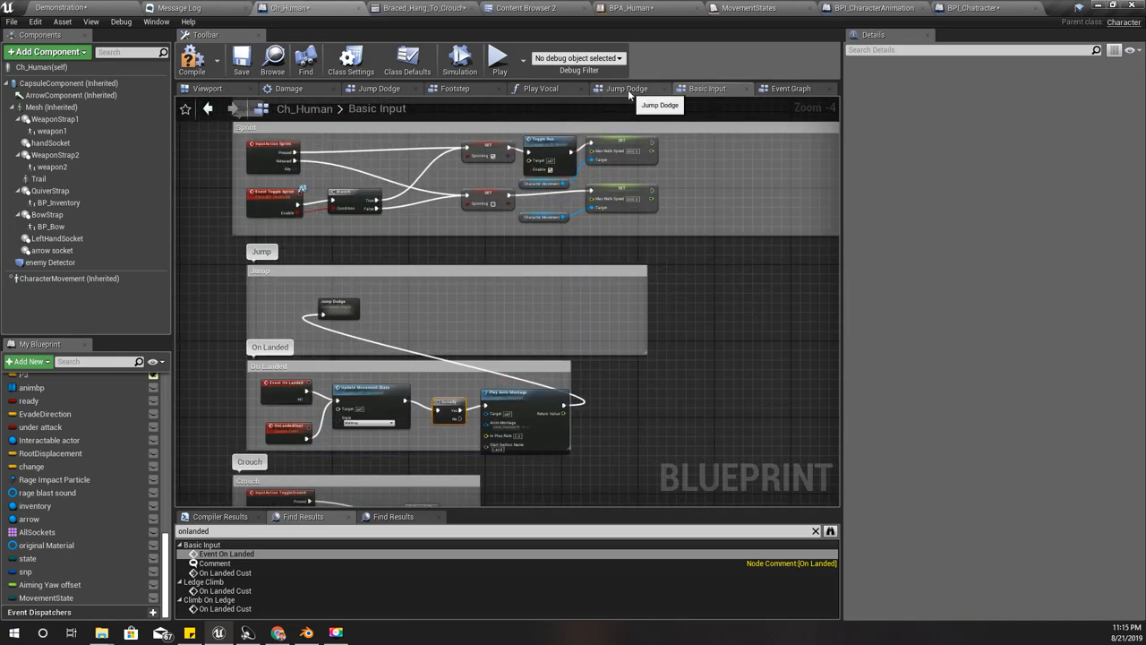
left_click(627, 88)
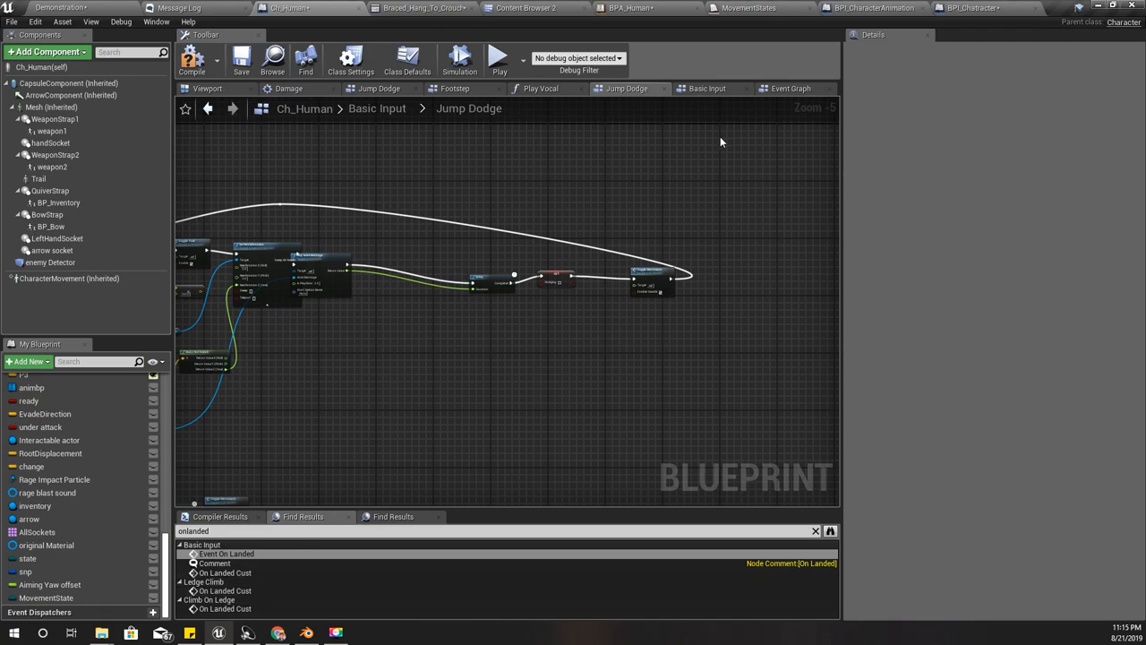
mouse_move(378, 108)
type("ledge")
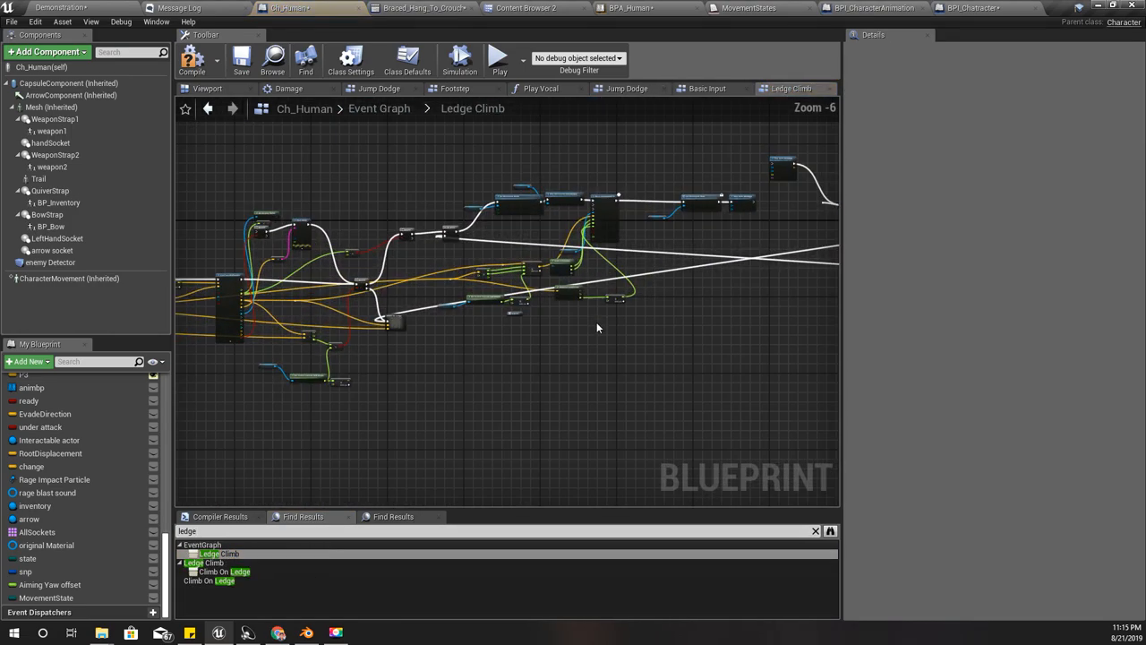
Step: Add Update Movement State off Move Component To's Completed pin in Ledge Climb
scroll("up", 3)
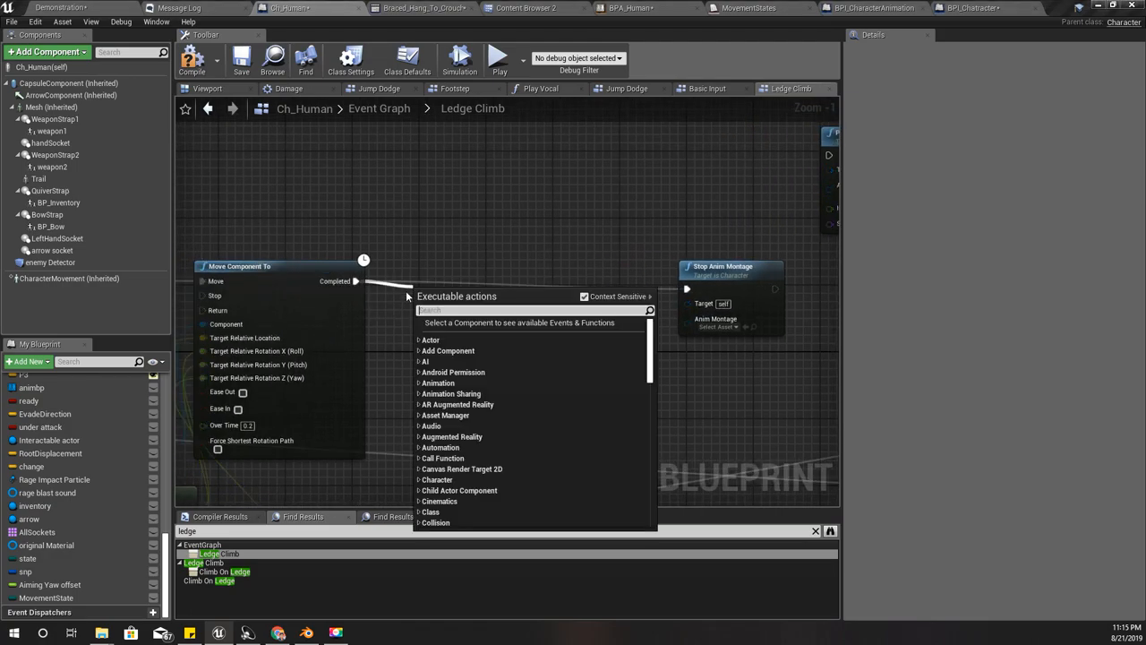
type("update move")
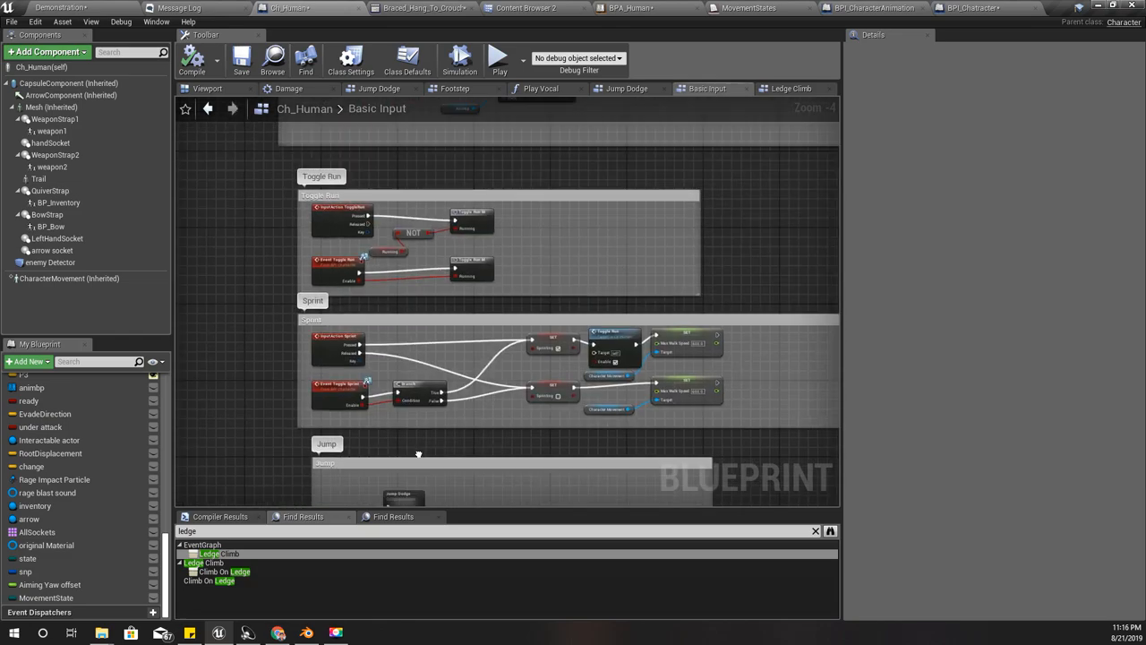
Step: In Movement Input, route InputAxis MoveForward through Switch on MovementStates' Walking output
left_click(707, 88)
type("swi")
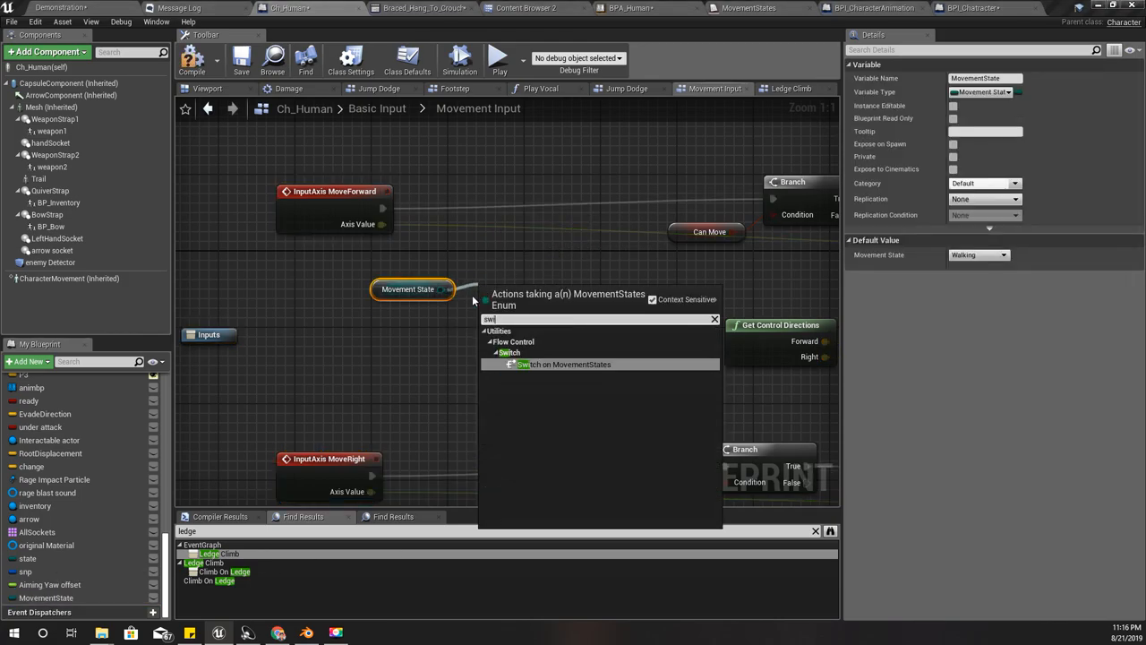
left_click(569, 363)
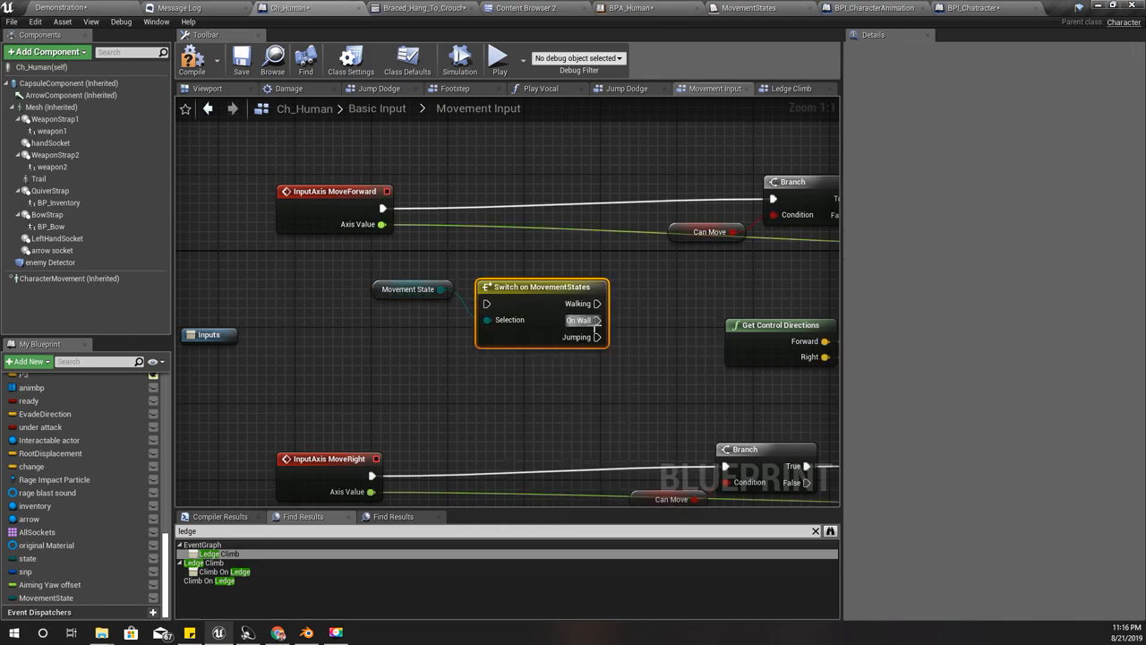
left_click_drag(542, 286, 562, 172)
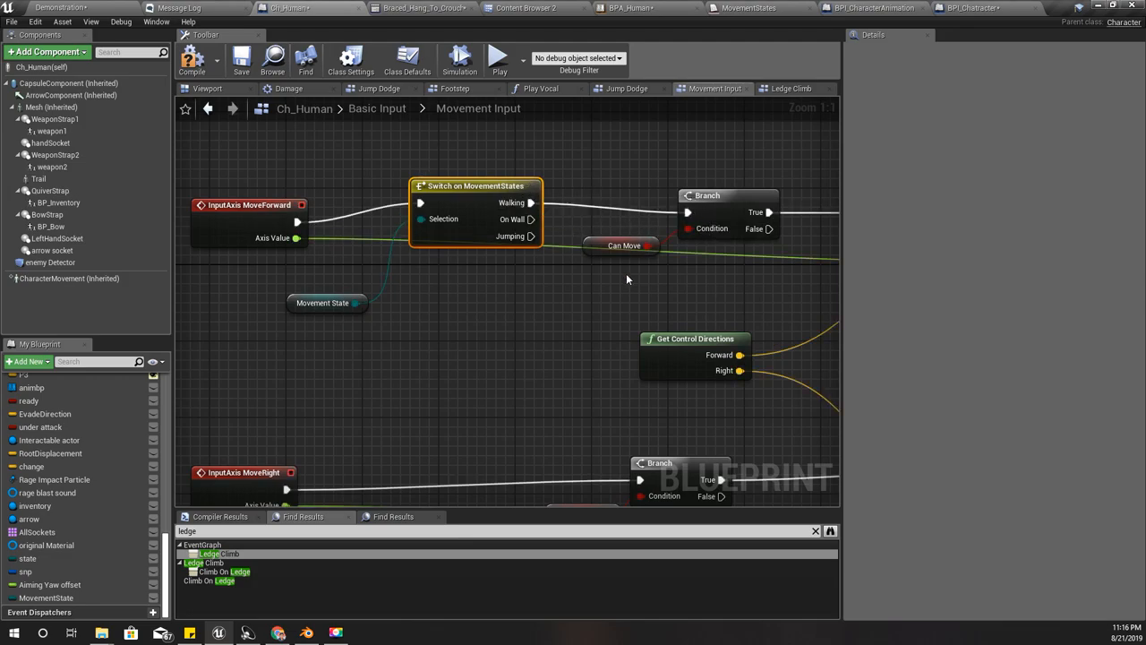
scroll("down", 3)
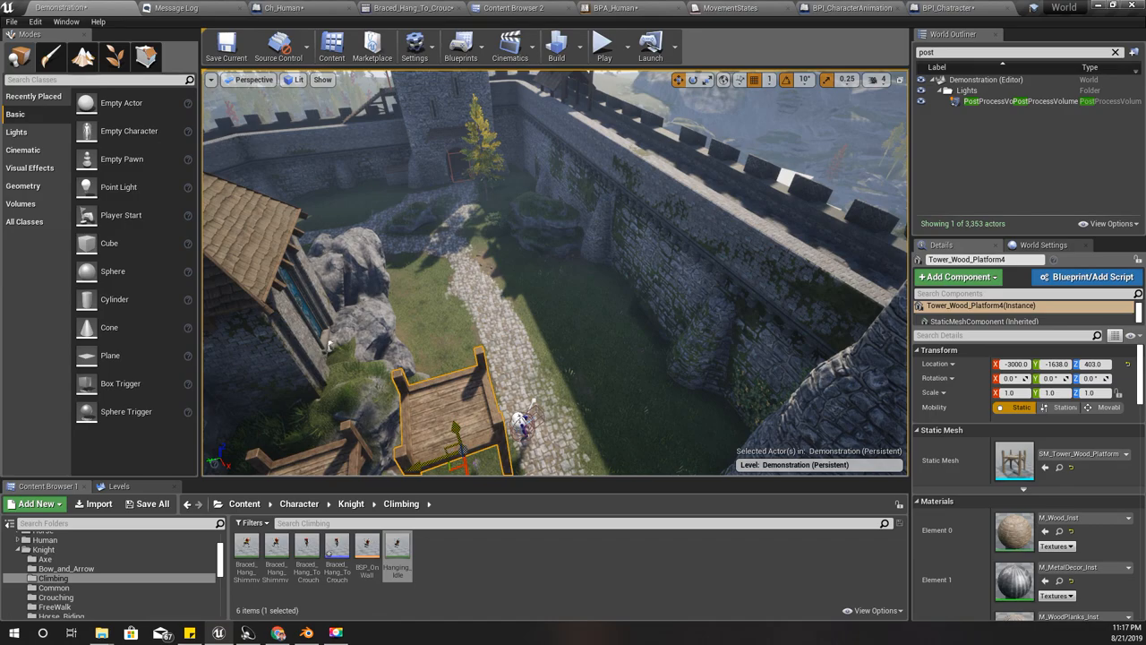
Step: Drag Tower_Wood_Platform4 against the castle wall, run Play From Here, then stop
left_click_drag(439, 420, 644, 260)
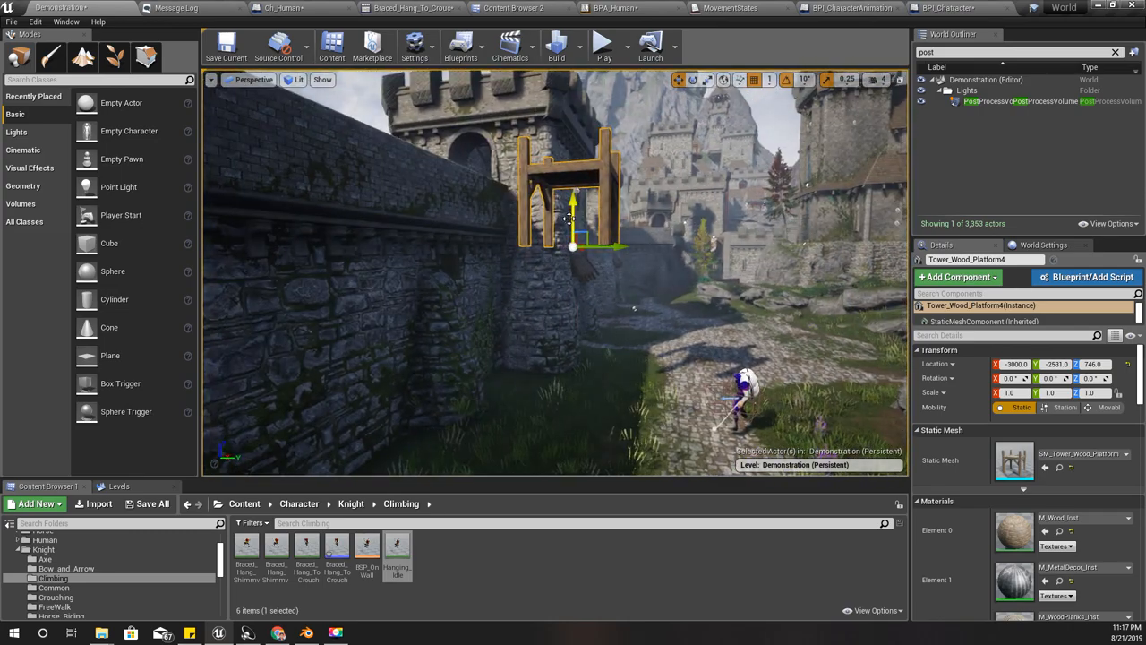
left_click_drag(573, 197, 573, 264)
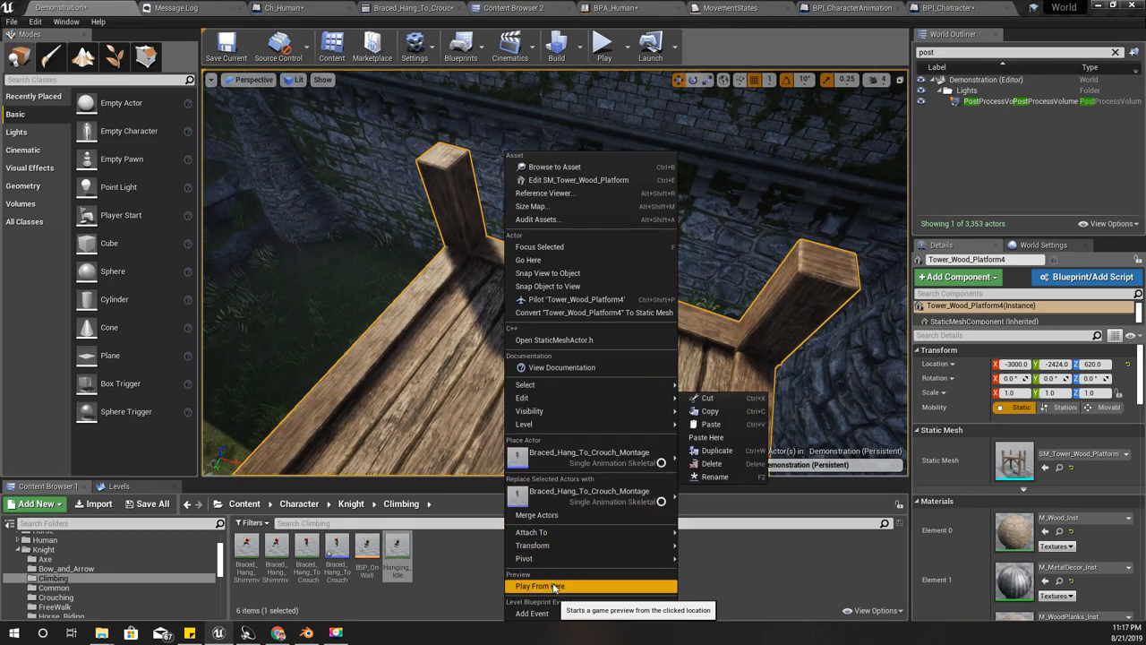
left_click(538, 586)
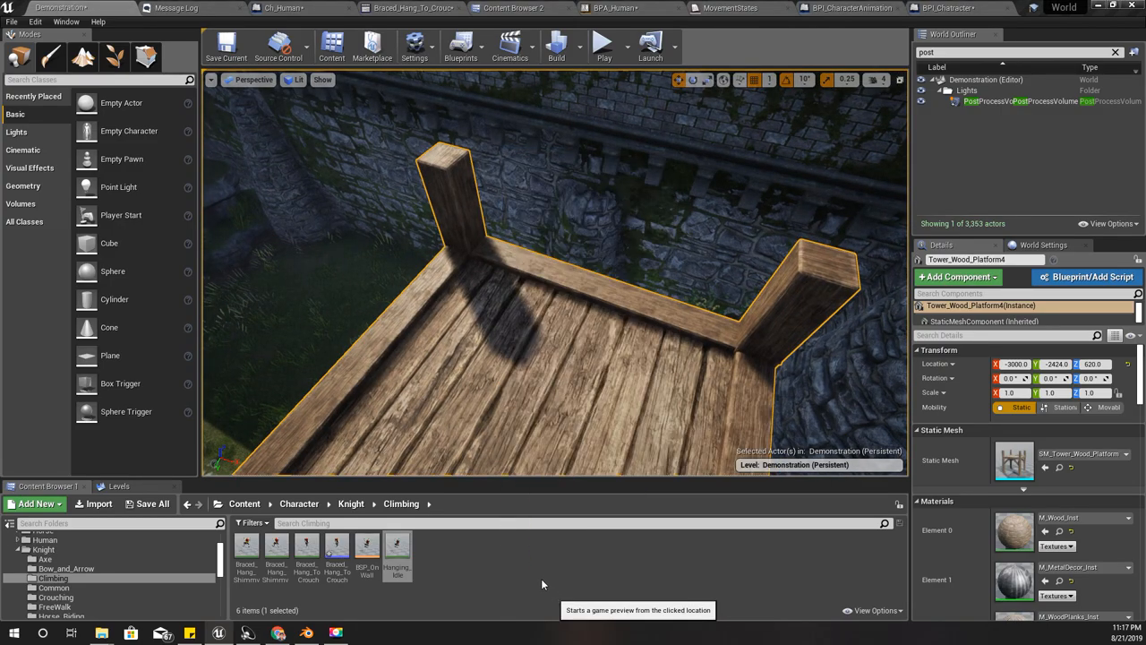
left_click(603, 45)
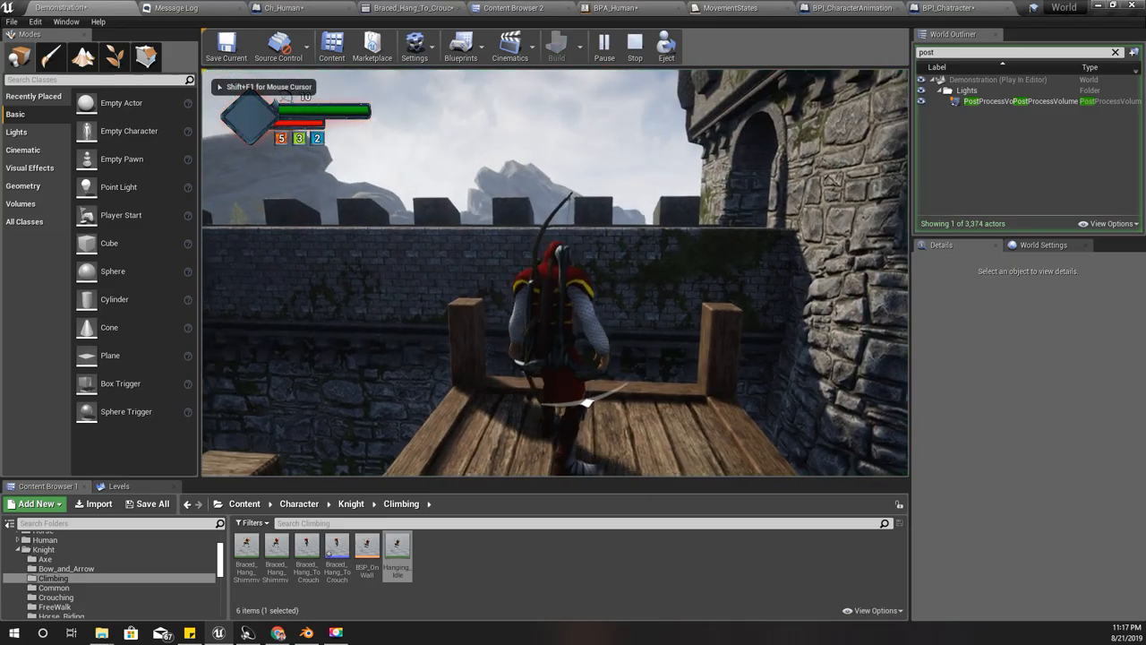
left_click(635, 45)
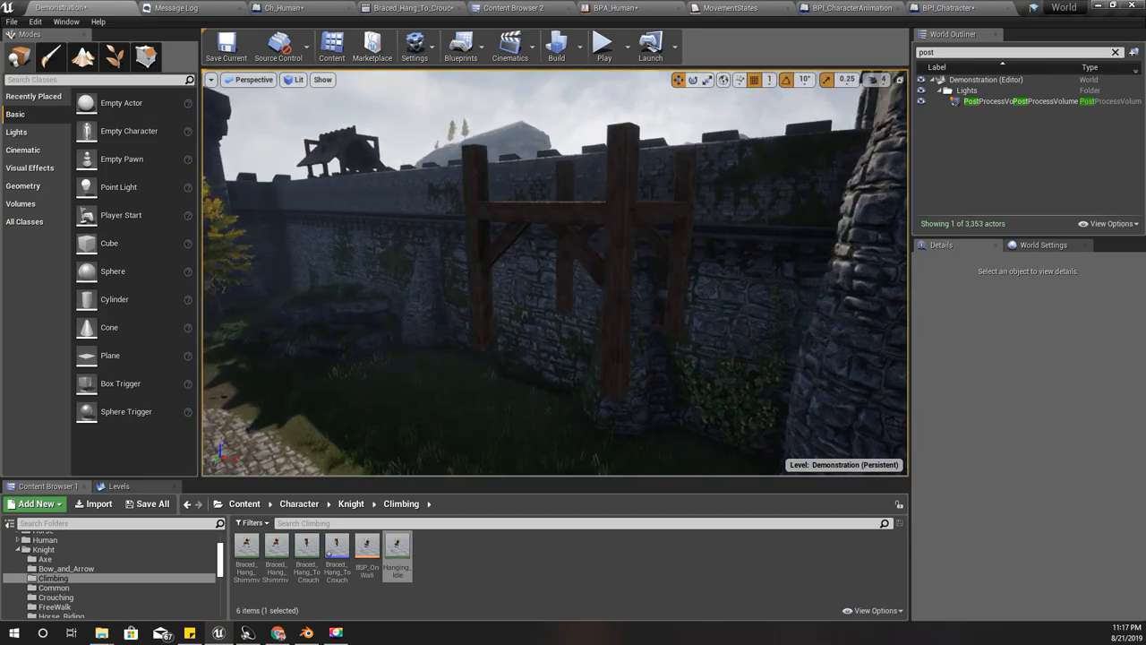
left_click(573, 358)
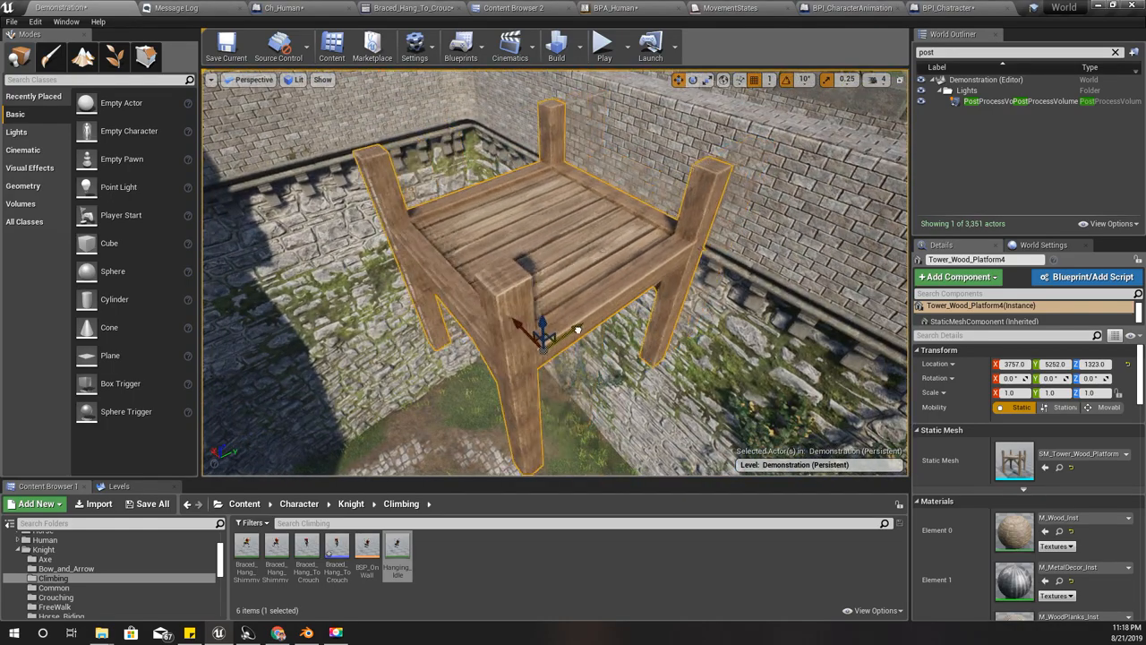
Step: Lower the platform's Z location below the wall top and start Play From Here
right_click(578, 329)
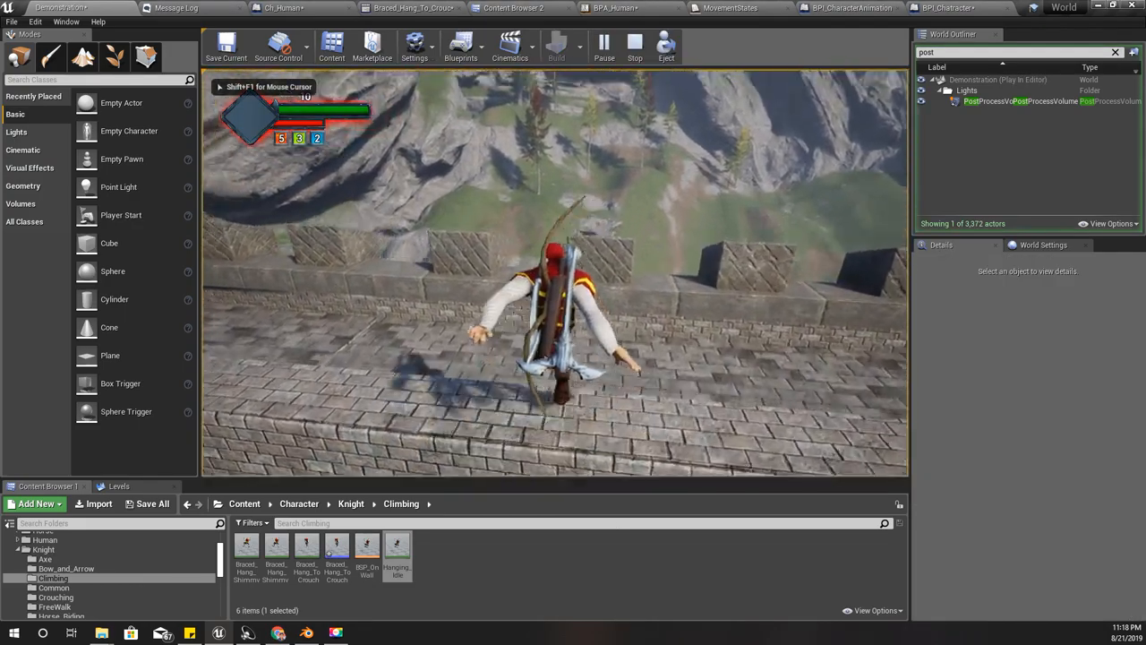
left_click(635, 45)
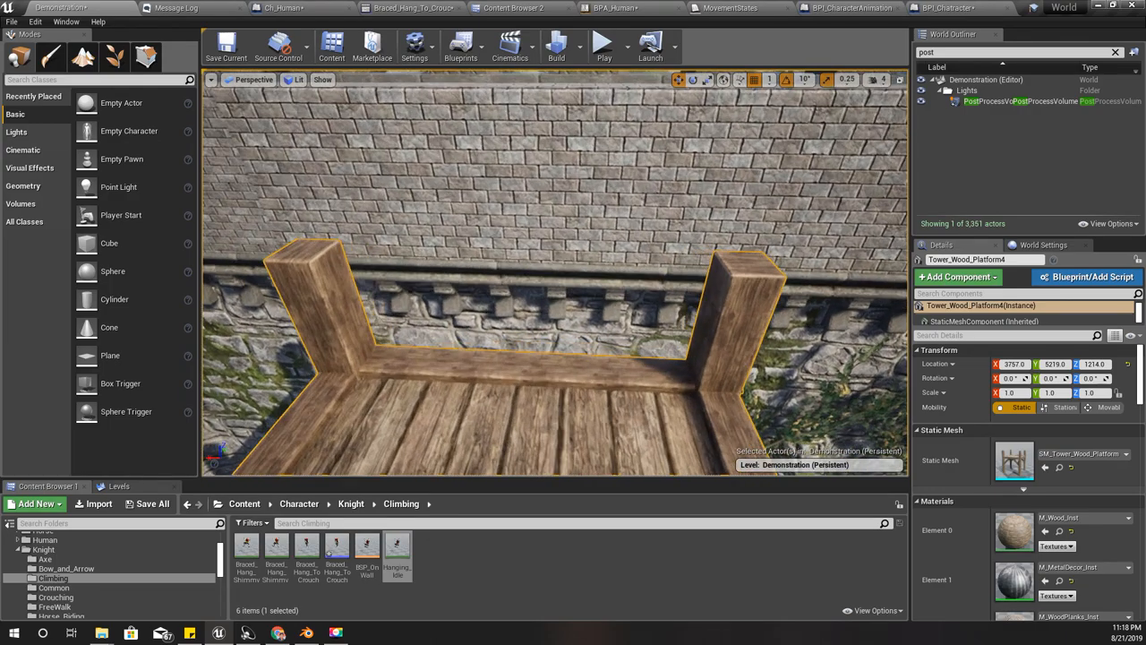
right_click(538, 358)
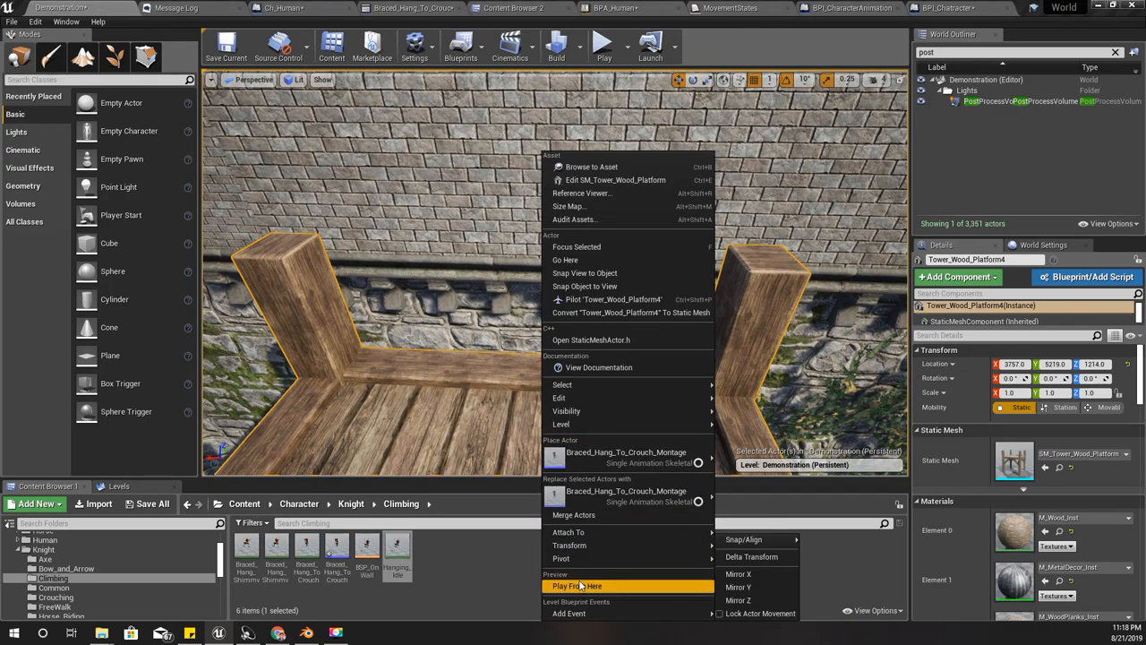
left_click(577, 586)
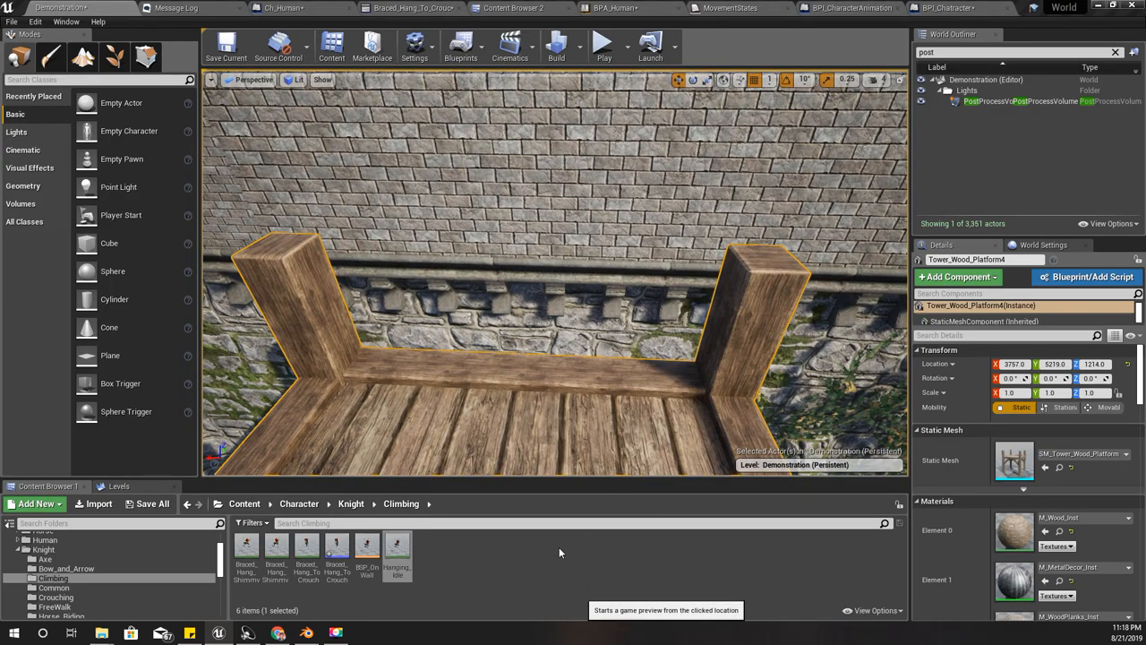
Step: Play-test the knight hanging on and climbing the wall ledge, then stop
left_click(604, 45)
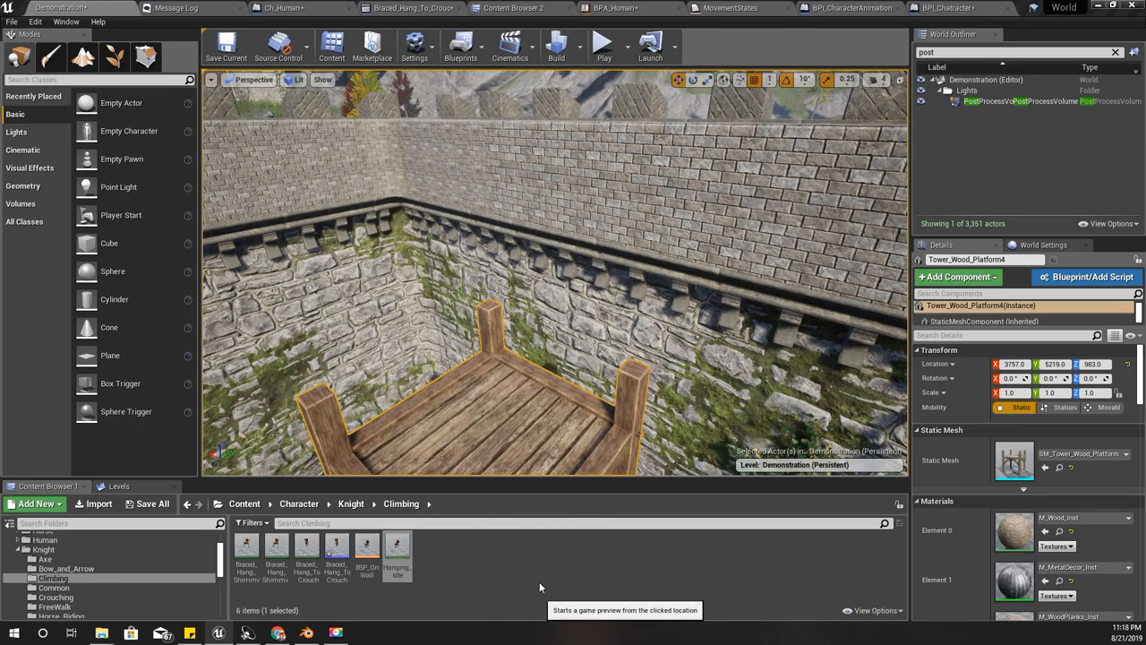
left_click(602, 45)
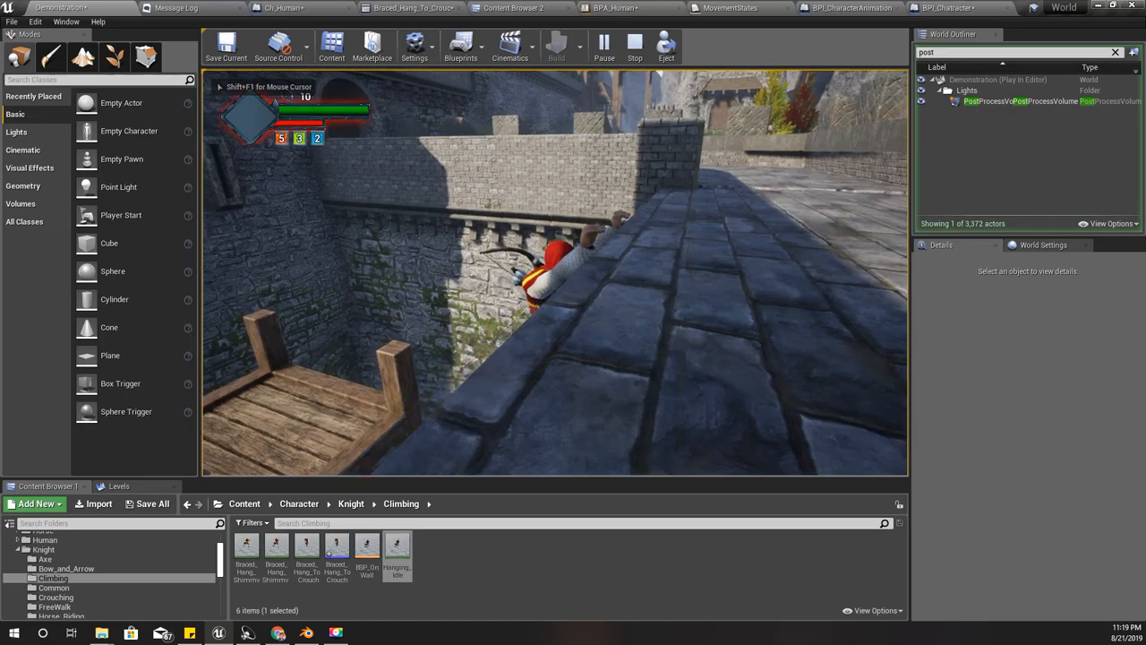
left_click(635, 44)
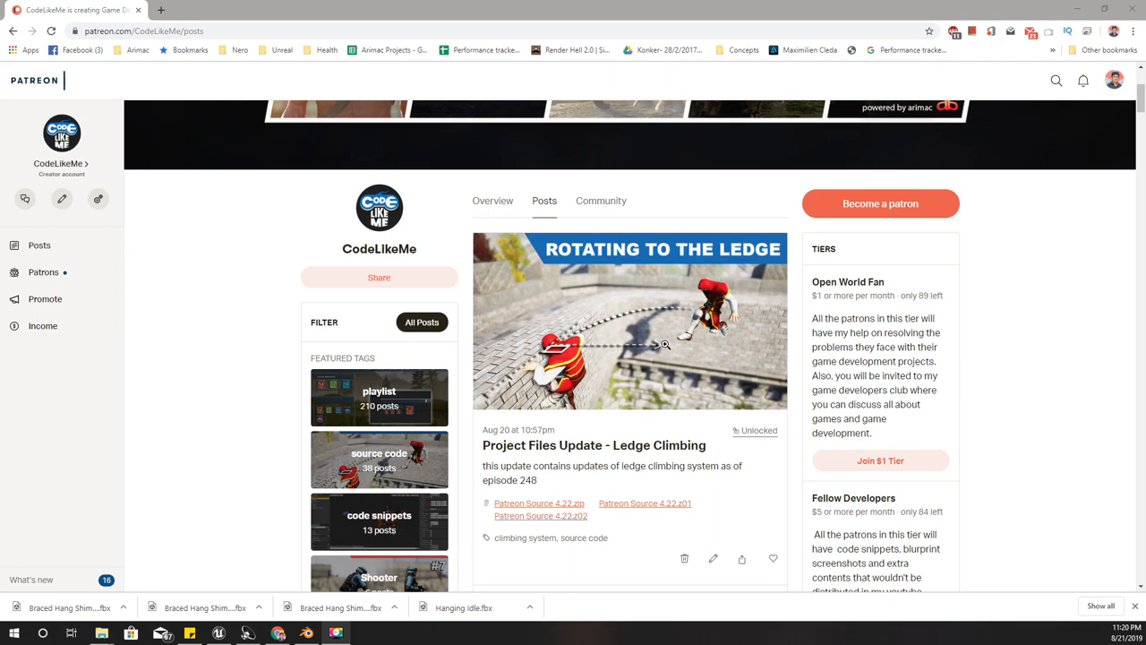
mouse_move(664, 345)
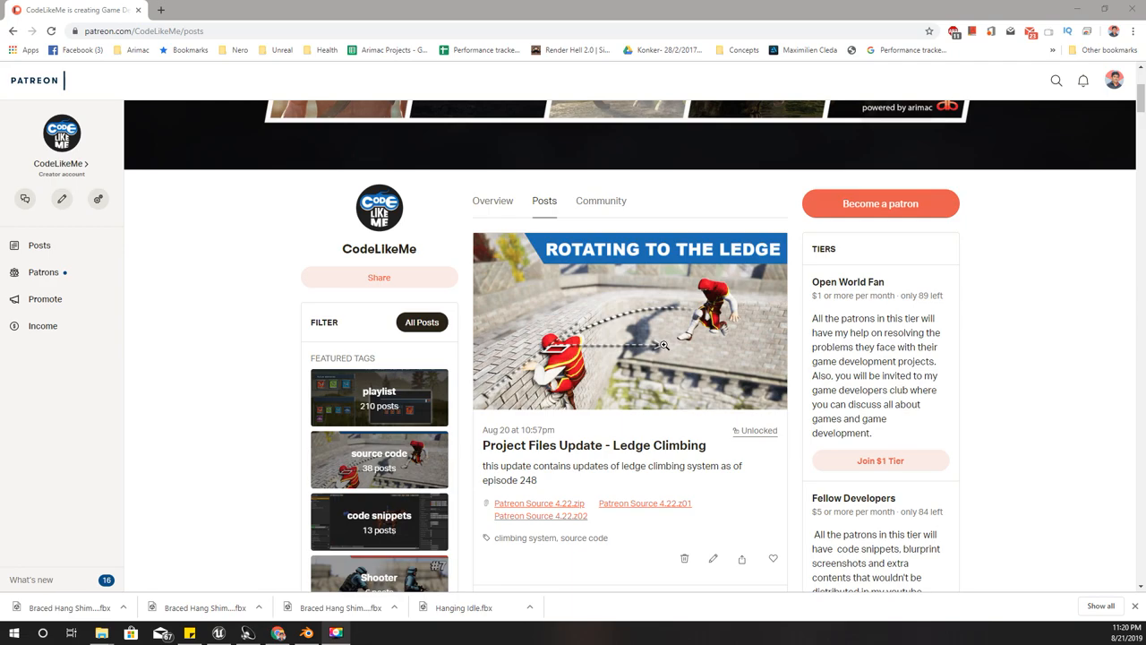
Step: Scroll CodeLikeMe's posts past the Ledge Climbing post to the Toggle Walk and Running episode
scroll("down", 3)
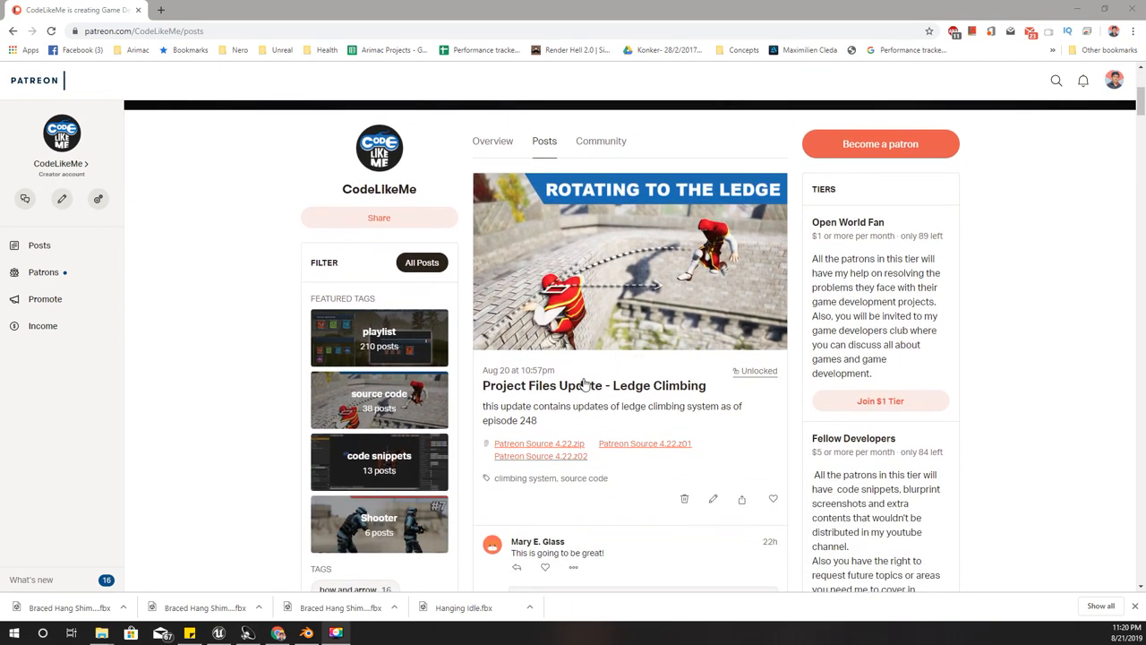
mouse_move(587, 385)
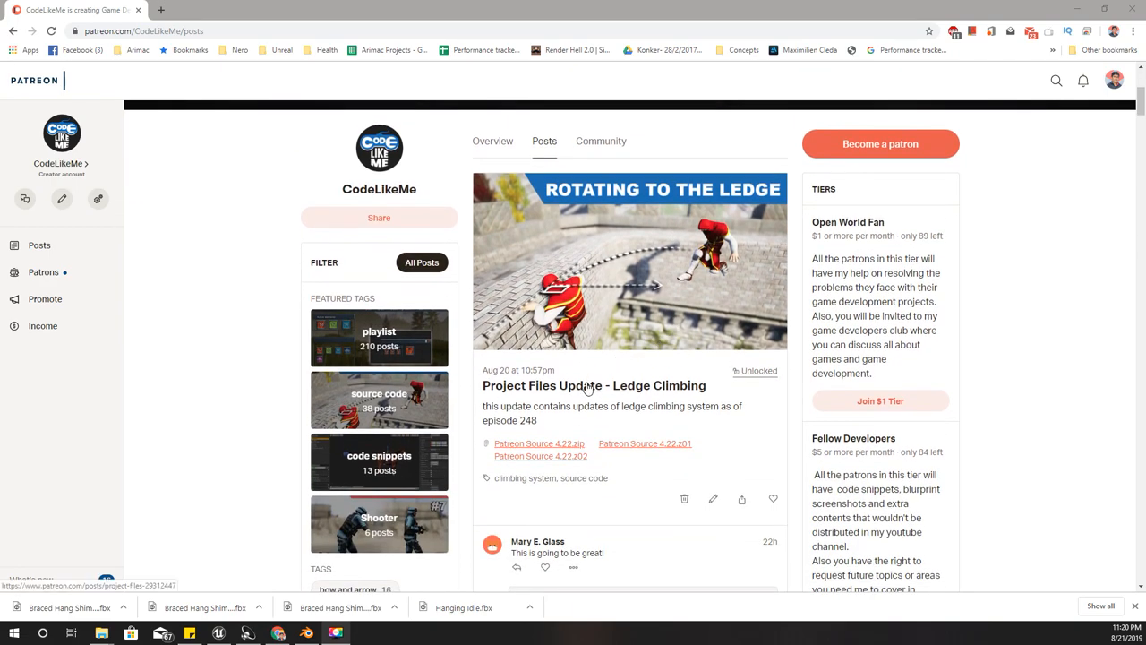
scroll("down", 3)
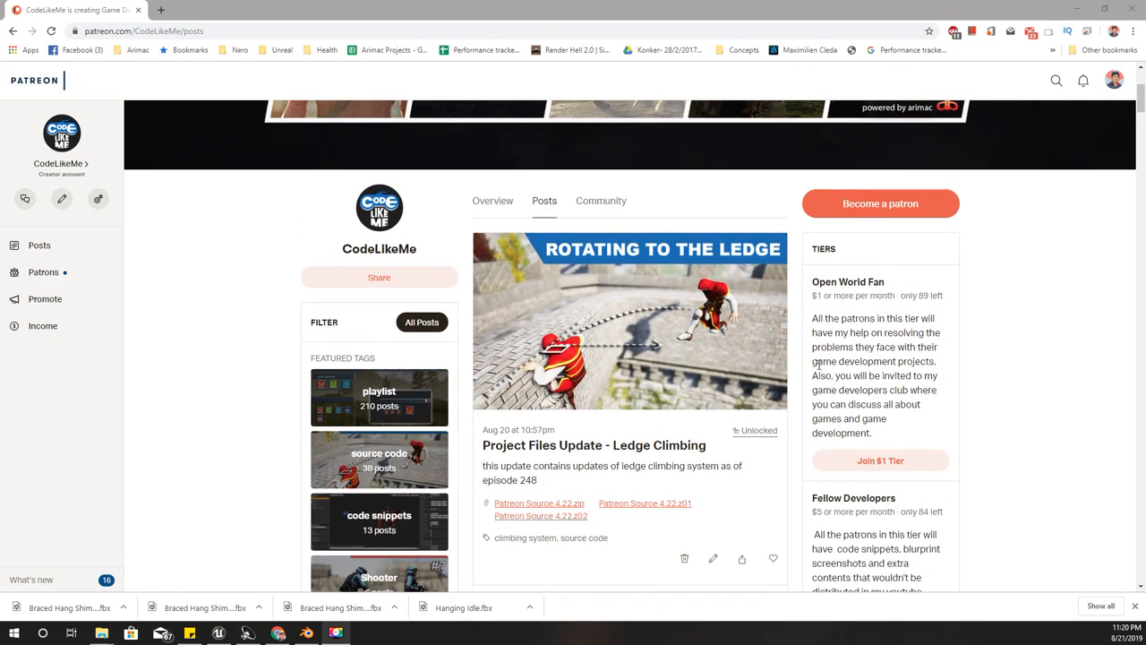
scroll("down", 3)
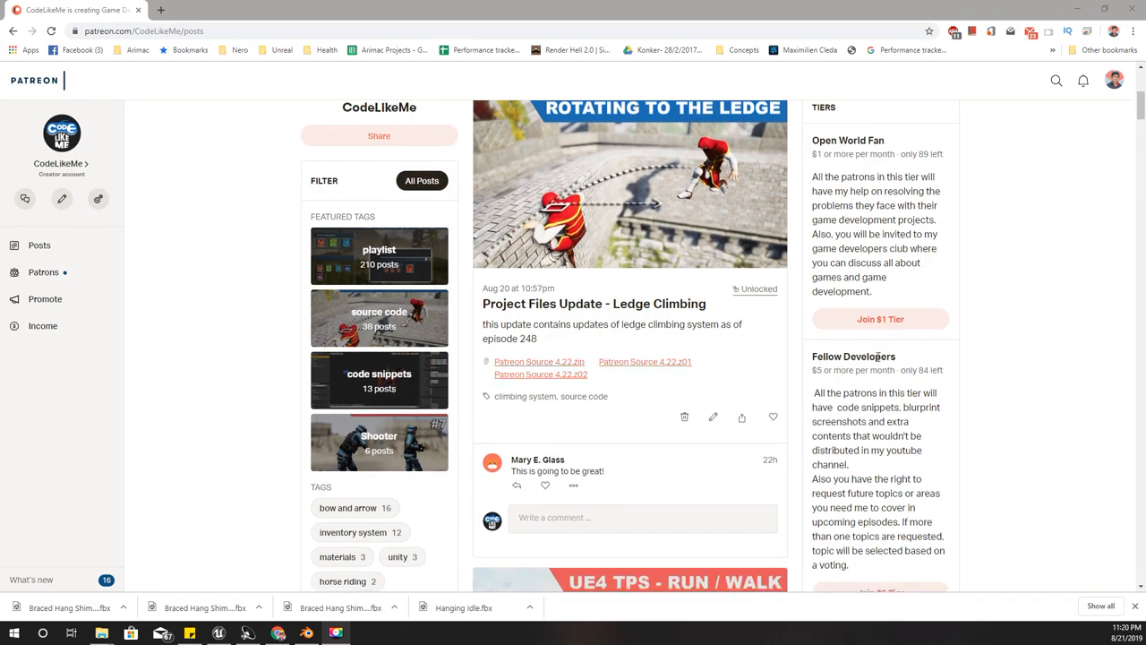
scroll("down", 3)
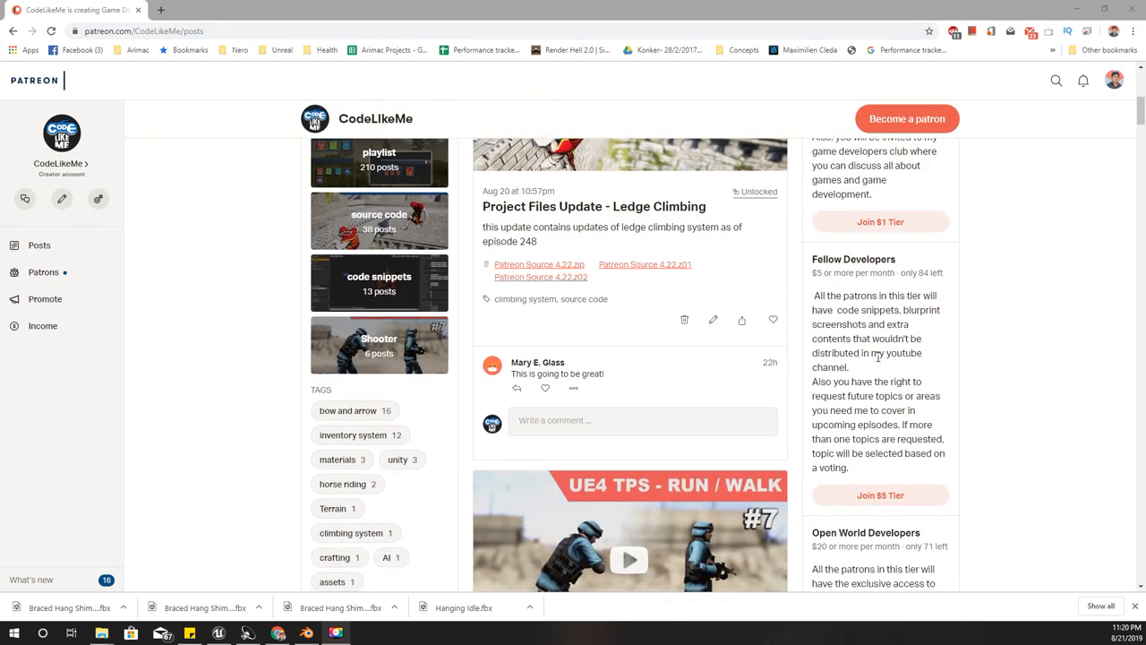
scroll("down", 3)
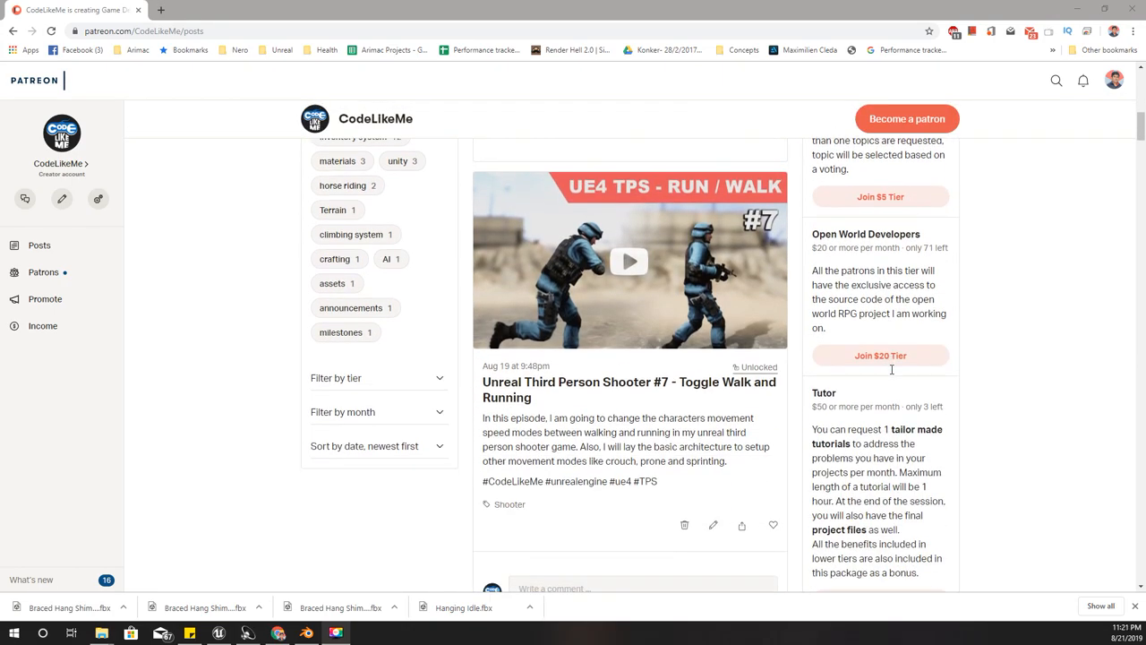